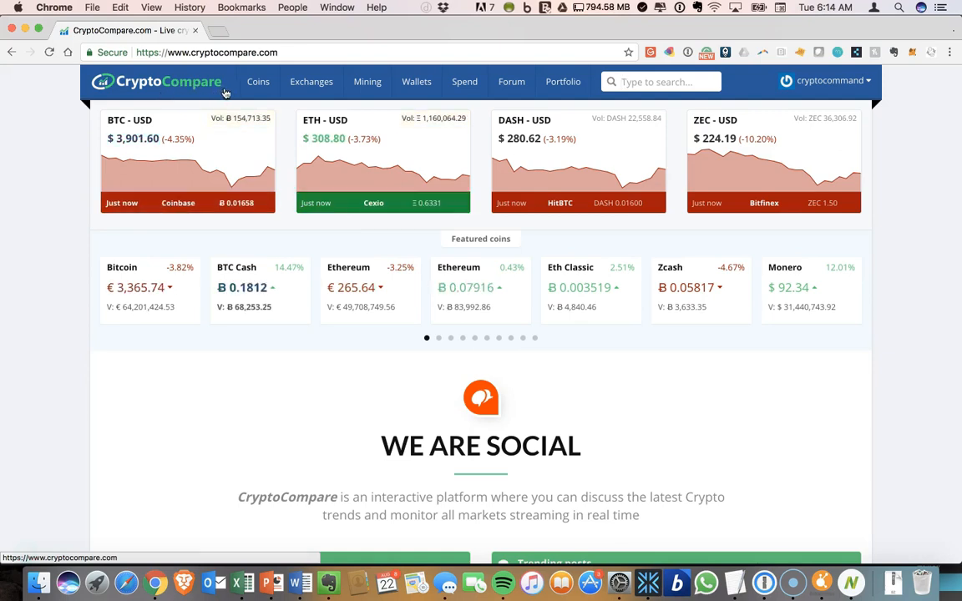
Browse the Coins, Mining, Wallets and Spend menus in the top navigation.
click(257, 80)
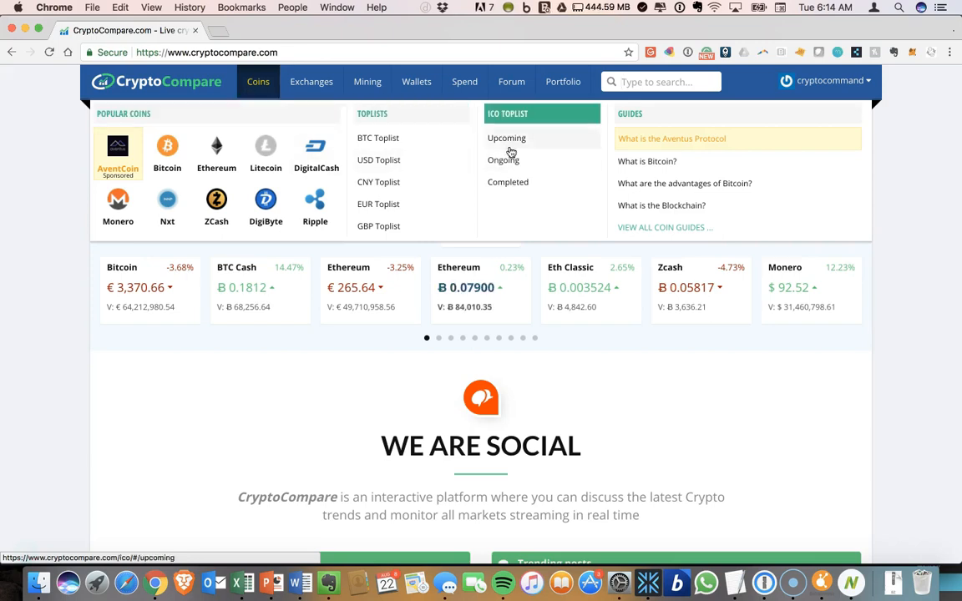
mouse_move(503, 160)
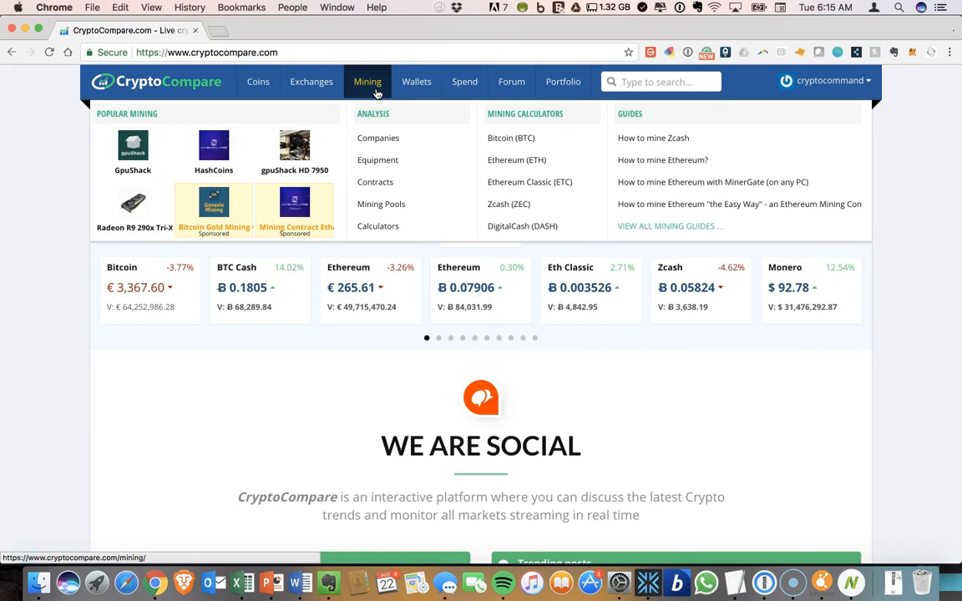
click(416, 80)
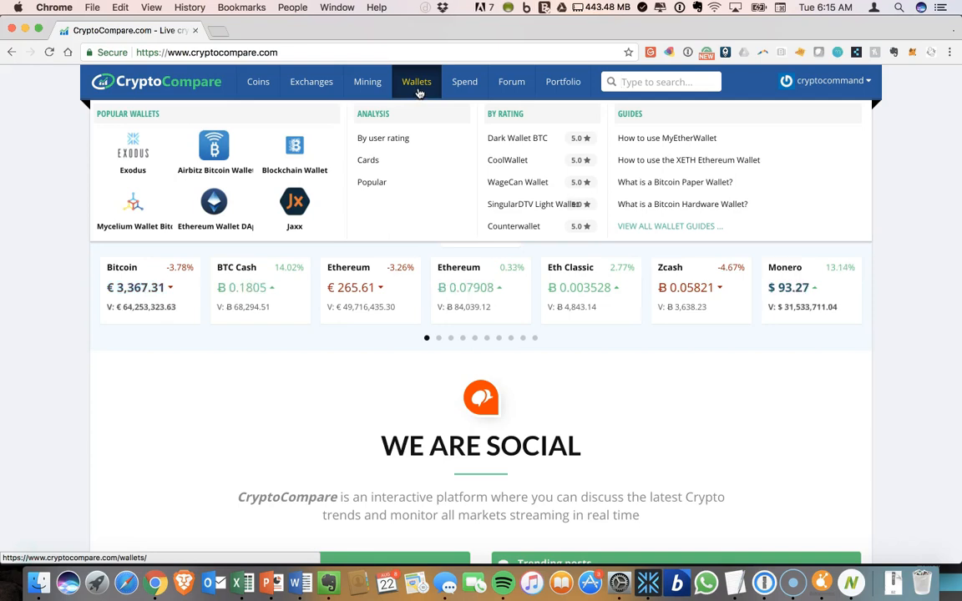
click(464, 80)
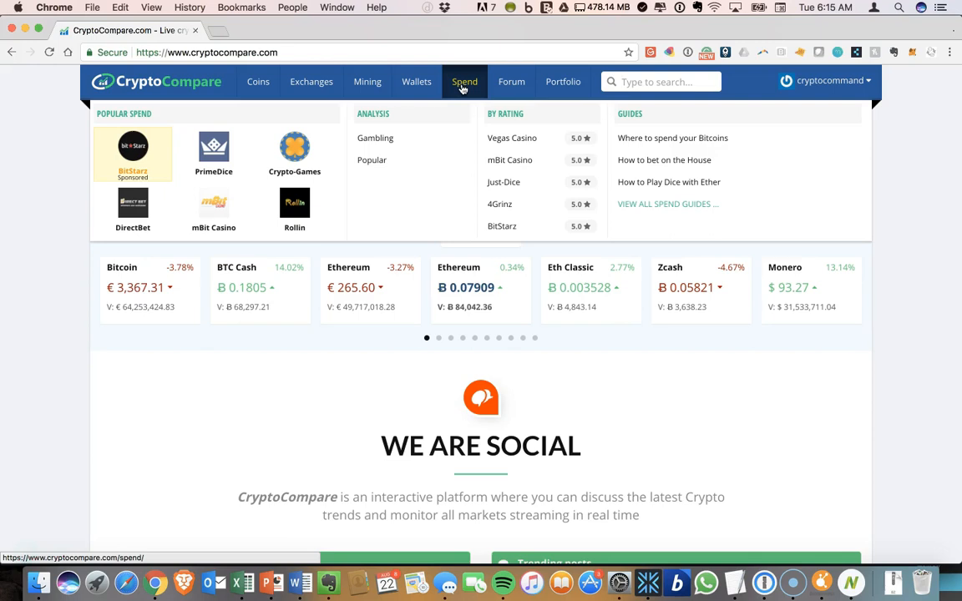
click(512, 80)
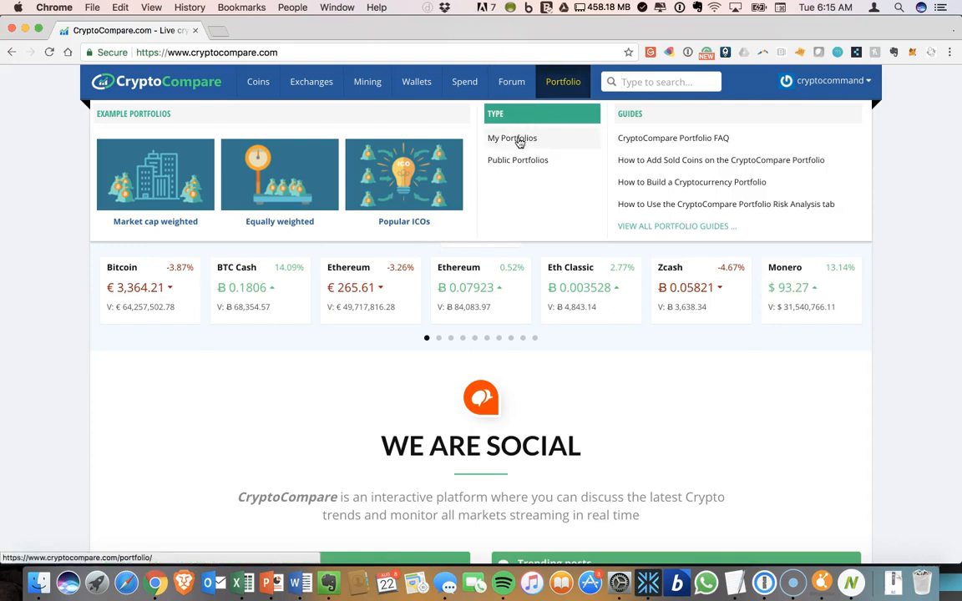
Go to the My Portfolios page showing the Acquired Coins overview.
click(511, 137)
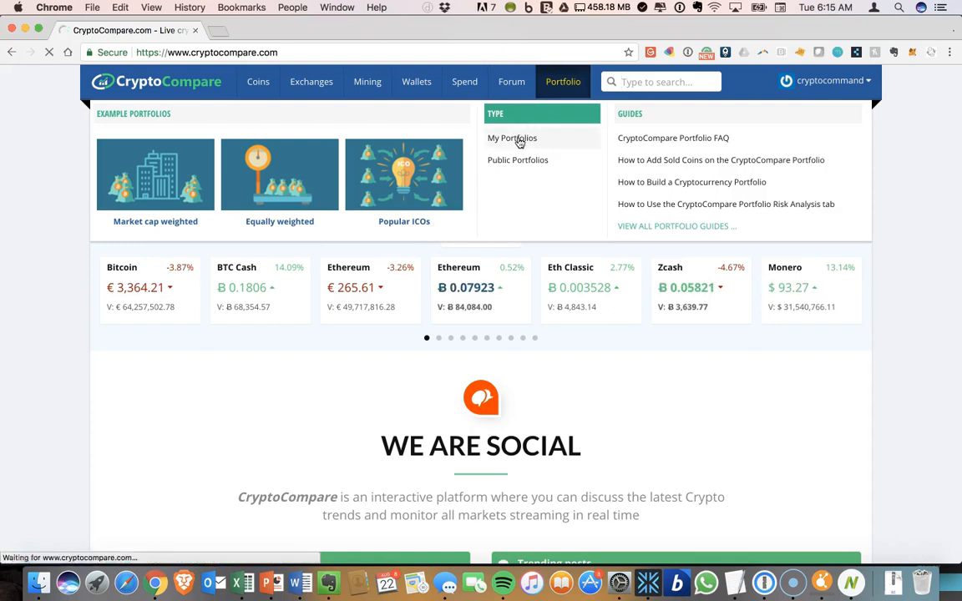
click(511, 137)
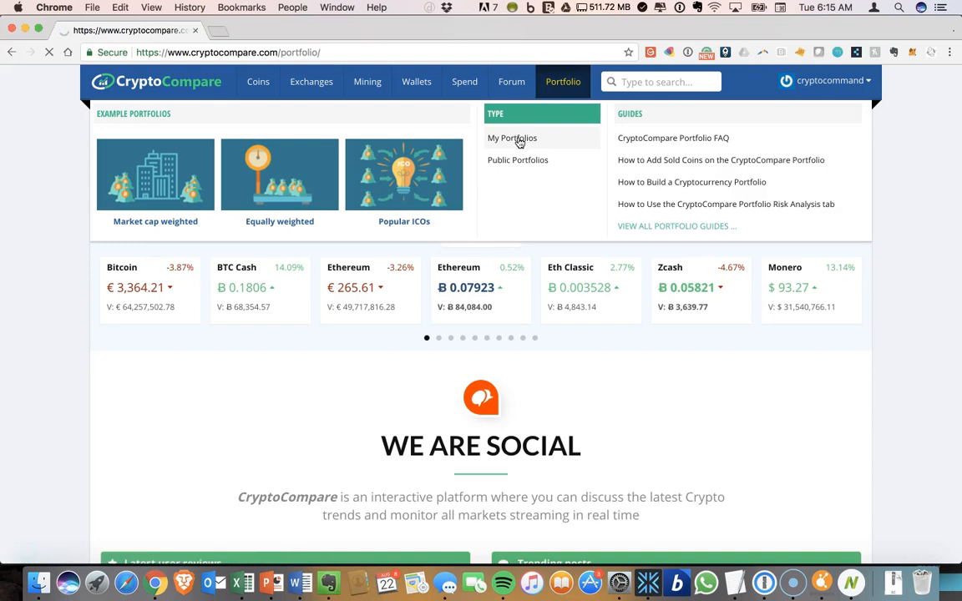
click(511, 137)
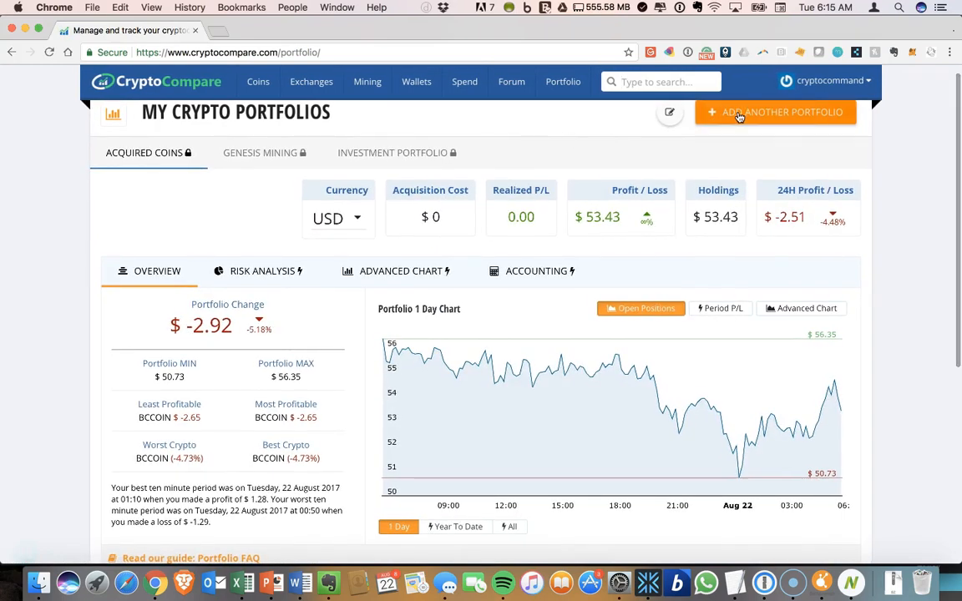
Start adding another portfolio, then dismiss the new-portfolio form without creating one.
click(775, 111)
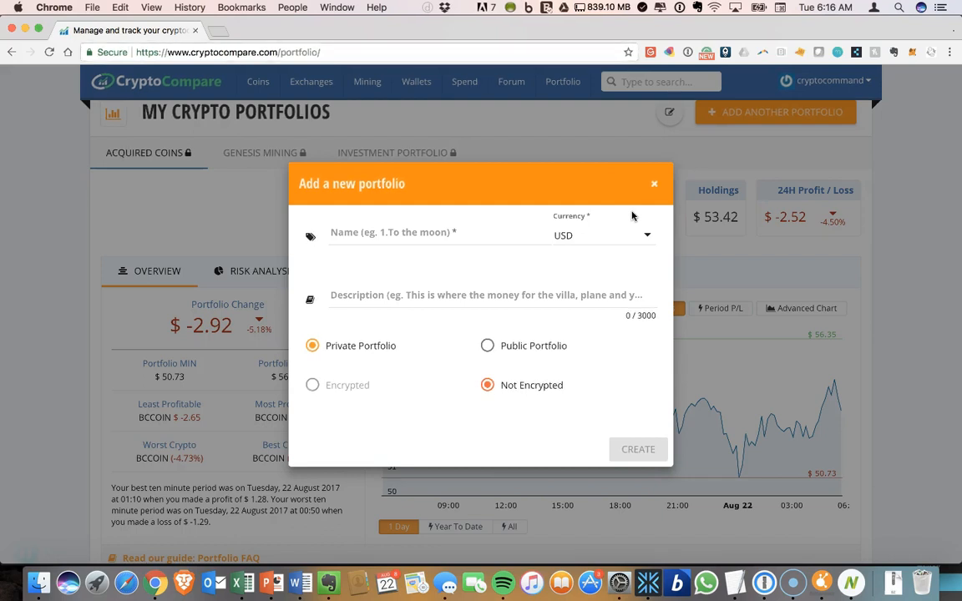
mouse_move(548, 180)
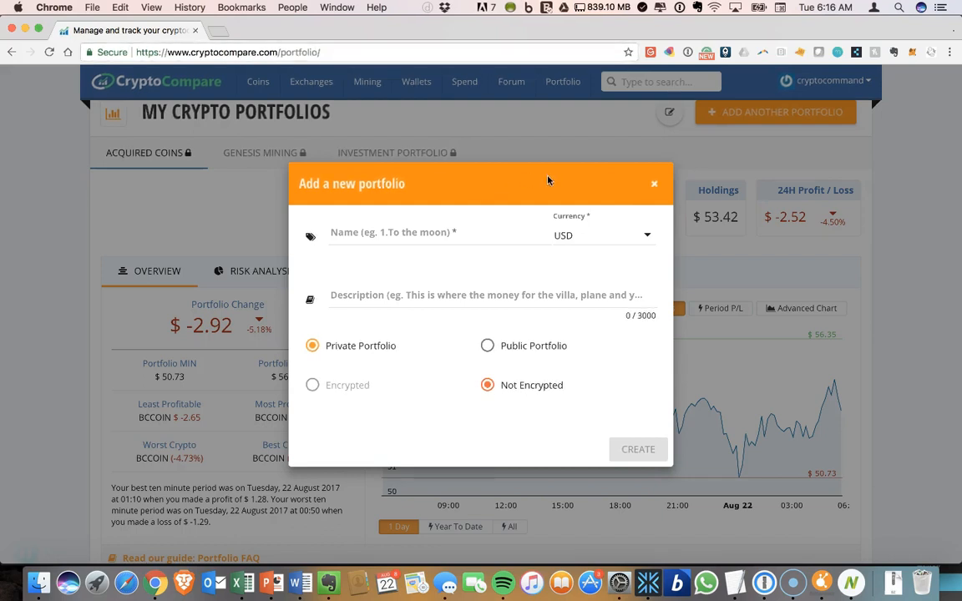
click(655, 182)
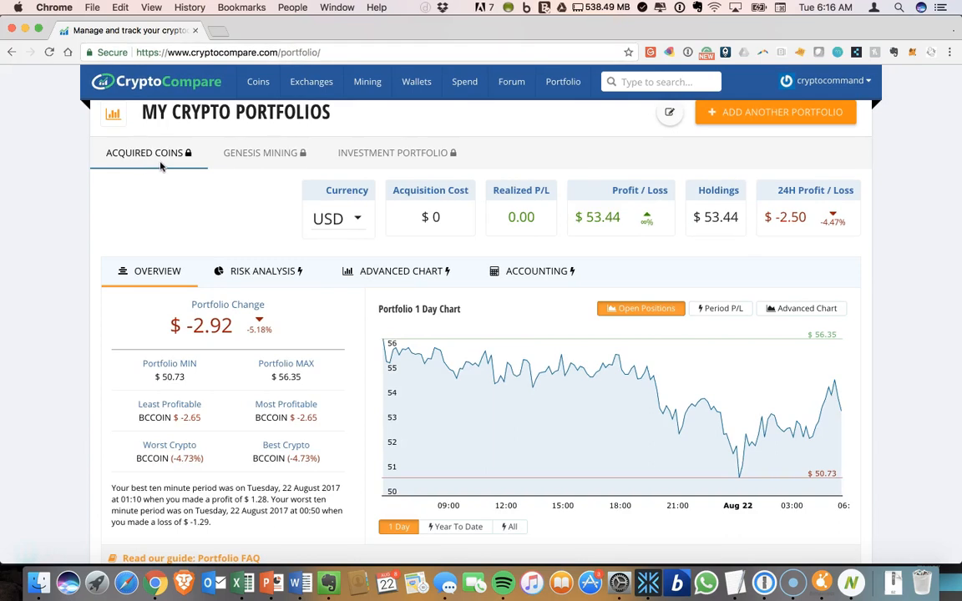
mouse_move(170, 167)
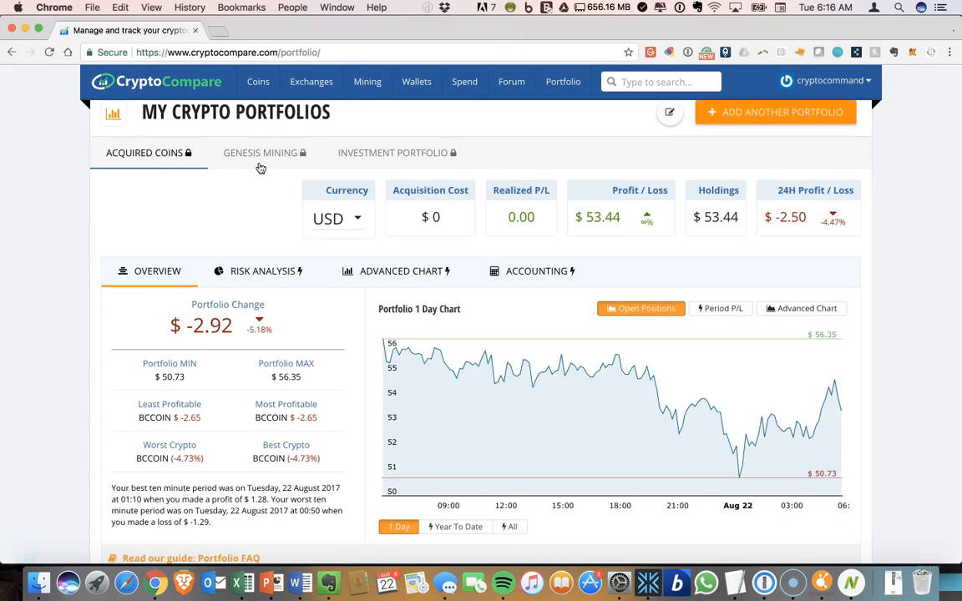
mouse_move(428, 167)
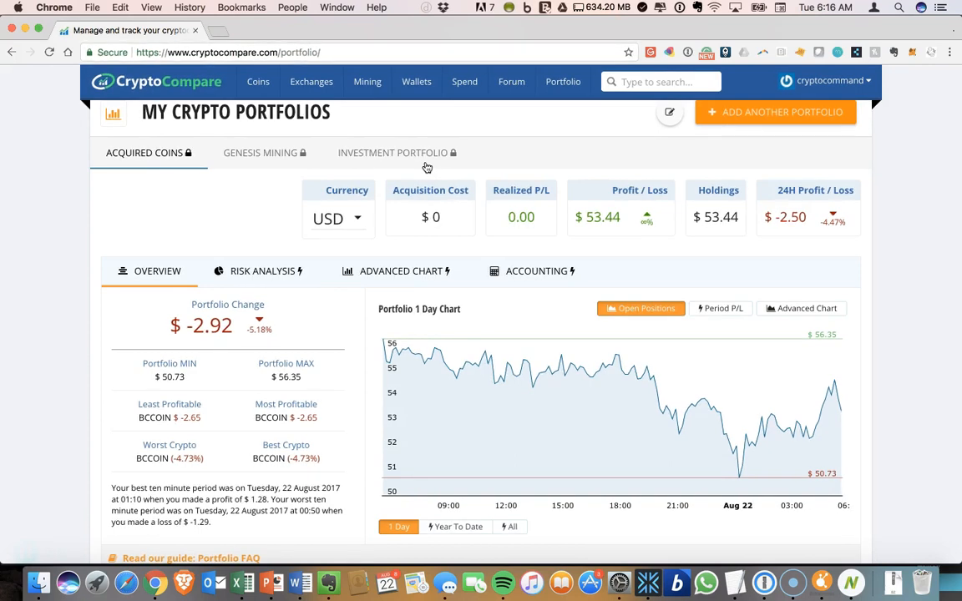
scroll(down, 3)
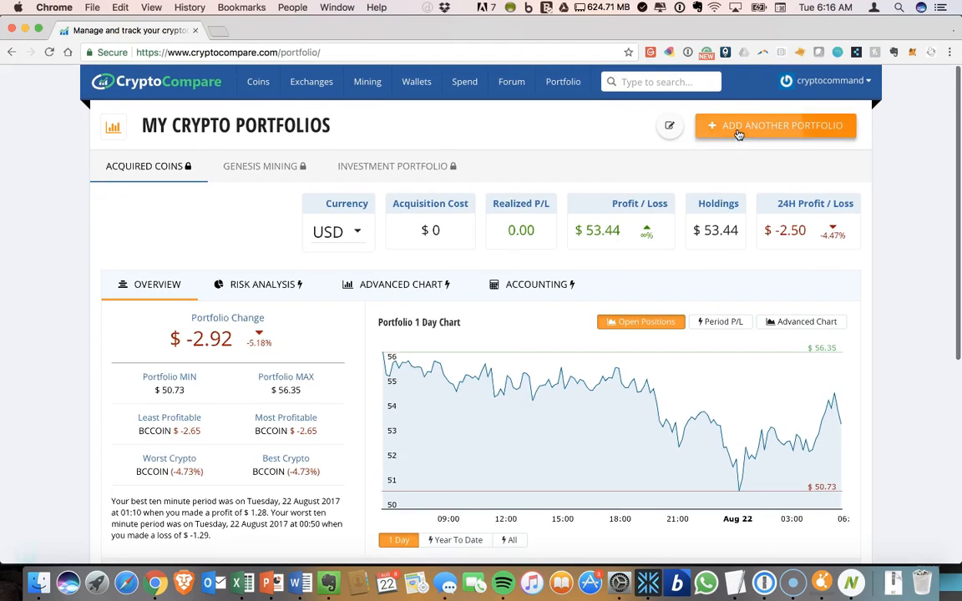
Create a new private USD portfolio named 'Example Portfolio'.
click(775, 125)
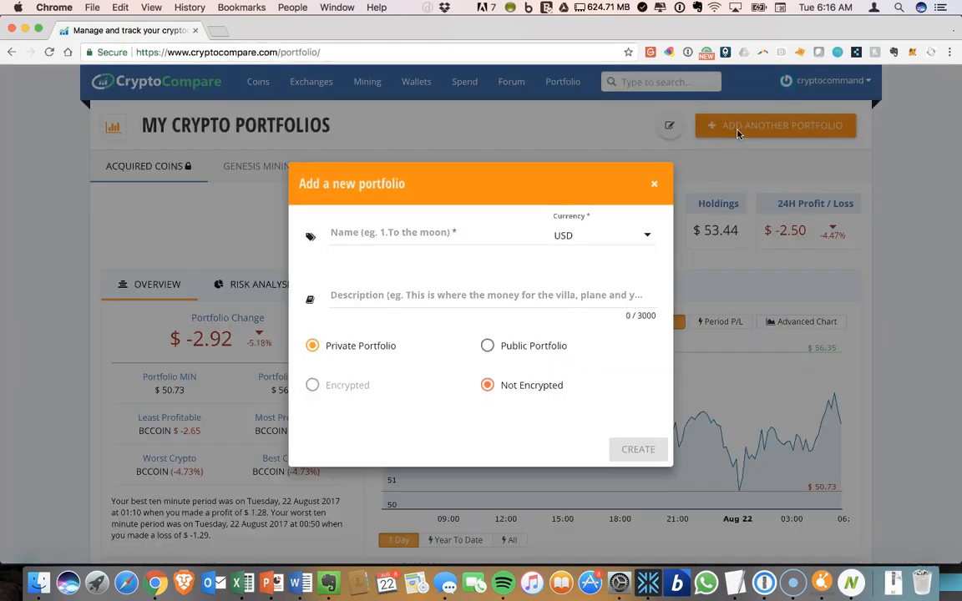
click(438, 233)
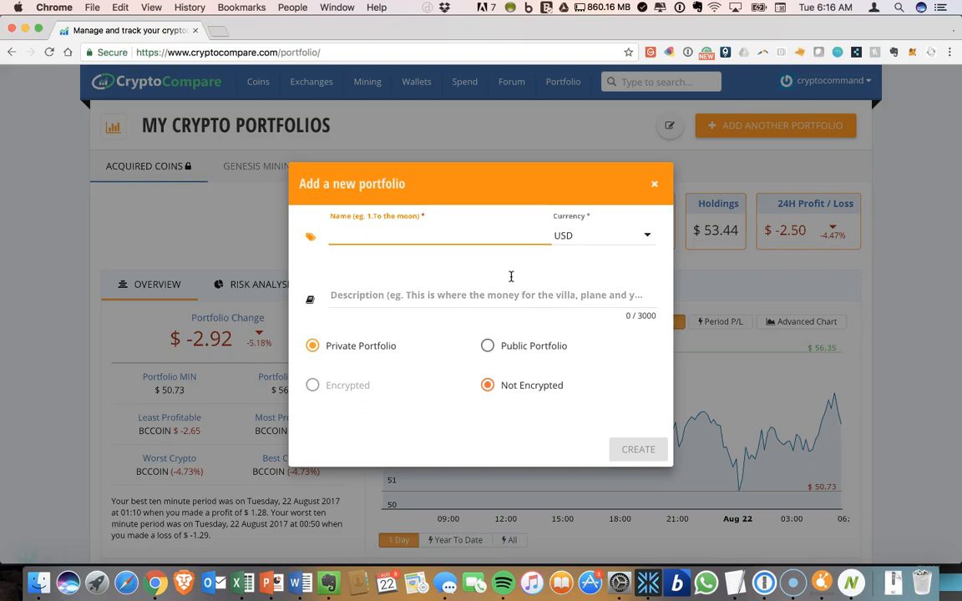
text(Example portfolio)
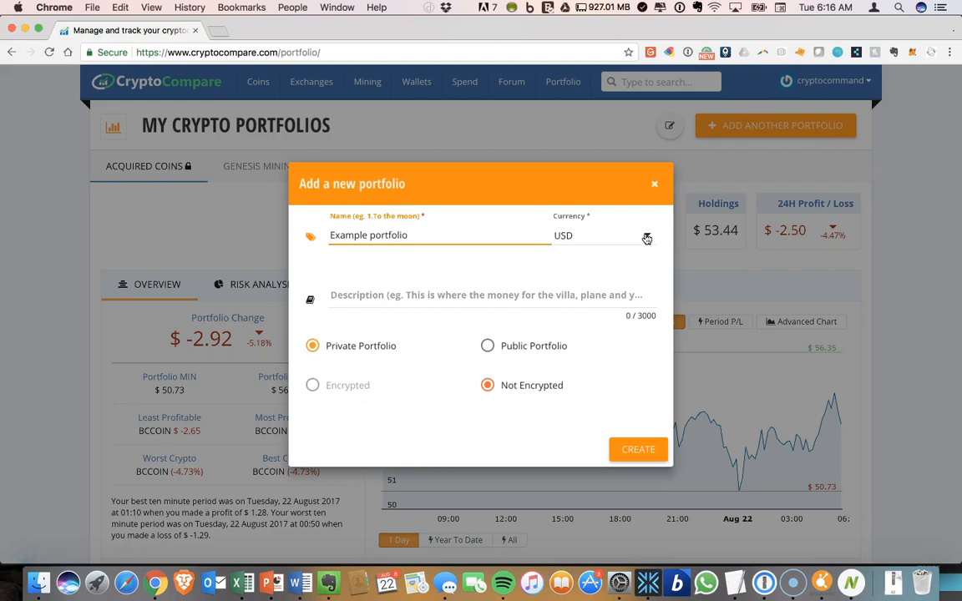
click(648, 239)
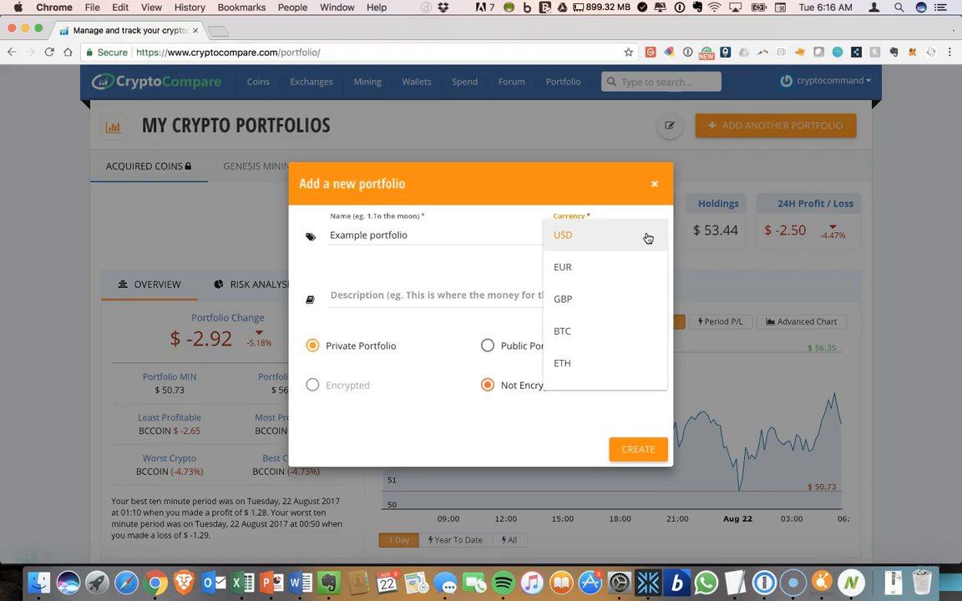
mouse_move(598, 336)
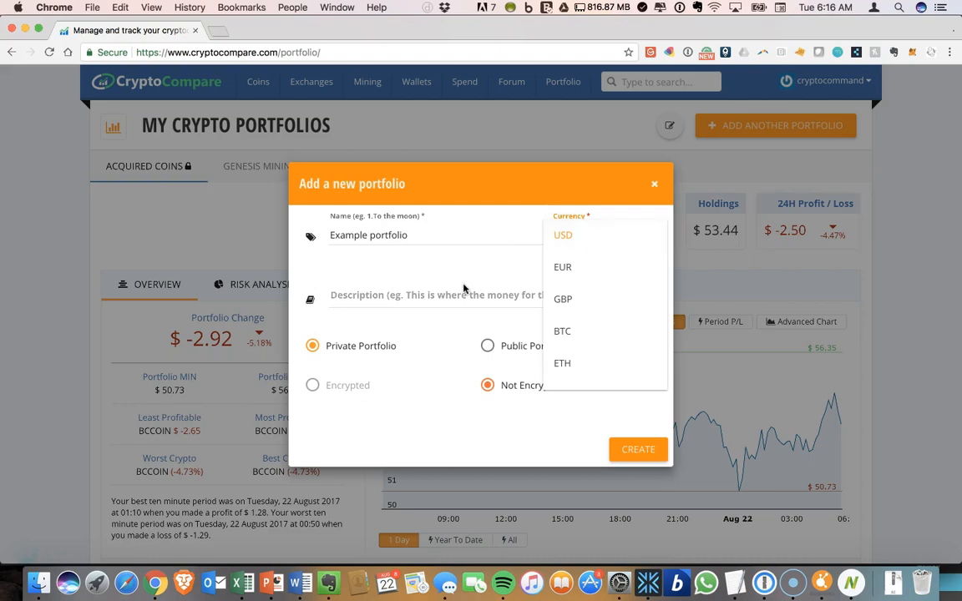
click(562, 234)
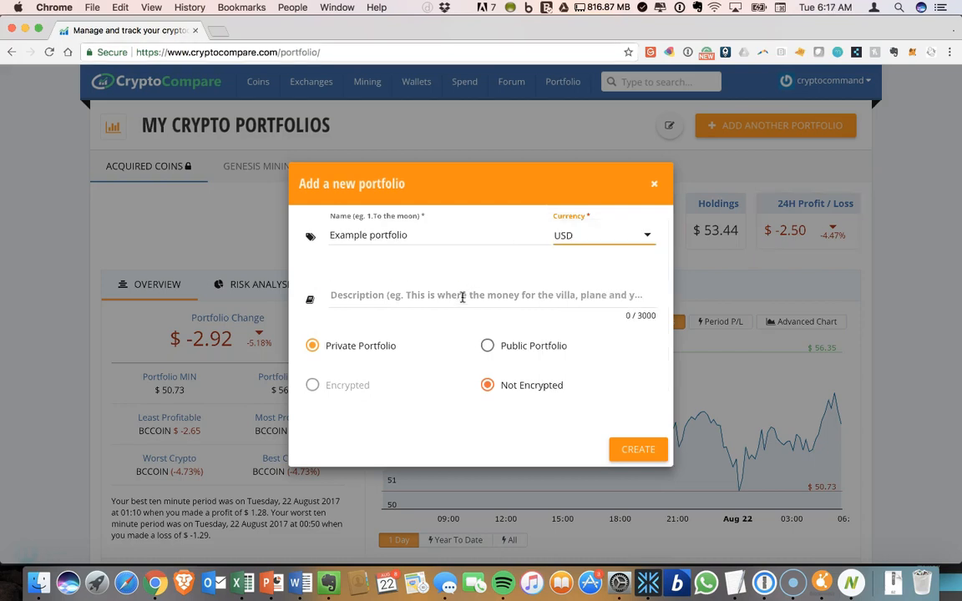
click(485, 294)
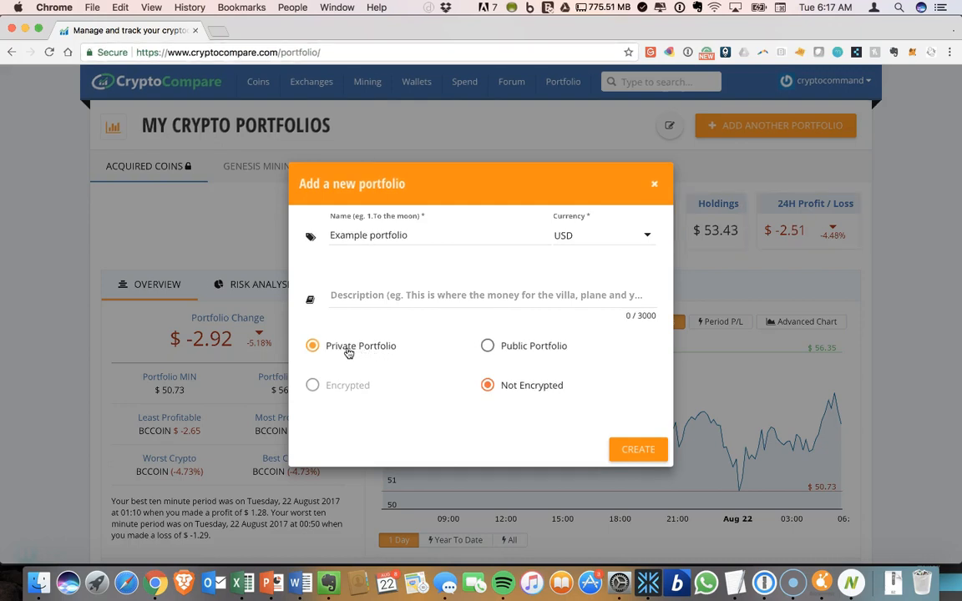
mouse_move(557, 354)
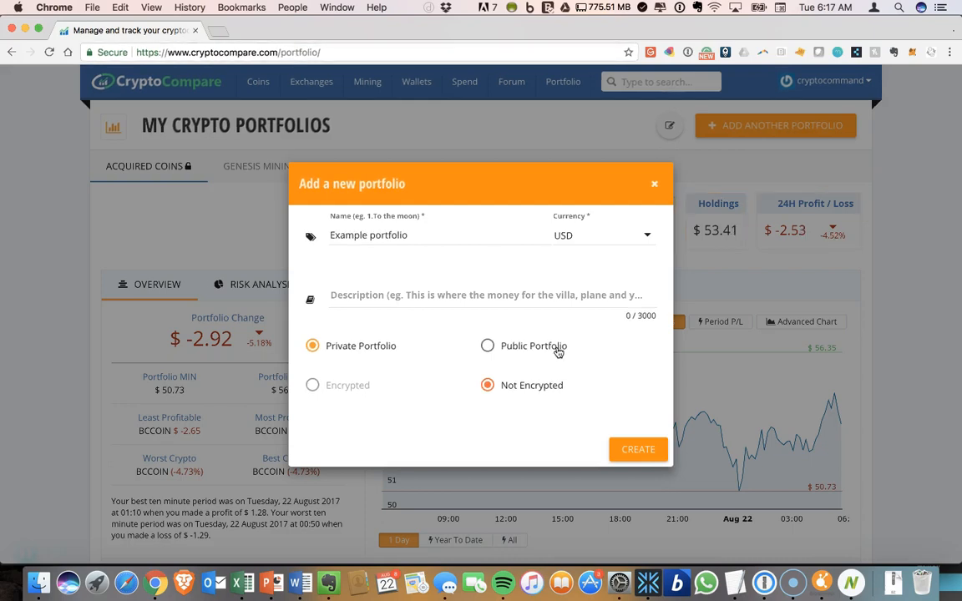
mouse_move(557, 350)
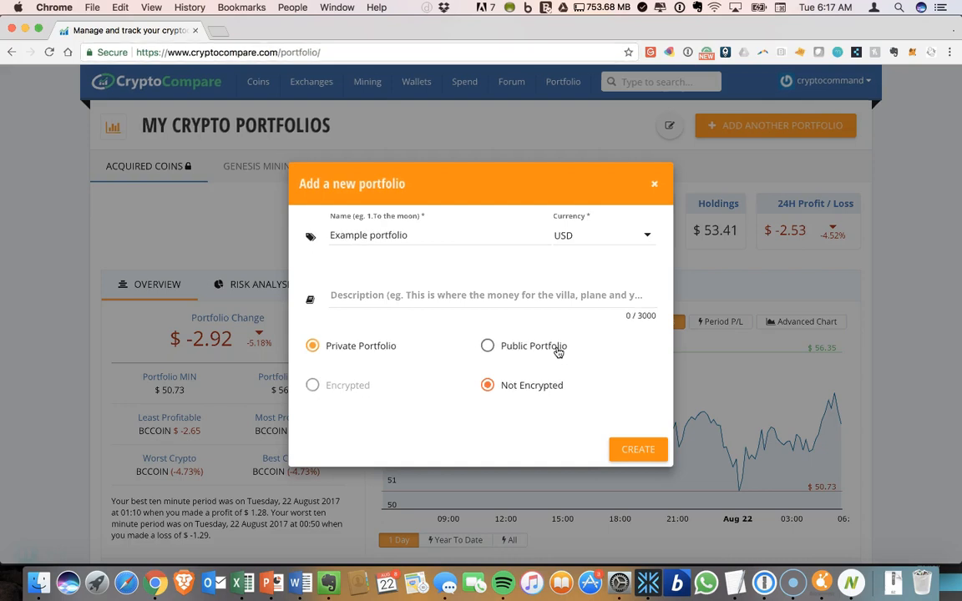
mouse_move(558, 350)
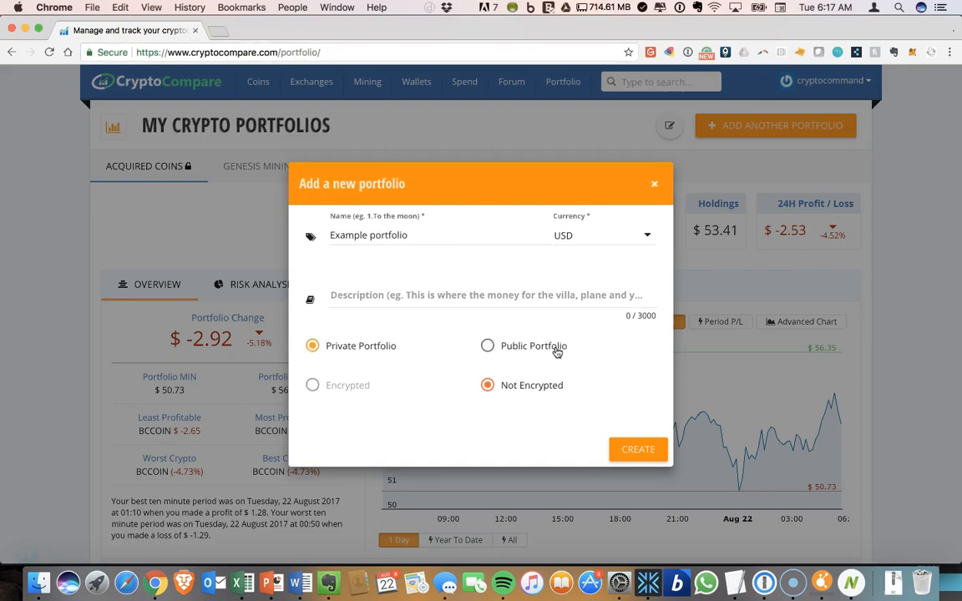
mouse_move(407, 406)
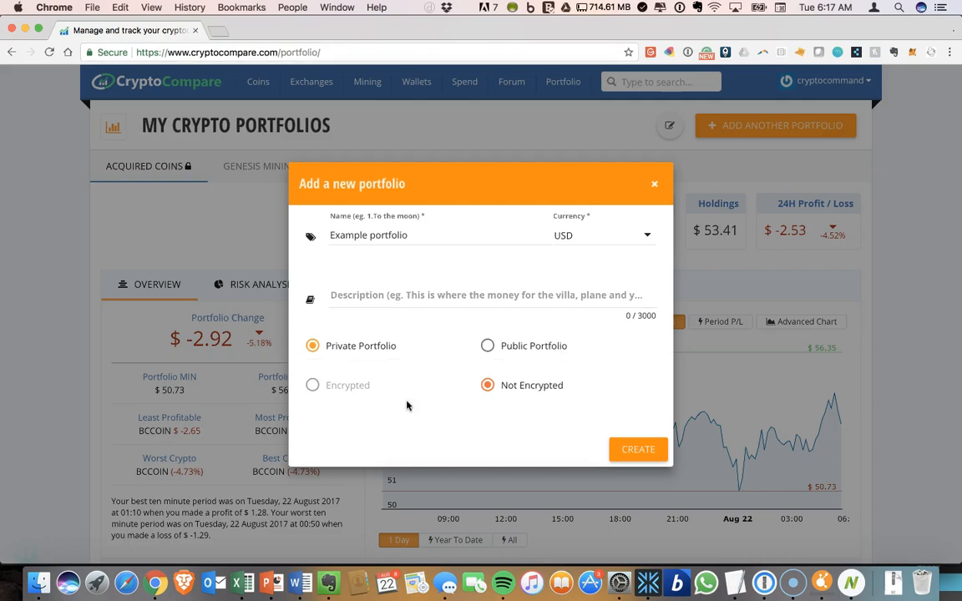
mouse_move(341, 394)
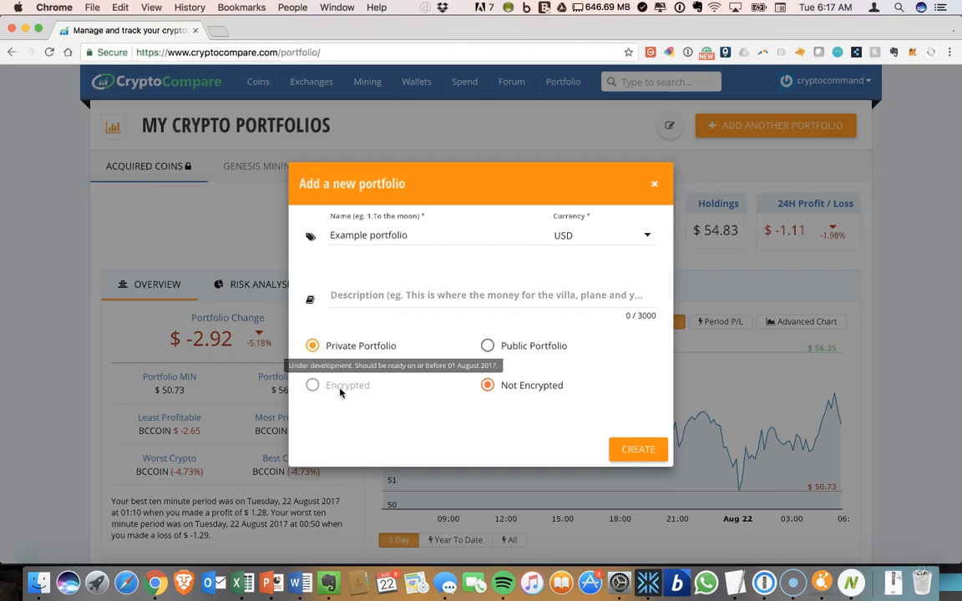
mouse_move(351, 387)
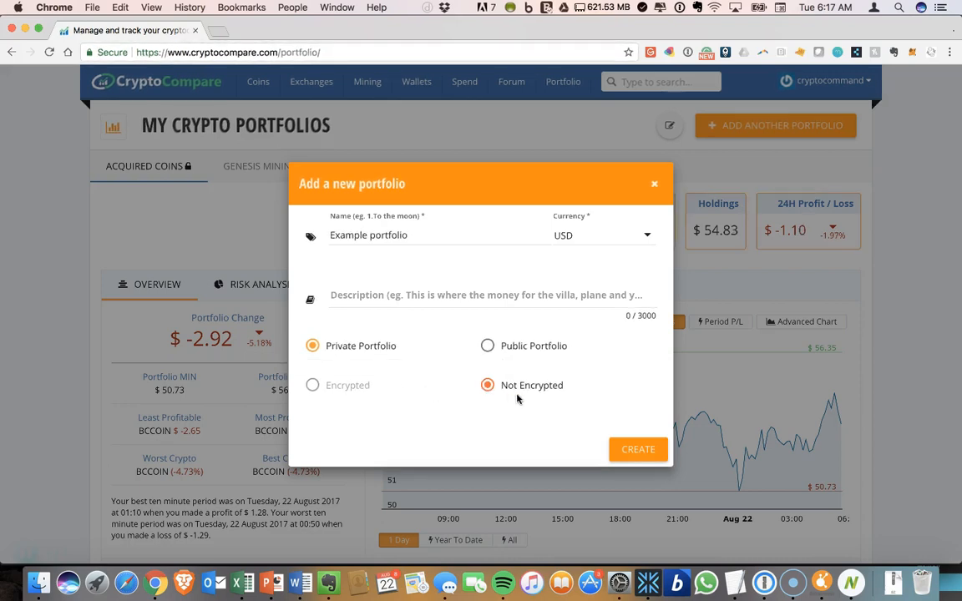
mouse_move(576, 426)
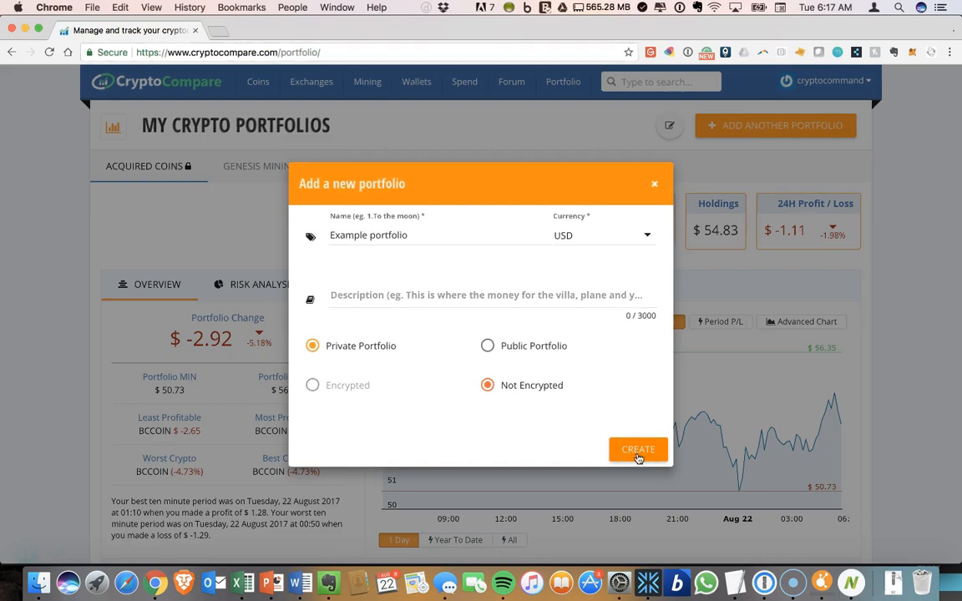
click(638, 450)
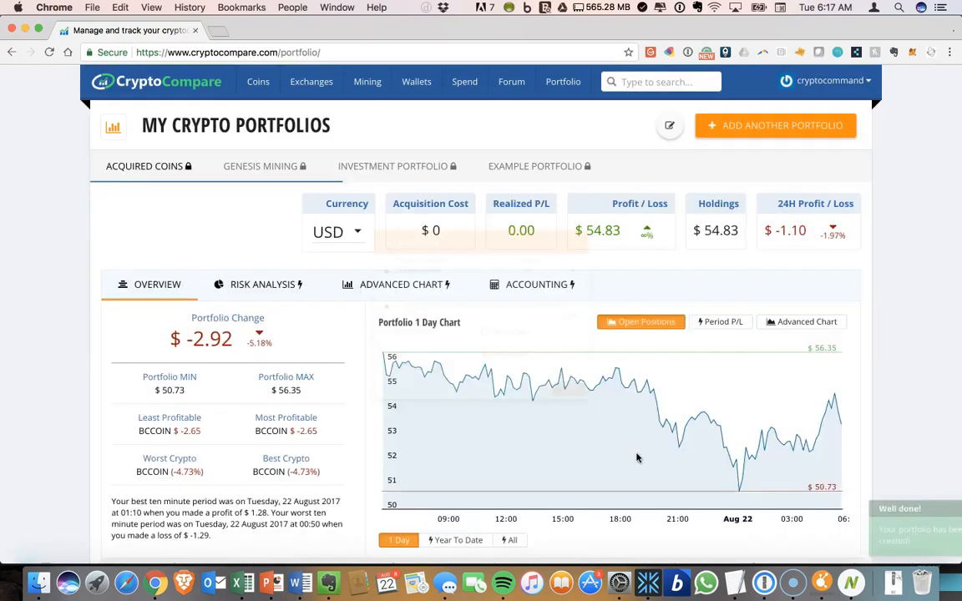
Switch to the new Example Portfolio and view its empty coin list.
click(534, 166)
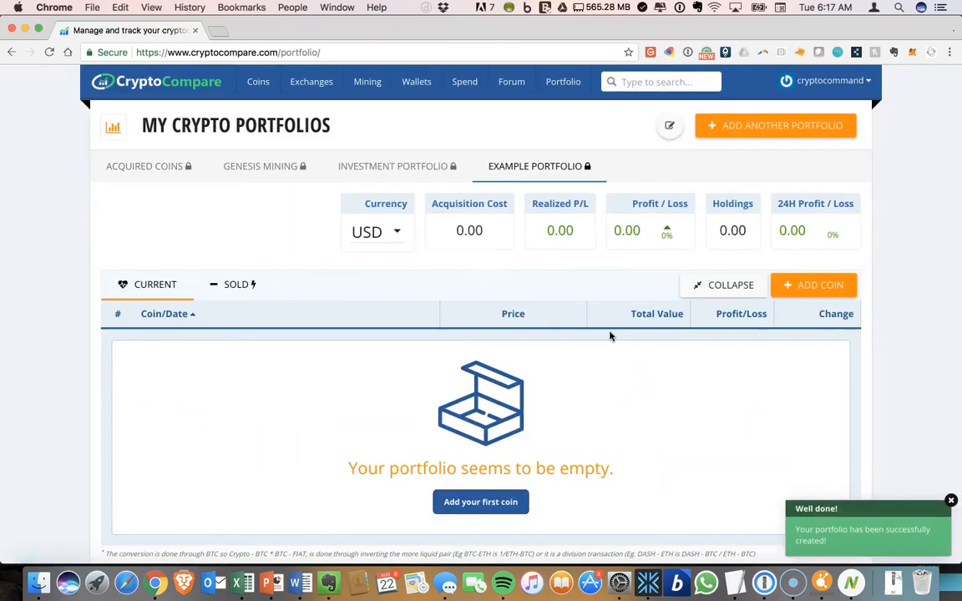
mouse_move(610, 312)
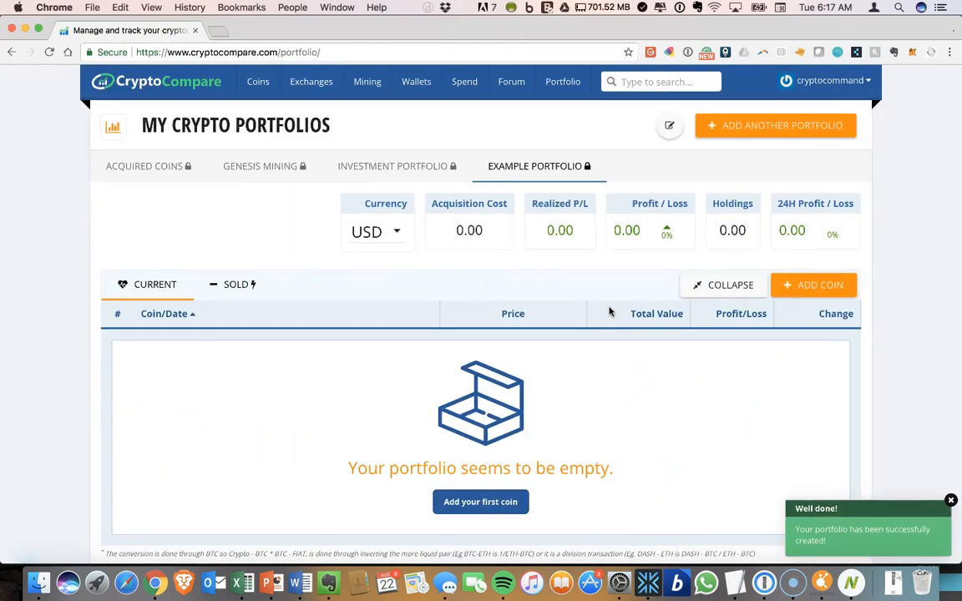
scroll(down, 3)
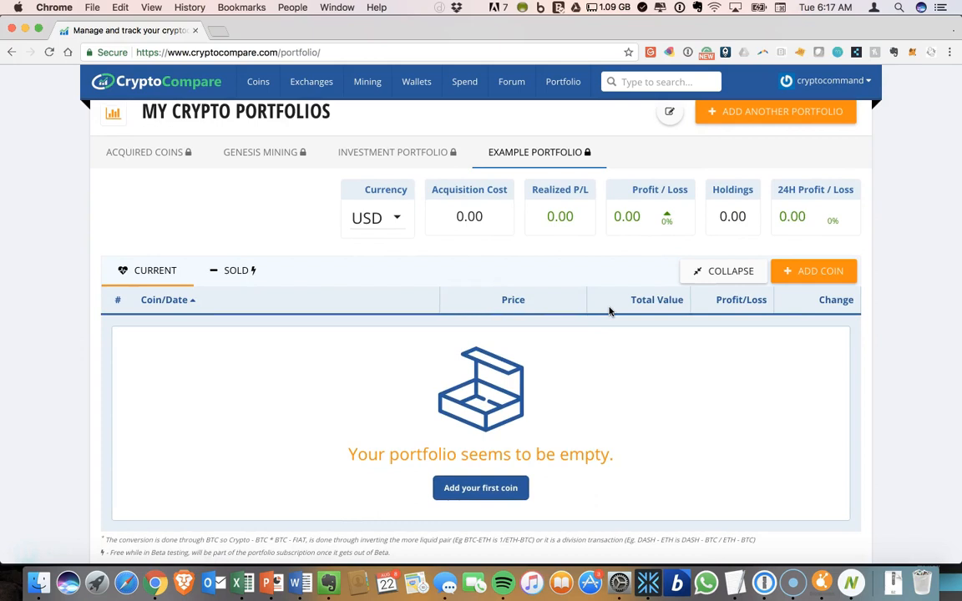
scroll(down, 3)
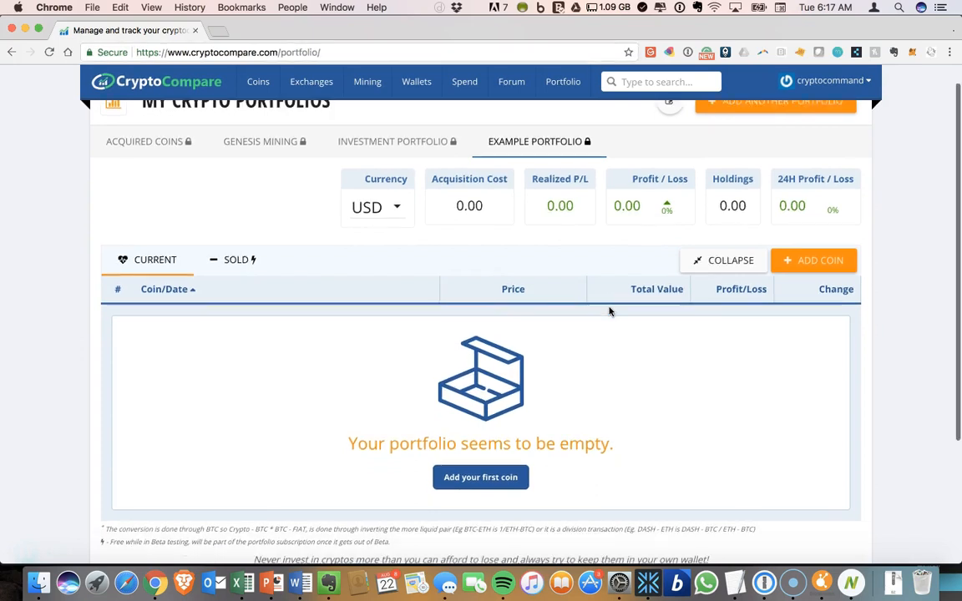
scroll(down, 3)
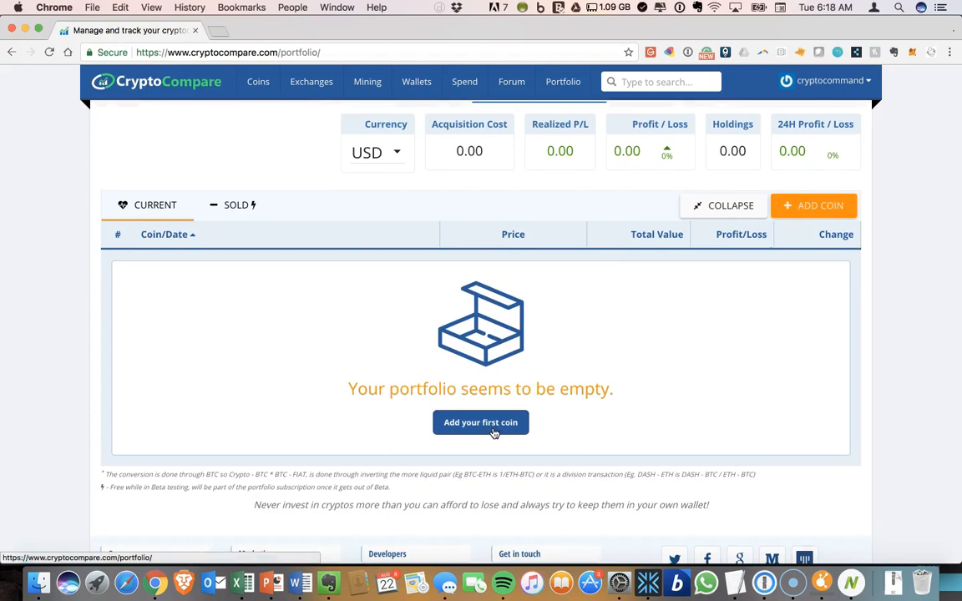
Start adding the first coin: Bitcoin, amount 0.1, buy price 3000.00.
click(482, 420)
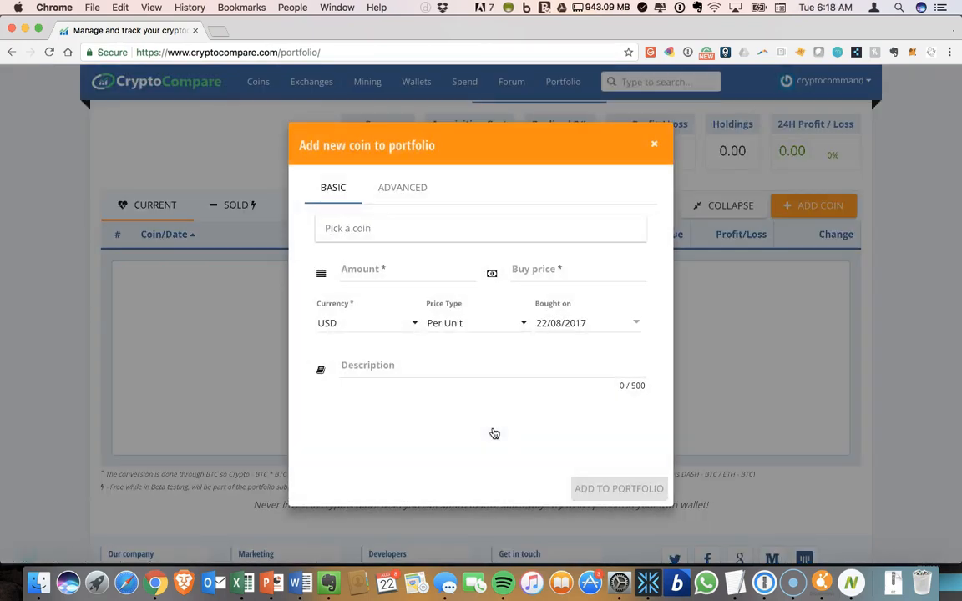
mouse_move(480, 351)
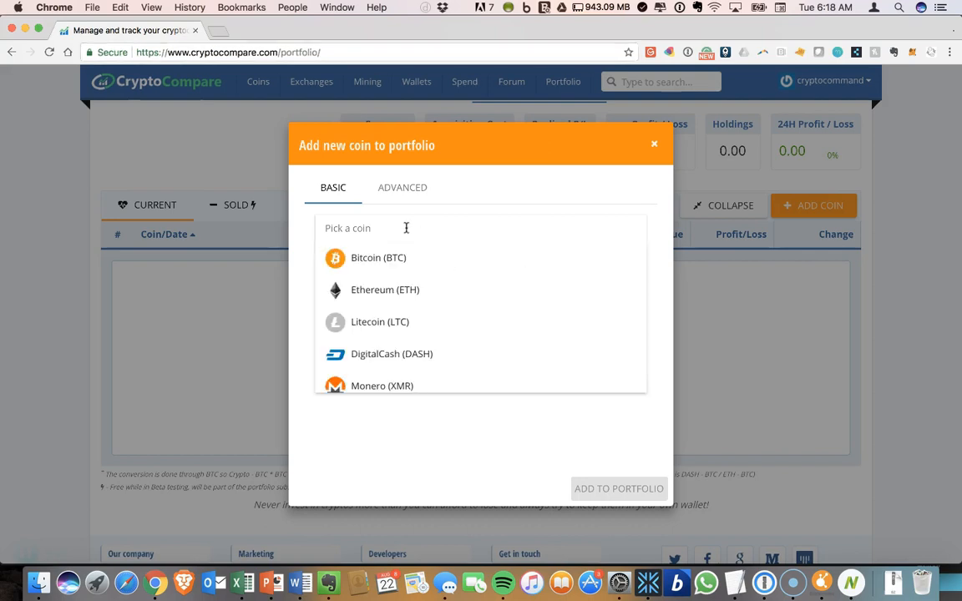
scroll(down, 3)
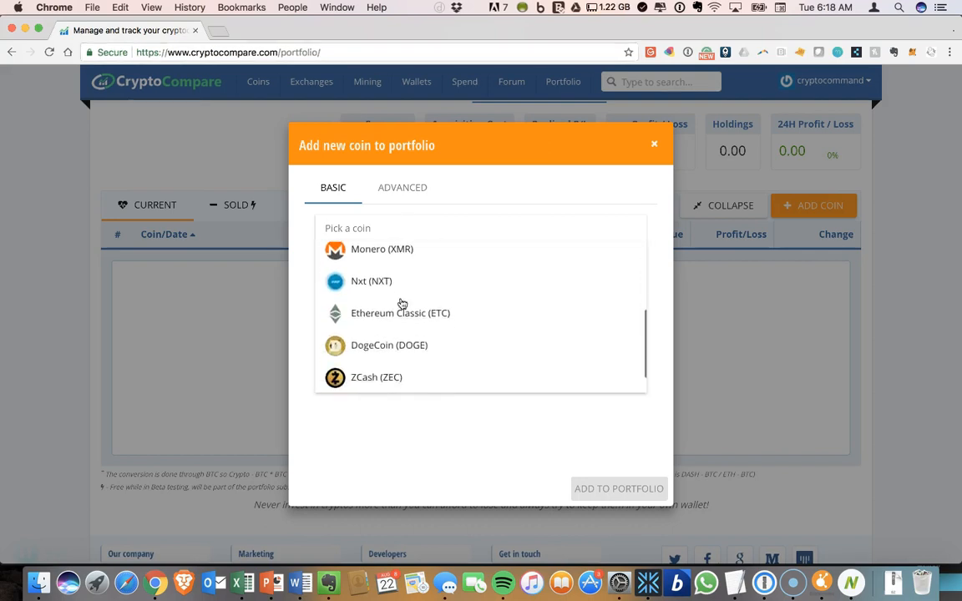
scroll(up, 3)
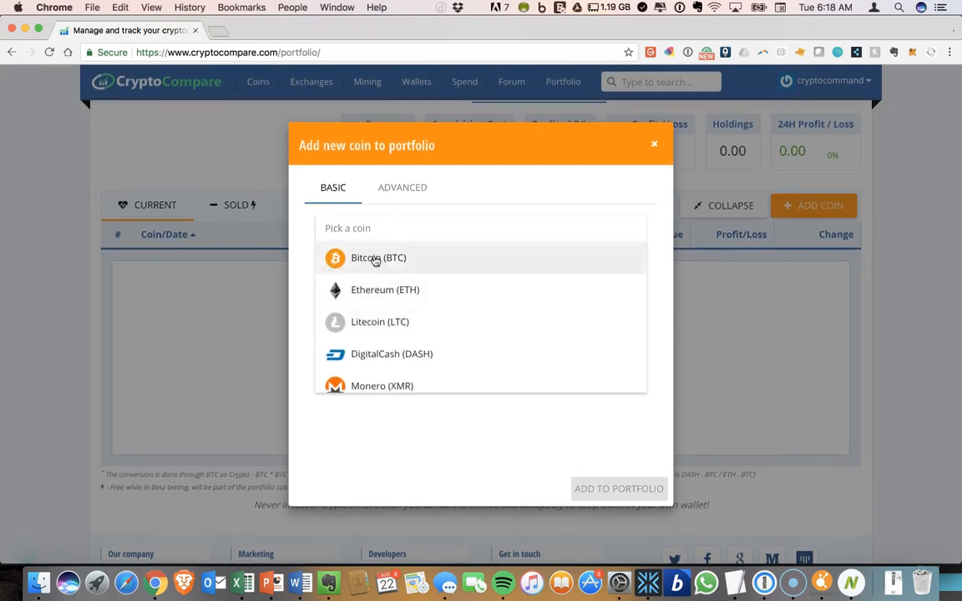
mouse_move(378, 264)
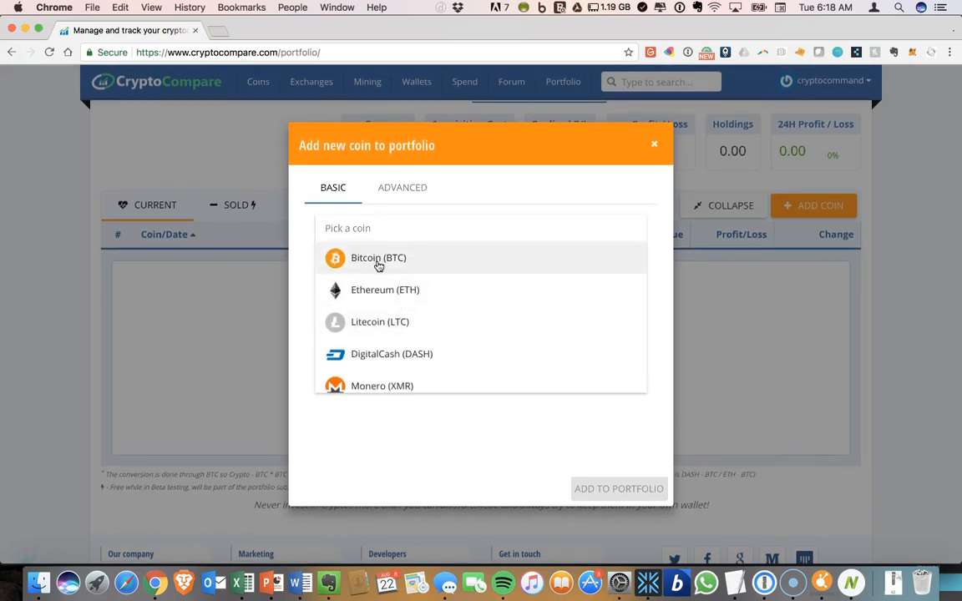
click(377, 257)
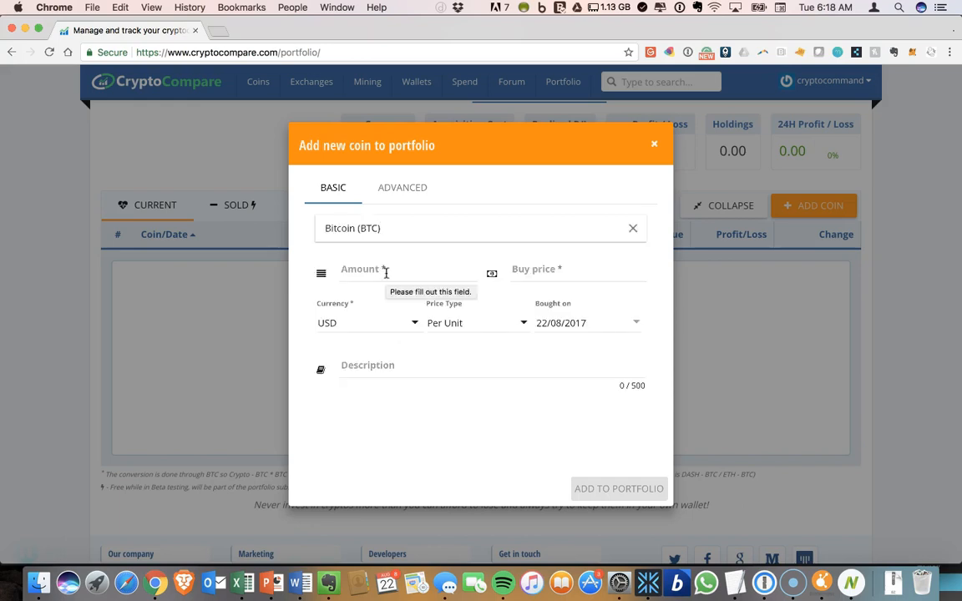
click(409, 274)
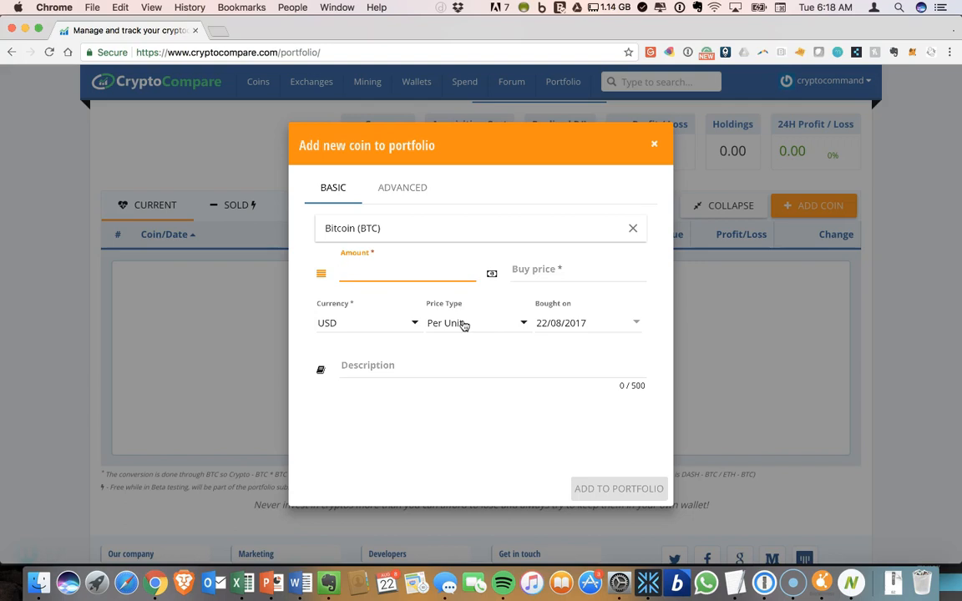
text(1.0)
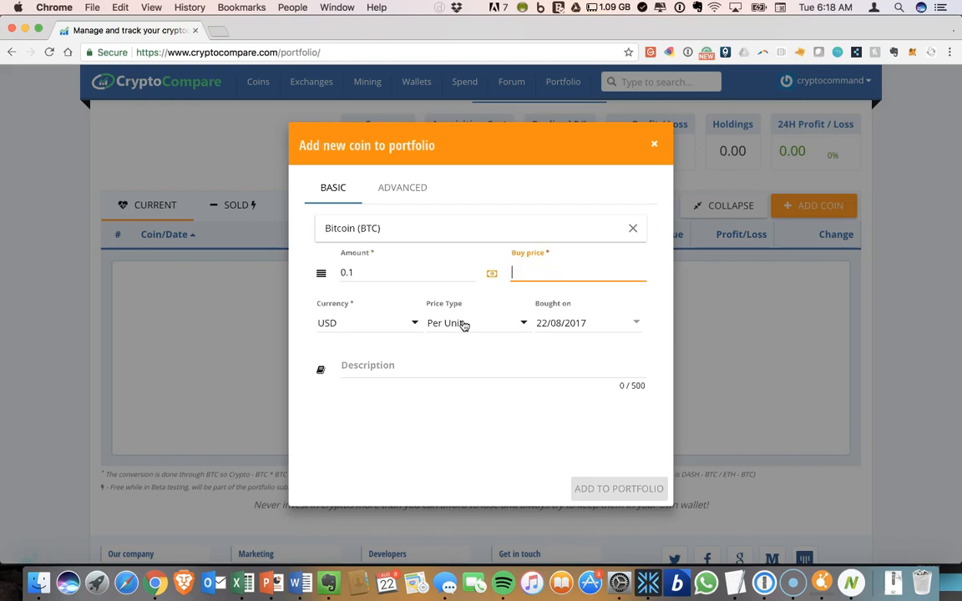
mouse_move(461, 251)
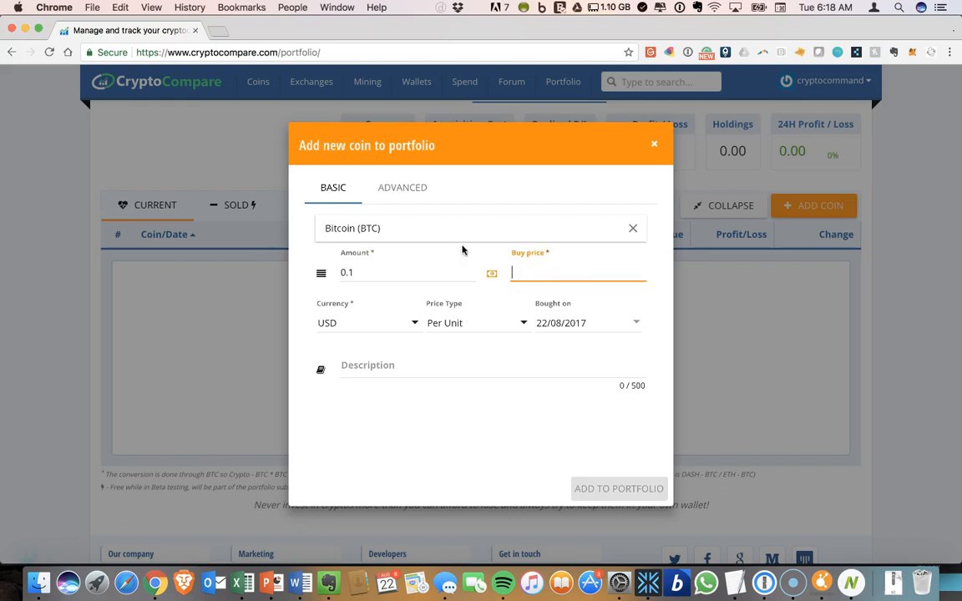
mouse_move(541, 257)
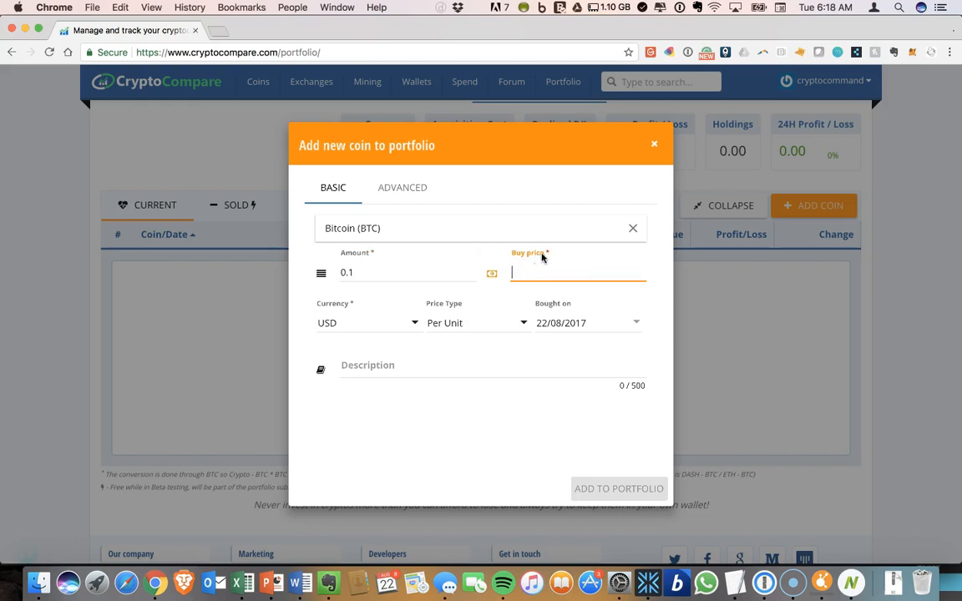
mouse_move(564, 324)
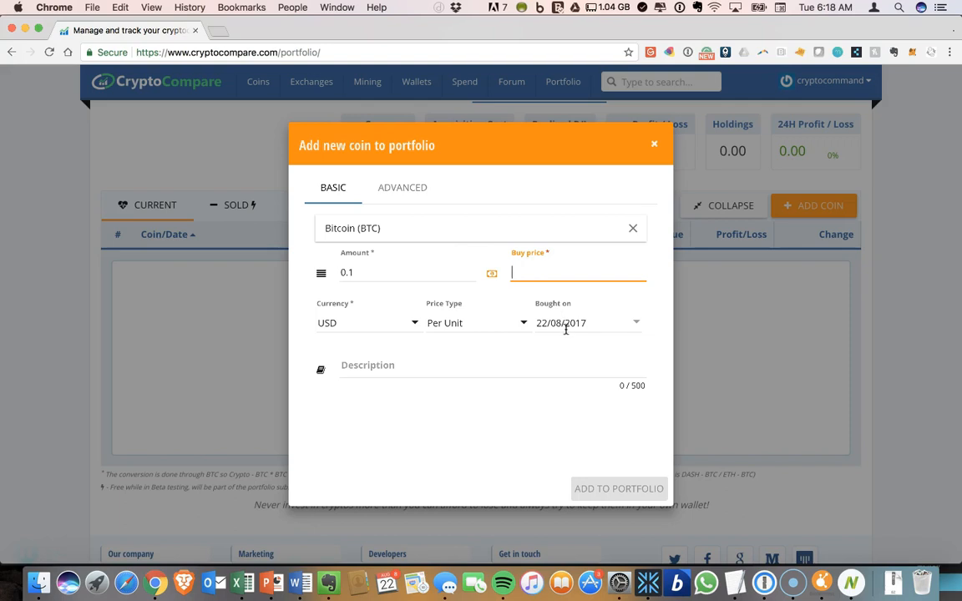
text(3000.00)
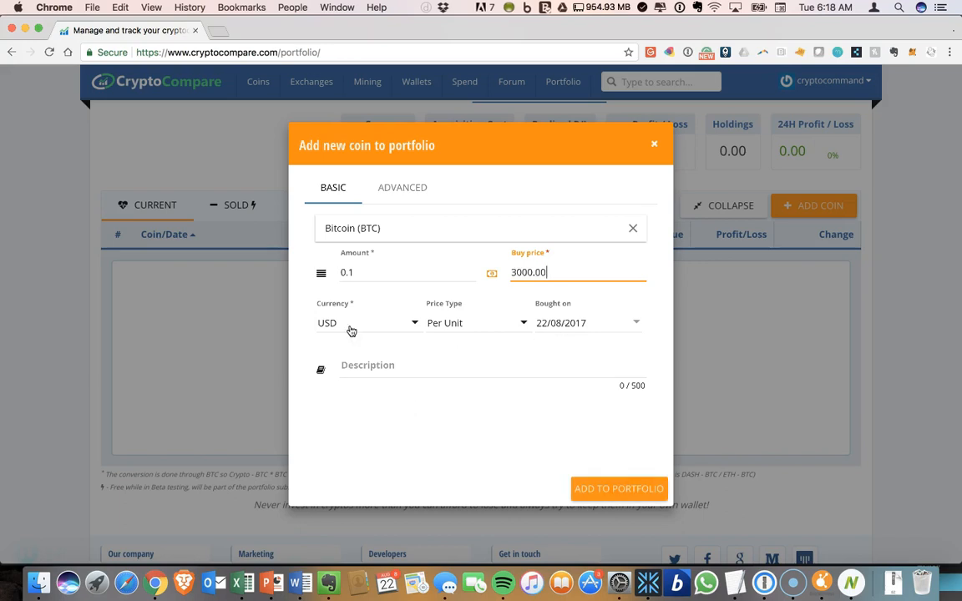
Keep USD per unit and the 22/08/2017 date, note 'Bought on coinbase', and add it to the portfolio.
click(367, 324)
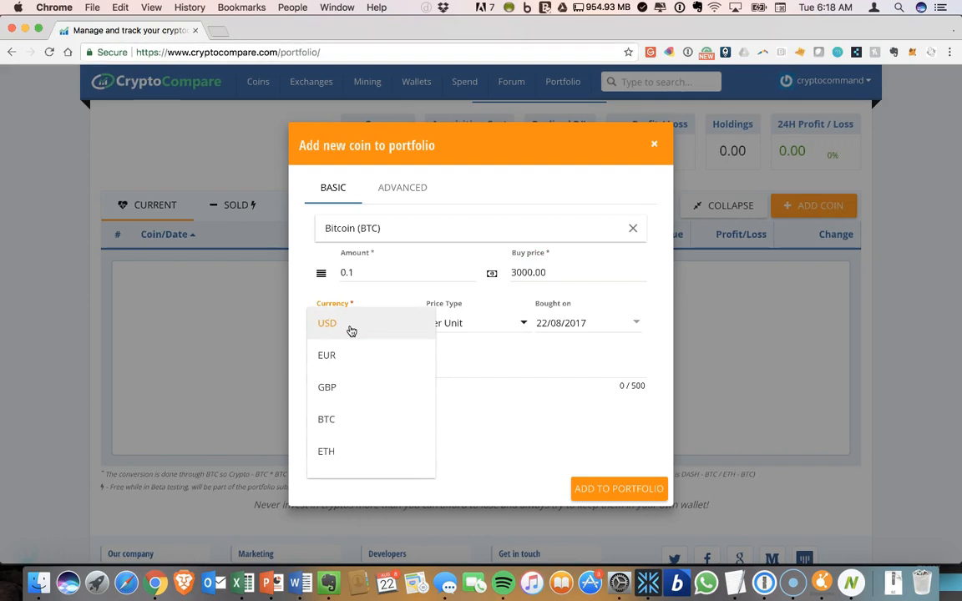
click(476, 324)
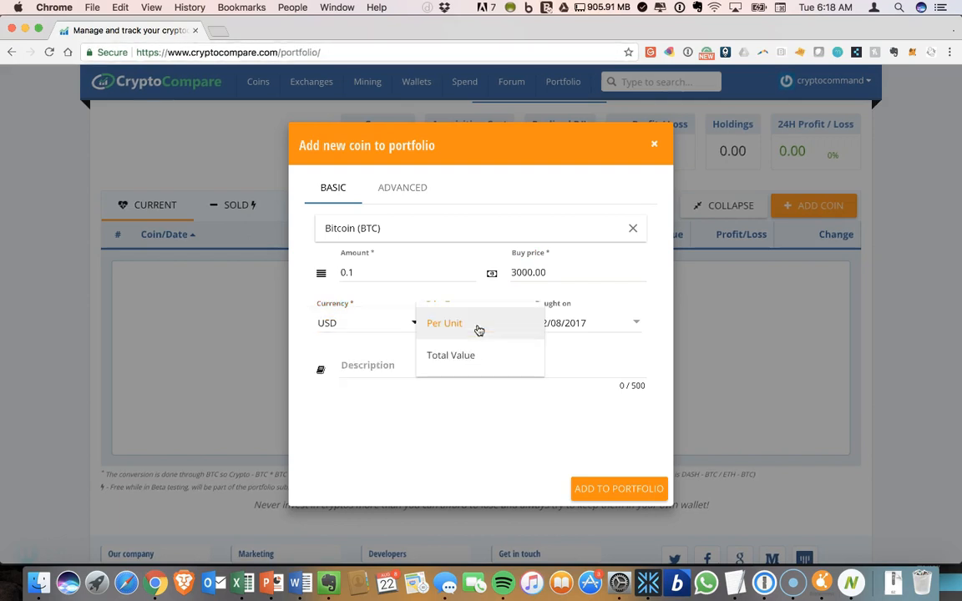
click(444, 324)
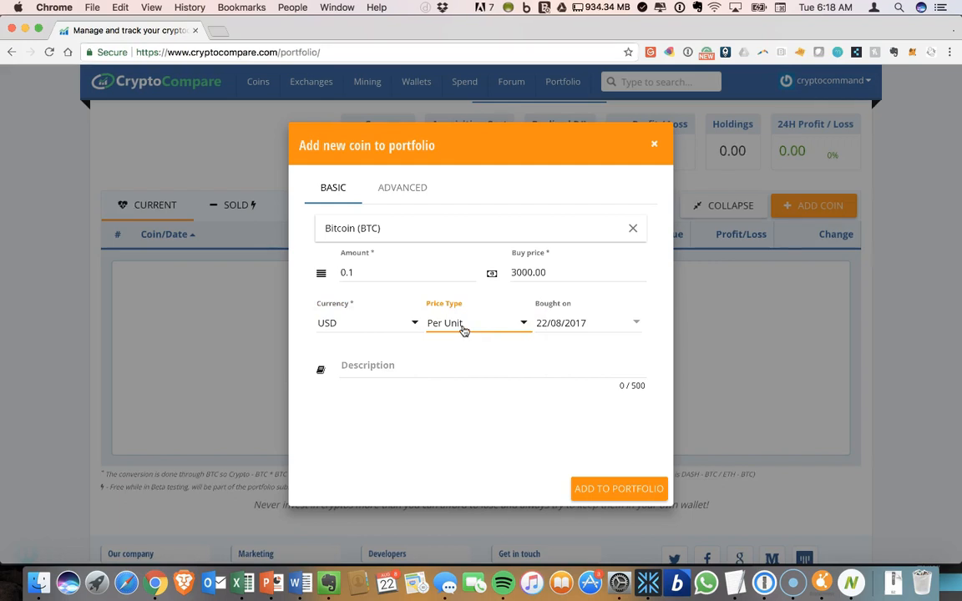
mouse_move(428, 331)
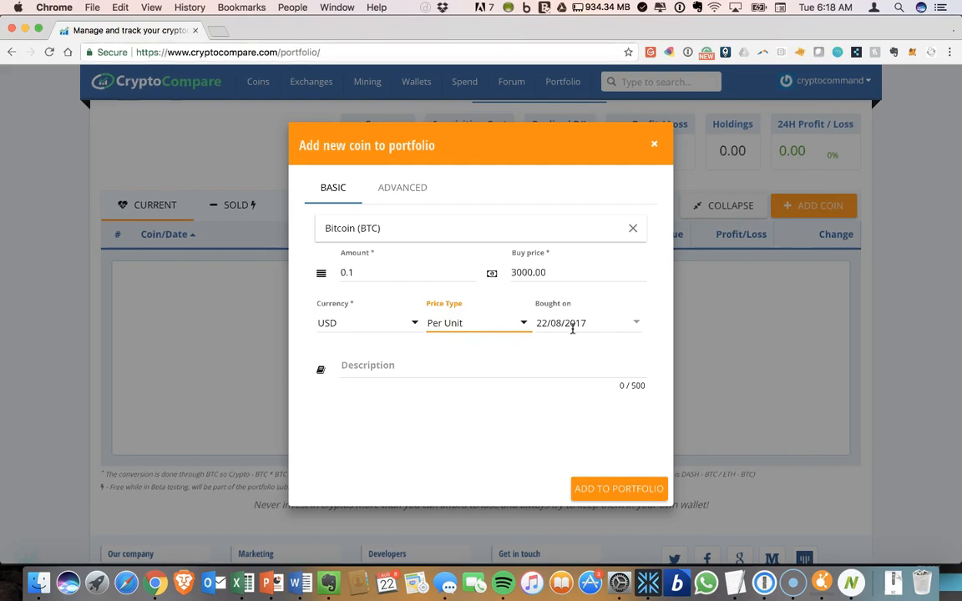
mouse_move(576, 324)
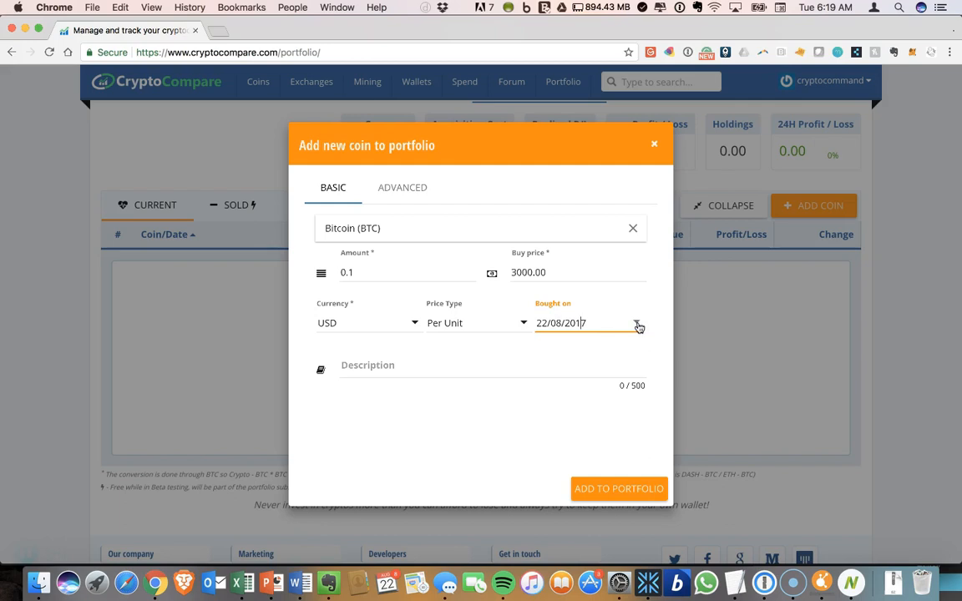
click(638, 324)
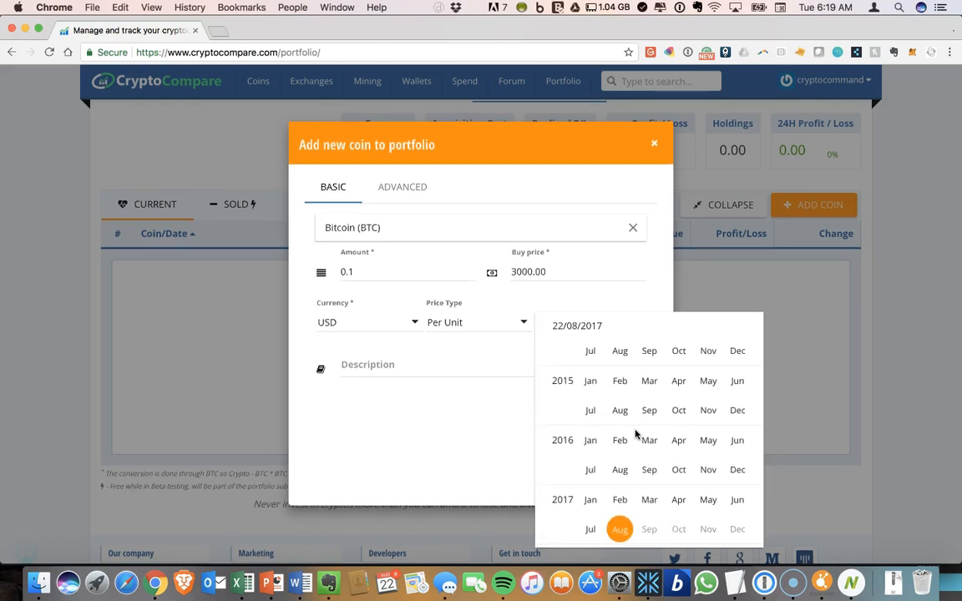
click(620, 528)
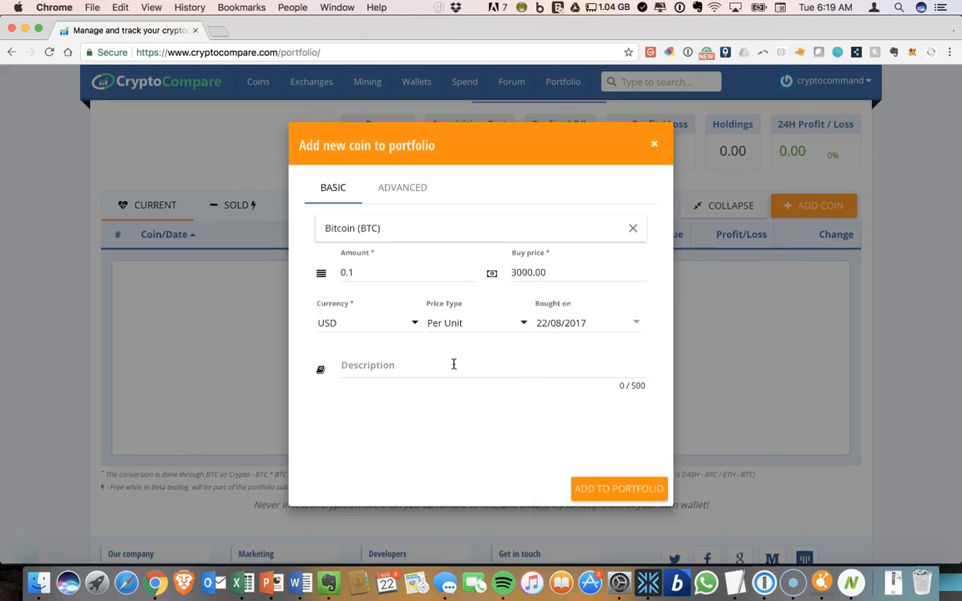
click(418, 365)
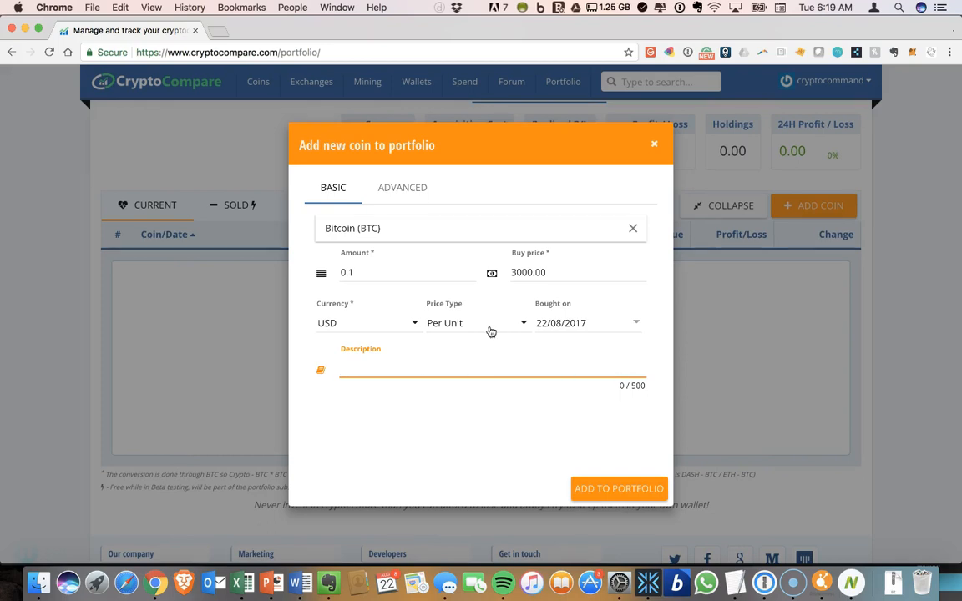
text(Bought on coinb)
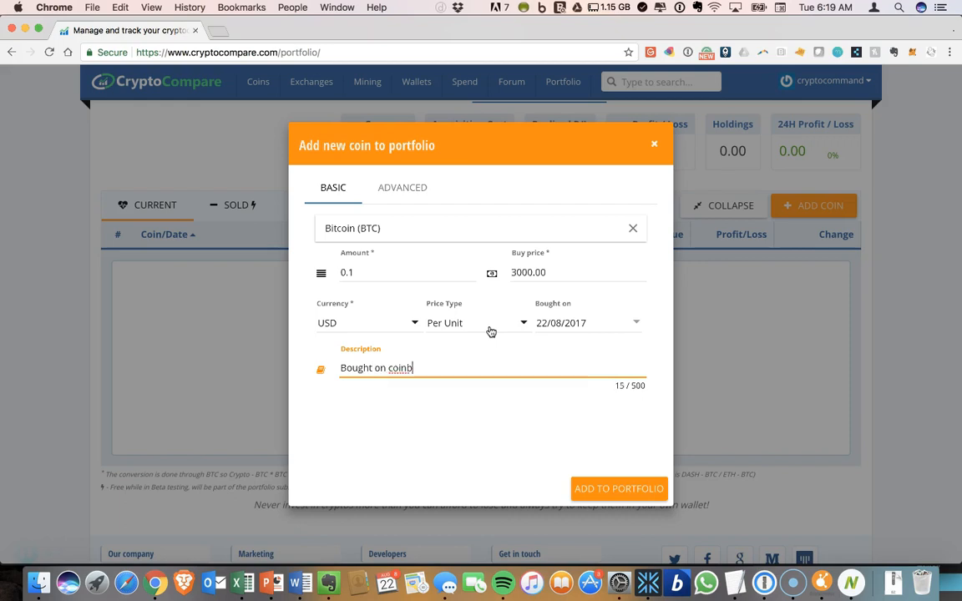
text(ase)
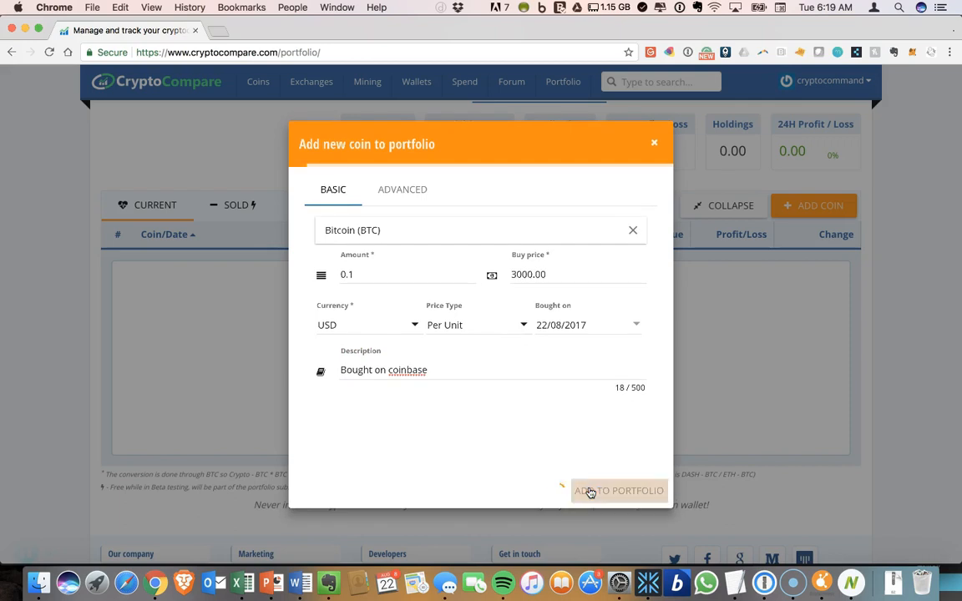
click(618, 491)
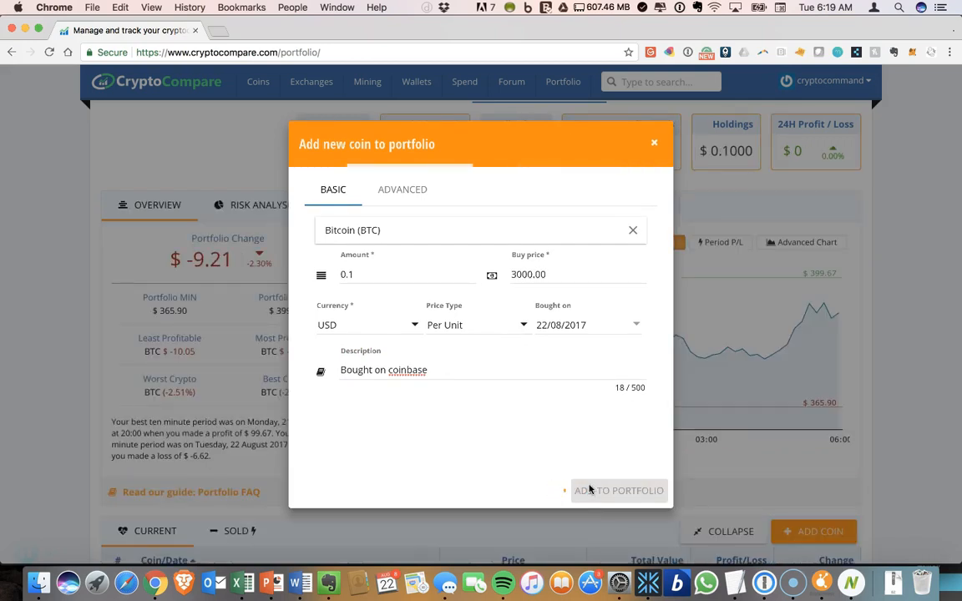
Submit the 0.1 BTC purchase so it appears in the portfolio's coin list.
click(618, 491)
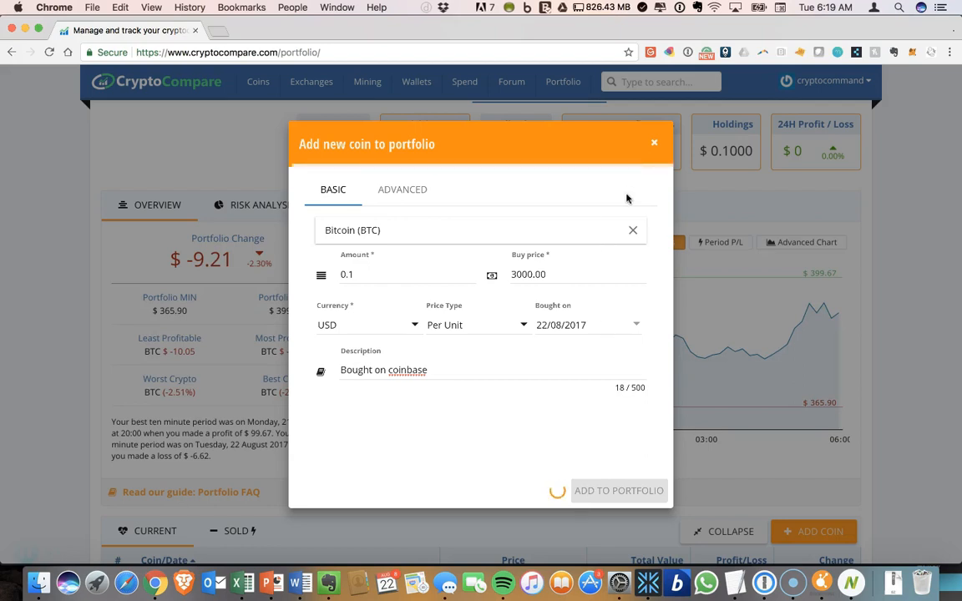
mouse_move(753, 335)
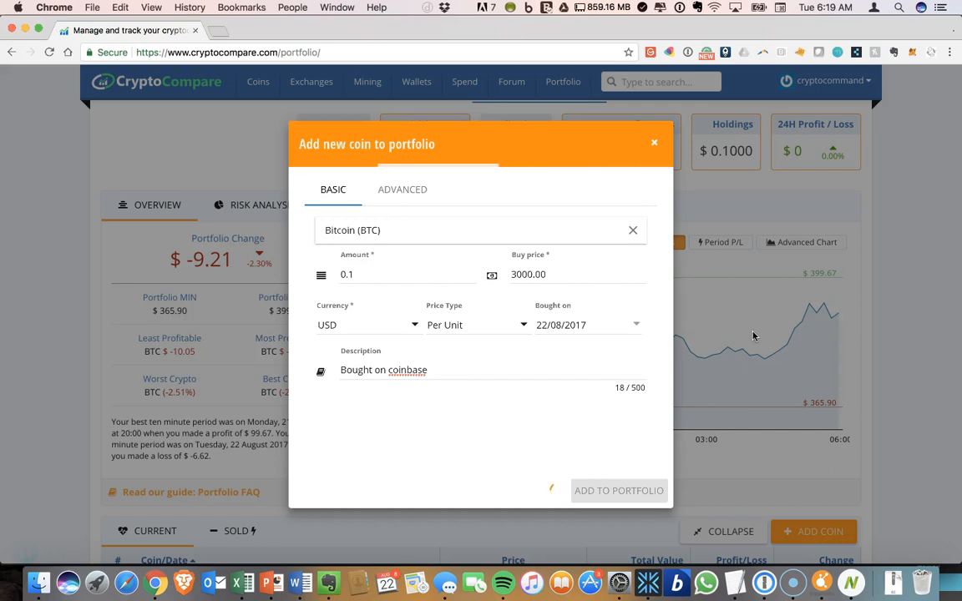
click(618, 491)
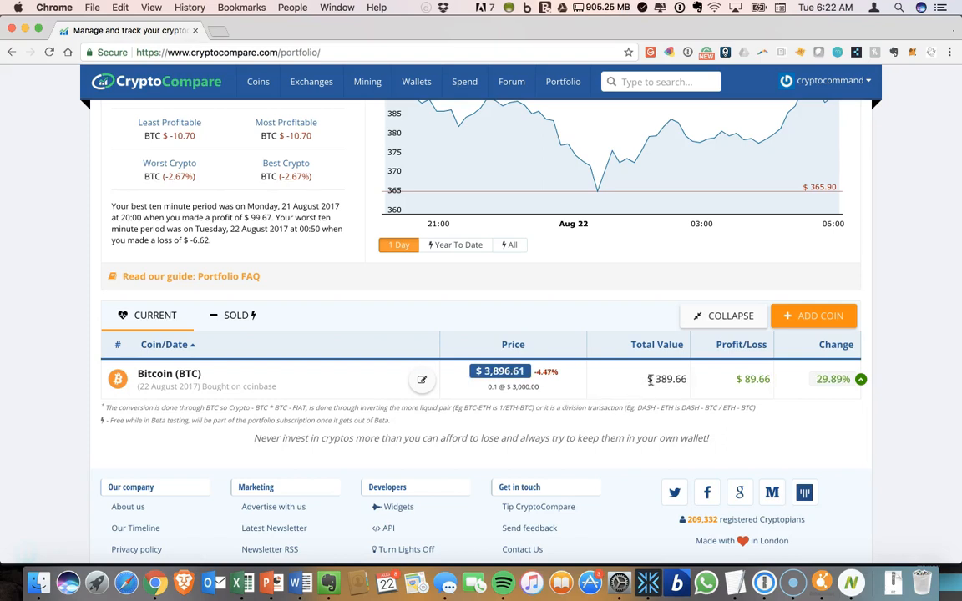
mouse_move(669, 379)
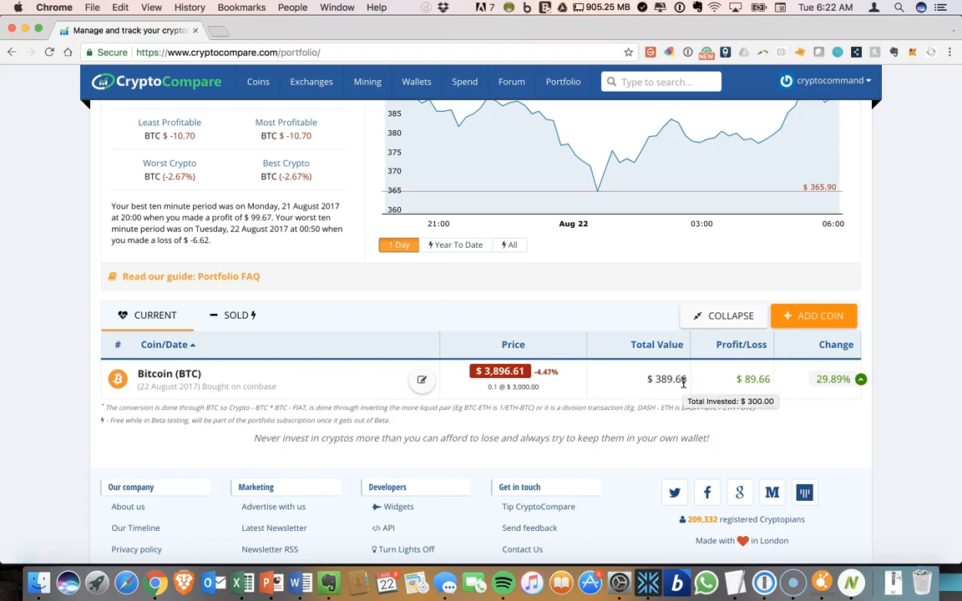
mouse_move(501, 387)
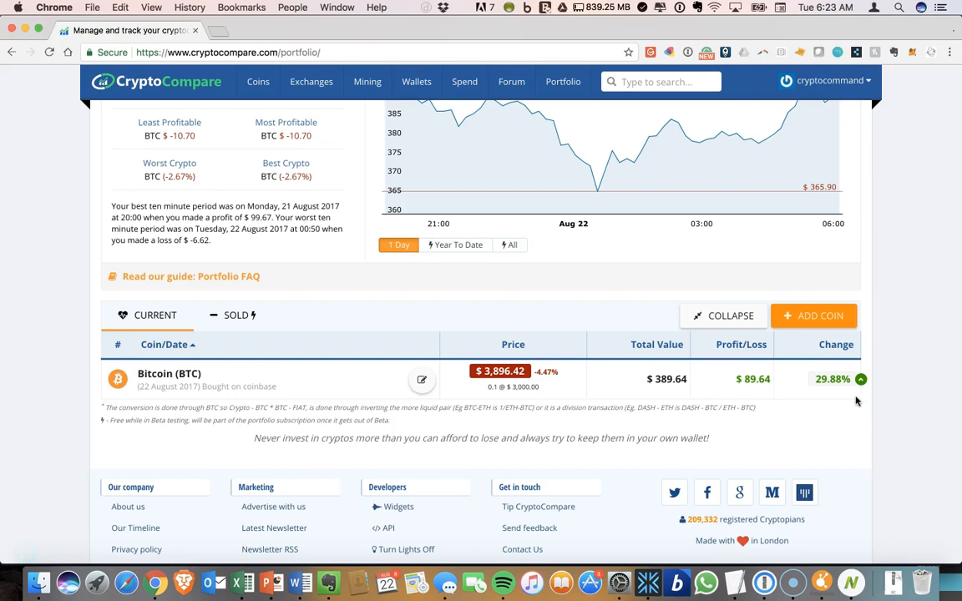
scroll(up, 3)
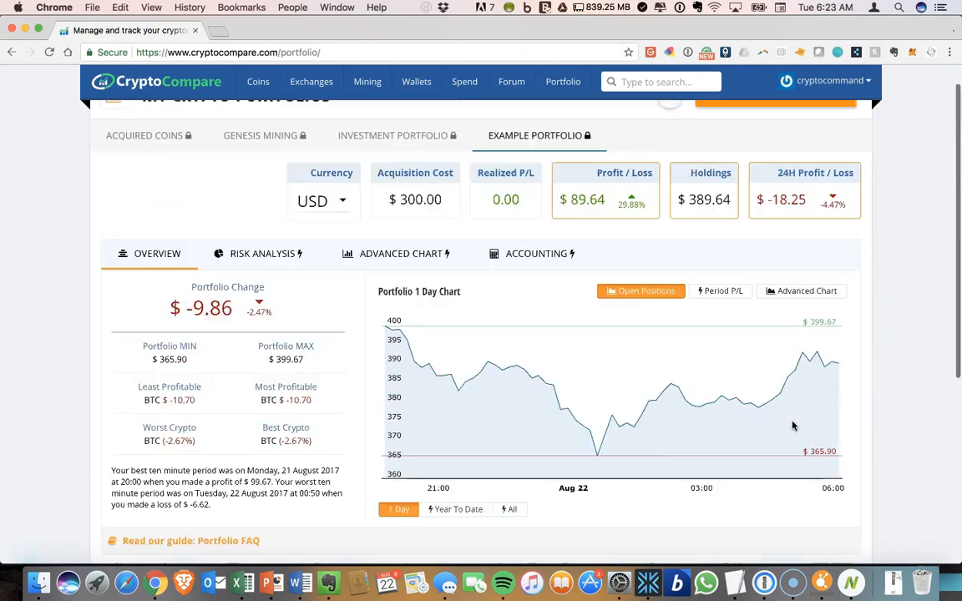
scroll(up, 3)
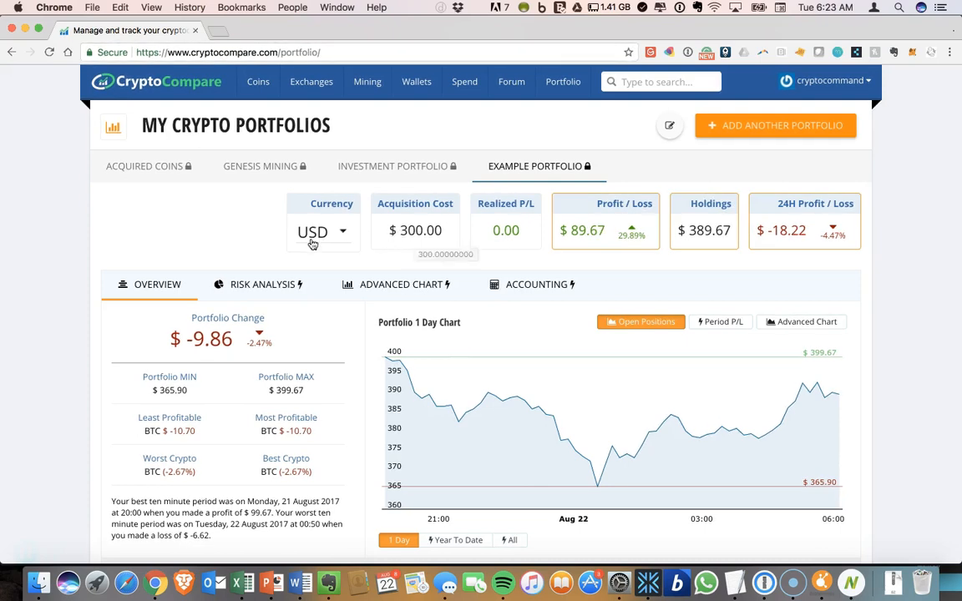
click(320, 231)
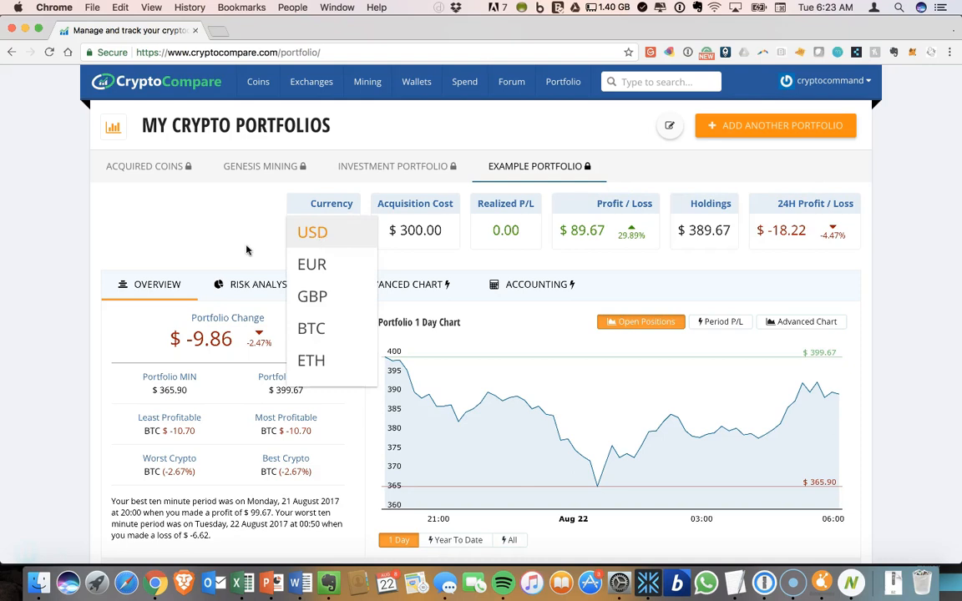
click(313, 230)
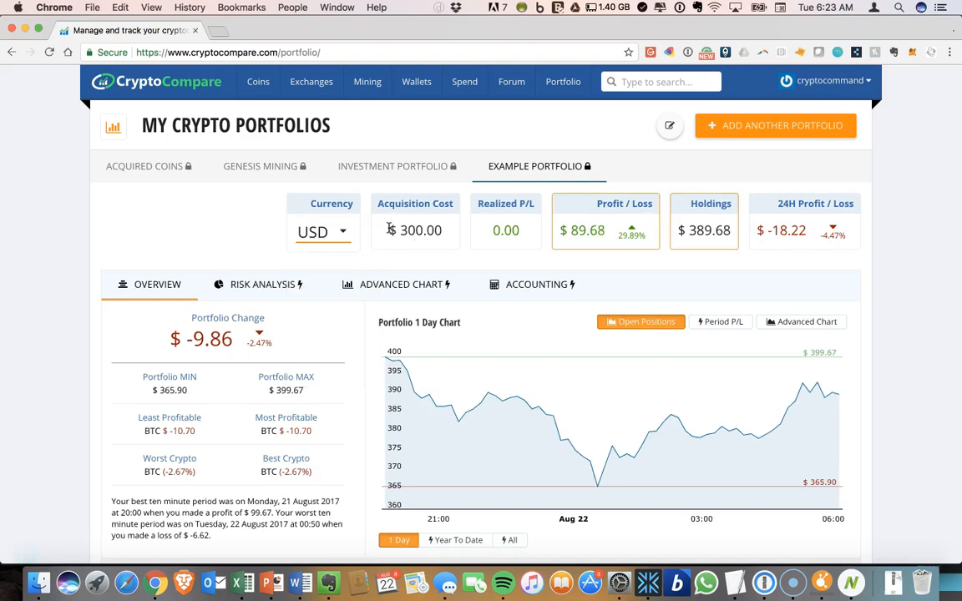
mouse_move(631, 231)
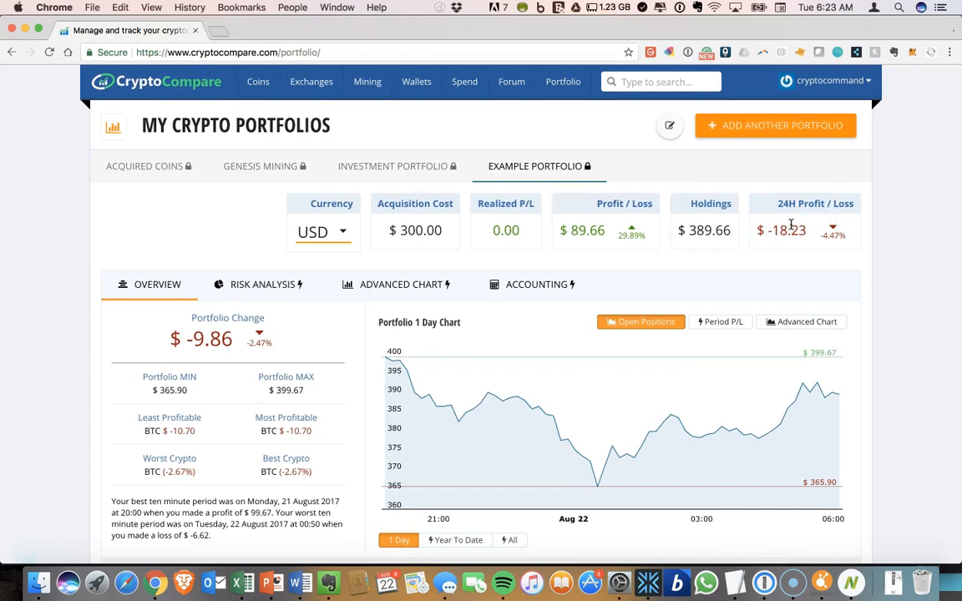
mouse_move(825, 230)
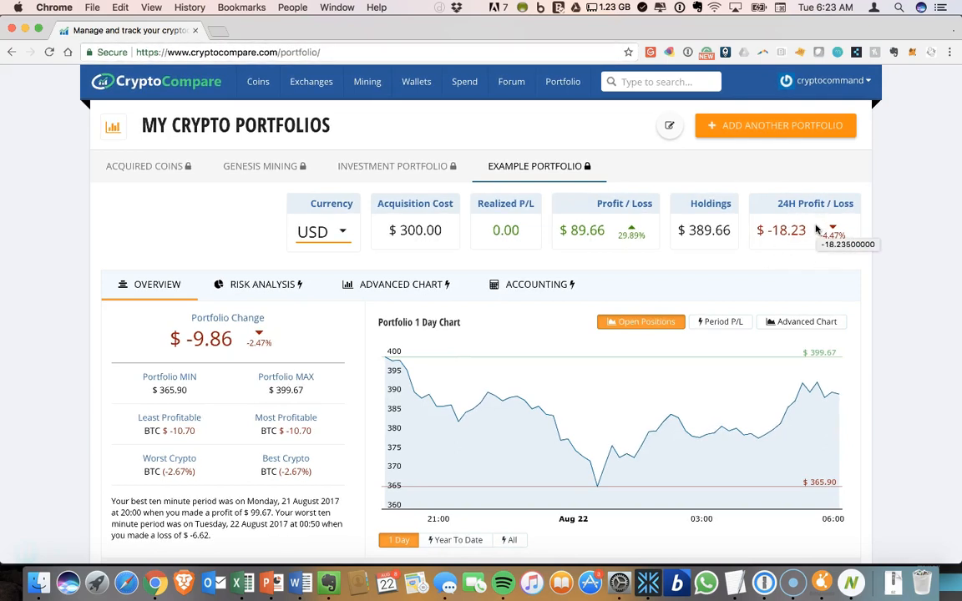
mouse_move(810, 418)
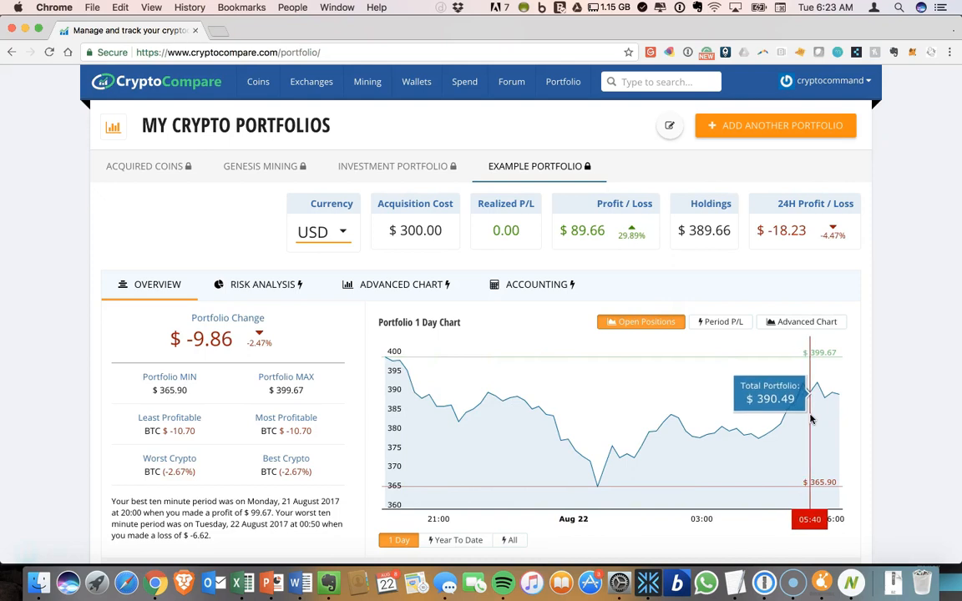
mouse_move(521, 443)
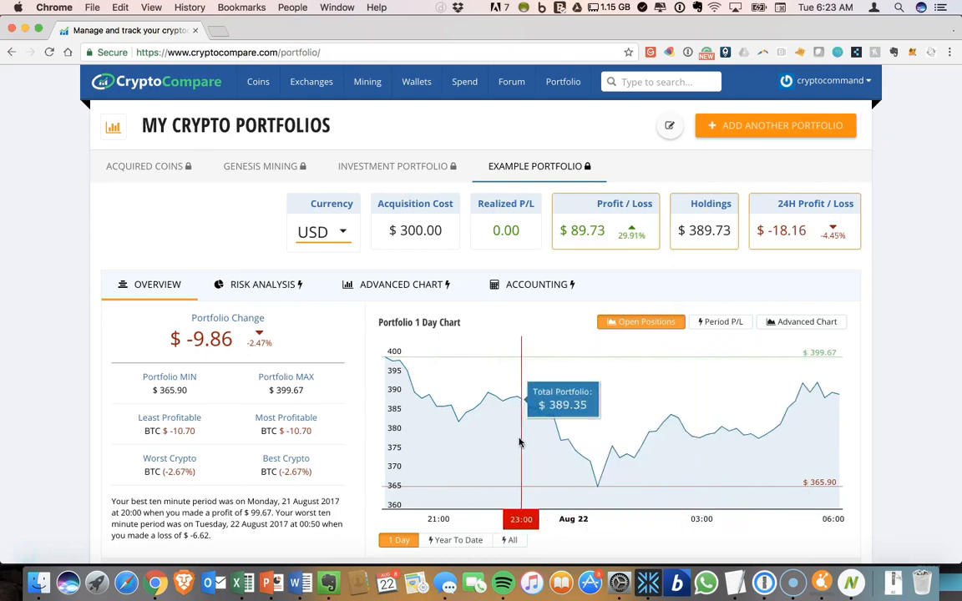
mouse_move(826, 491)
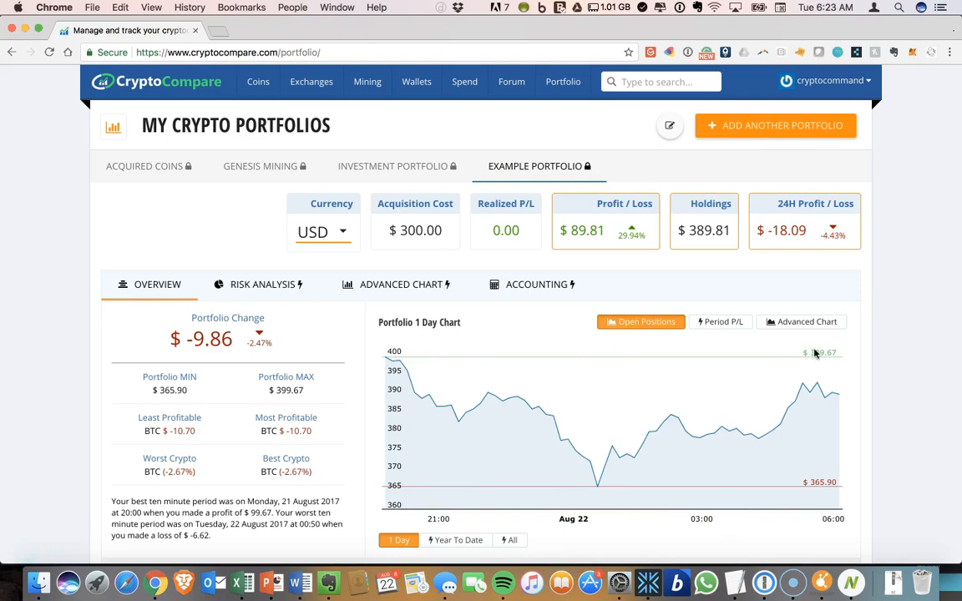
scroll(down, 3)
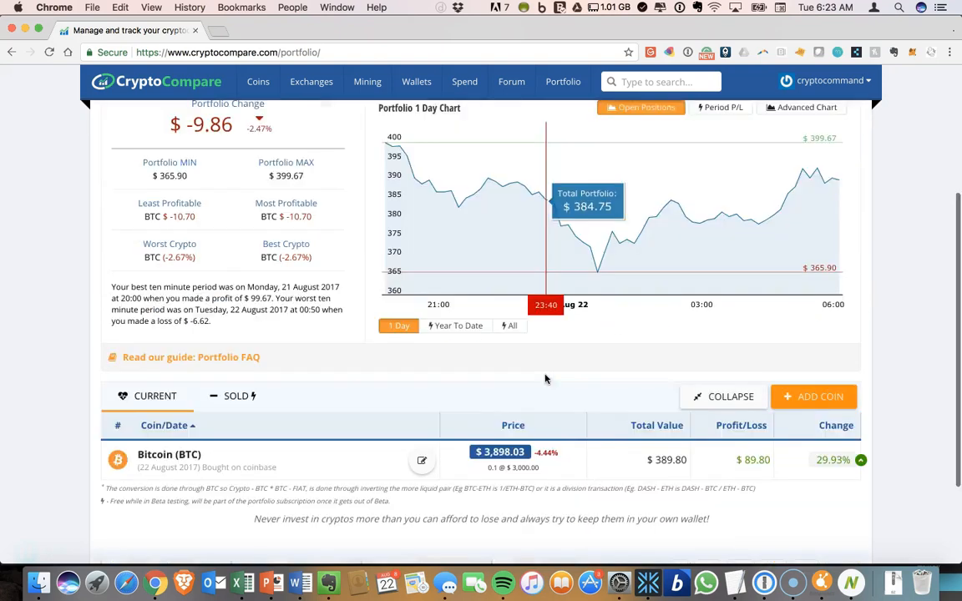
scroll(down, 3)
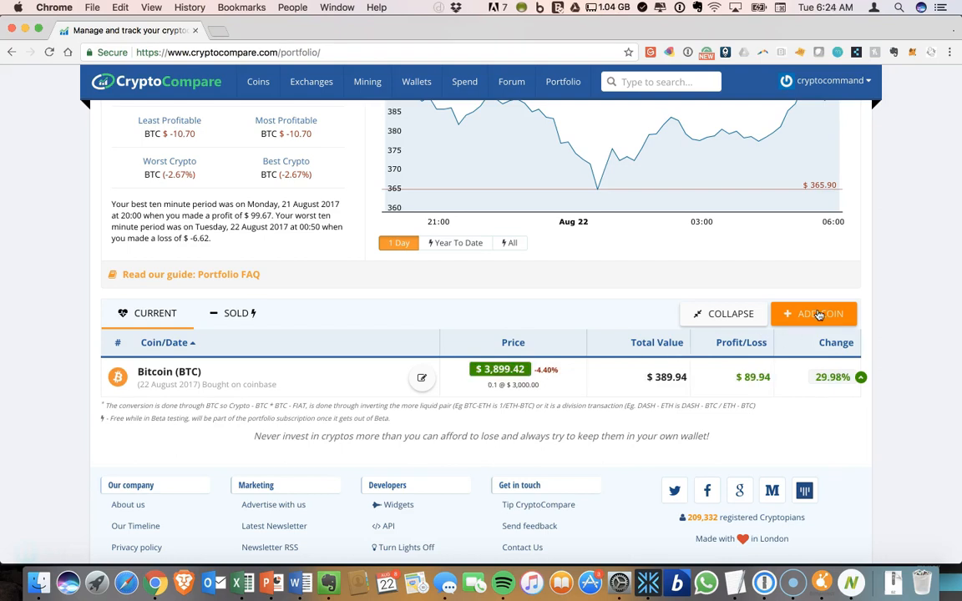
mouse_move(472, 381)
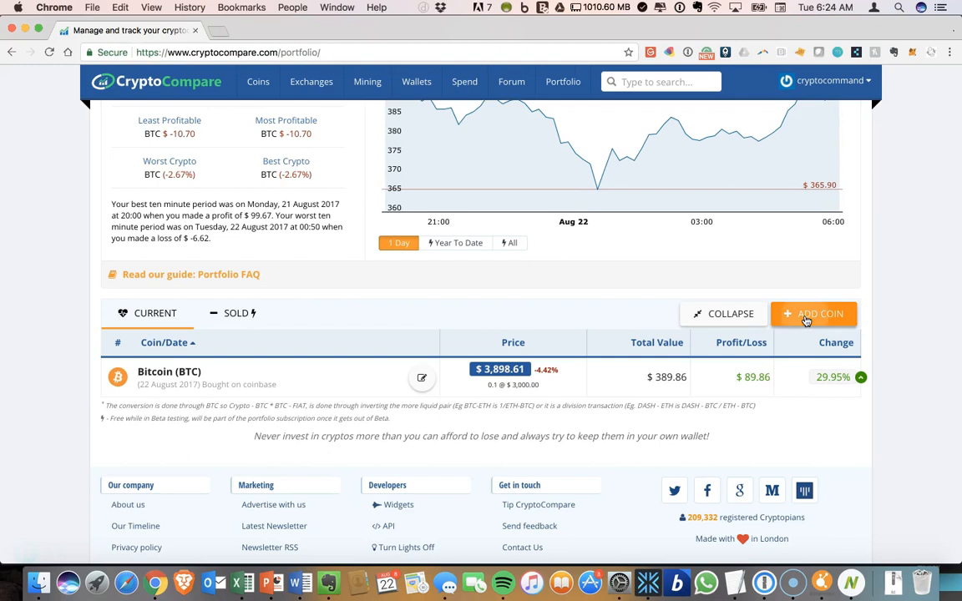
click(813, 314)
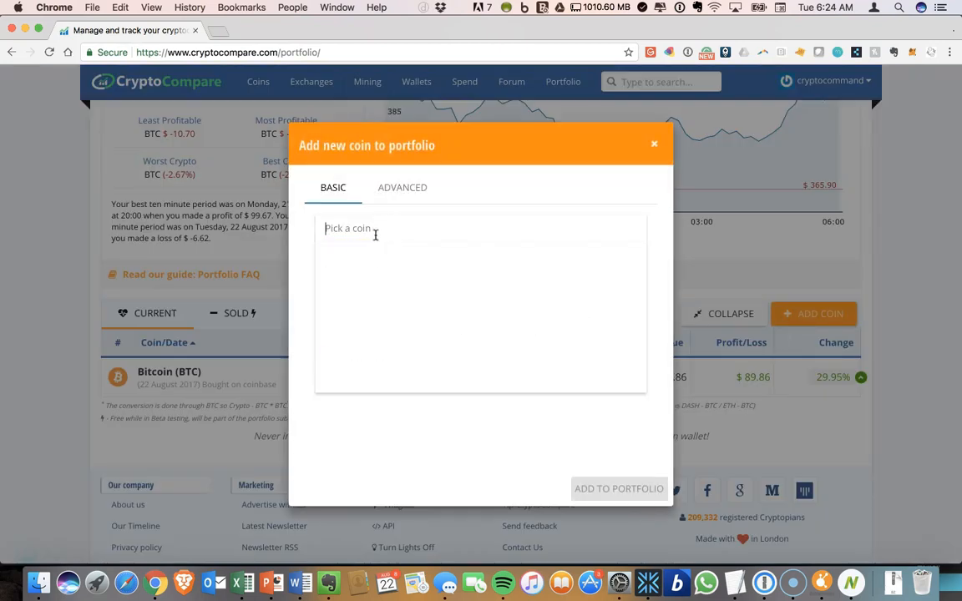
text(btc)
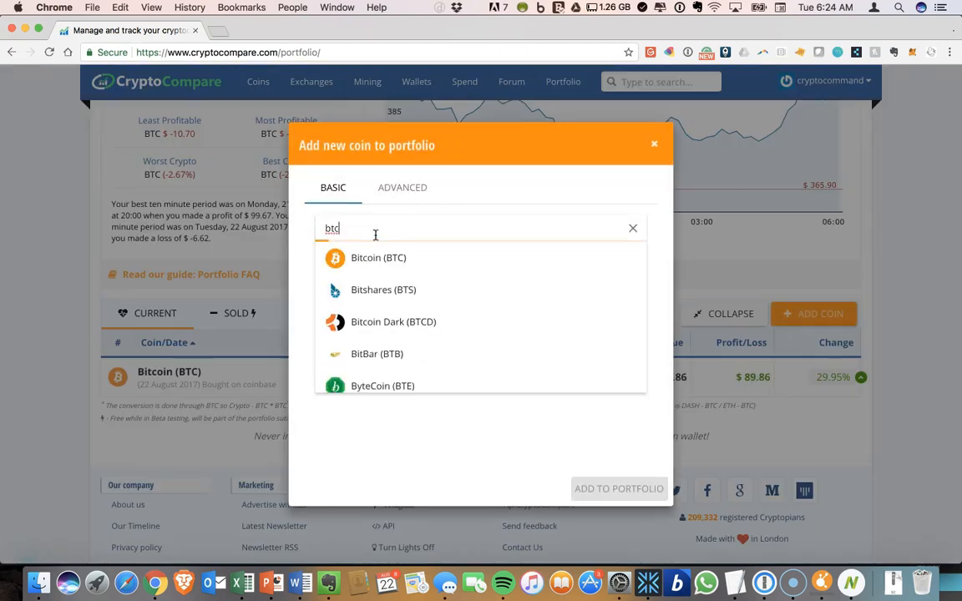
click(377, 257)
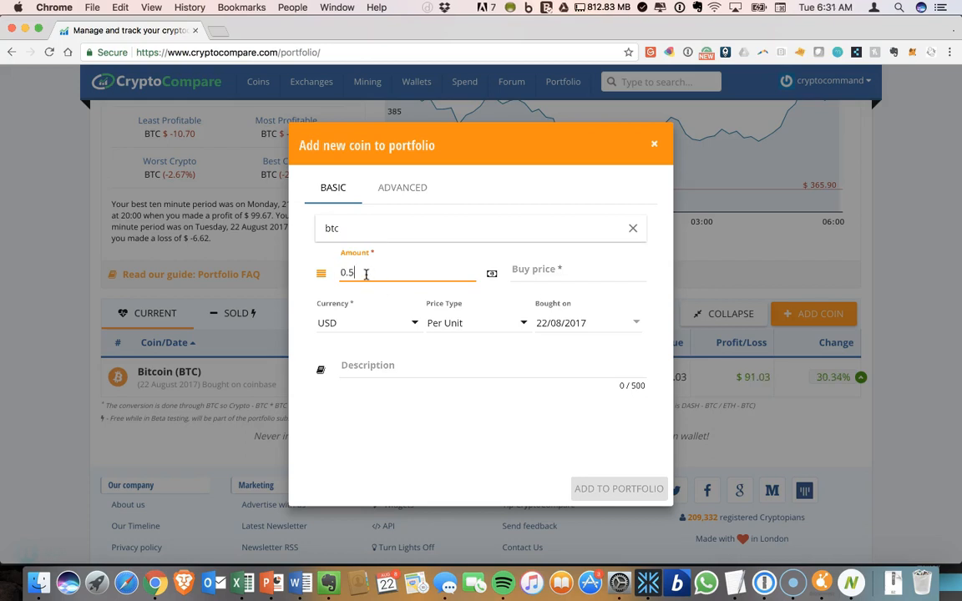
click(578, 272)
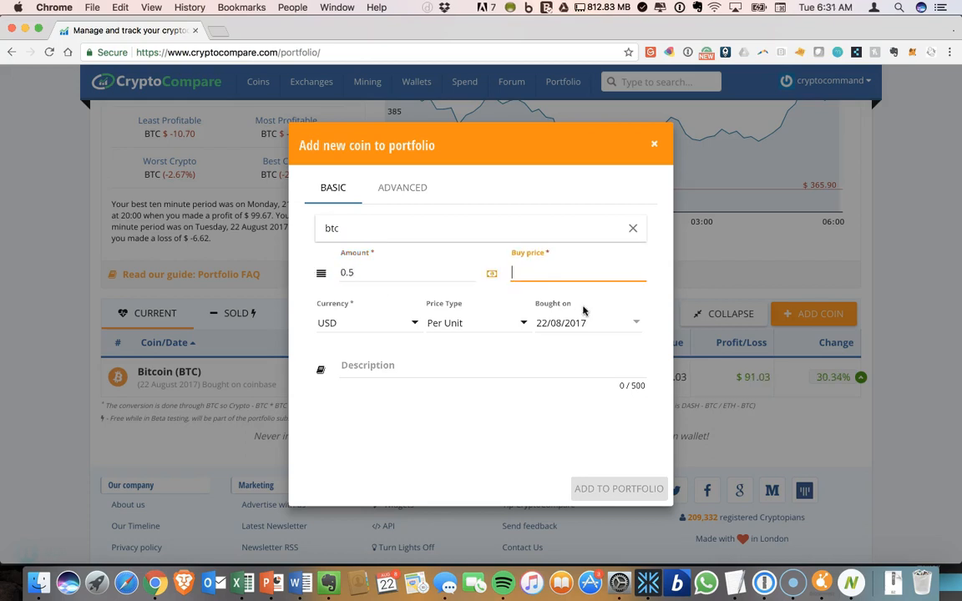
text(3600)
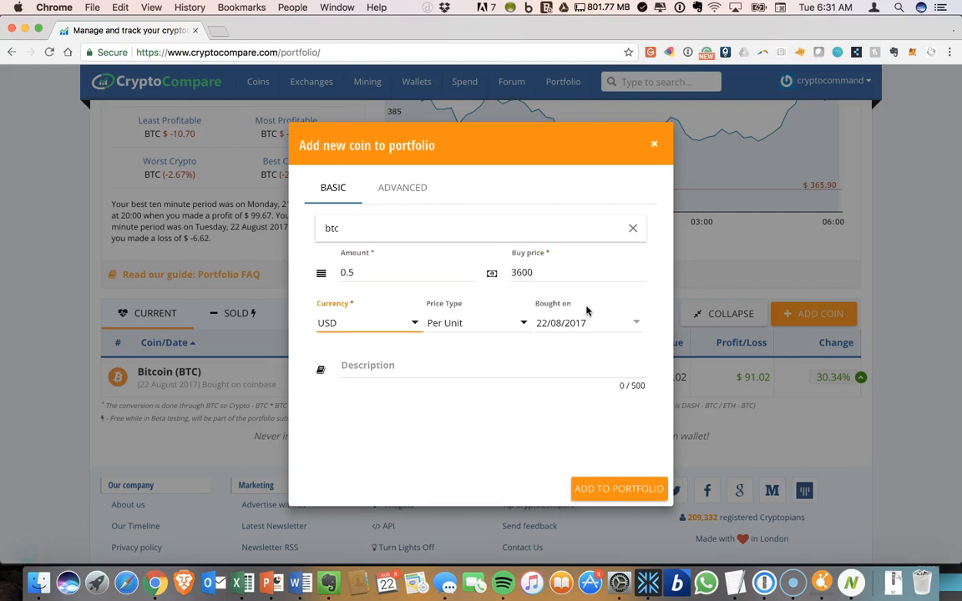
click(618, 488)
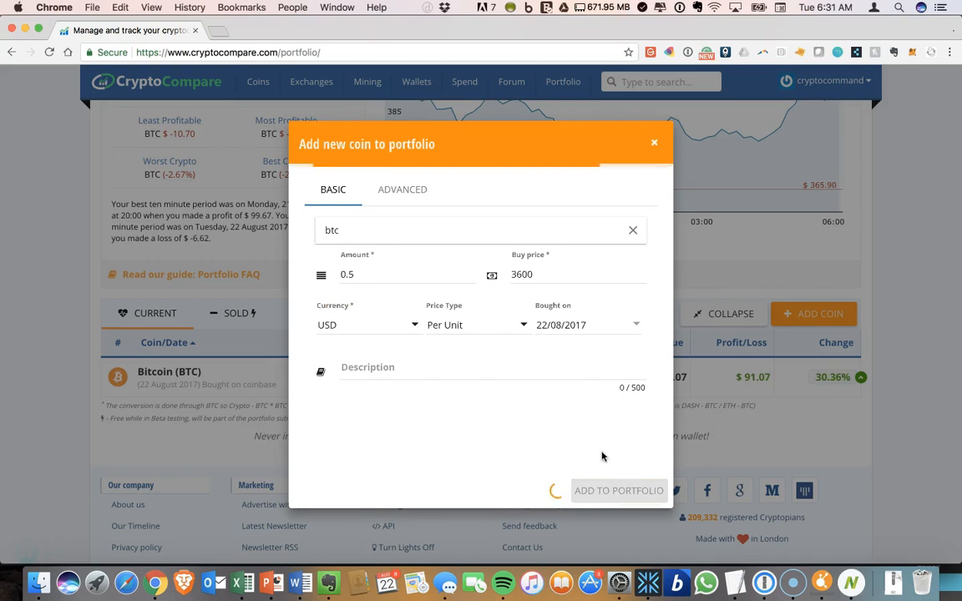
mouse_move(566, 407)
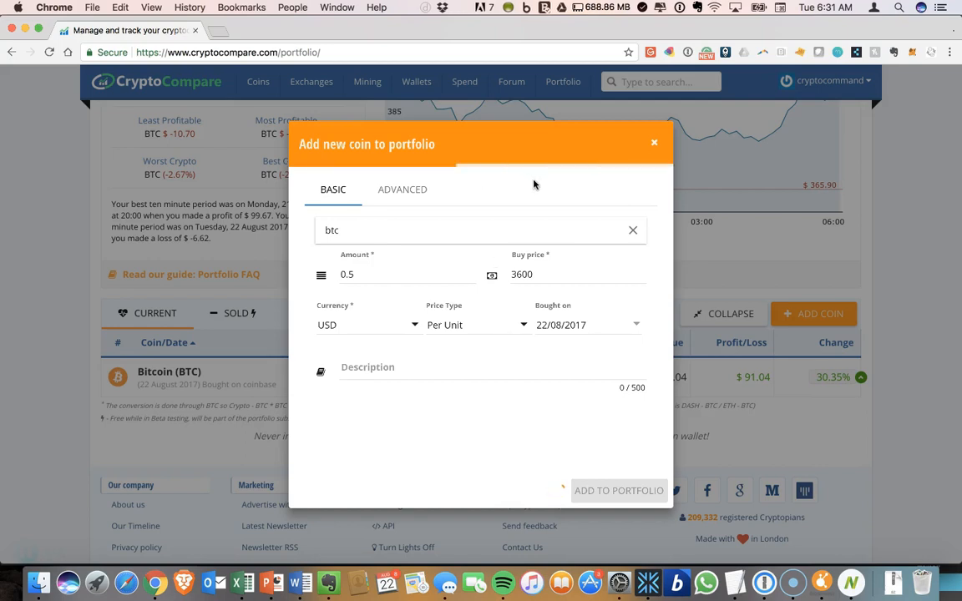
click(618, 491)
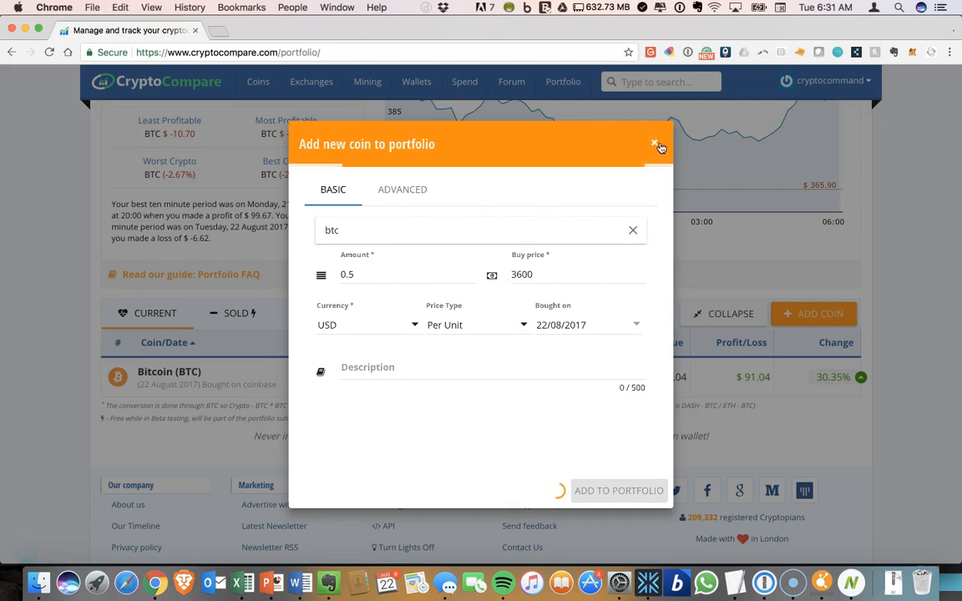
click(658, 143)
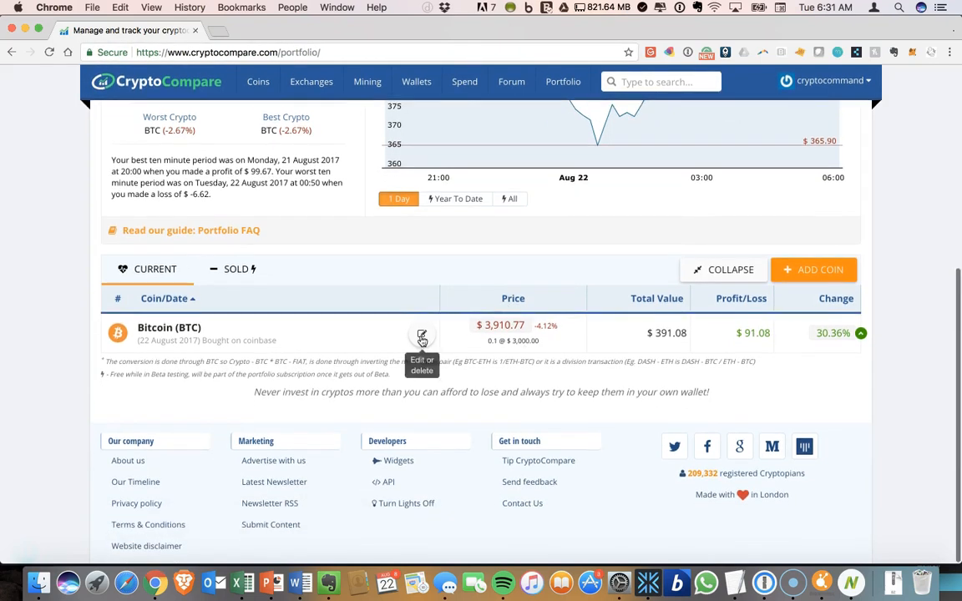
mouse_move(593, 288)
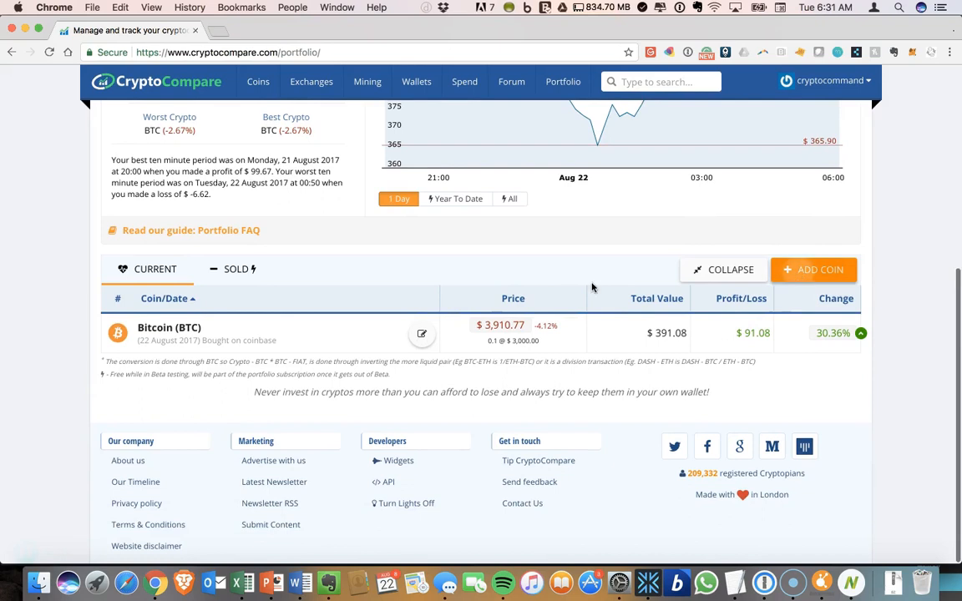
Add a second Bitcoin position of 0.5 BTC at buy price 3600 and close the add-coin form.
click(811, 268)
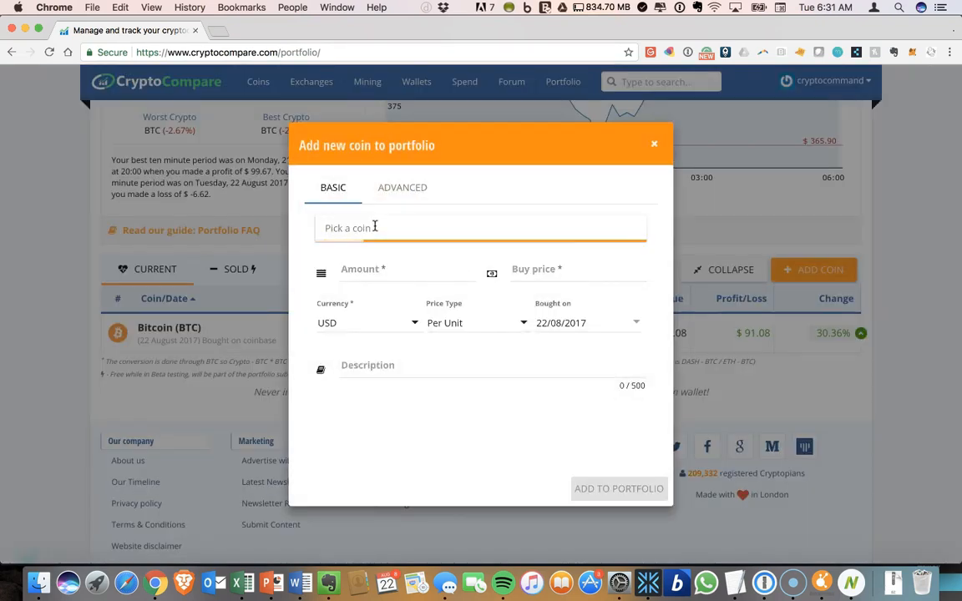
text(btc)
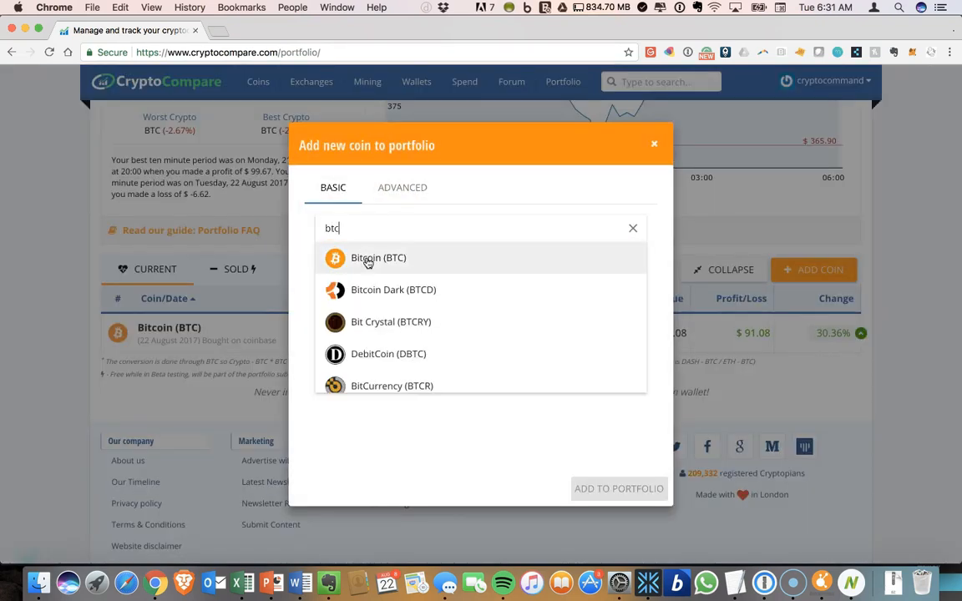
click(377, 257)
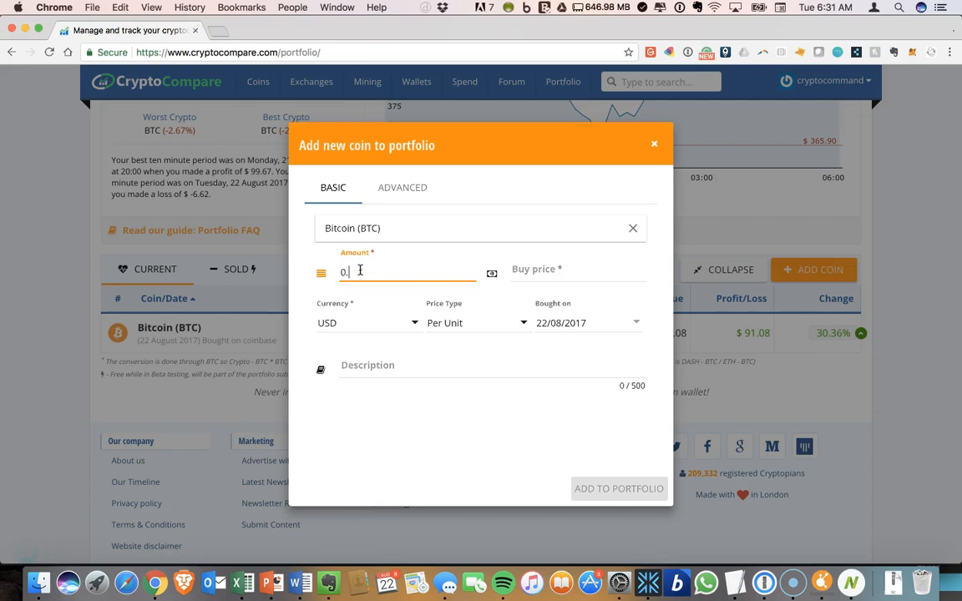
text(3600)
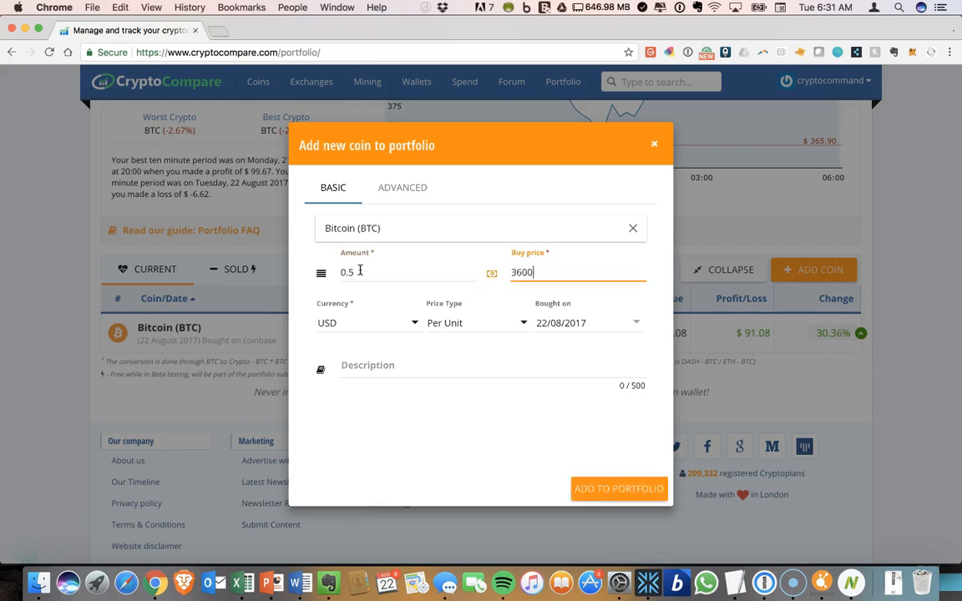
click(619, 488)
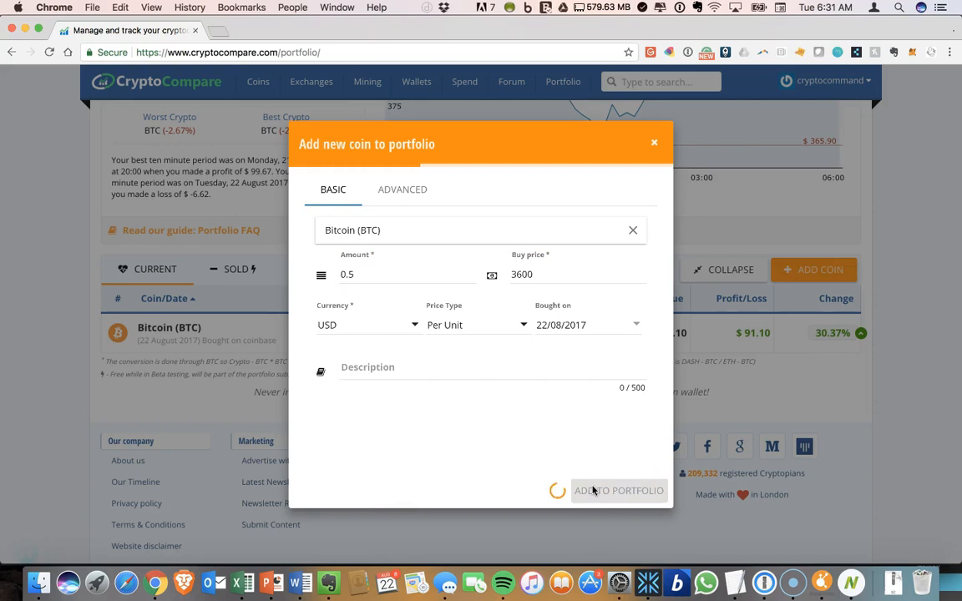
click(618, 491)
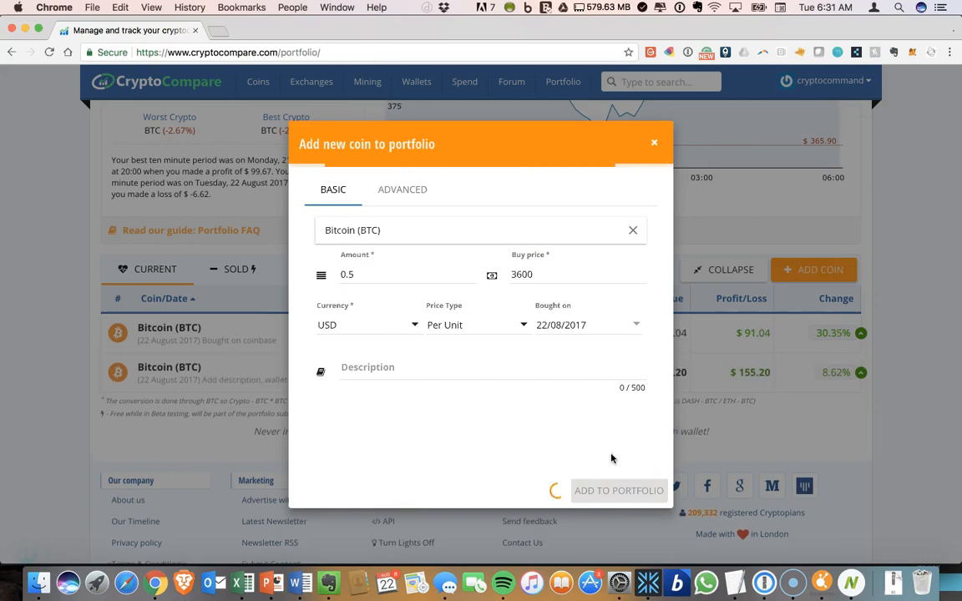
mouse_move(661, 180)
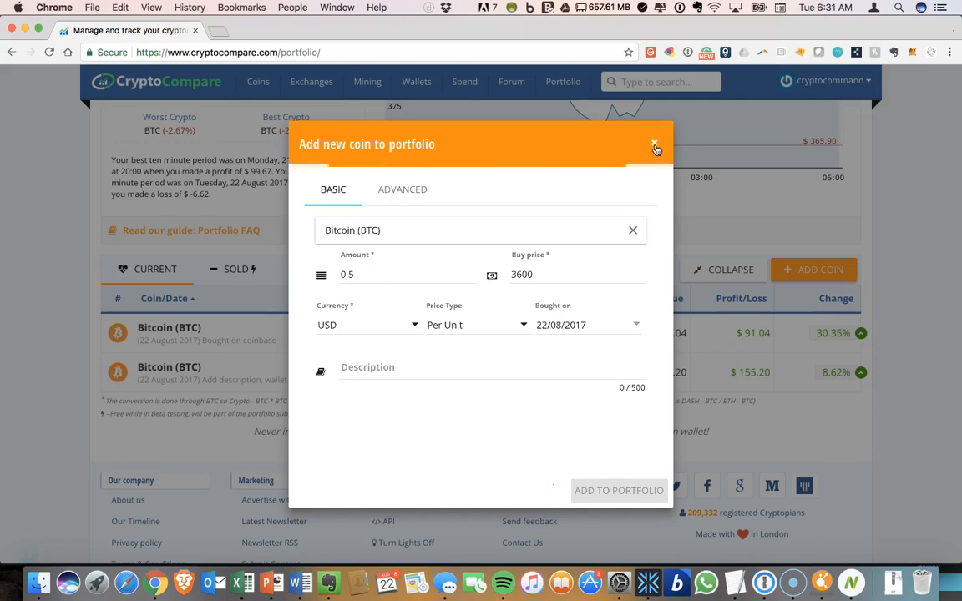
click(655, 146)
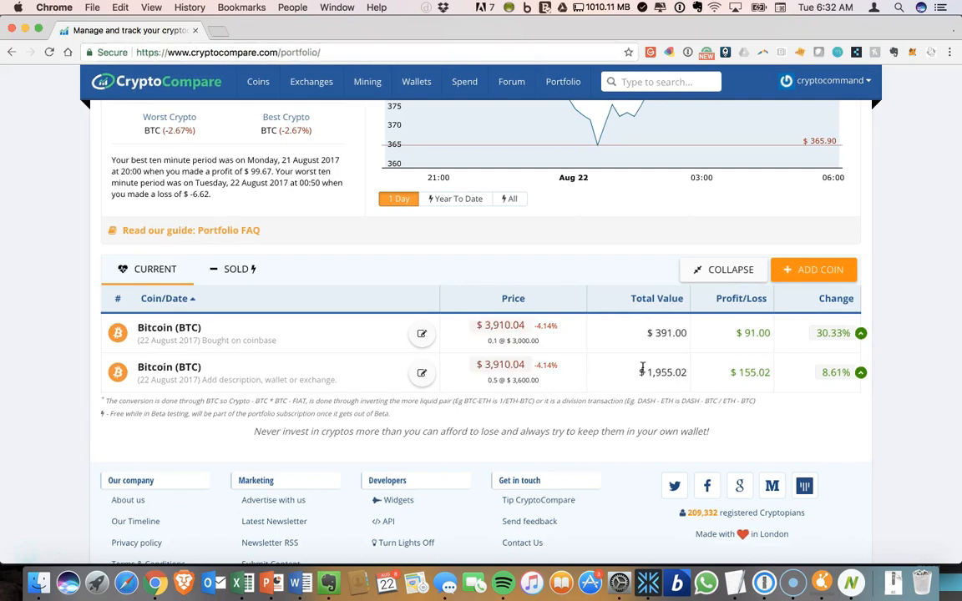
mouse_move(665, 371)
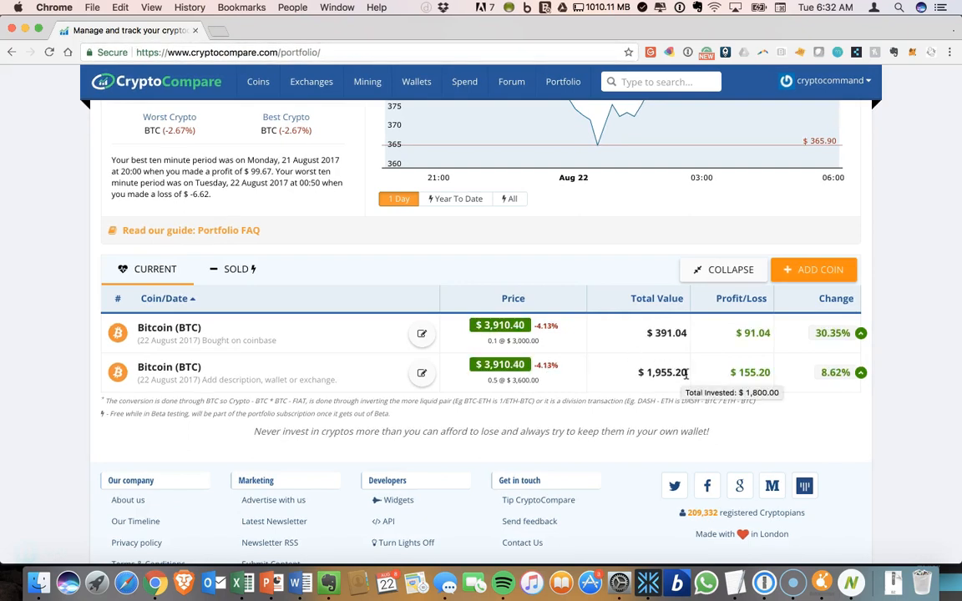
mouse_move(643, 377)
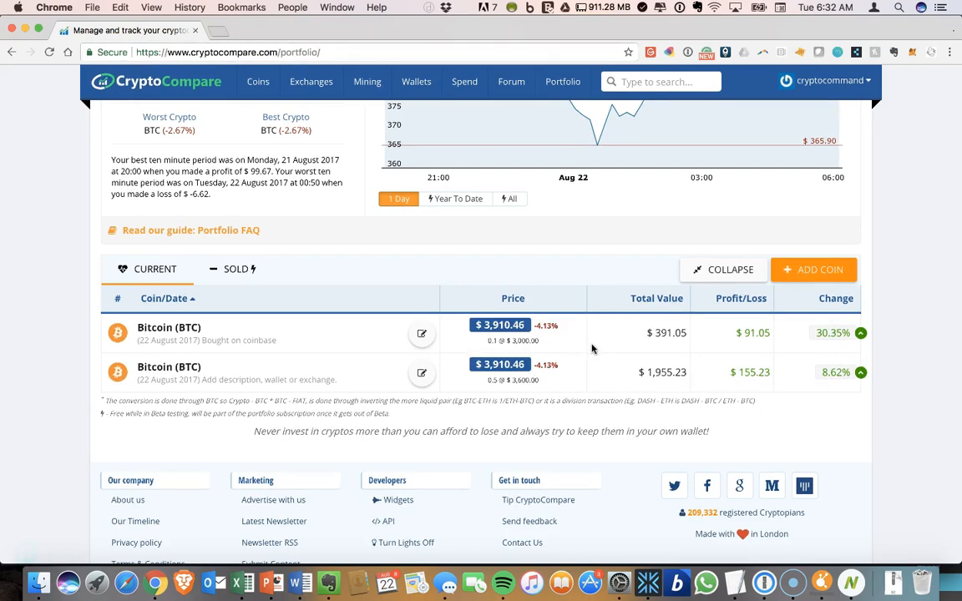
mouse_move(642, 332)
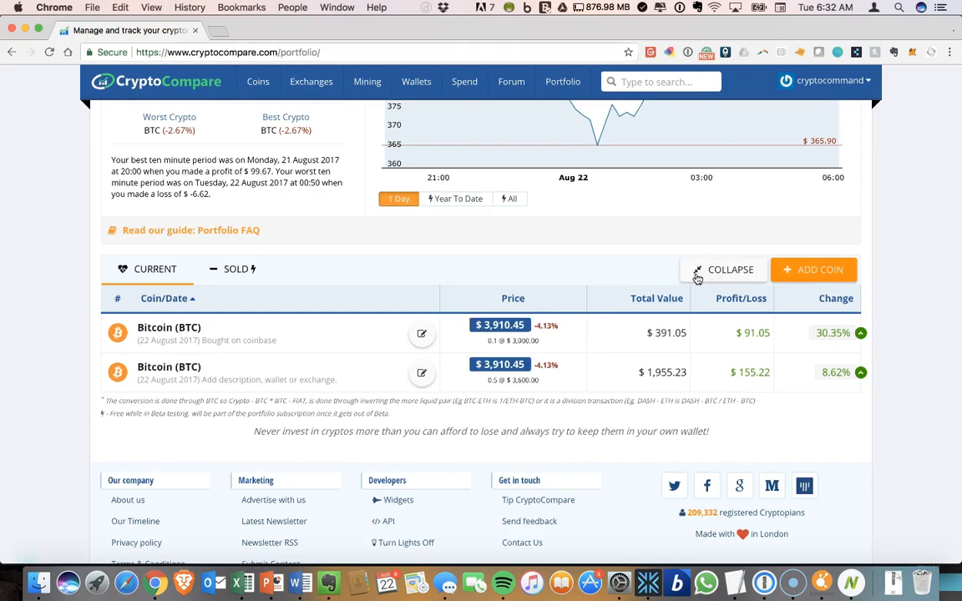
Collapse the two Bitcoin positions into one grouped row and review the portfolio summary.
click(730, 269)
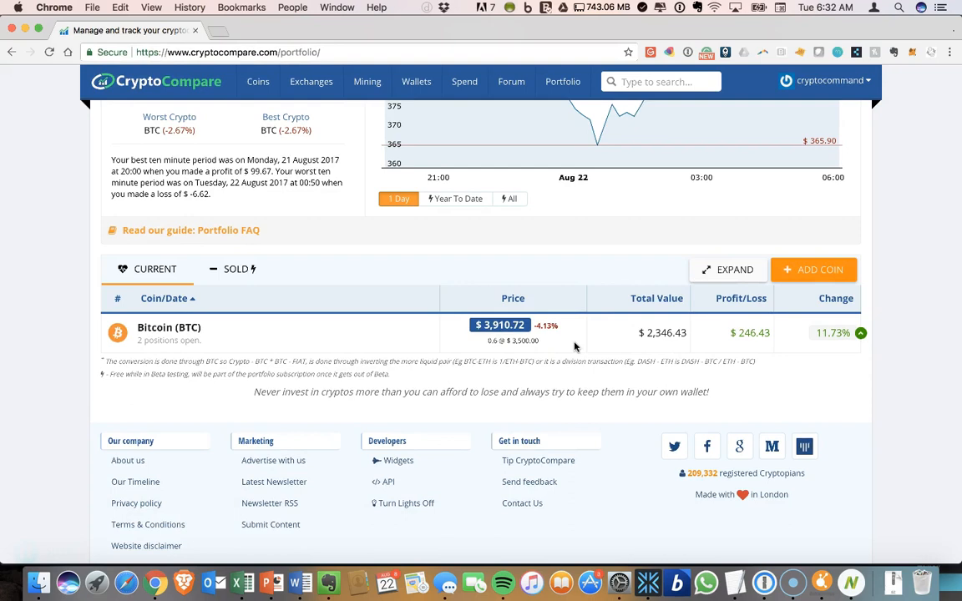
mouse_move(508, 351)
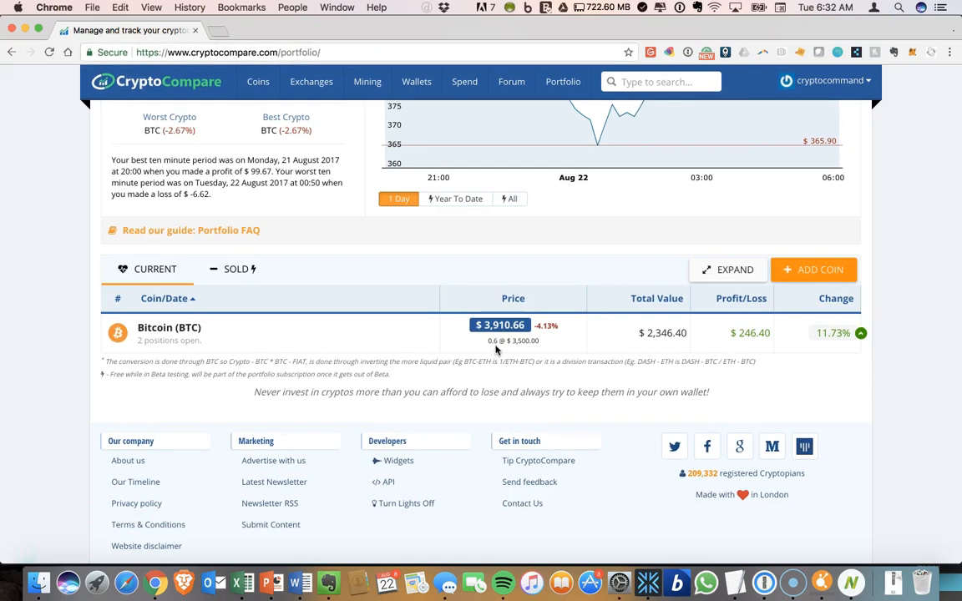
mouse_move(639, 361)
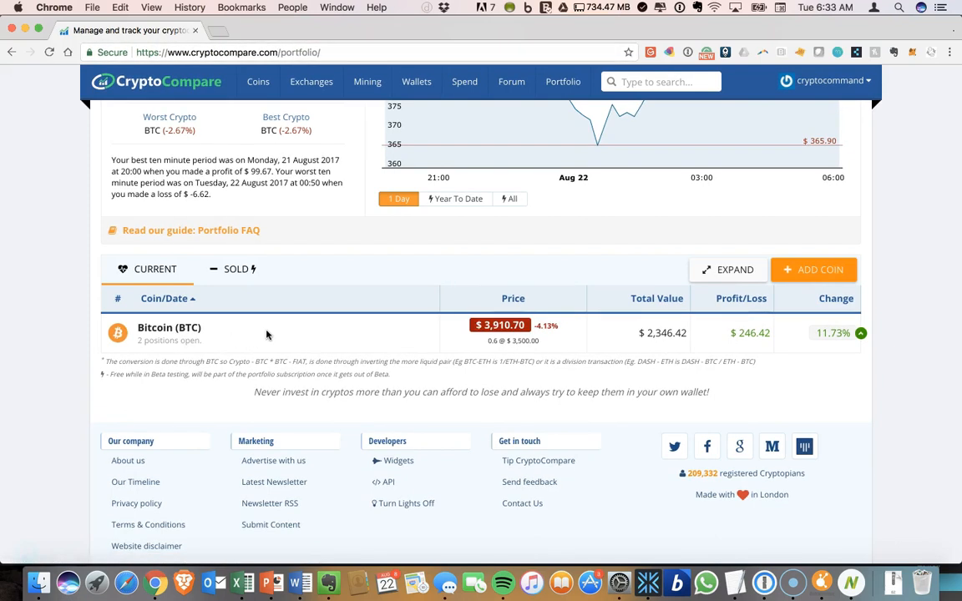
scroll(up, 3)
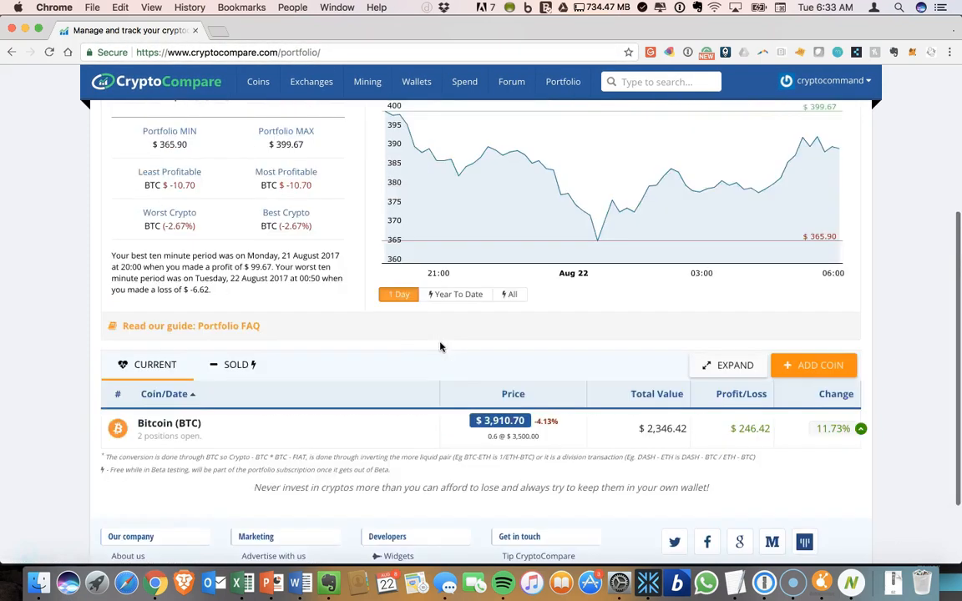
scroll(up, 3)
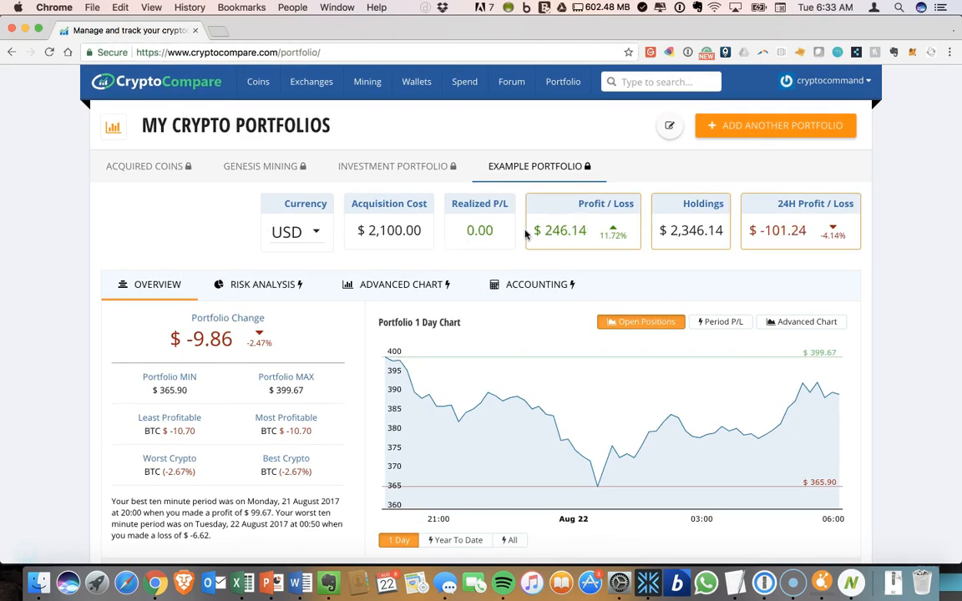
mouse_move(628, 235)
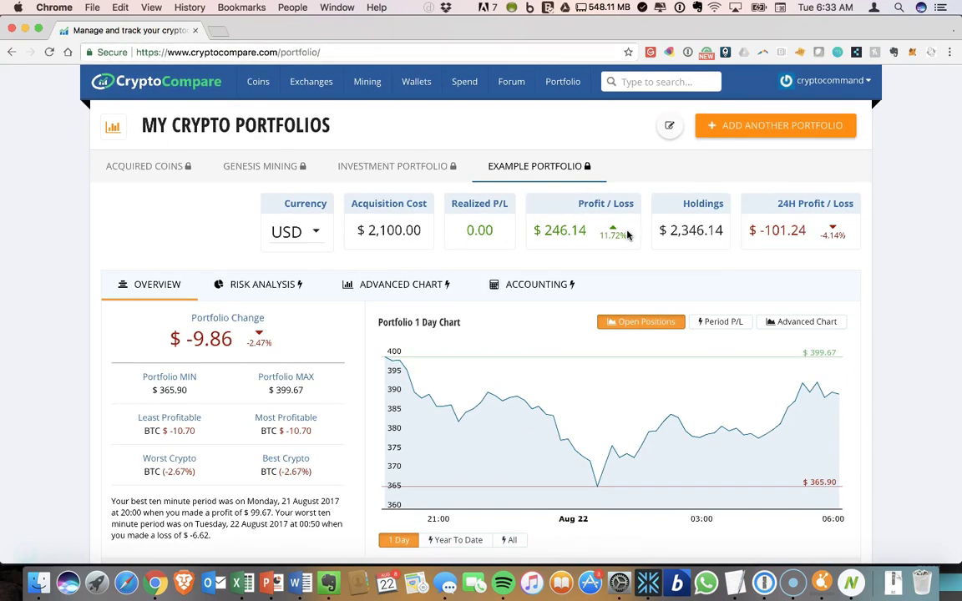
scroll(down, 3)
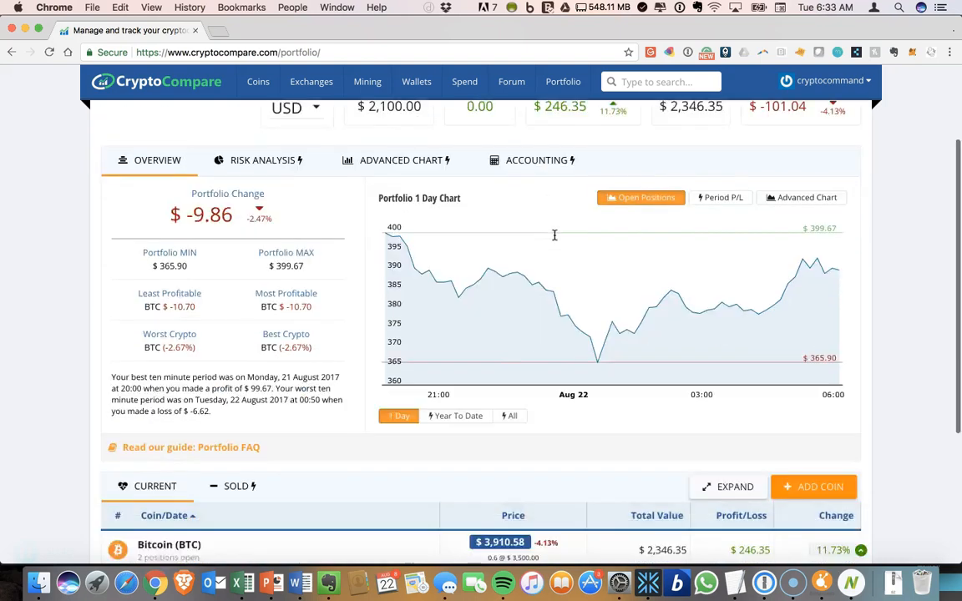
scroll(down, 3)
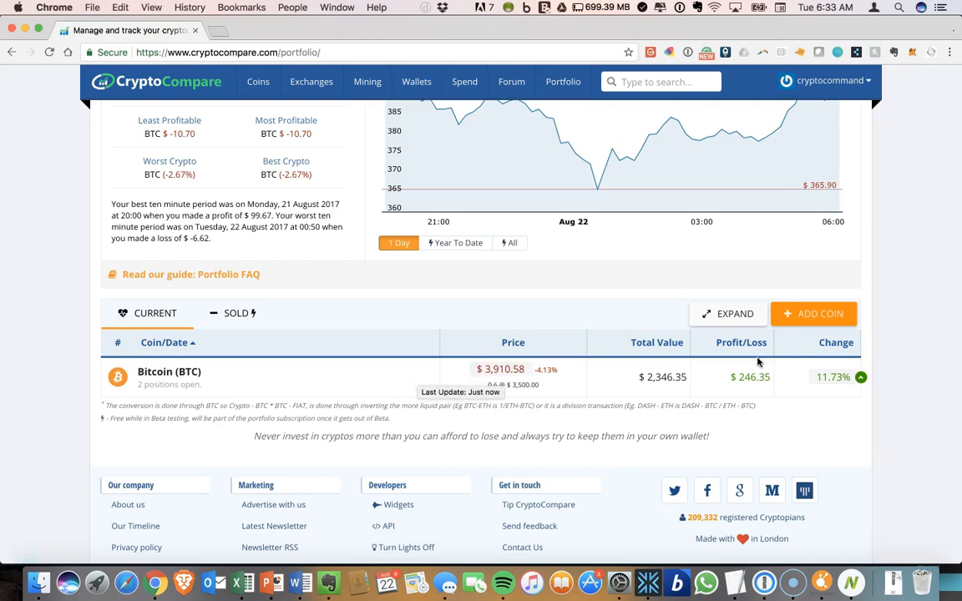
Add an Ethereum position of 1.0 ETH bought at 250 to the portfolio.
click(814, 314)
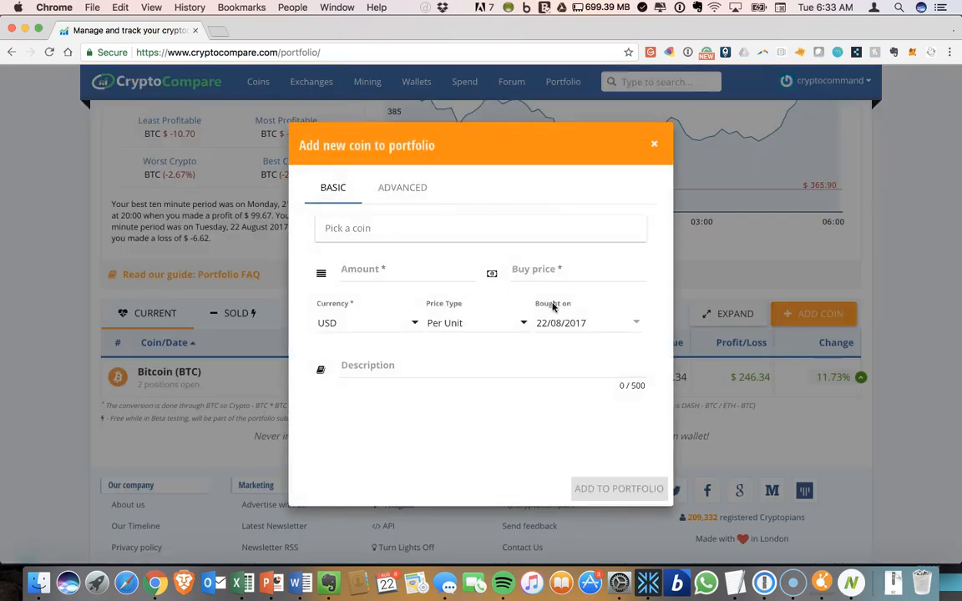
mouse_move(371, 442)
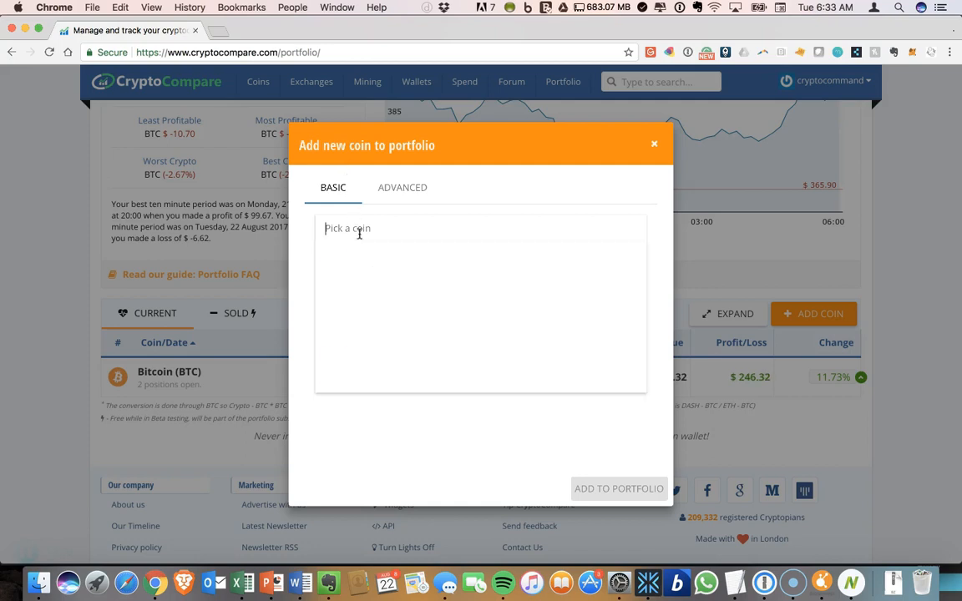
text(Ethereum (ETH))
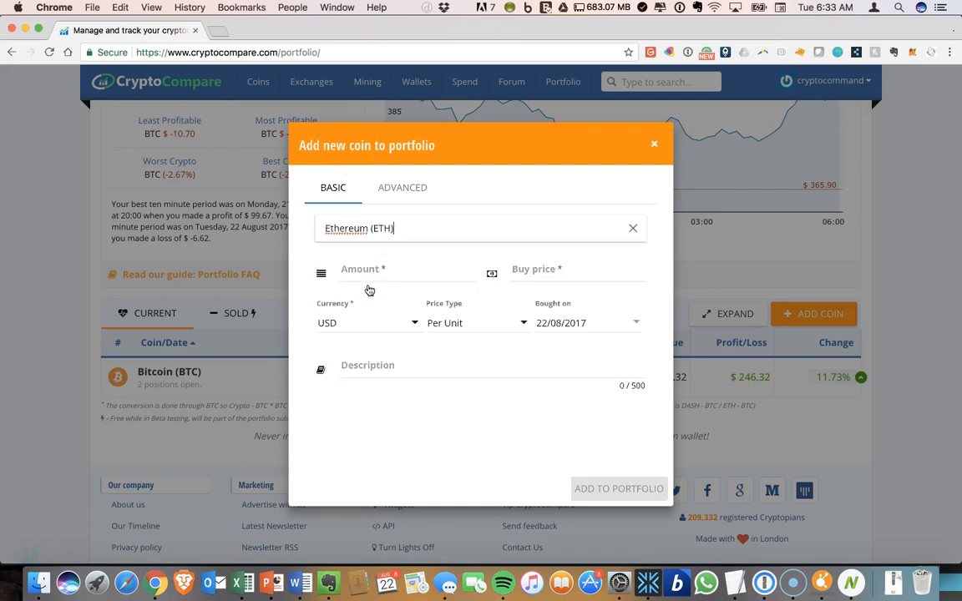
click(401, 274)
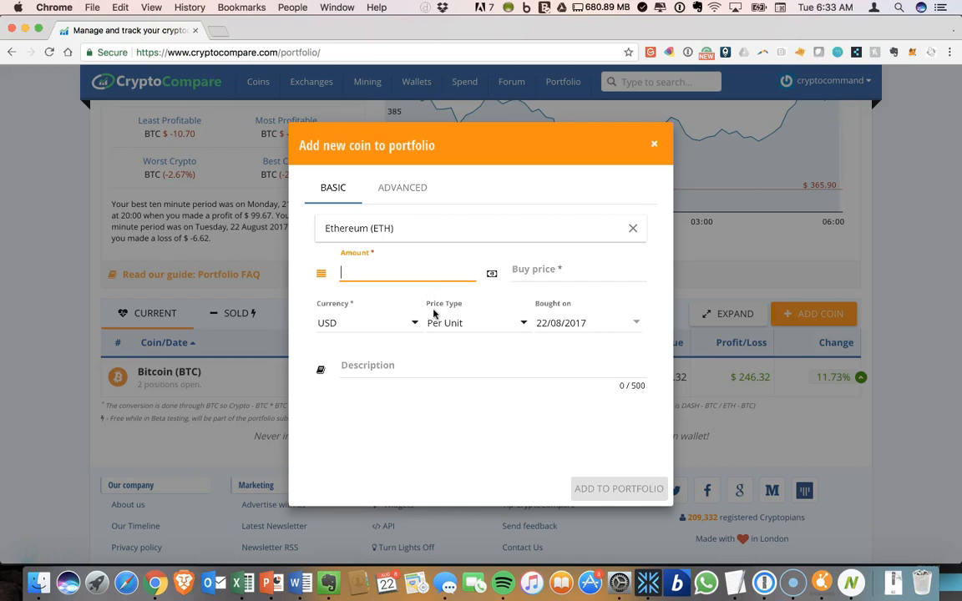
text(1.0)
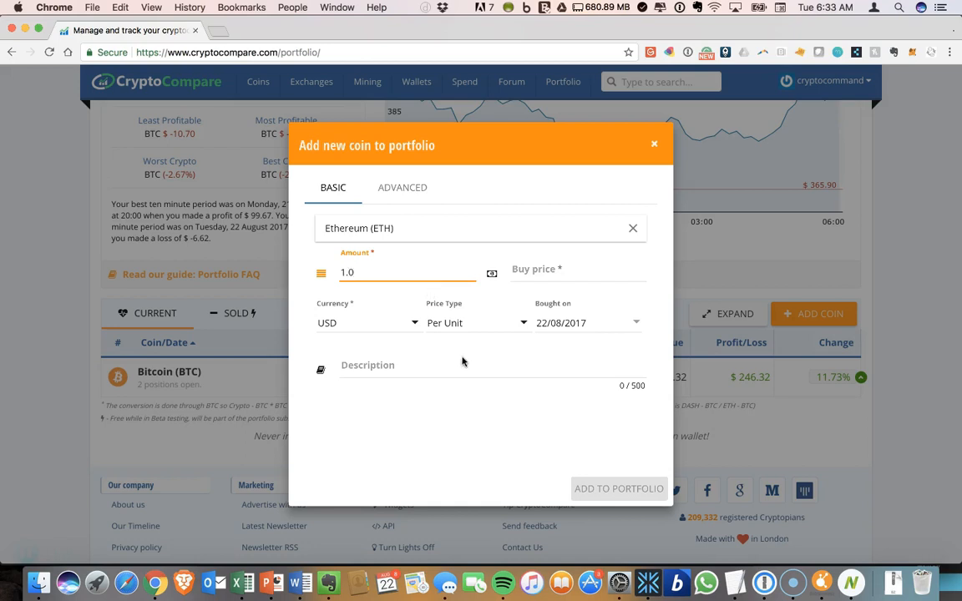
click(576, 274)
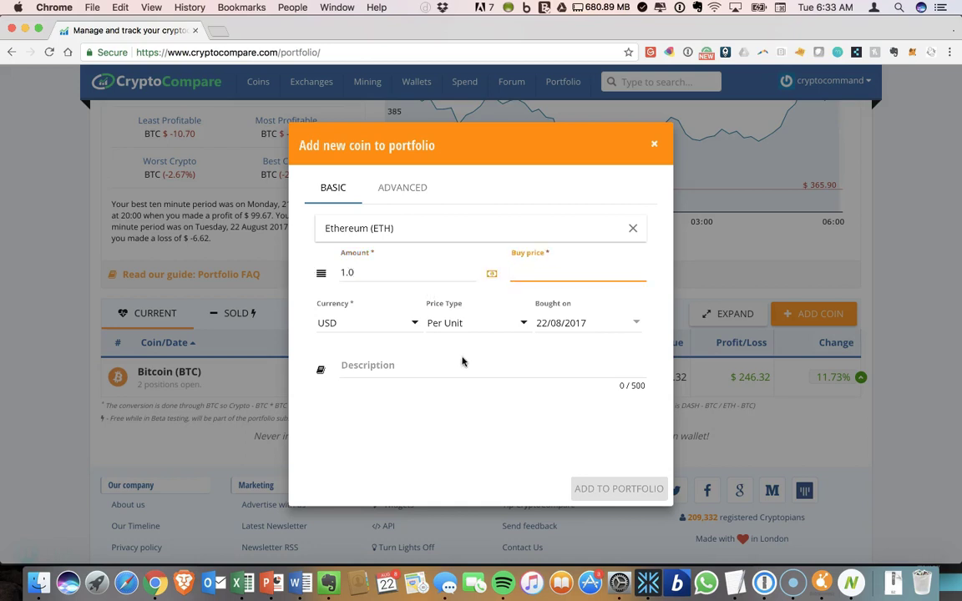
text(250)
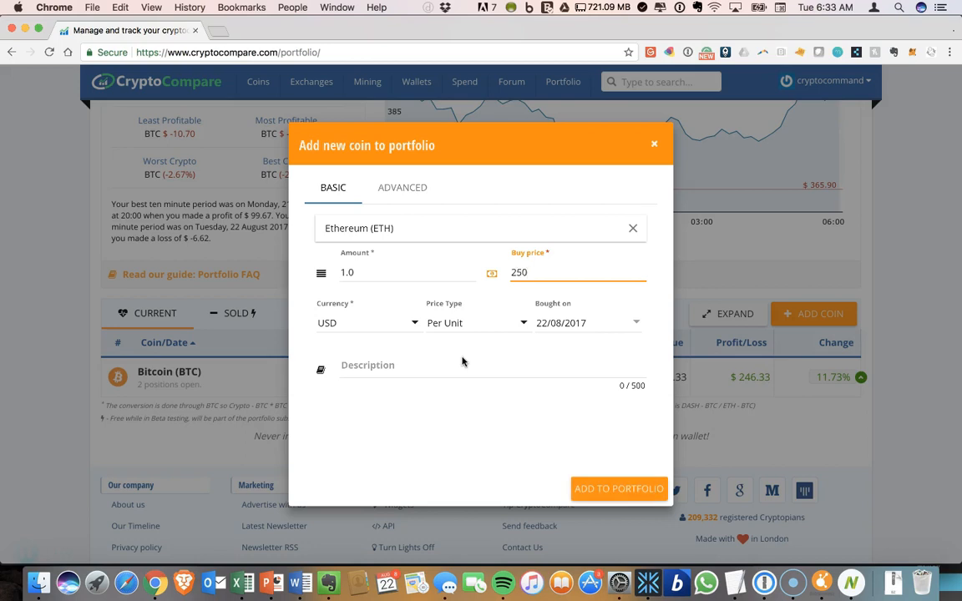
mouse_move(451, 402)
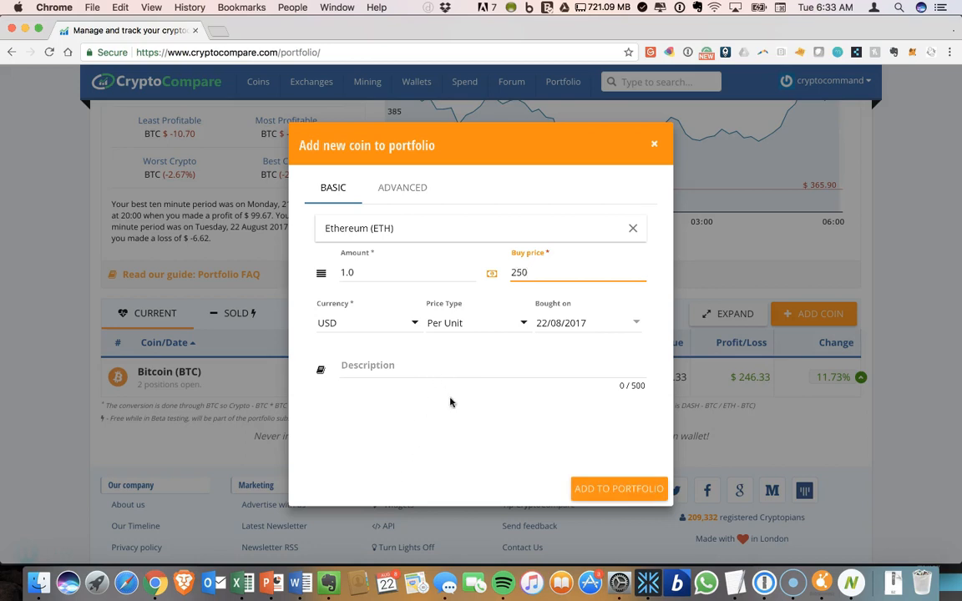
click(618, 488)
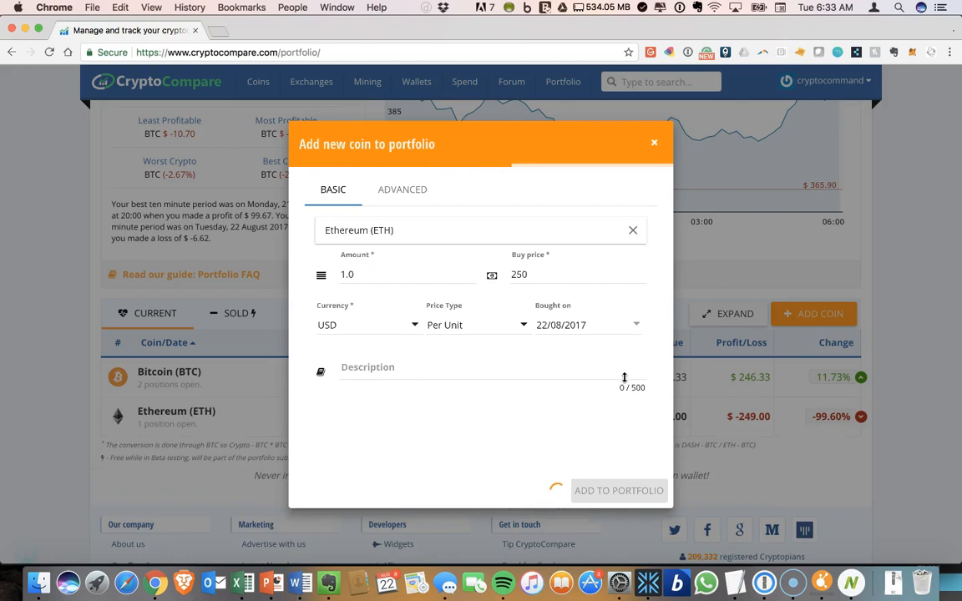
mouse_move(624, 220)
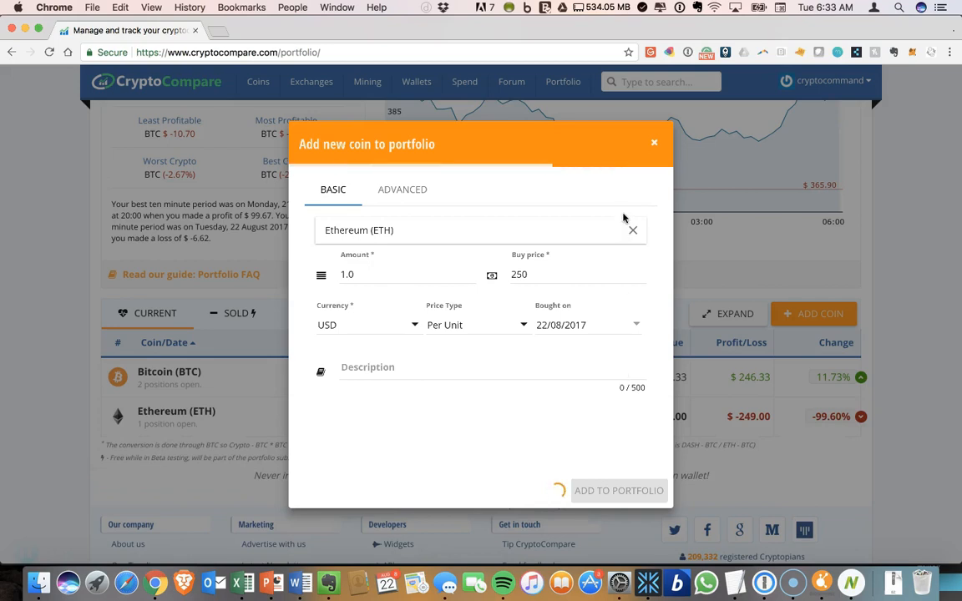
Close the add-coin form to view Bitcoin and Ethereum positions listed separately.
click(618, 491)
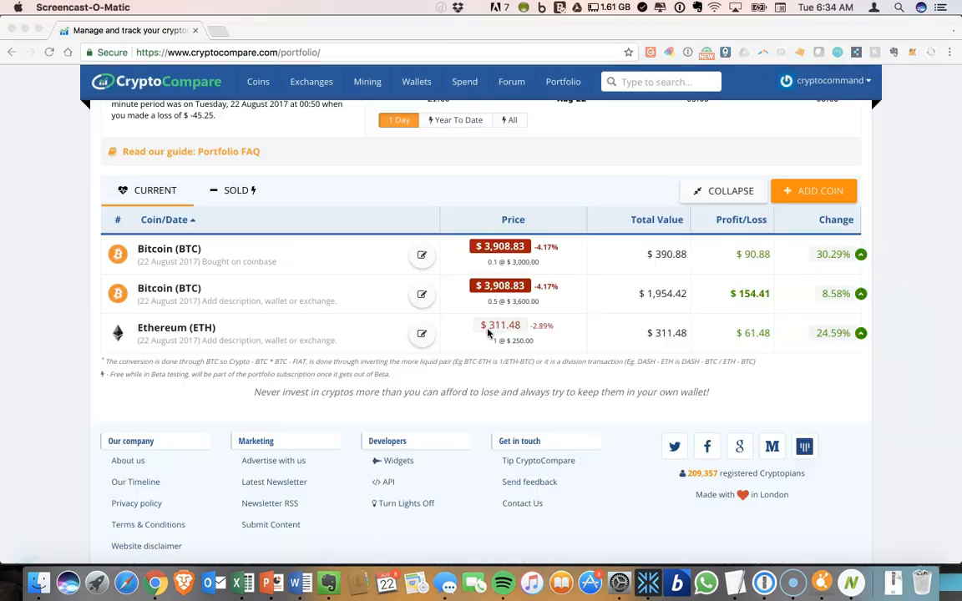
mouse_move(600, 341)
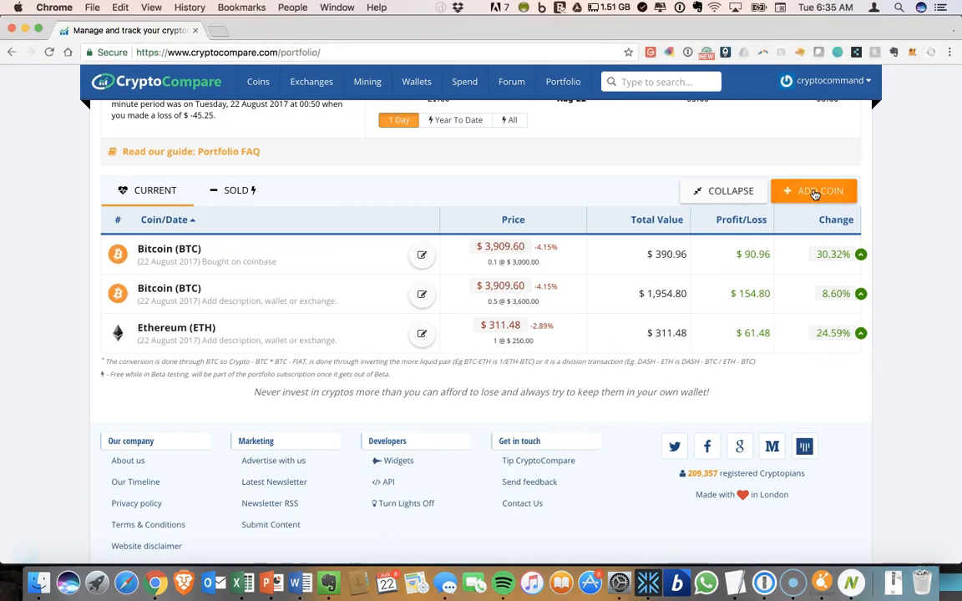
Add an Ethereum (ETH) holding of 1 coin bought at 350 USD to the portfolio.
click(815, 190)
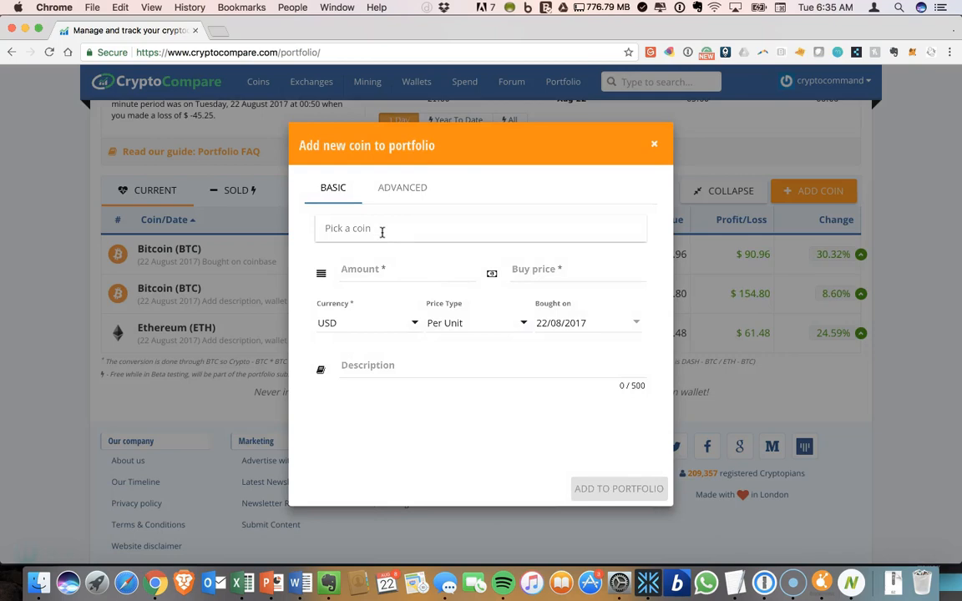
text(eth)
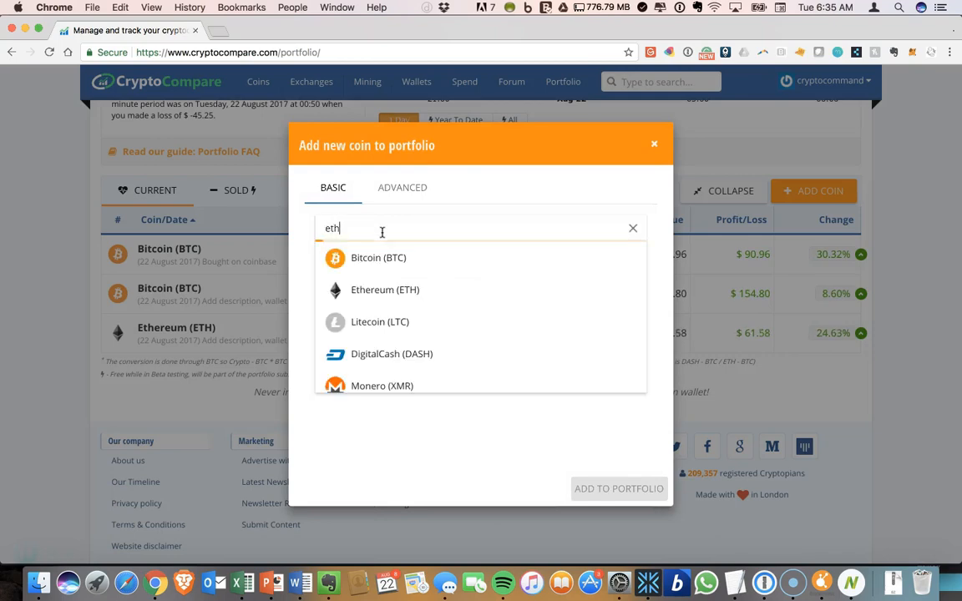
click(384, 290)
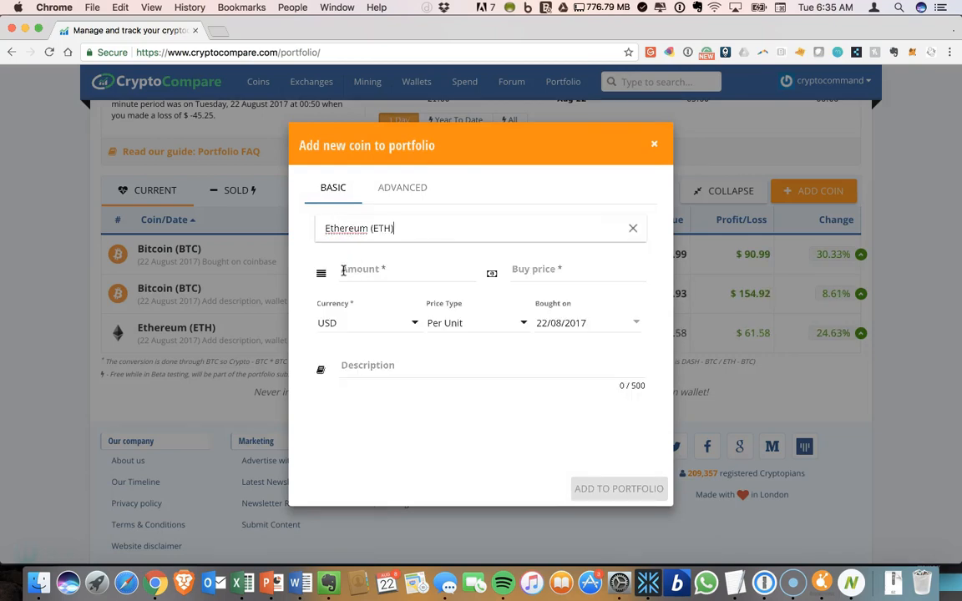
text(3)
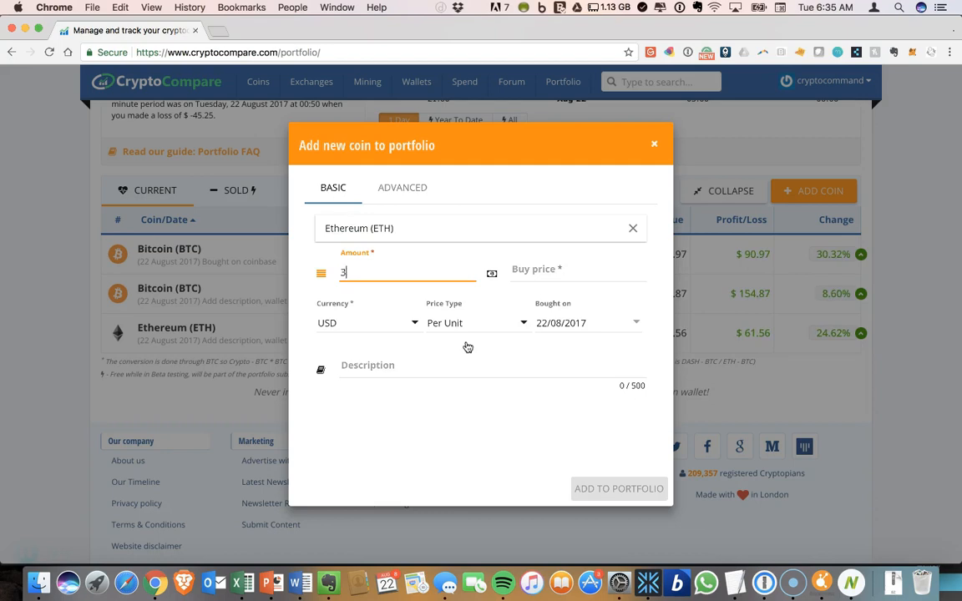
text(50)
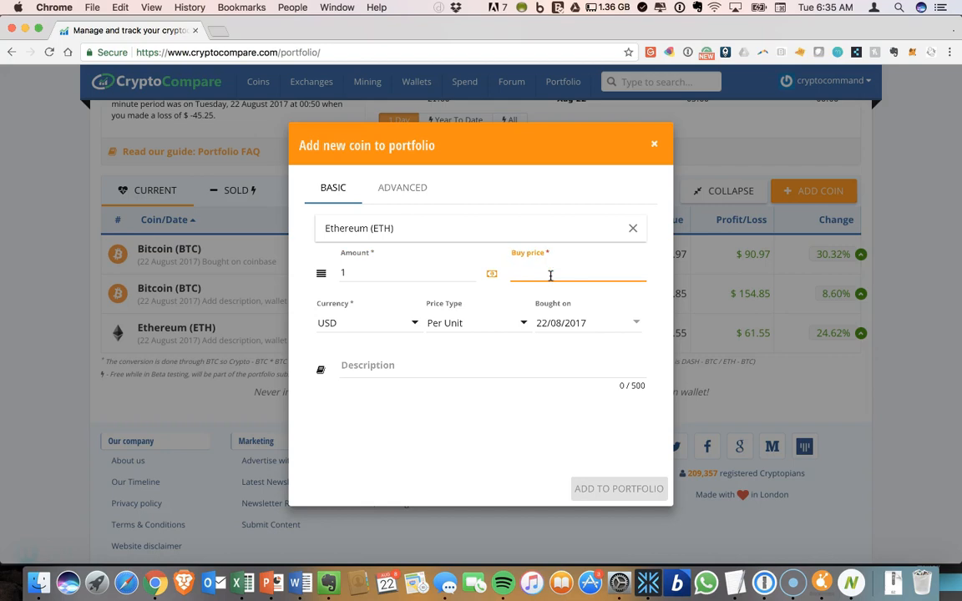
text(350)
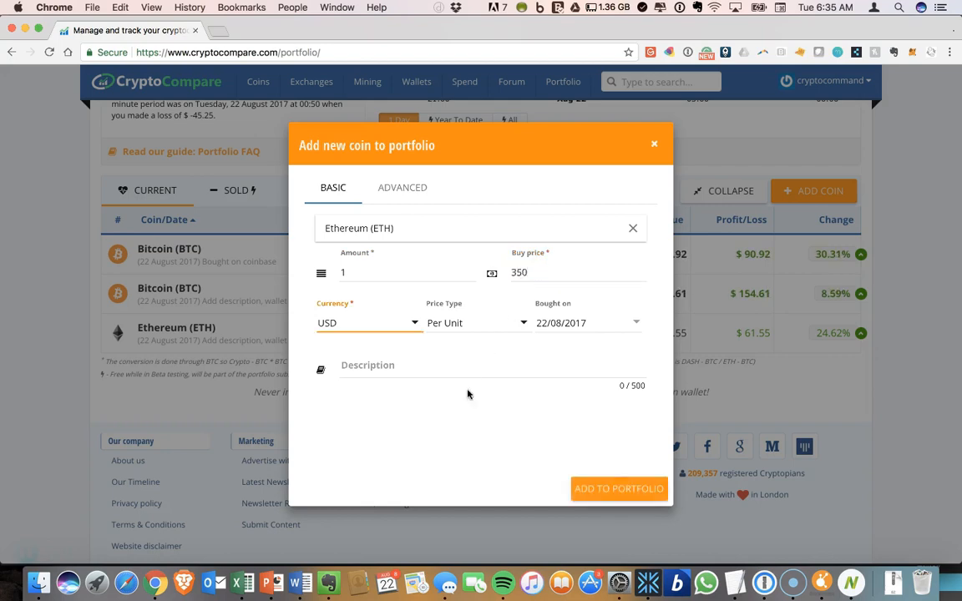
click(618, 488)
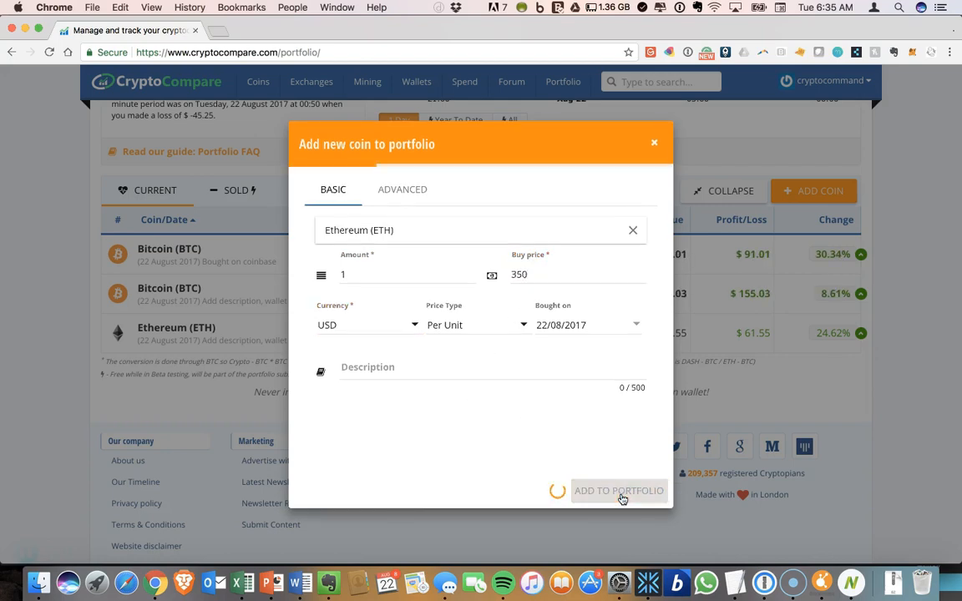
click(618, 491)
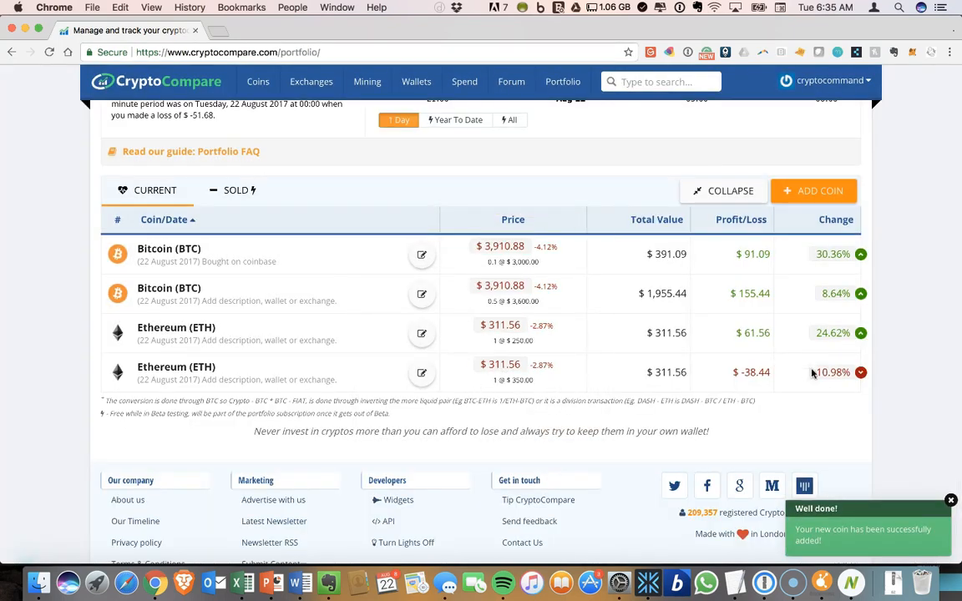
Collapse positions into one row per coin, then expand them back to individual rows.
click(730, 191)
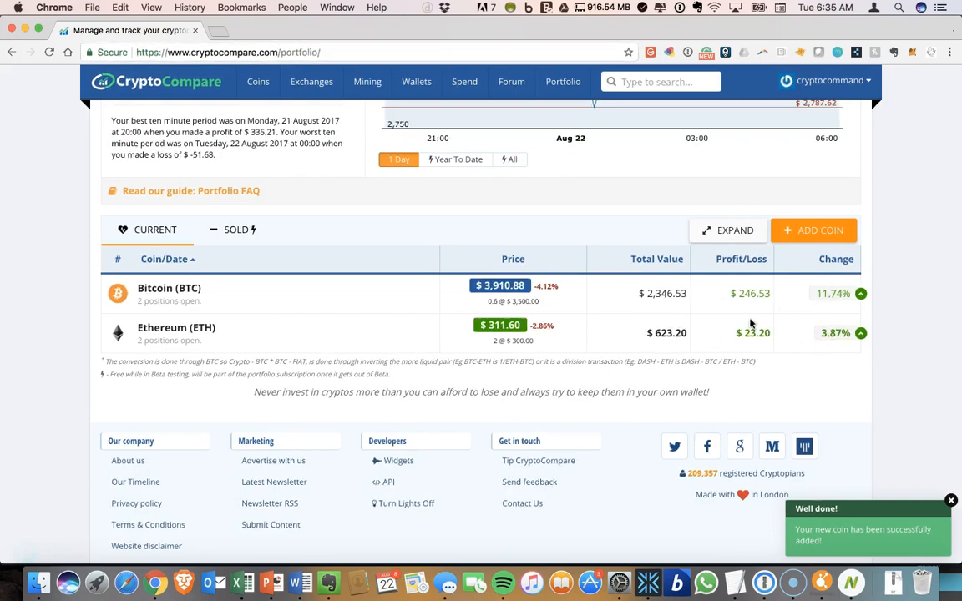
click(735, 231)
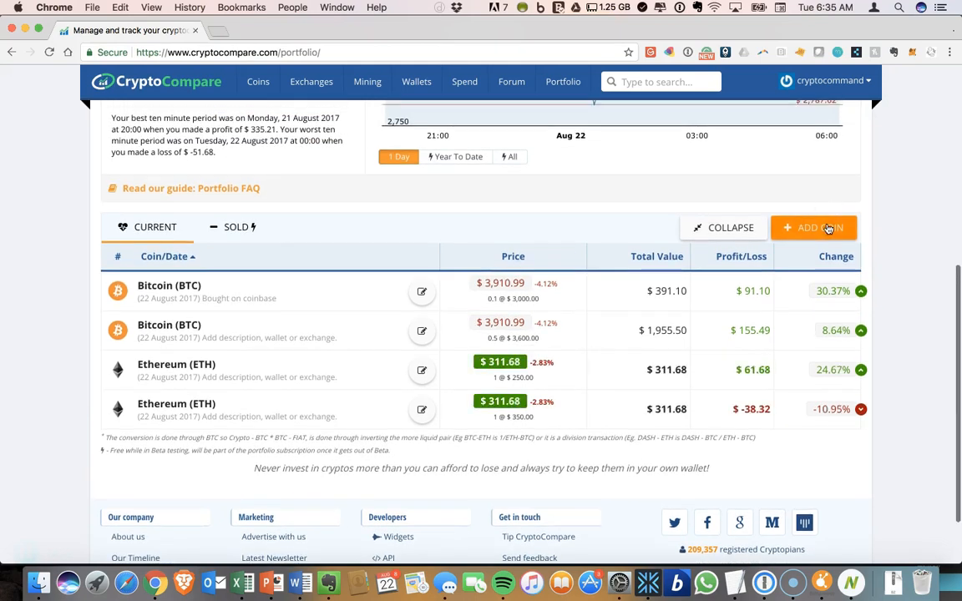
Add a TenX (PAY) holding of 20 coins bought at 5 USD each to the portfolio.
click(813, 228)
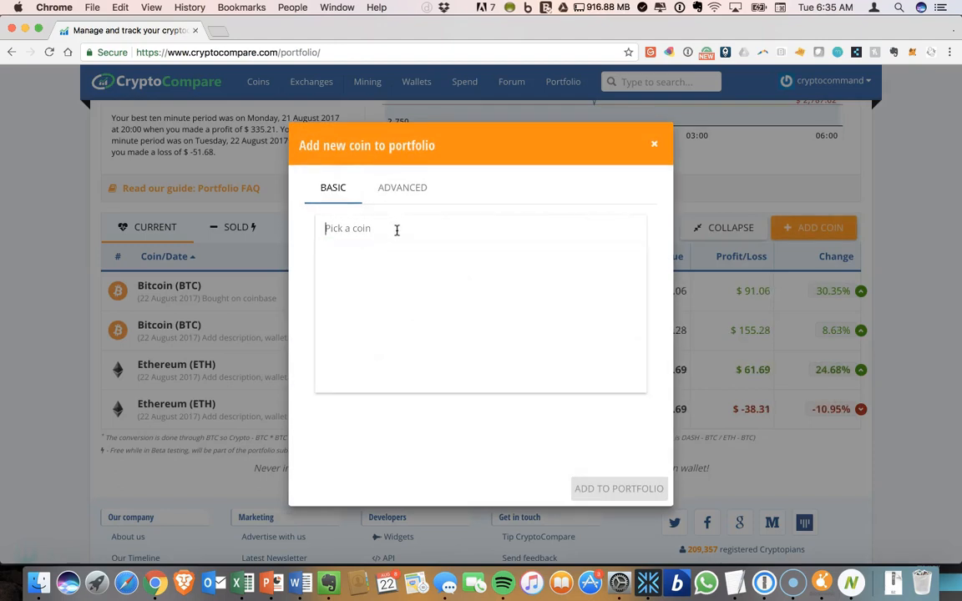
text(t)
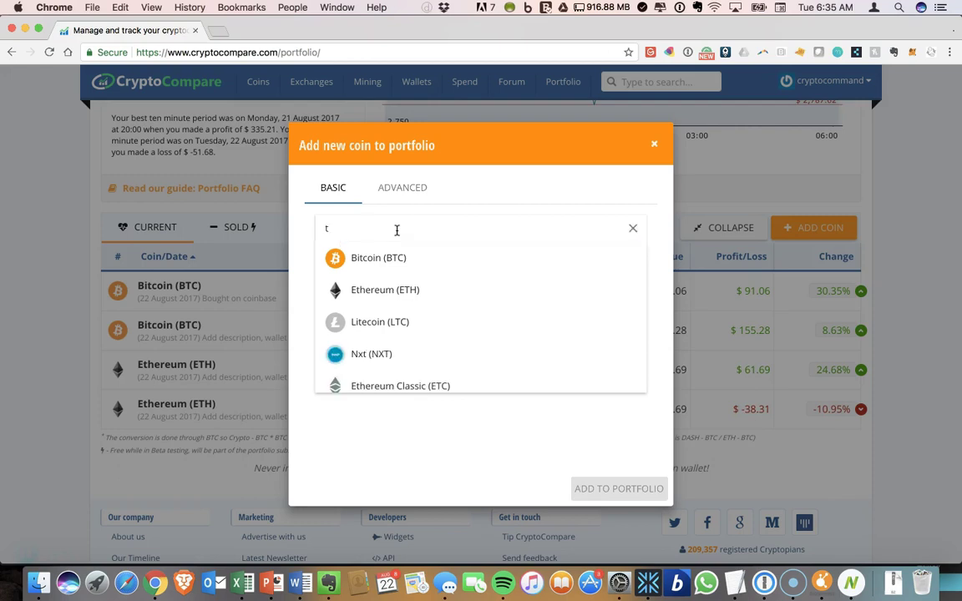
text(enx)
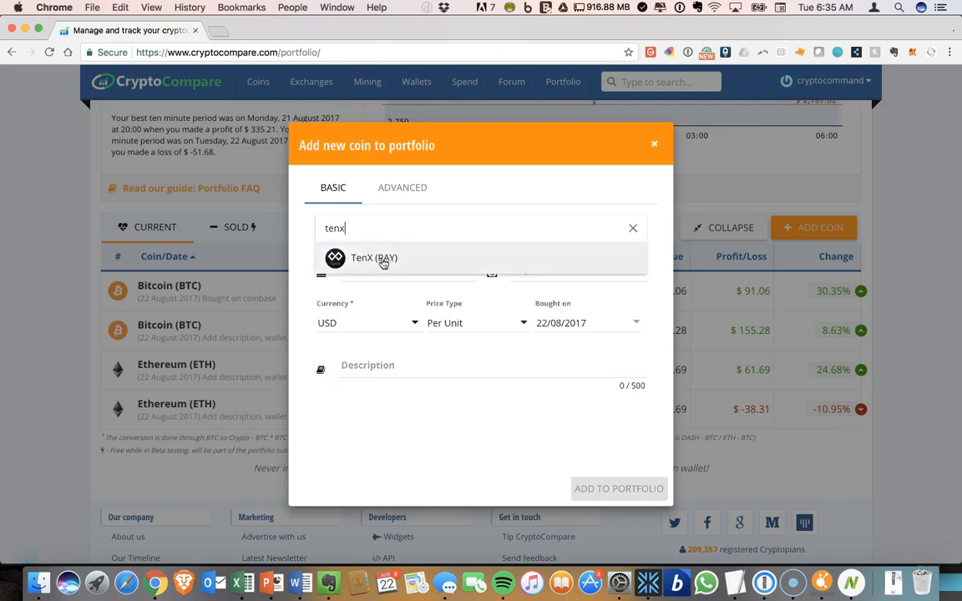
click(374, 258)
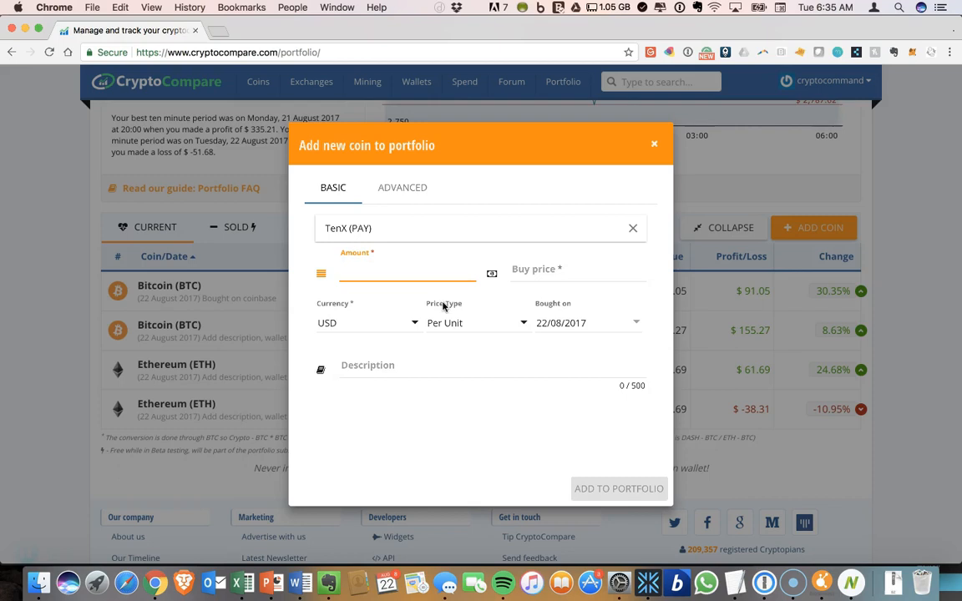
text(20)
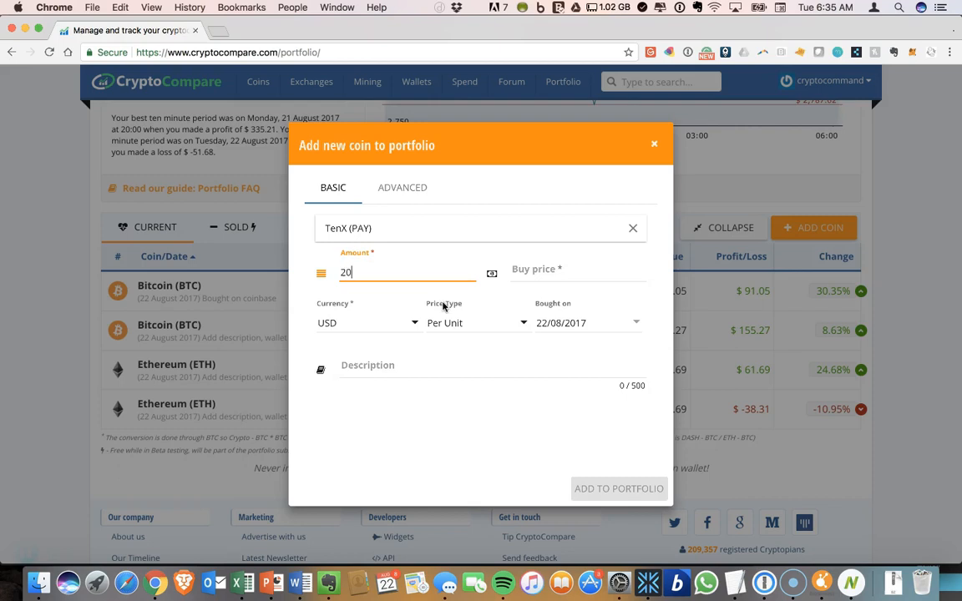
click(578, 274)
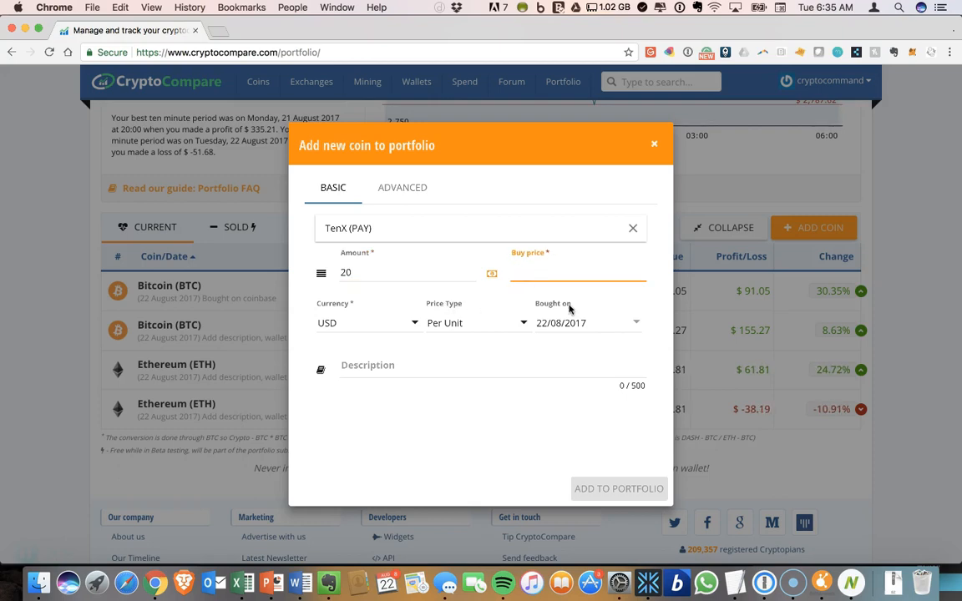
text(5)
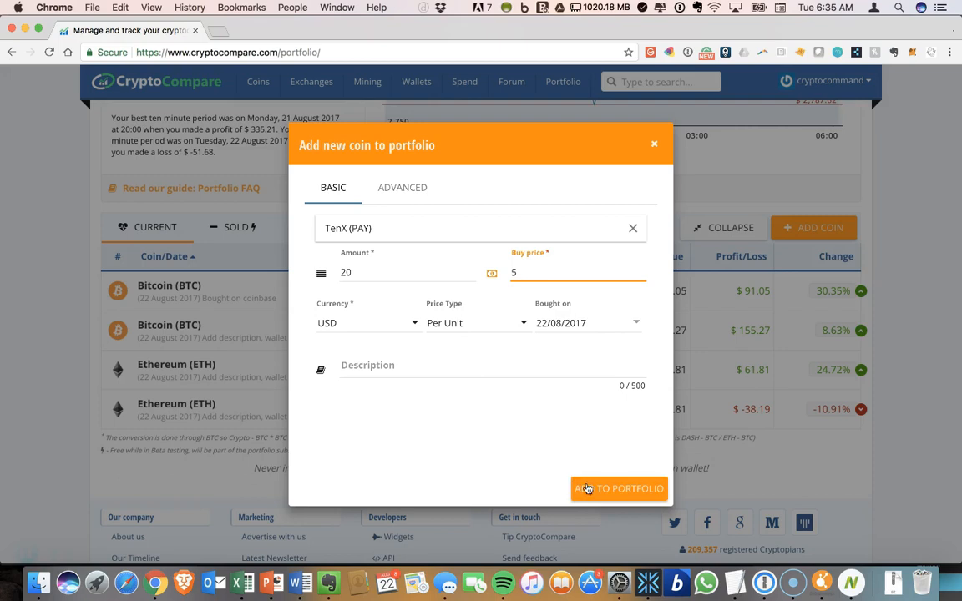
click(618, 487)
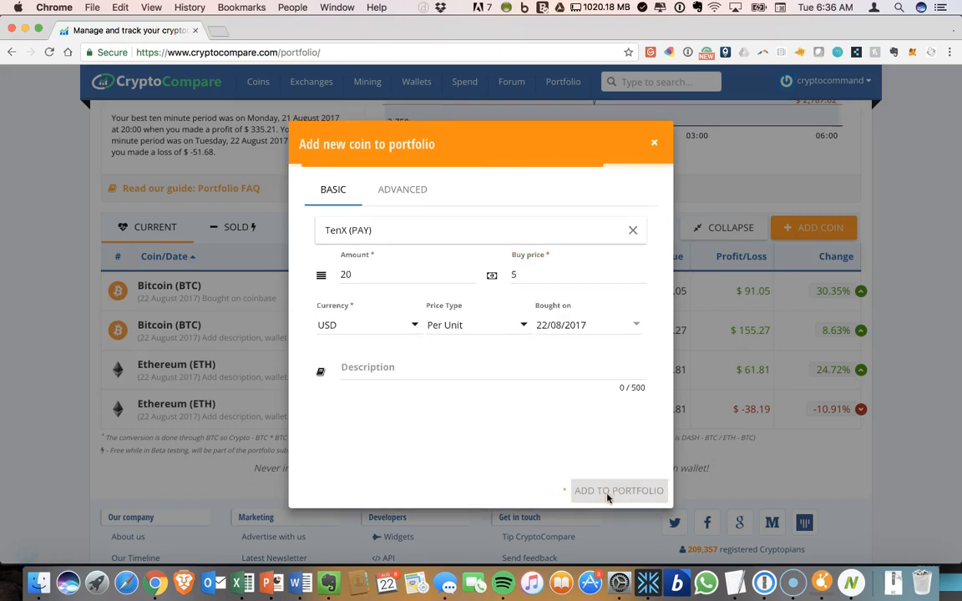
click(618, 491)
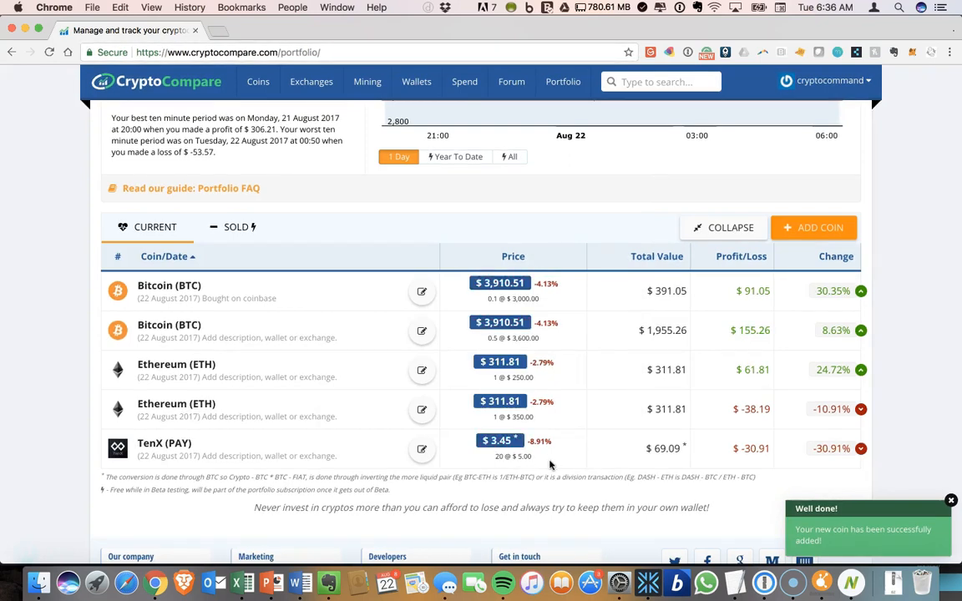
mouse_move(683, 457)
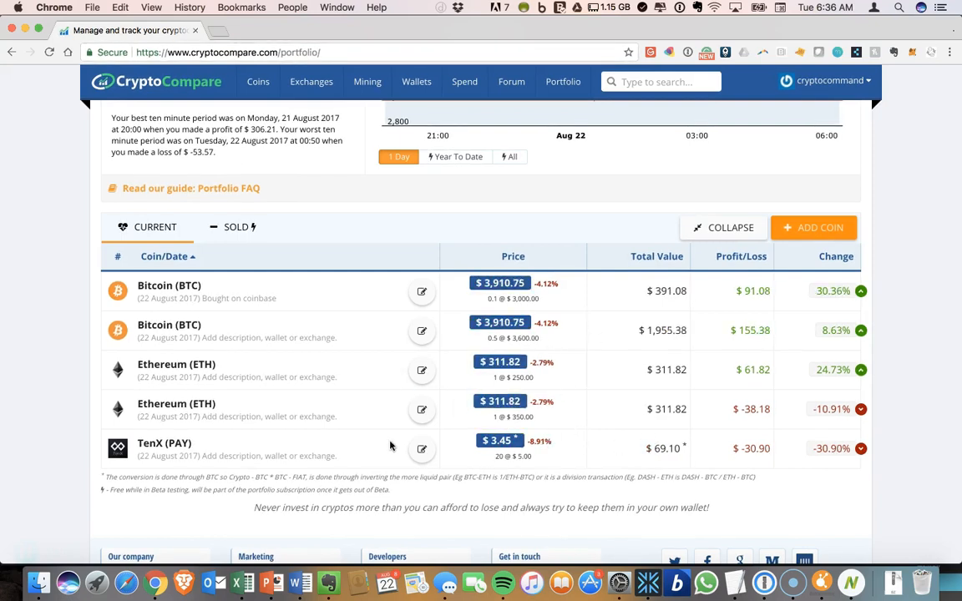
Collapse holdings per coin and sort by Coin, Price, then Profit/Loss with TenX's loss first.
click(730, 227)
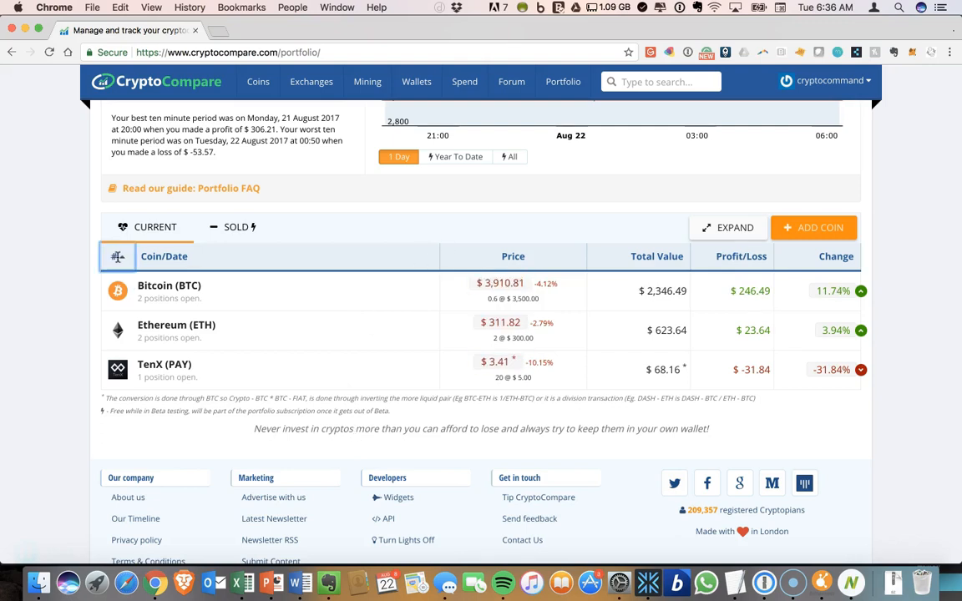
click(164, 257)
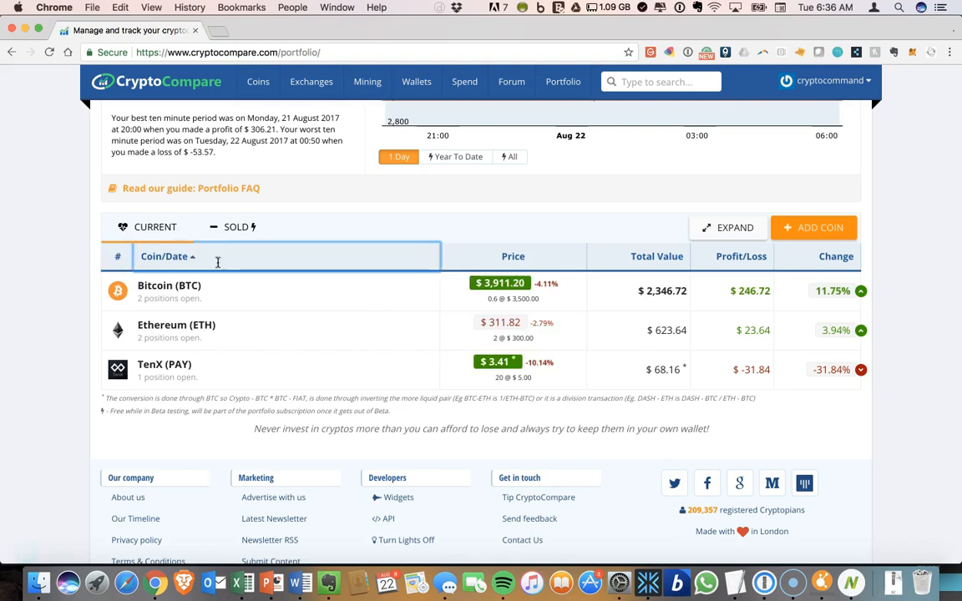
click(513, 258)
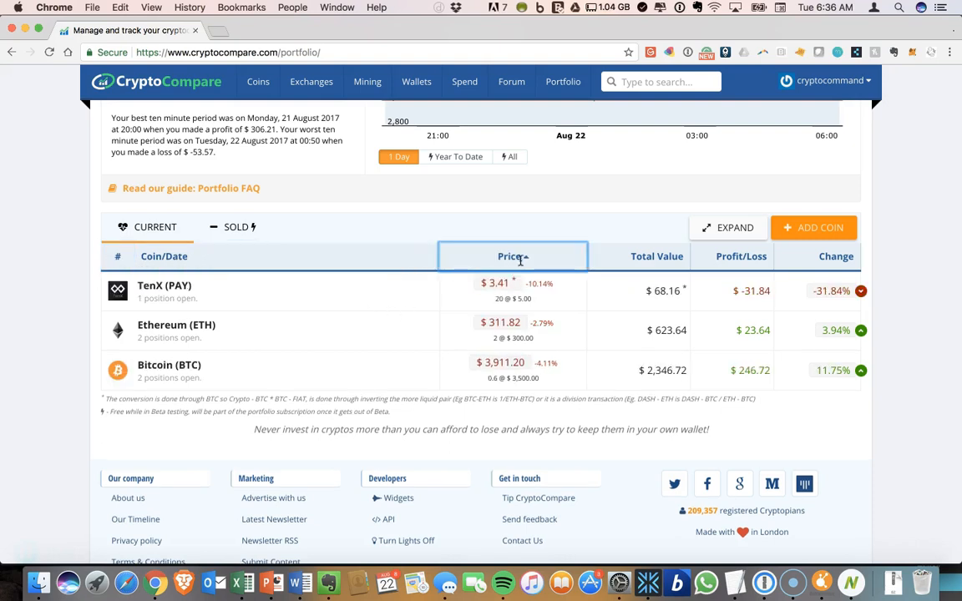
click(734, 257)
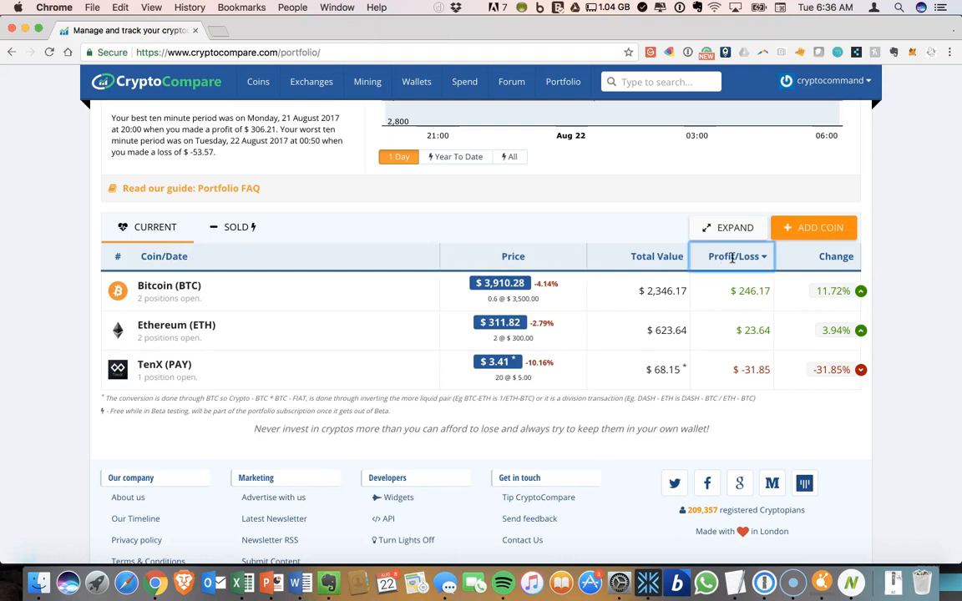
click(732, 257)
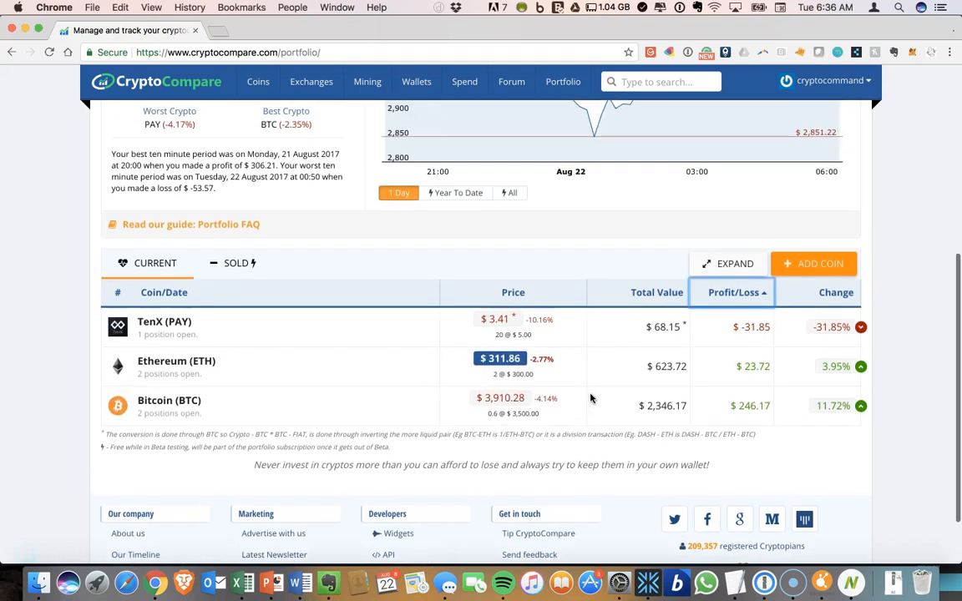
Review the Accounting tab's income statement and positions, scrolling through and back up.
scroll(up, 3)
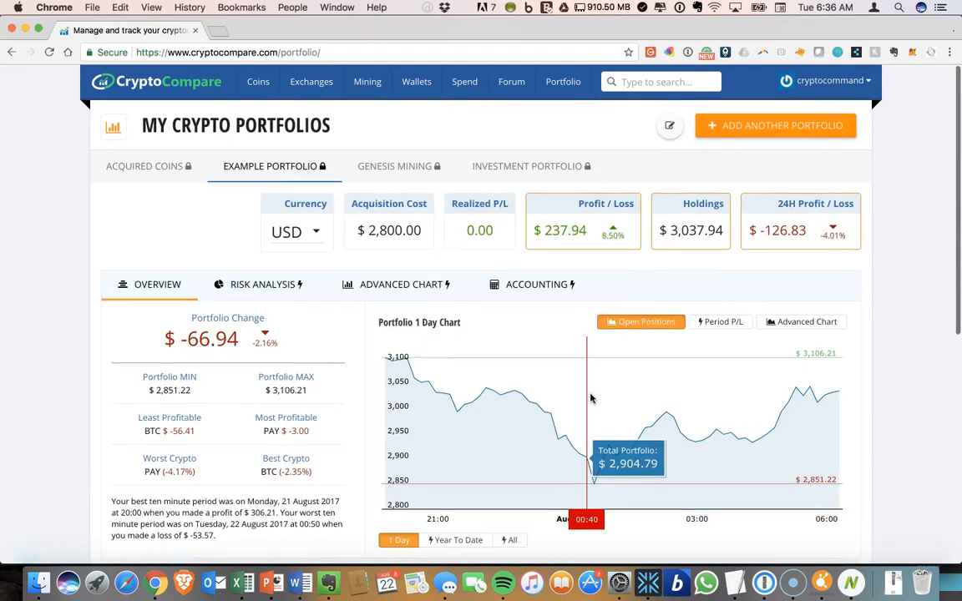
mouse_move(554, 338)
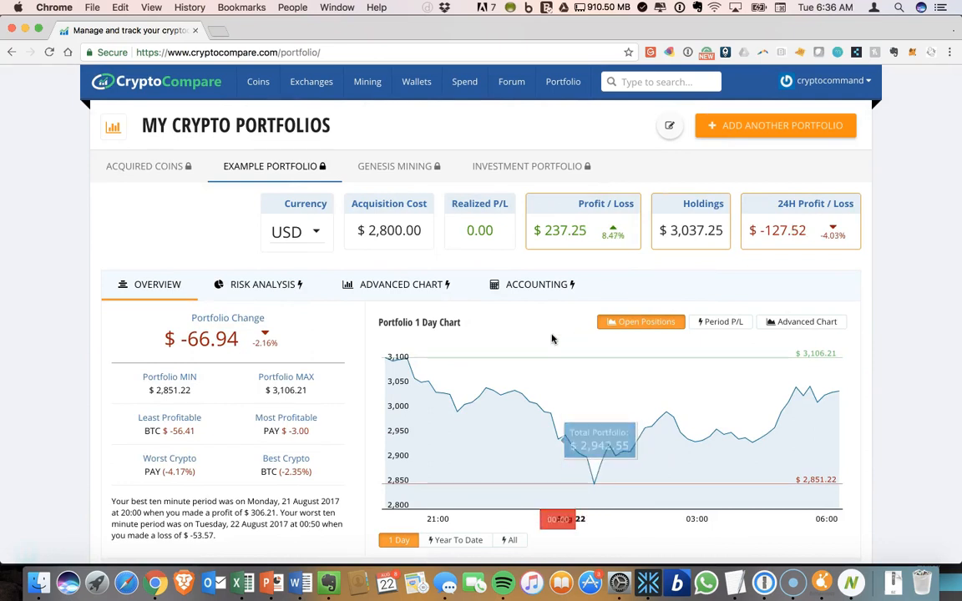
mouse_move(442, 307)
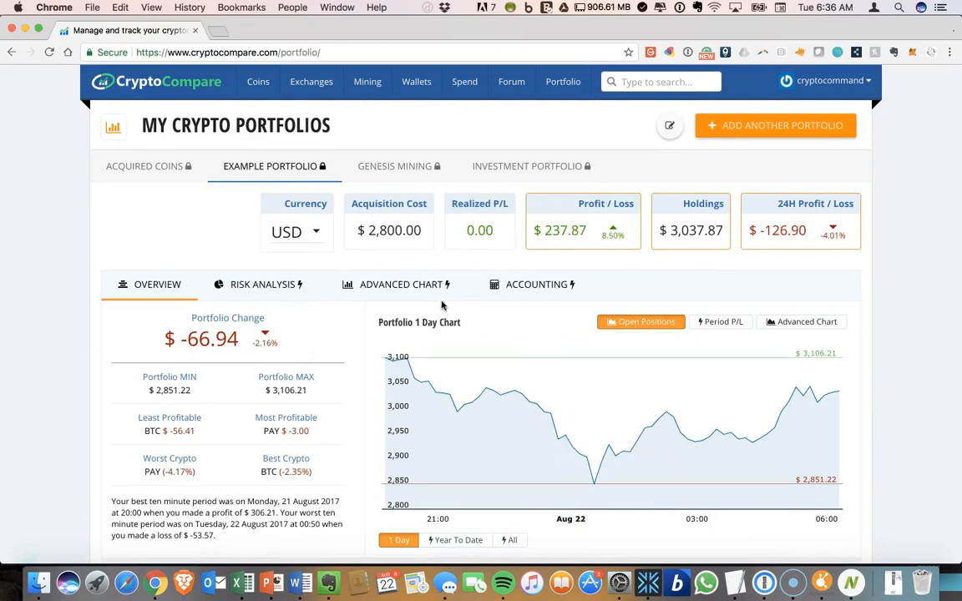
click(536, 284)
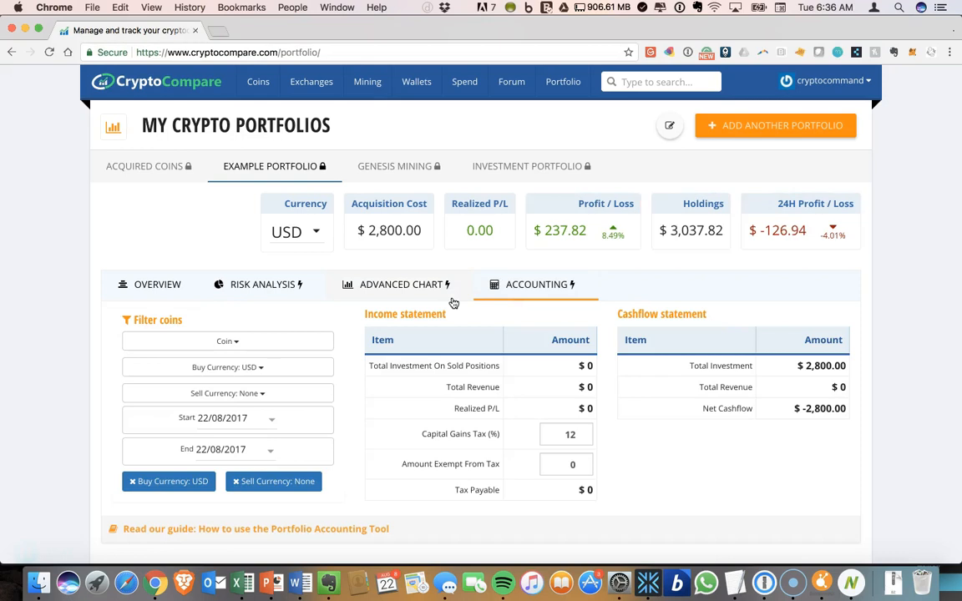
scroll(down, 3)
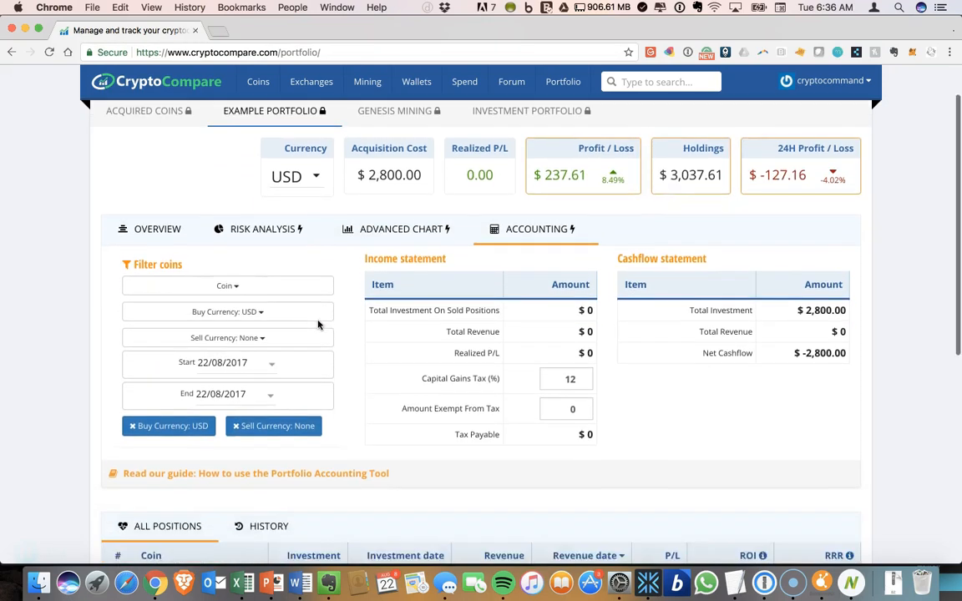
scroll(down, 3)
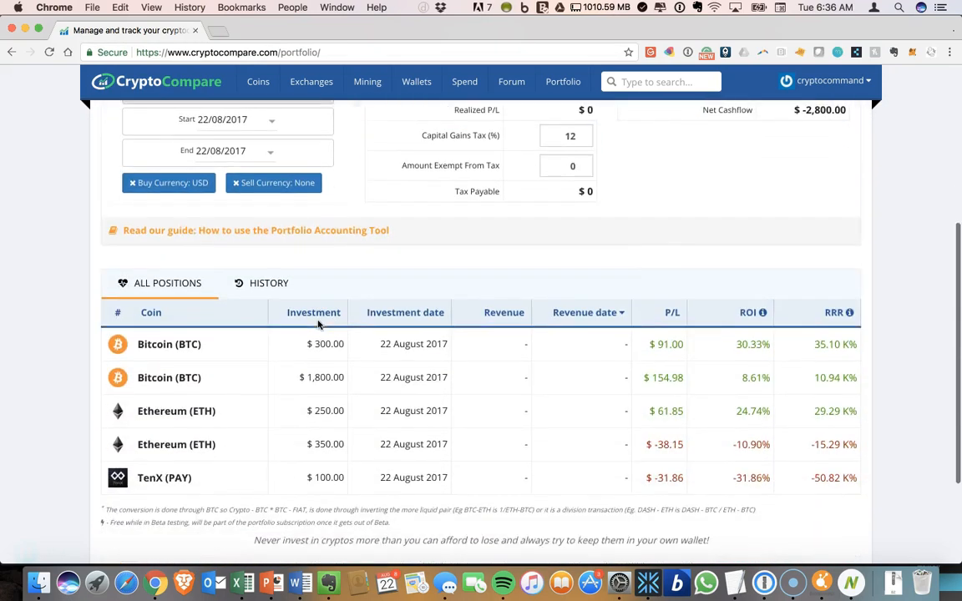
scroll(down, 3)
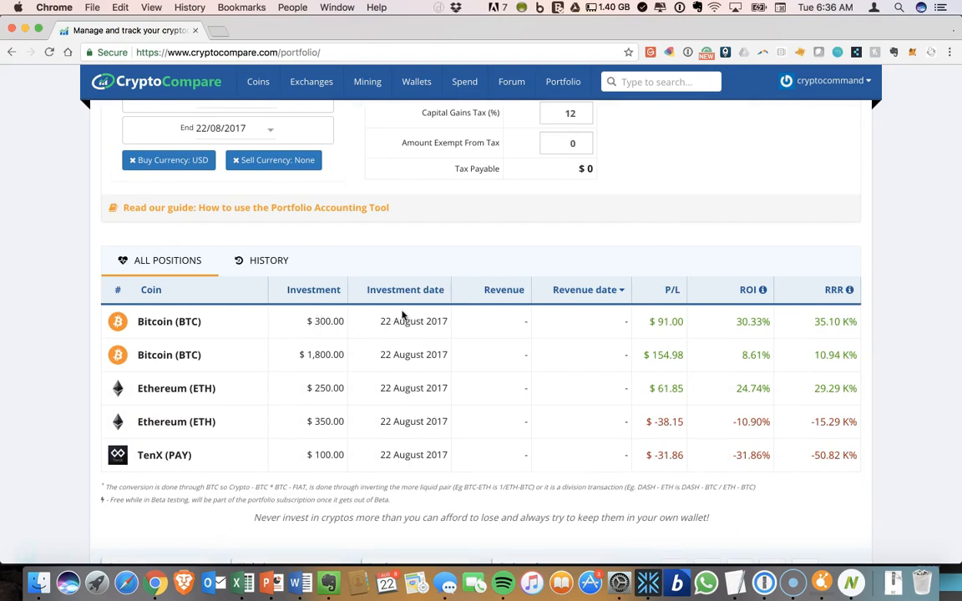
mouse_move(471, 344)
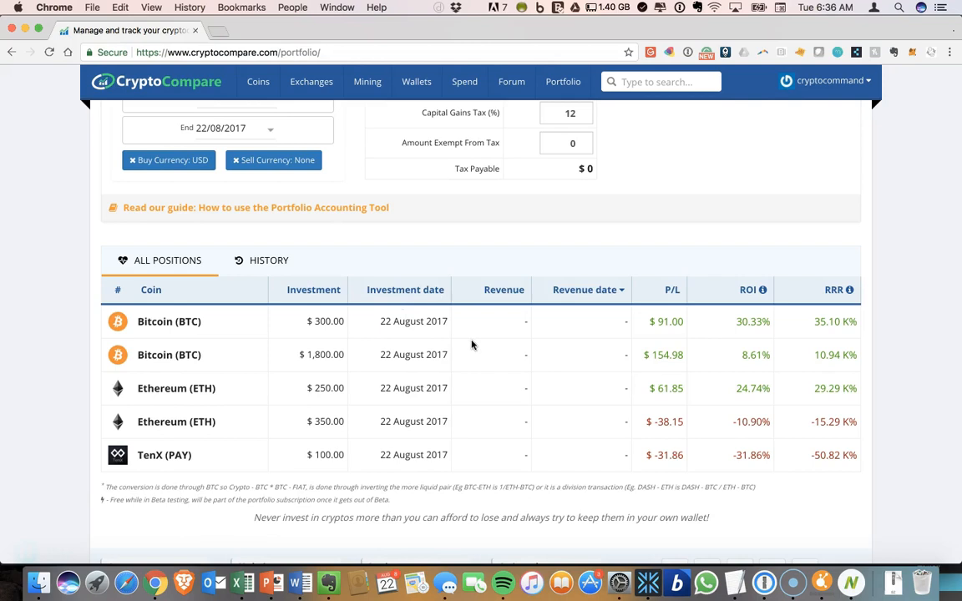
mouse_move(524, 324)
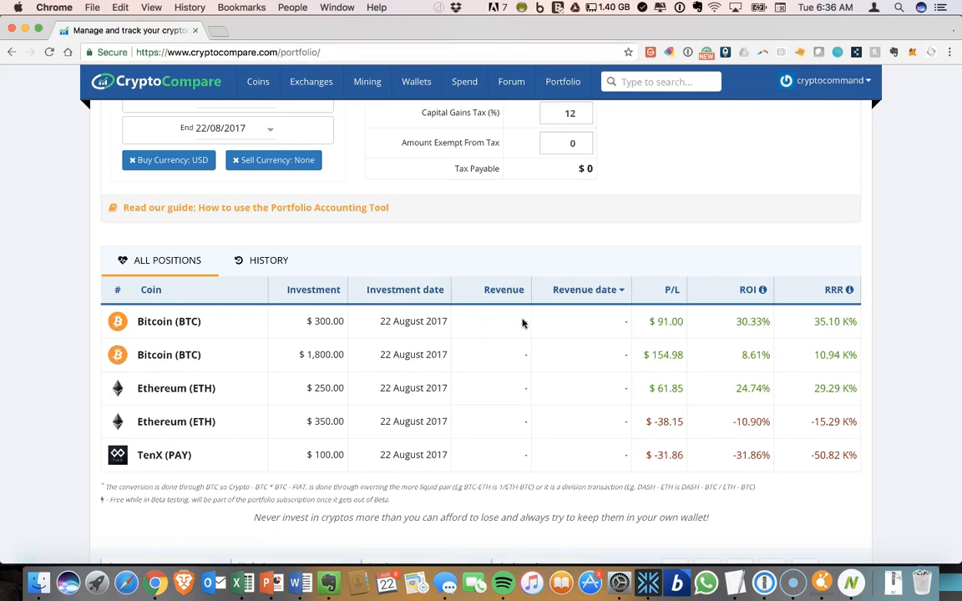
mouse_move(493, 441)
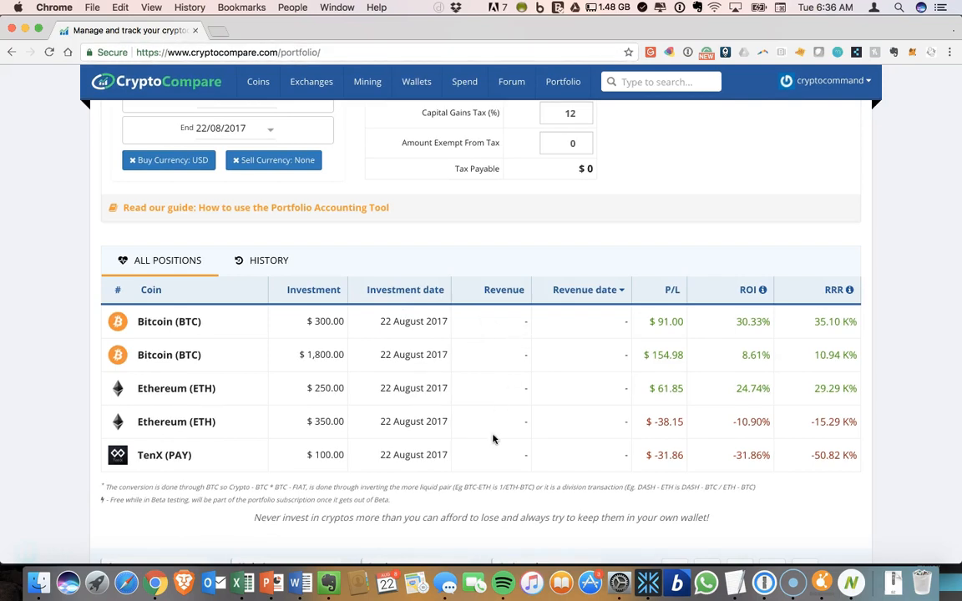
scroll(up, 3)
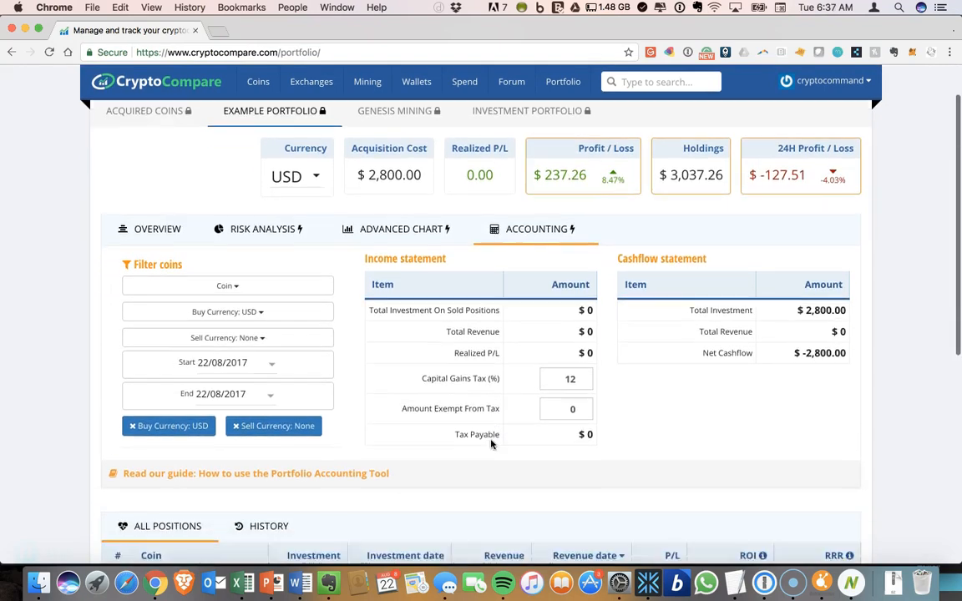
scroll(down, 3)
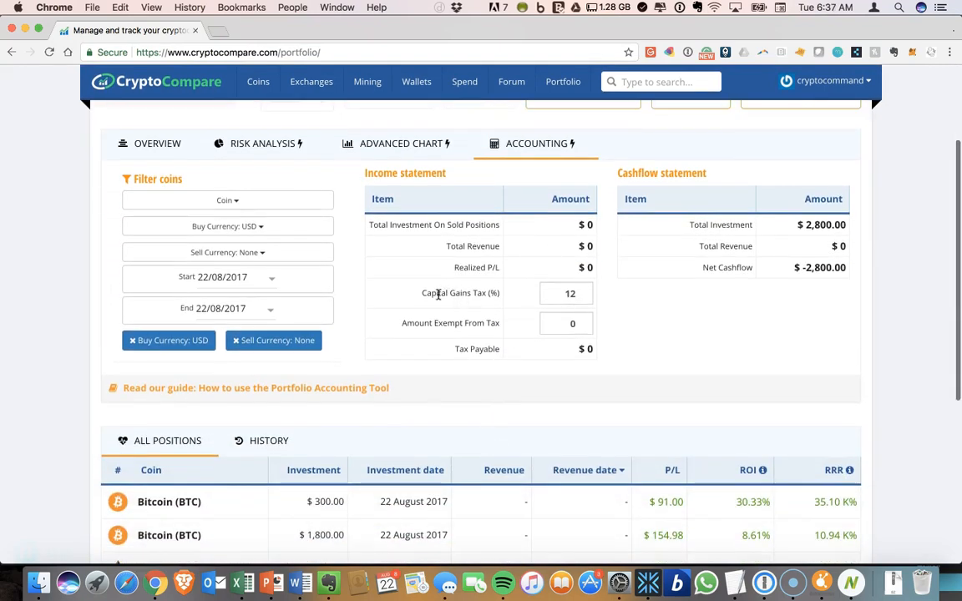
mouse_move(492, 316)
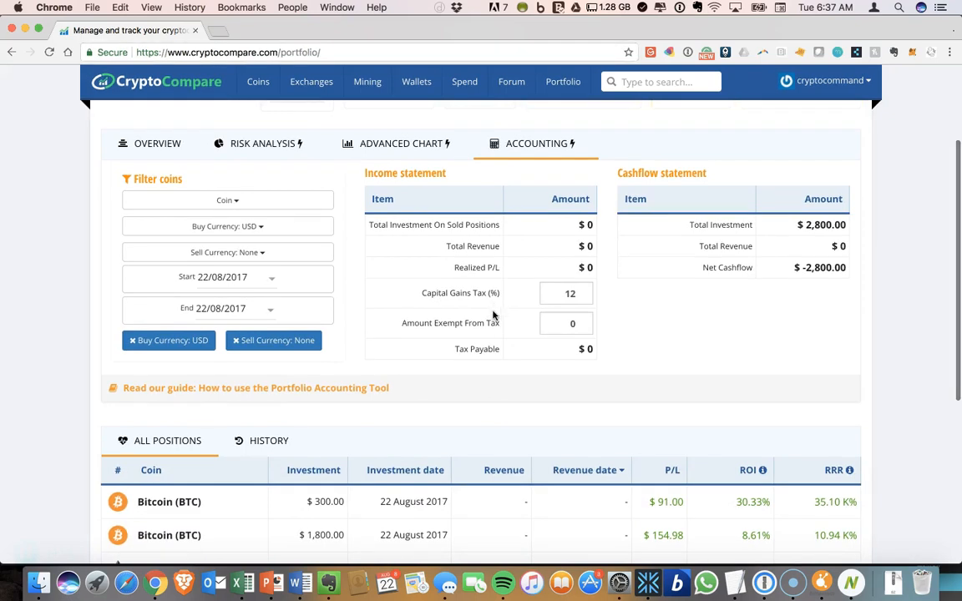
scroll(down, 3)
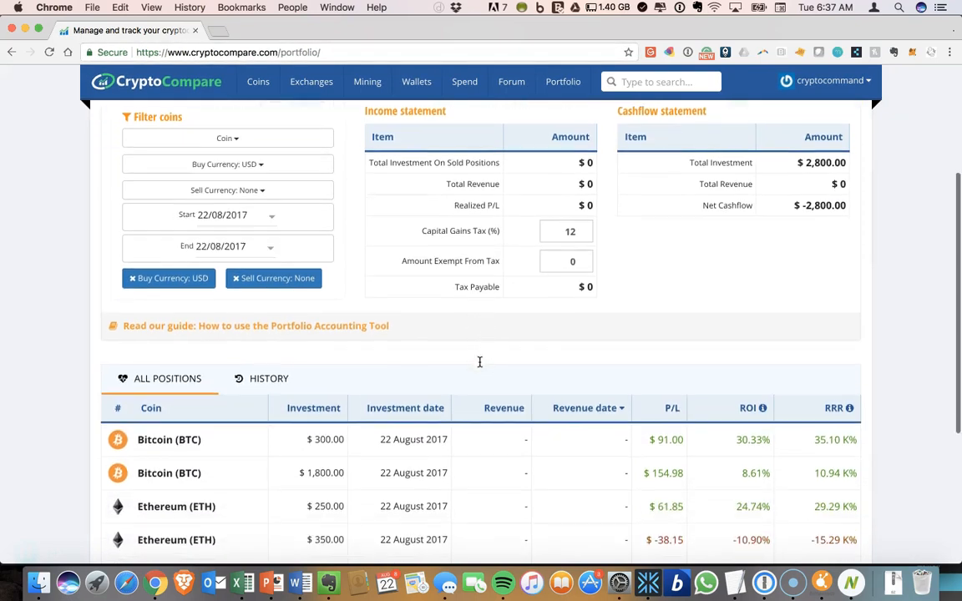
scroll(up, 3)
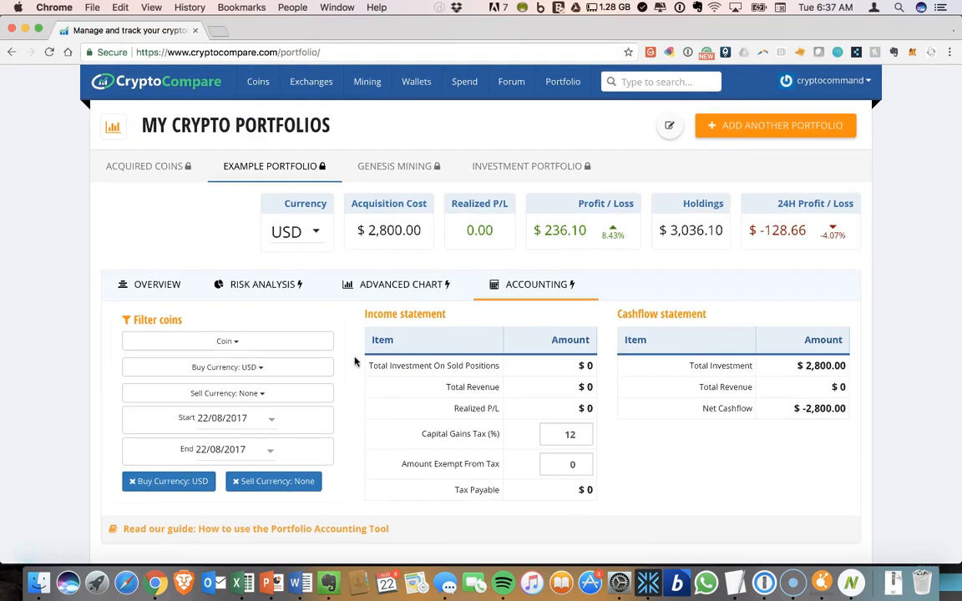
scroll(down, 3)
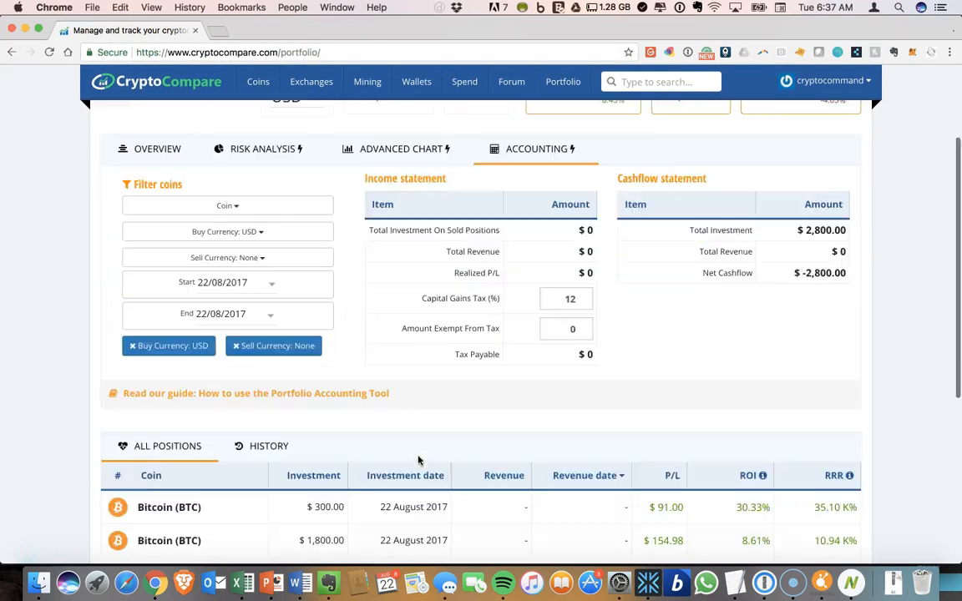
scroll(down, 3)
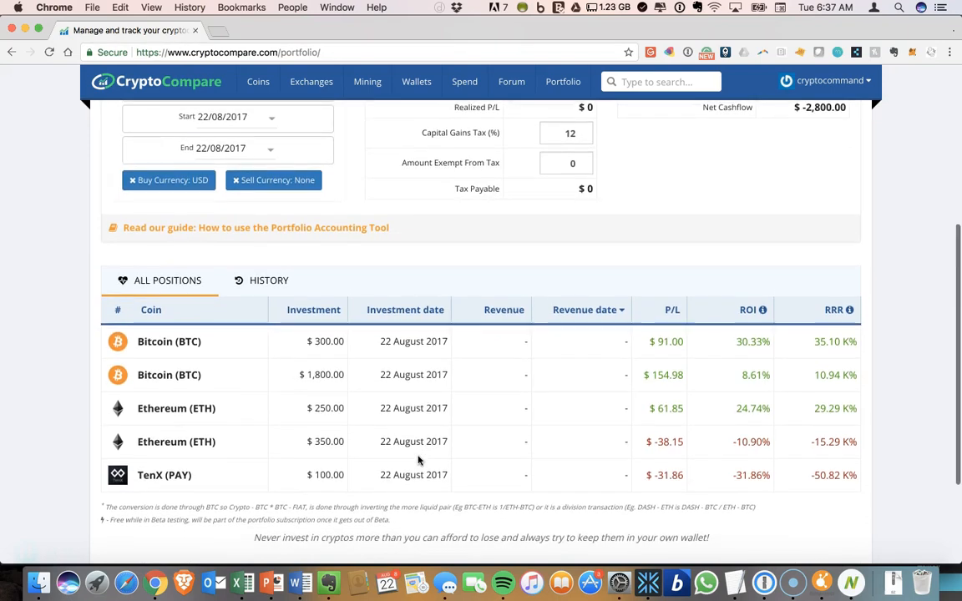
scroll(up, 3)
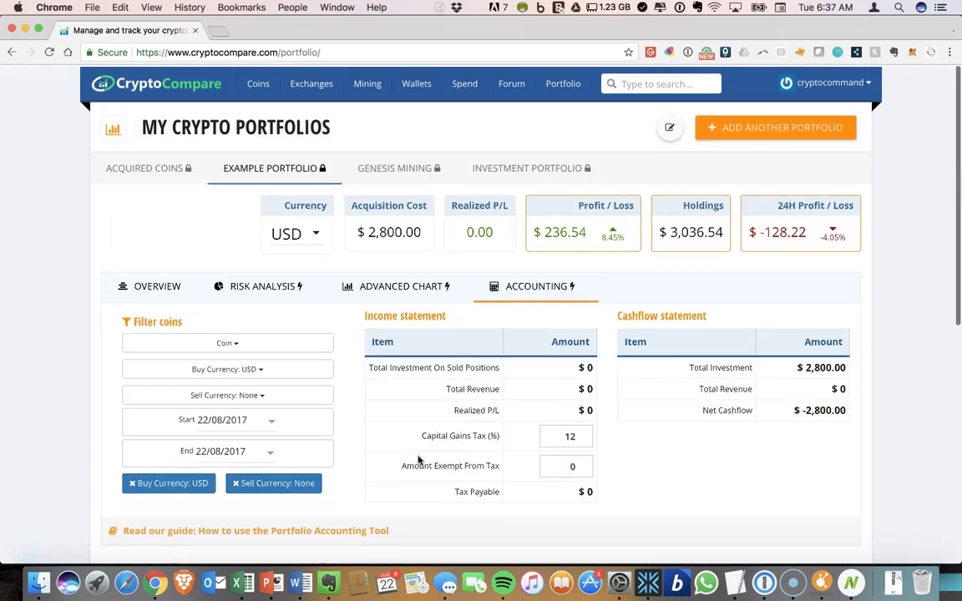
Switch the portfolio to its Risk Analysis charts.
click(261, 286)
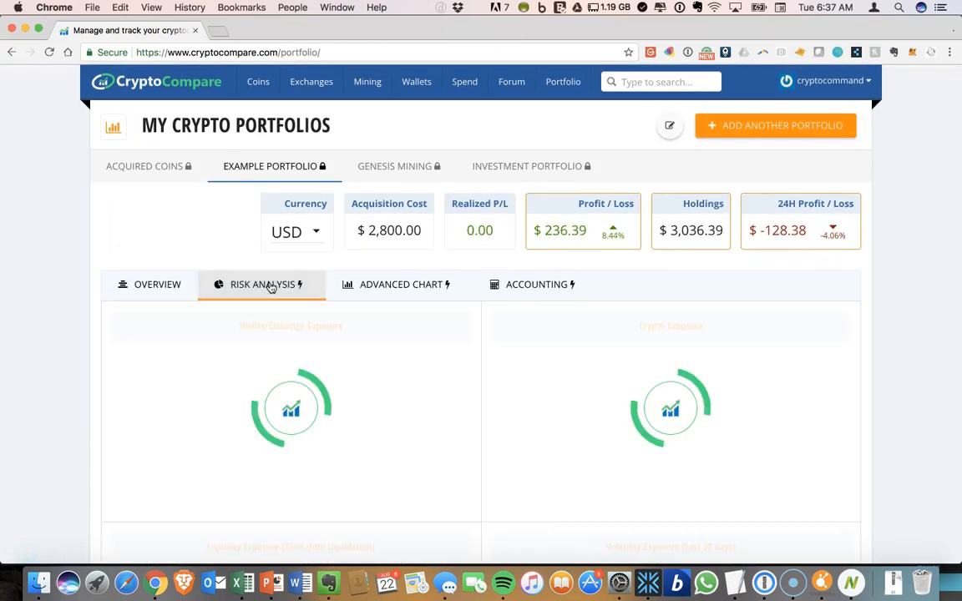
Scroll past the liquidity and volatility exposure charts to the Current coin list and expand it to individual positions.
click(262, 284)
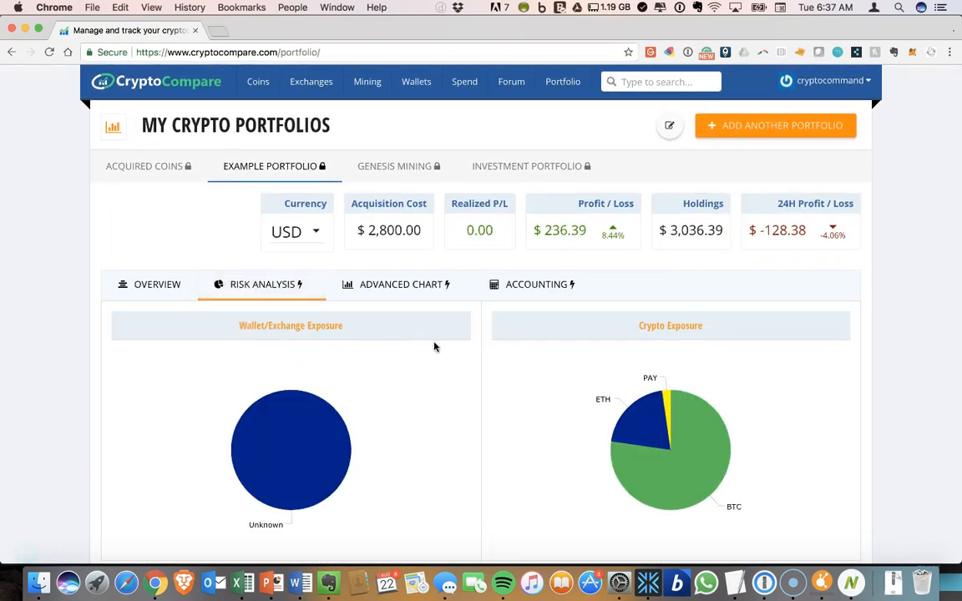
scroll(down, 3)
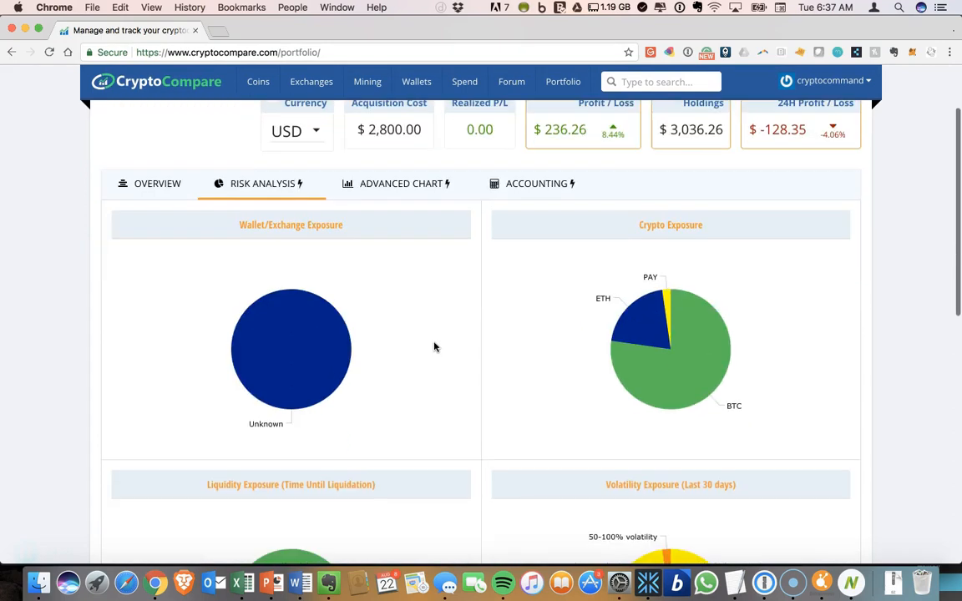
mouse_move(677, 304)
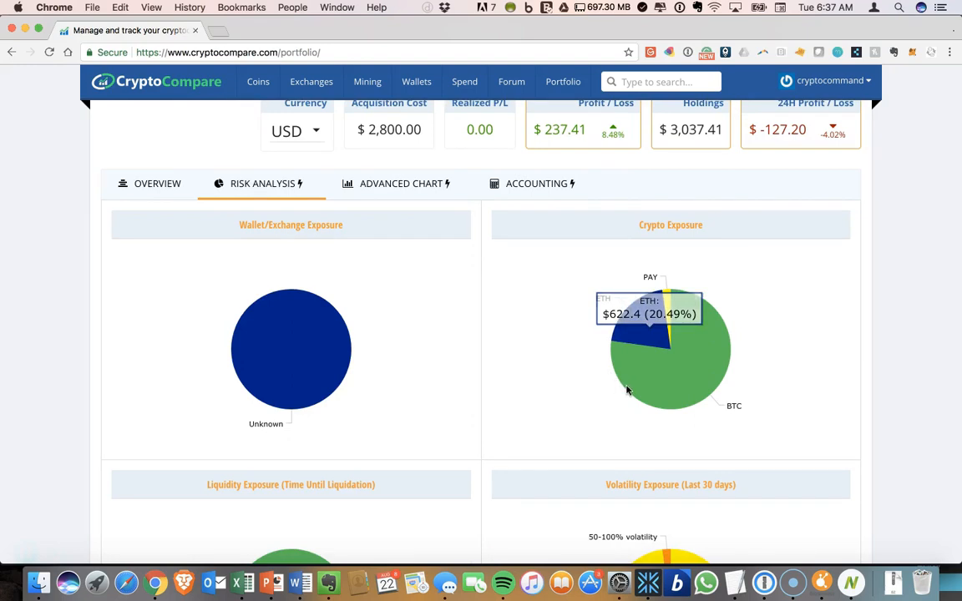
scroll(down, 3)
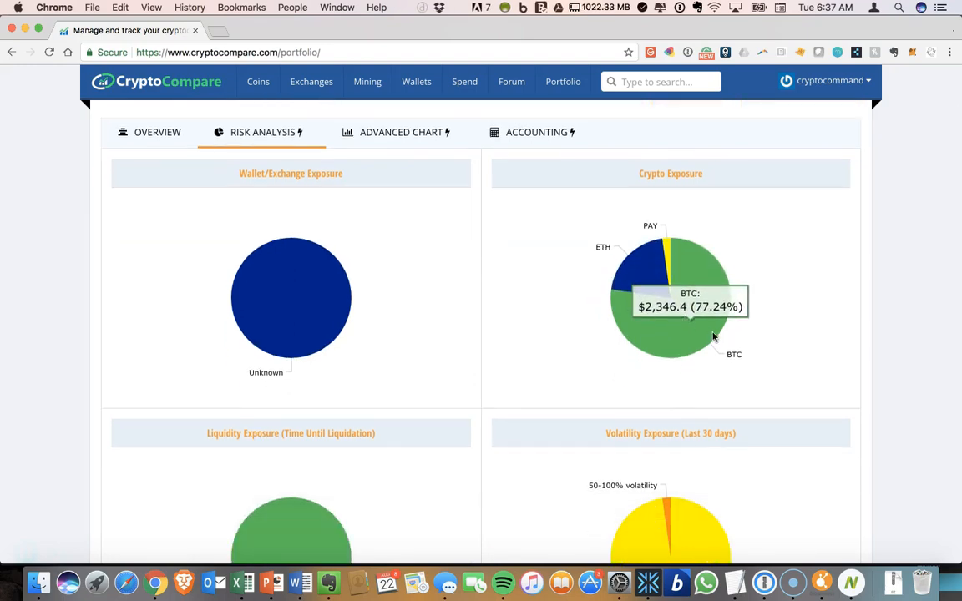
mouse_move(712, 334)
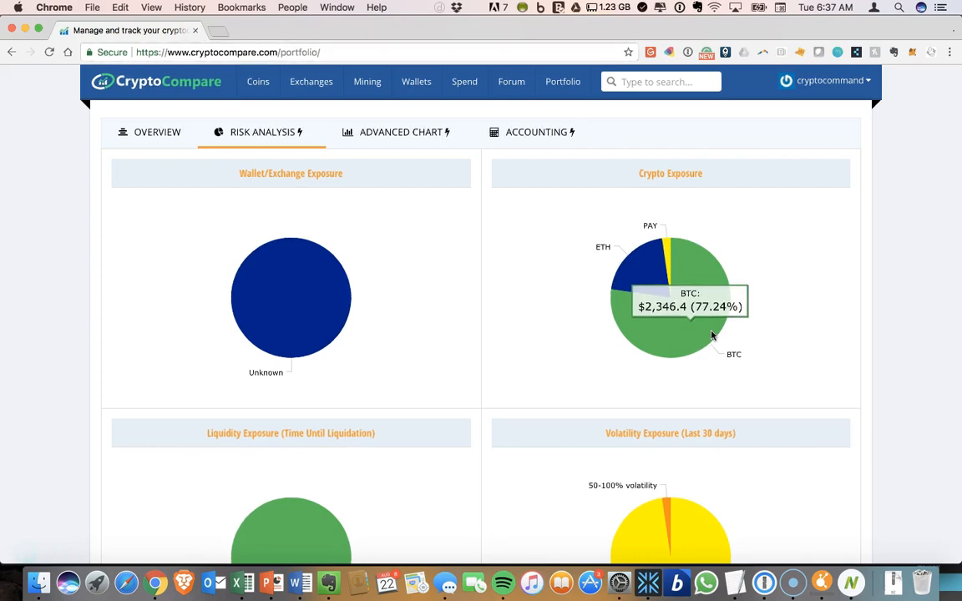
mouse_move(692, 344)
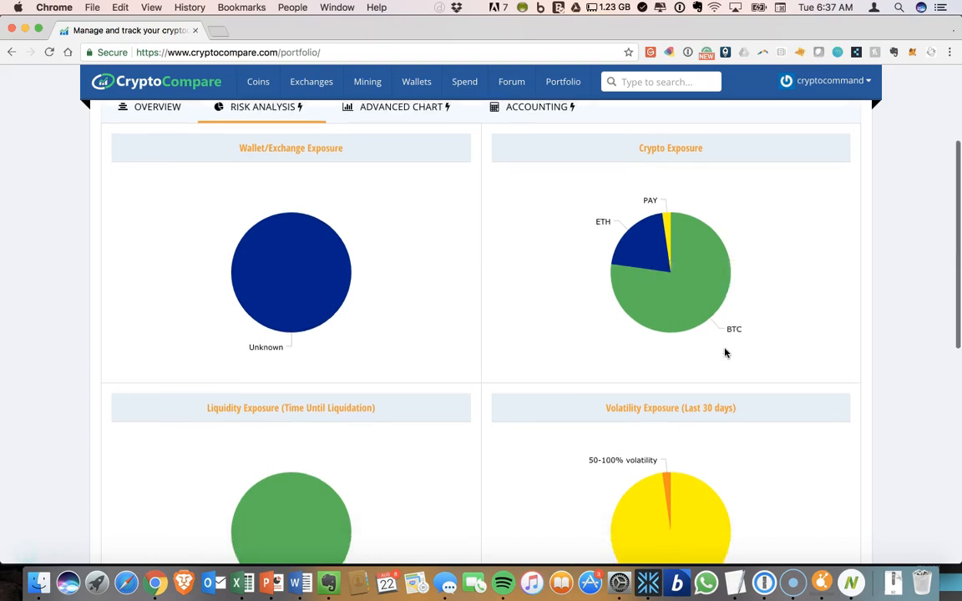
scroll(down, 3)
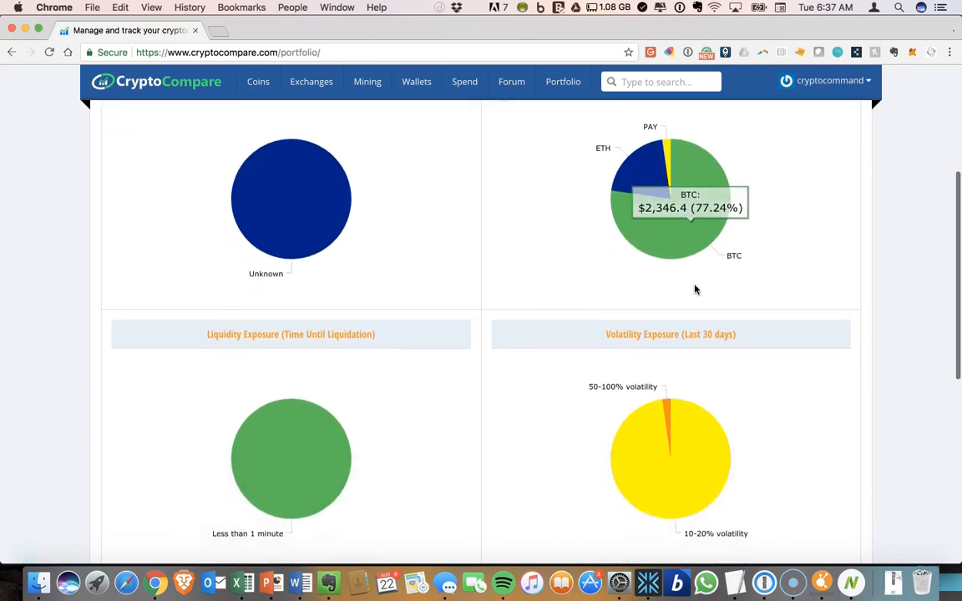
mouse_move(678, 431)
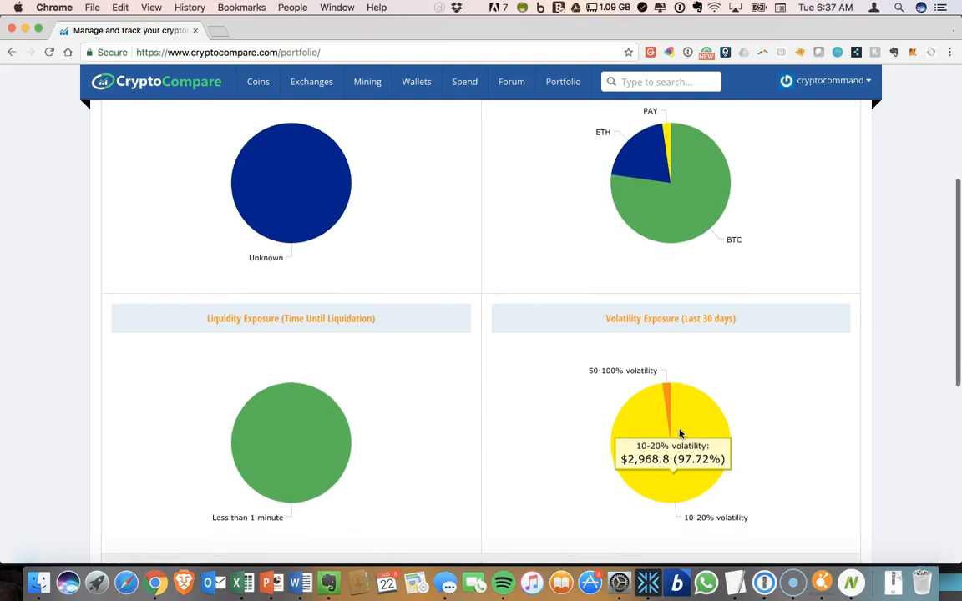
mouse_move(660, 371)
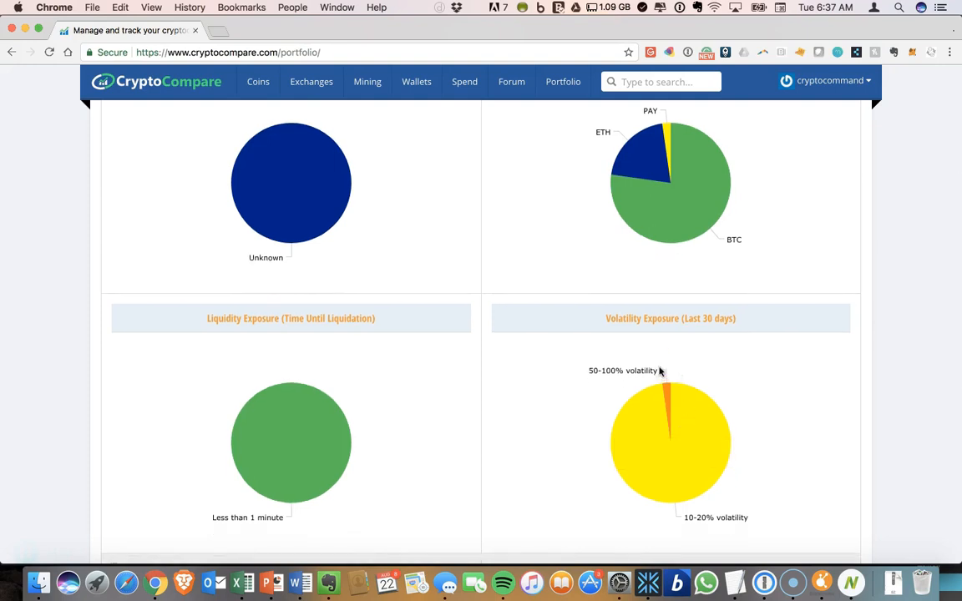
mouse_move(671, 398)
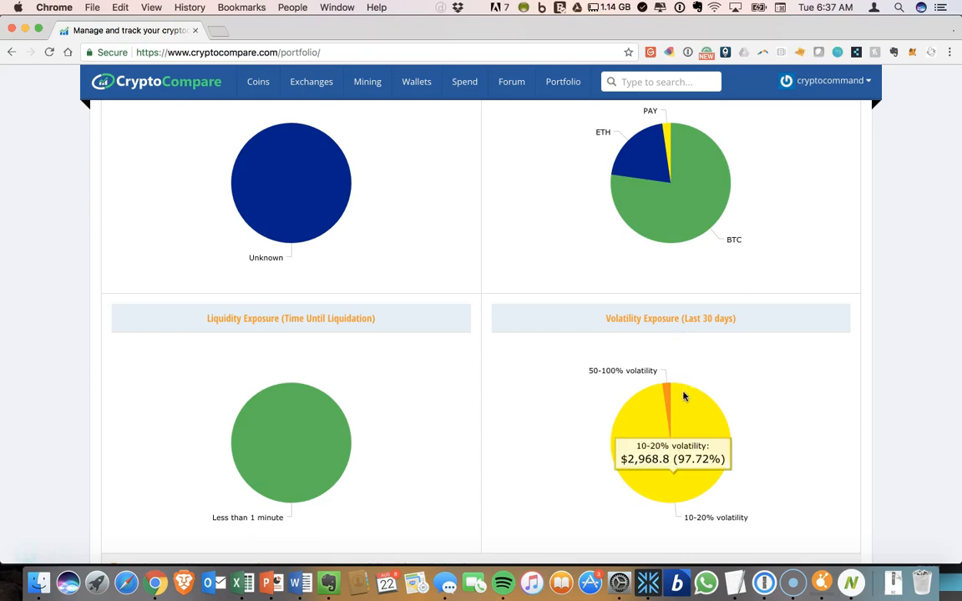
mouse_move(615, 379)
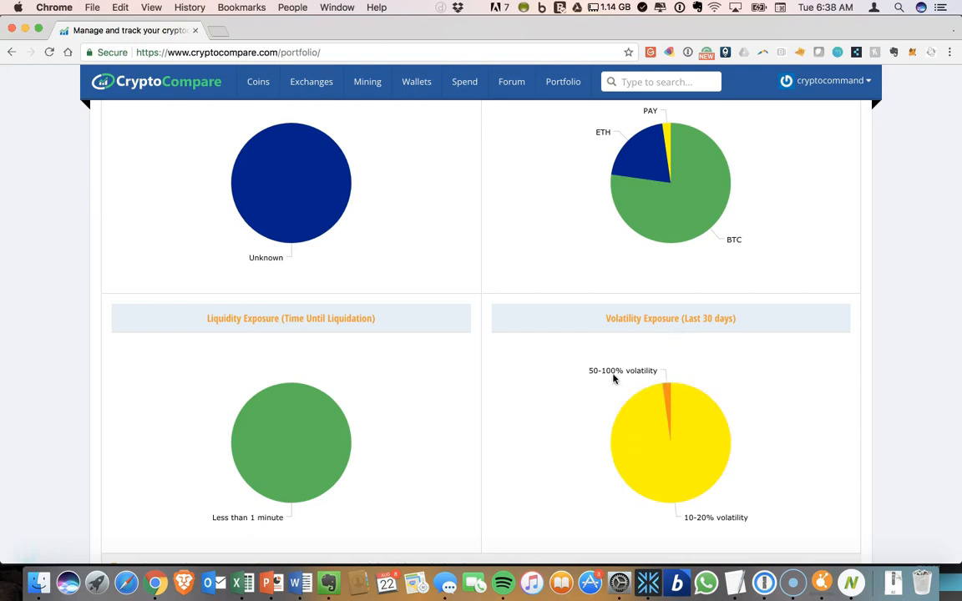
mouse_move(671, 442)
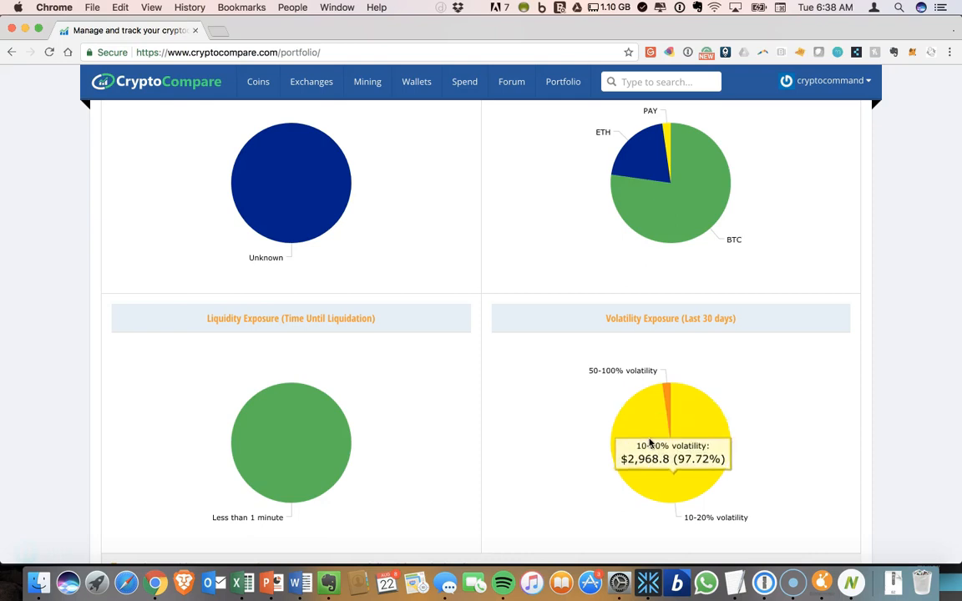
mouse_move(621, 374)
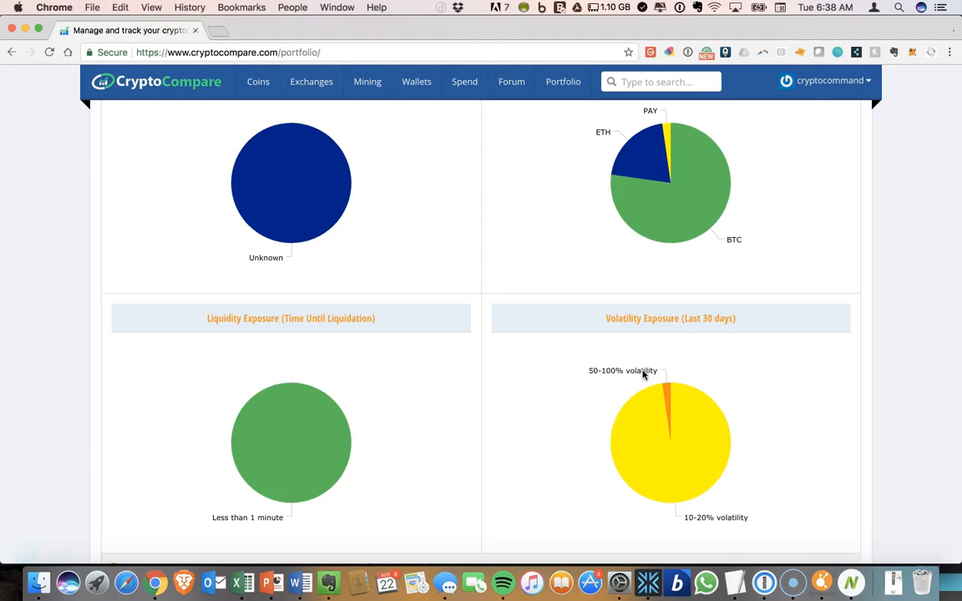
mouse_move(705, 526)
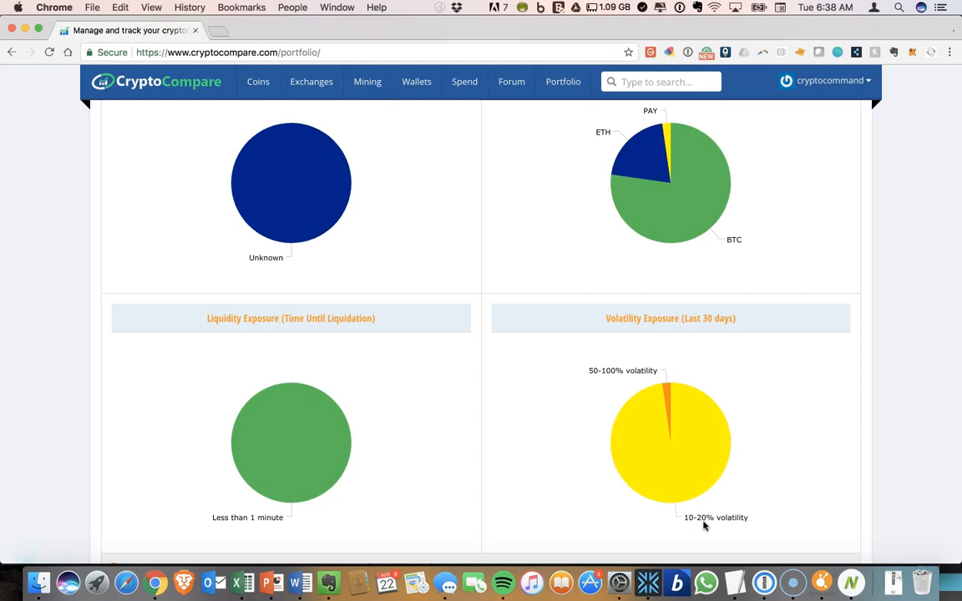
scroll(down, 3)
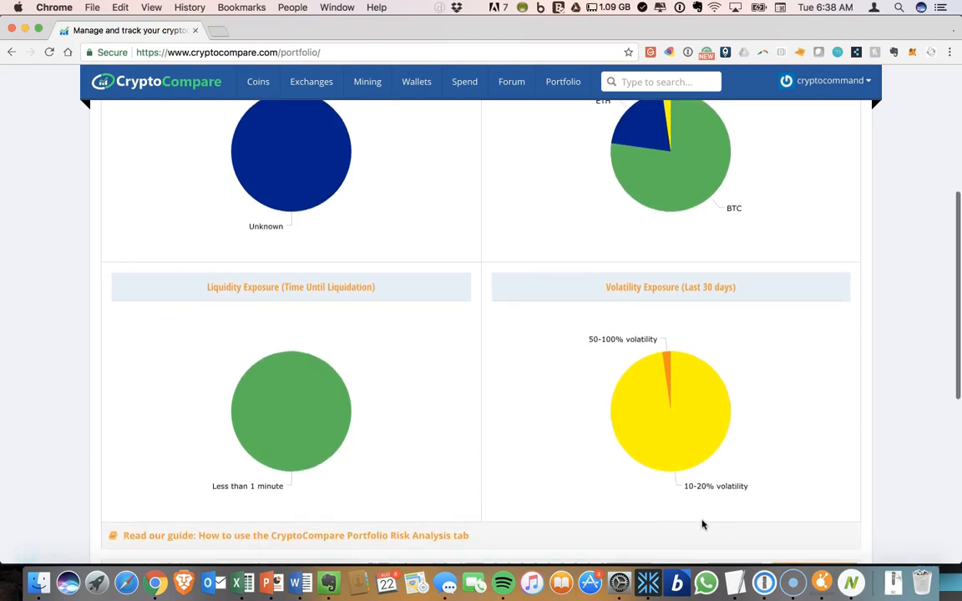
scroll(down, 3)
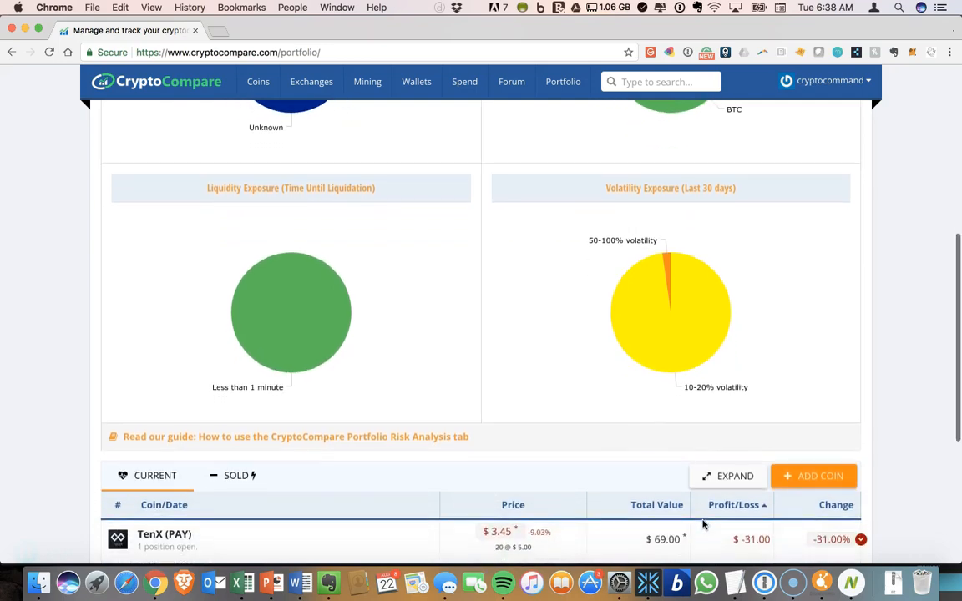
scroll(down, 3)
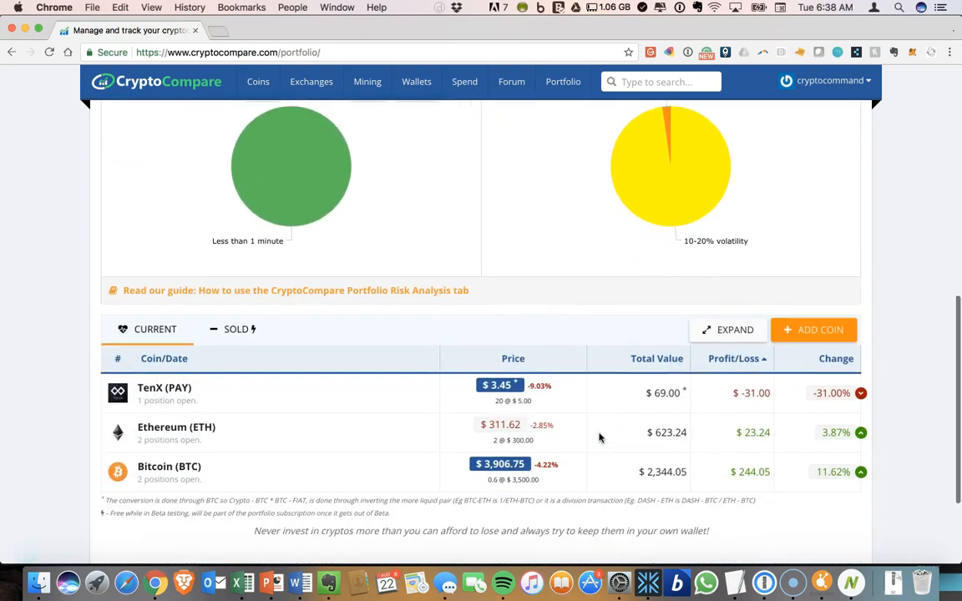
mouse_move(625, 392)
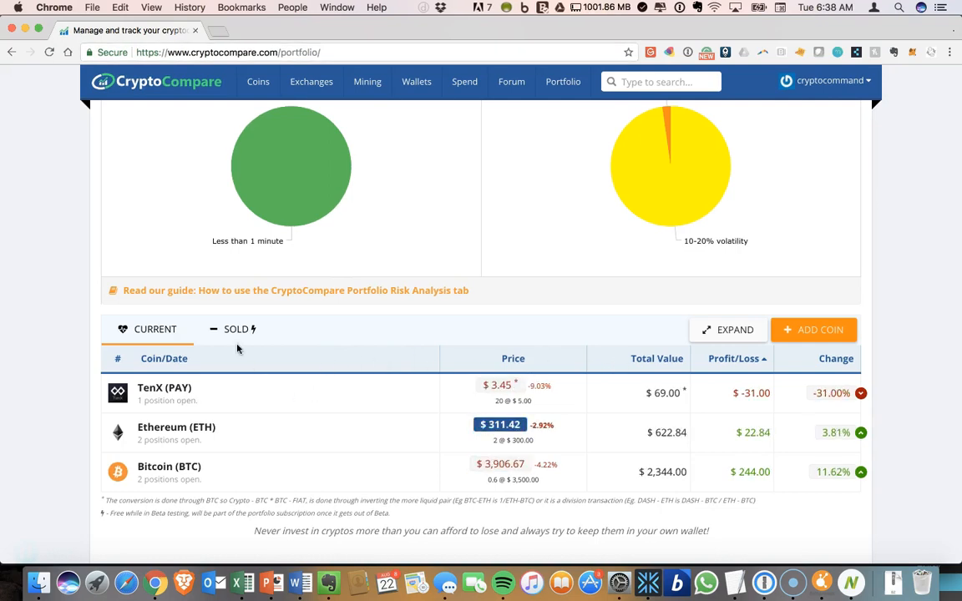
click(735, 329)
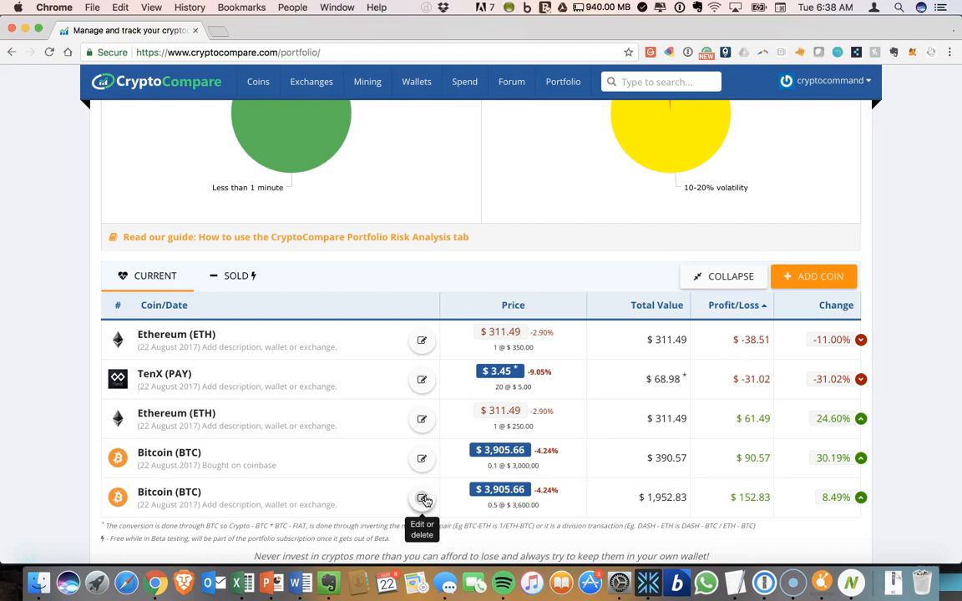
Record a sale of 0.25 of the 0.5 BTC purchase at the 3905.66 USD sell price.
click(421, 498)
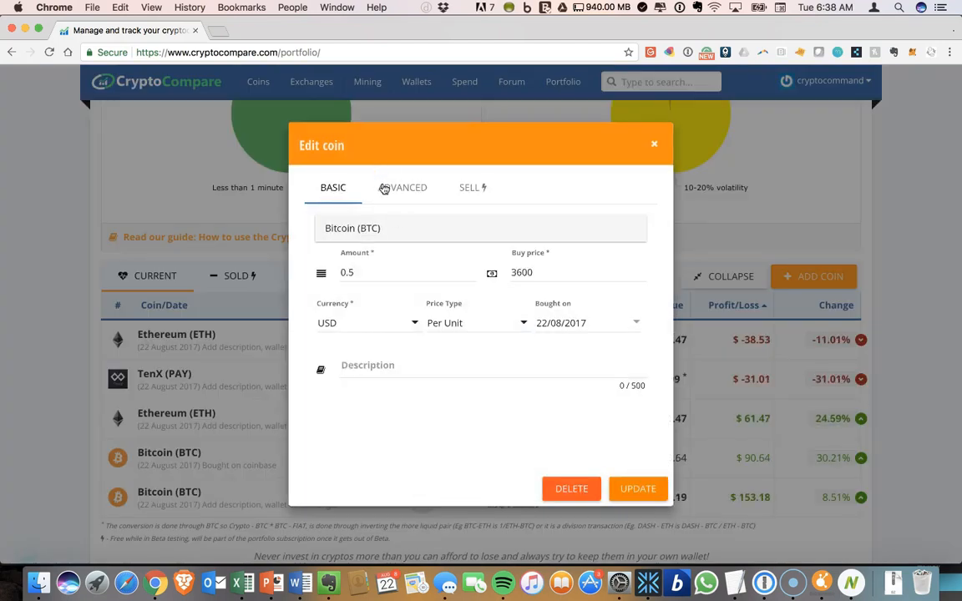
click(471, 187)
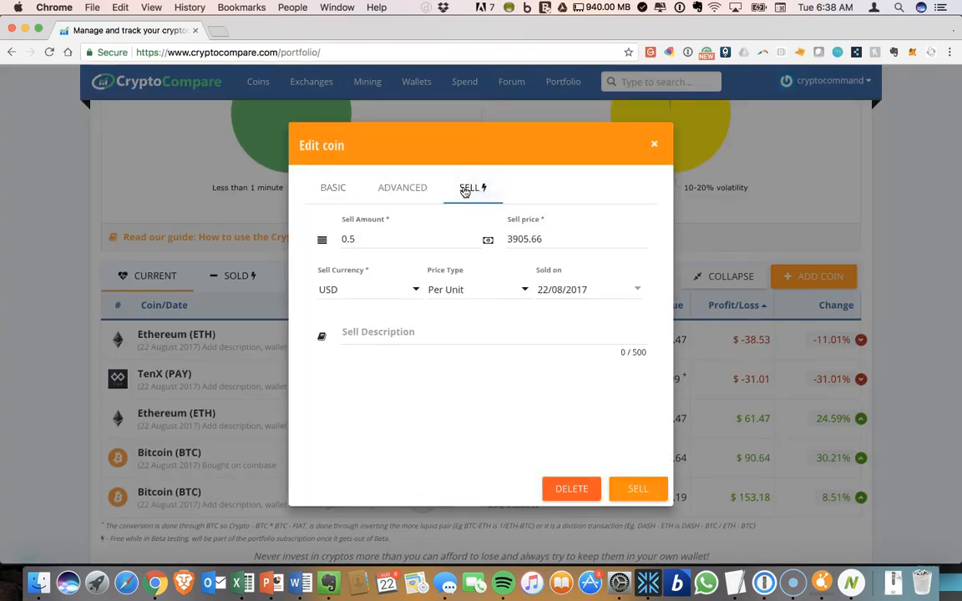
click(378, 240)
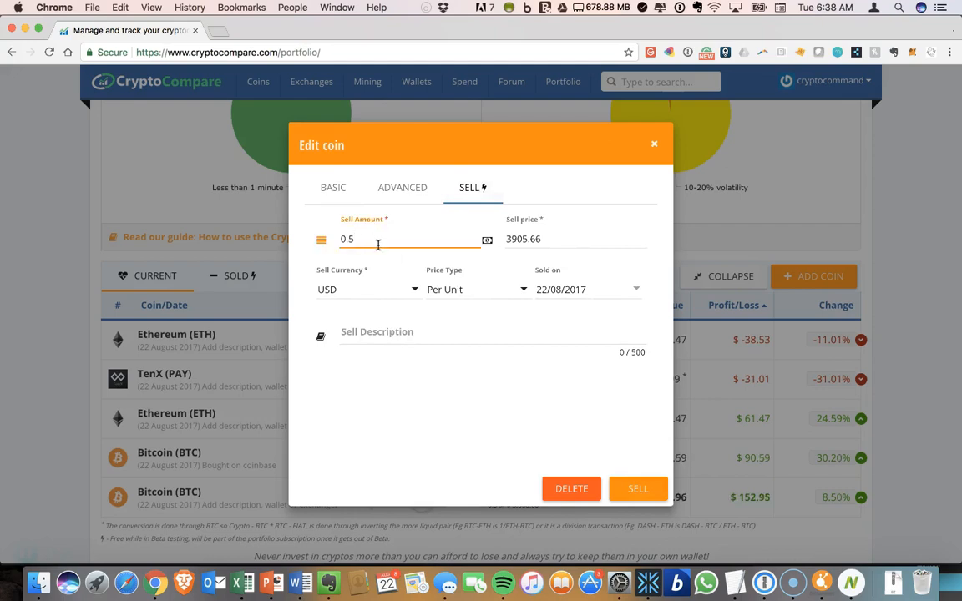
text(0.25)
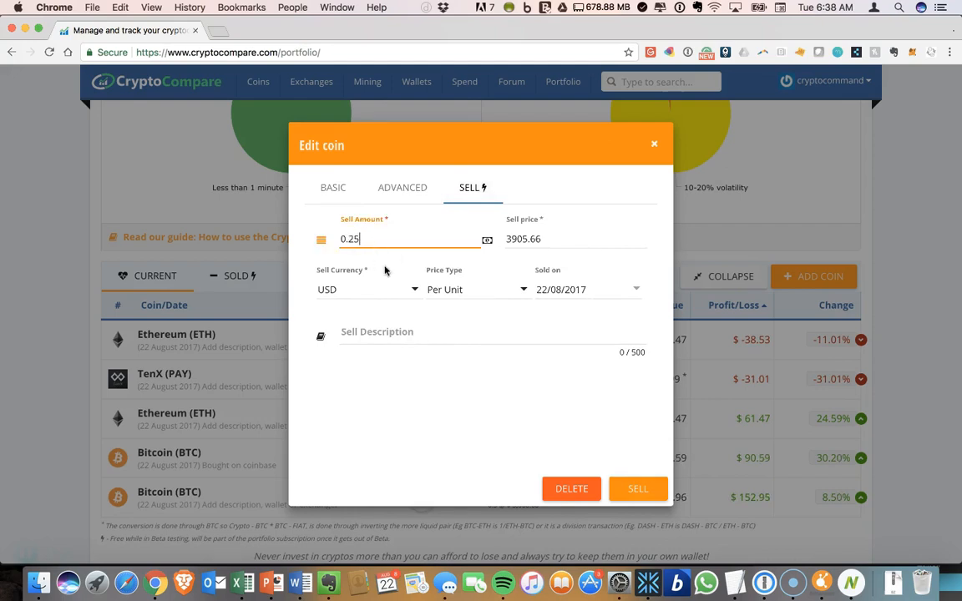
click(554, 239)
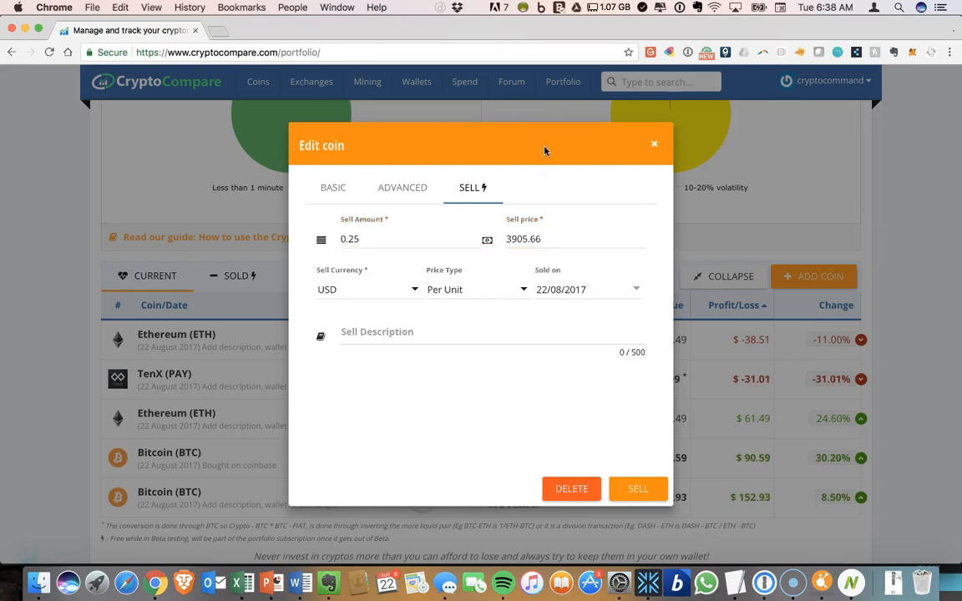
click(575, 238)
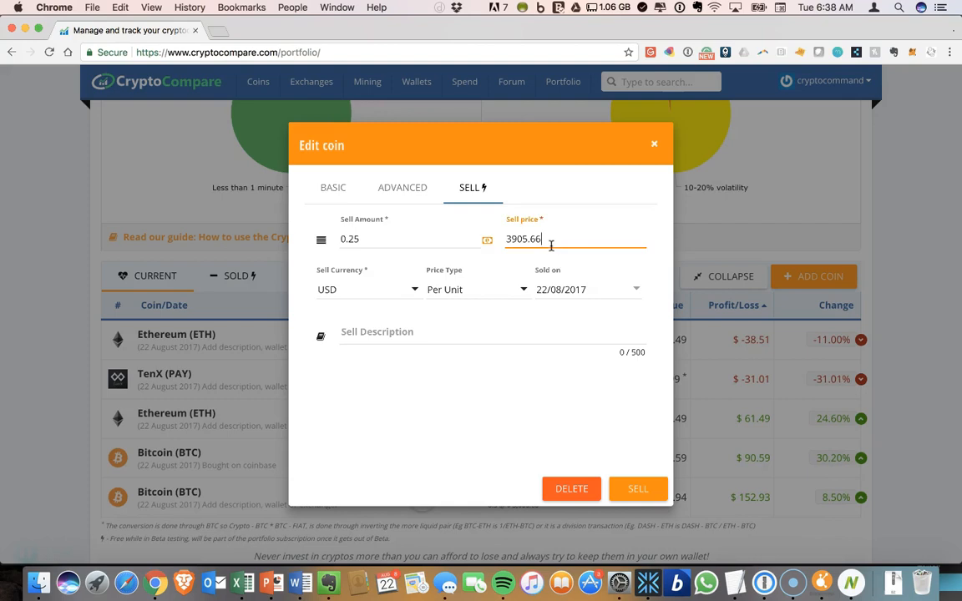
mouse_move(447, 330)
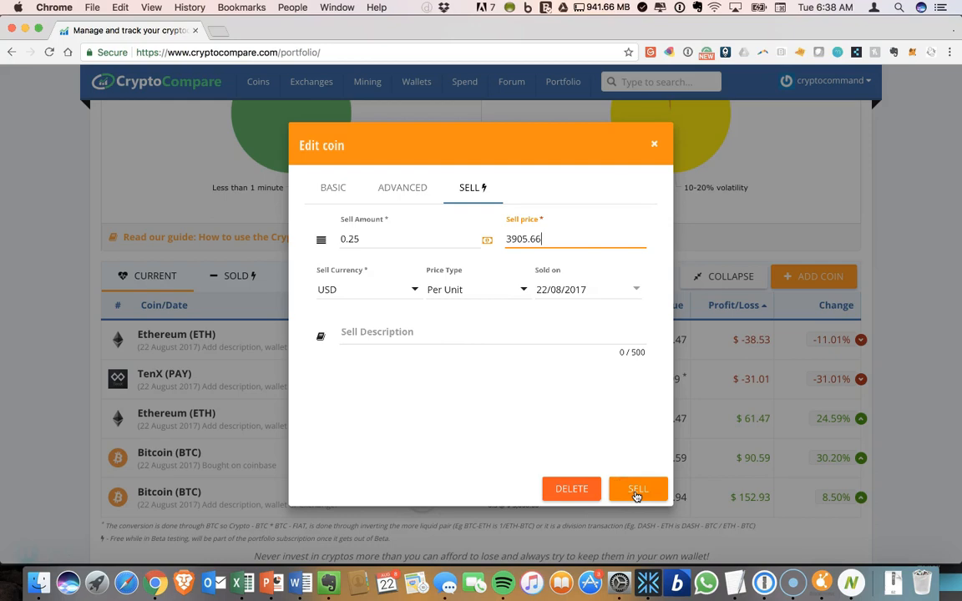
click(638, 488)
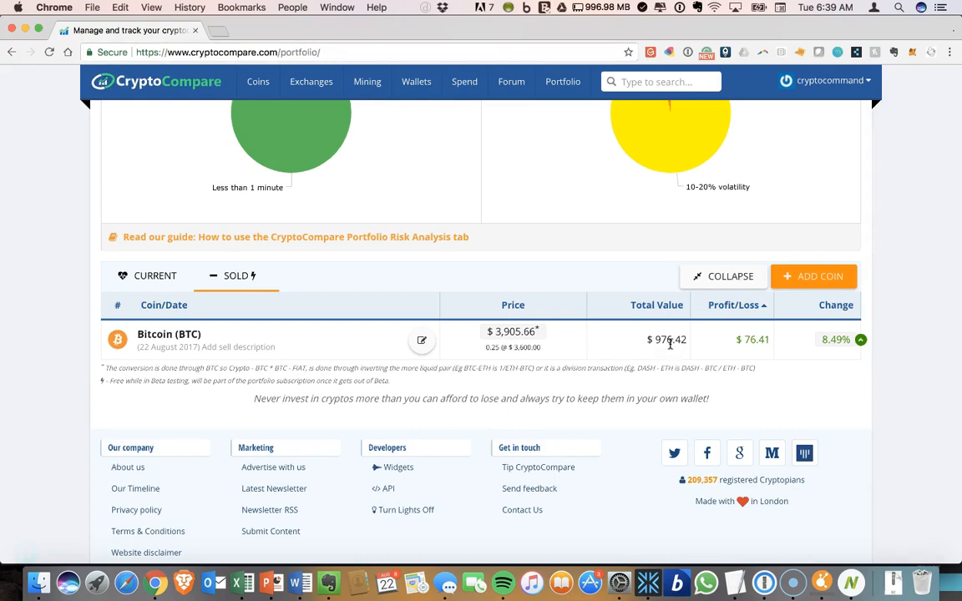
mouse_move(698, 344)
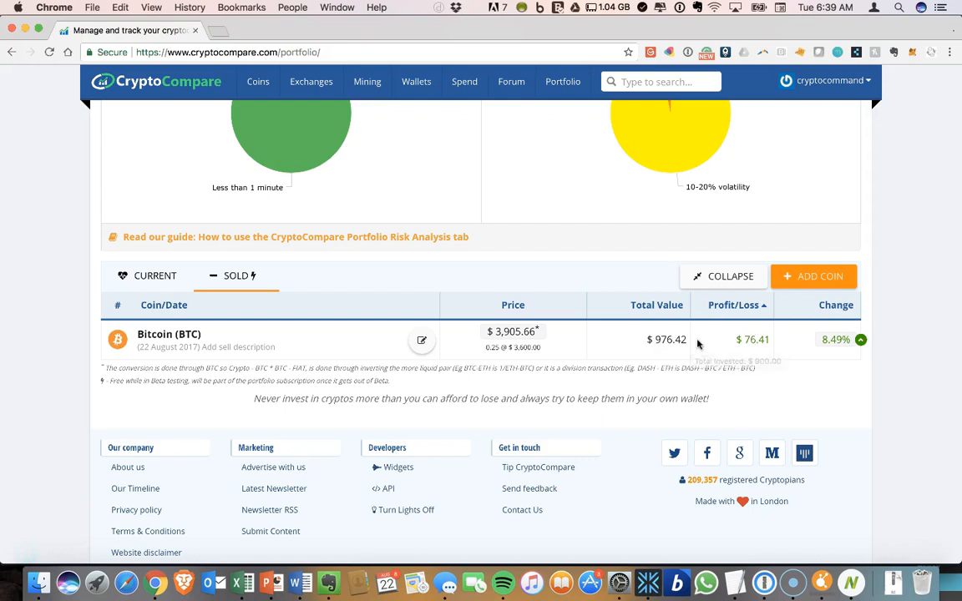
mouse_move(658, 339)
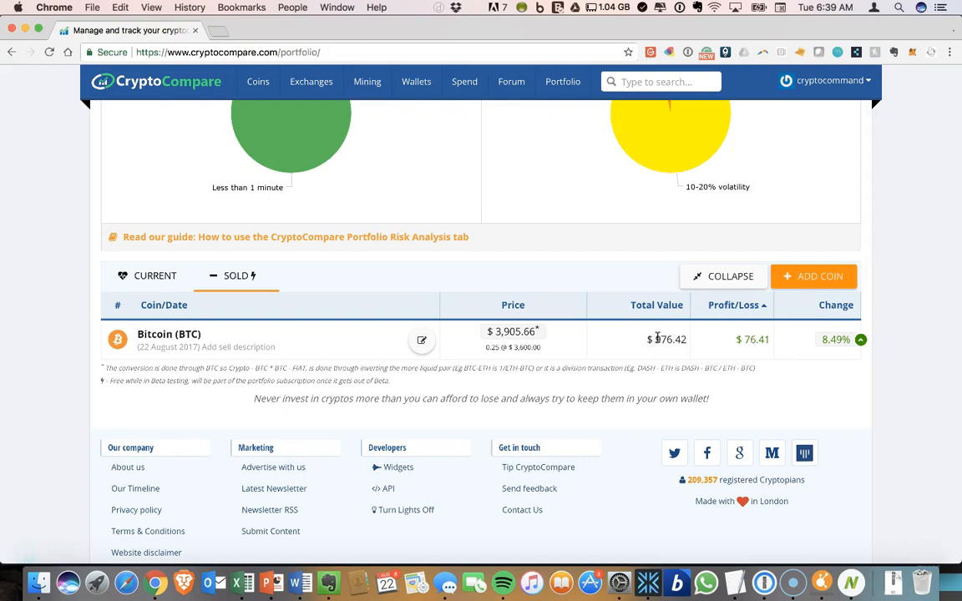
Review the sold Bitcoin's realised profit, switch to Current holdings, collapse them per coin and return to the summary.
double_click(668, 339)
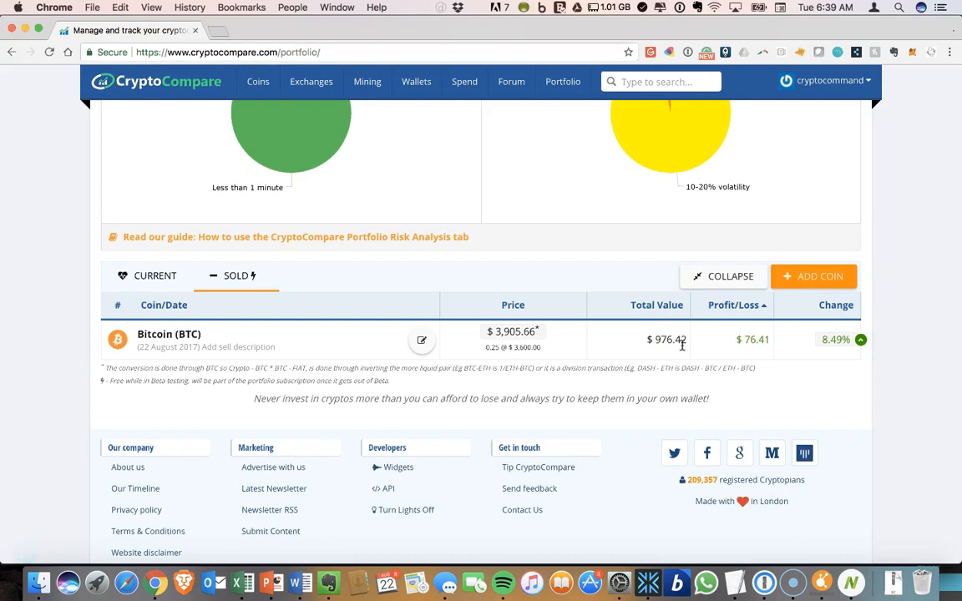
mouse_move(735, 349)
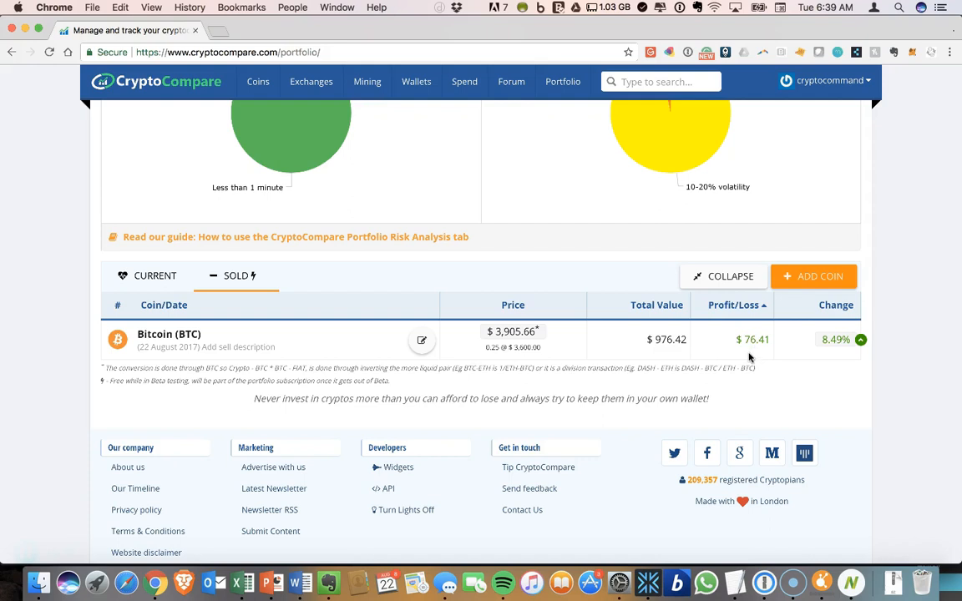
scroll(up, 3)
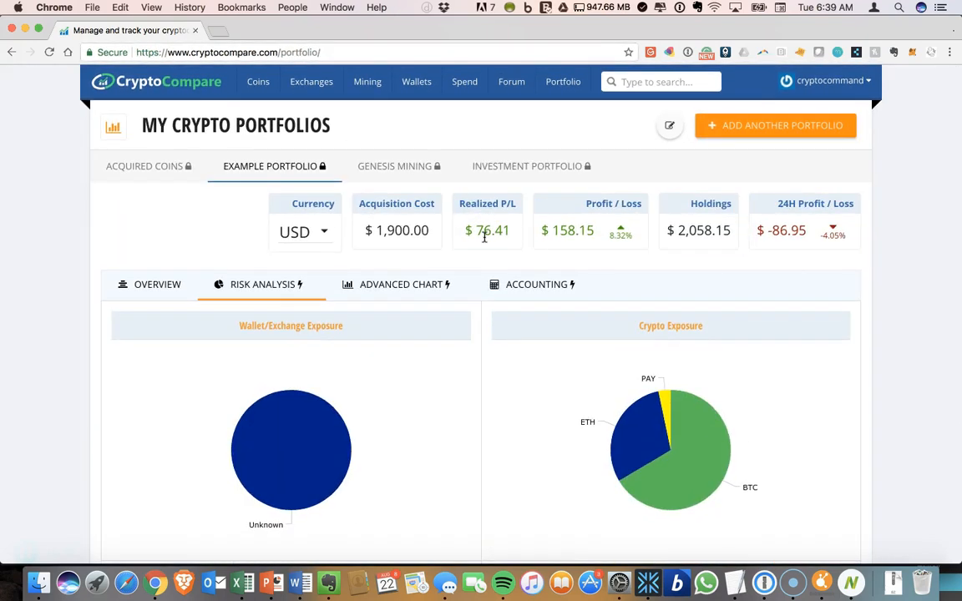
mouse_move(488, 231)
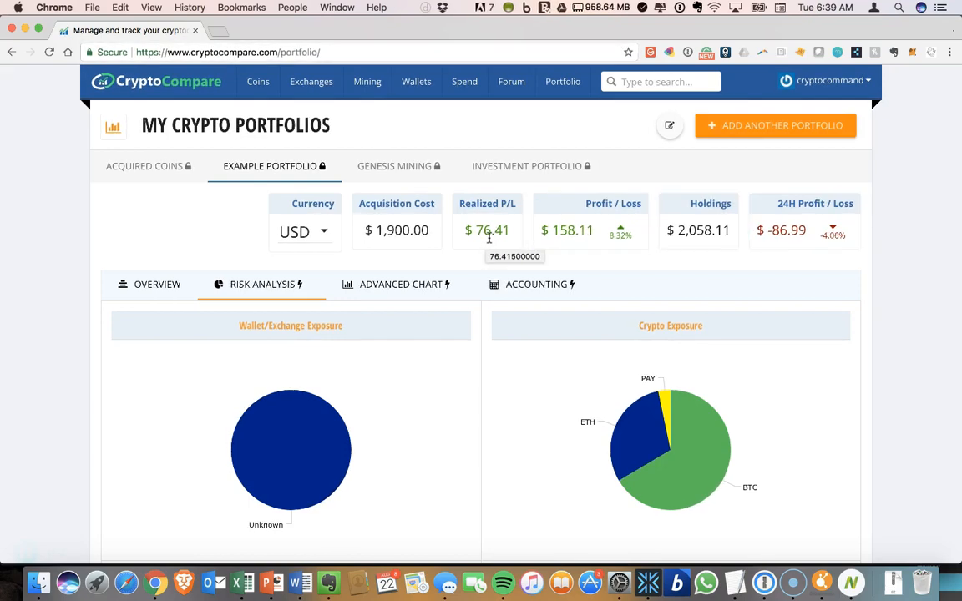
scroll(down, 3)
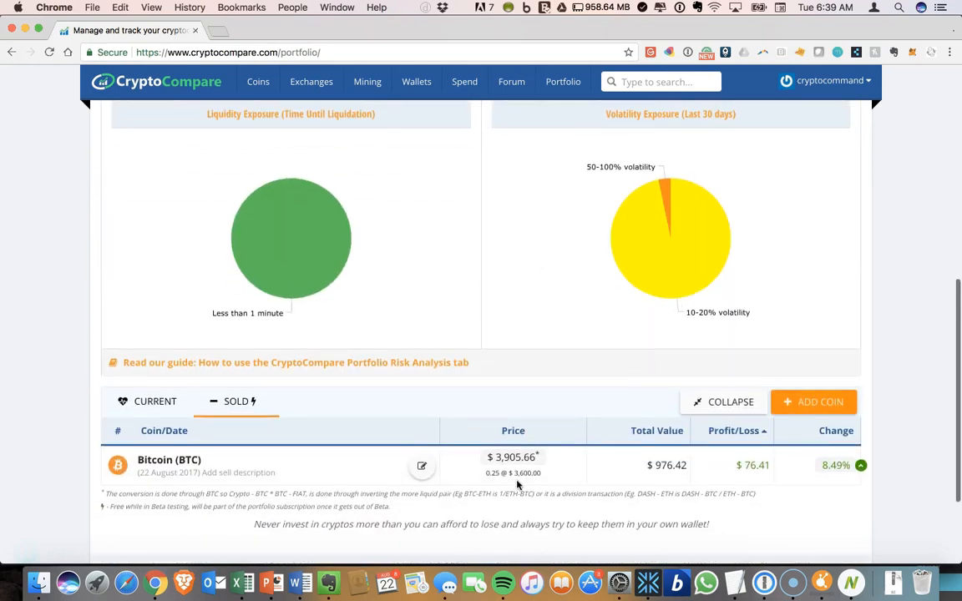
click(154, 401)
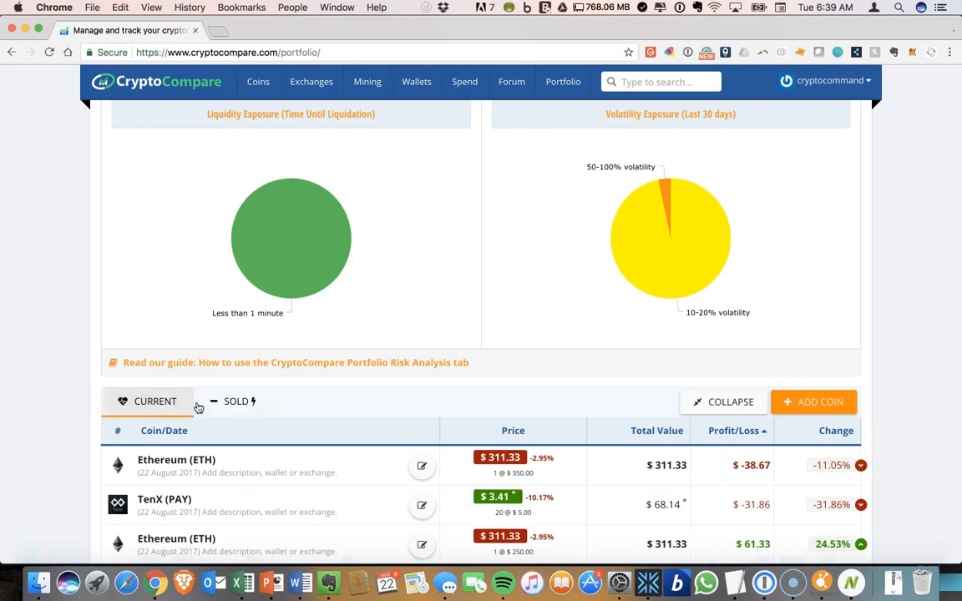
scroll(down, 3)
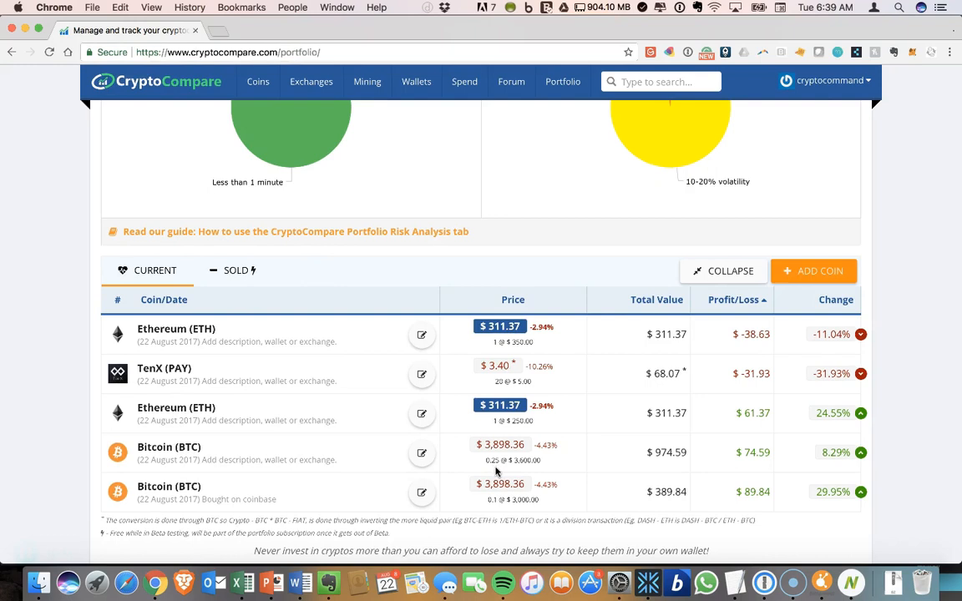
click(723, 271)
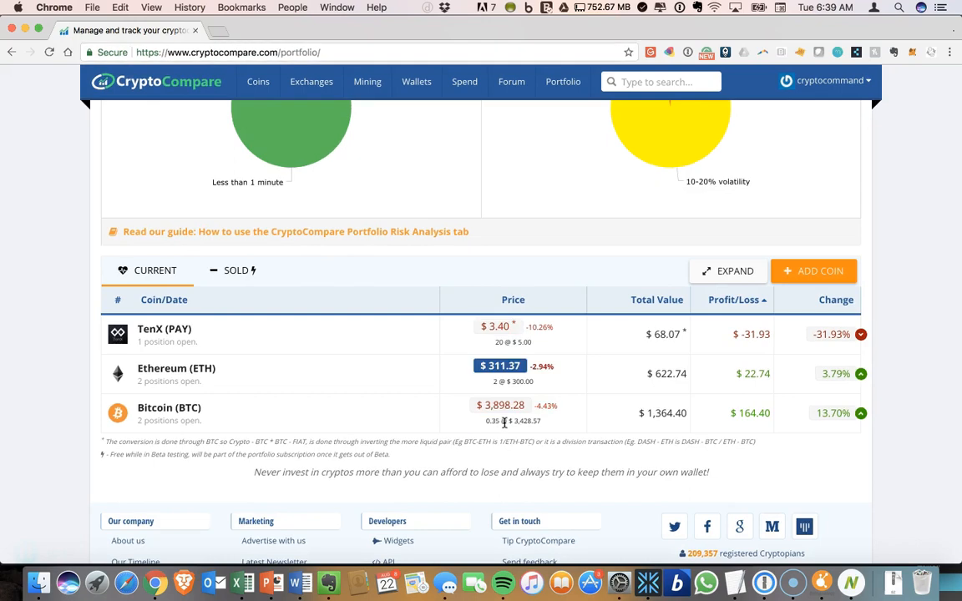
scroll(up, 3)
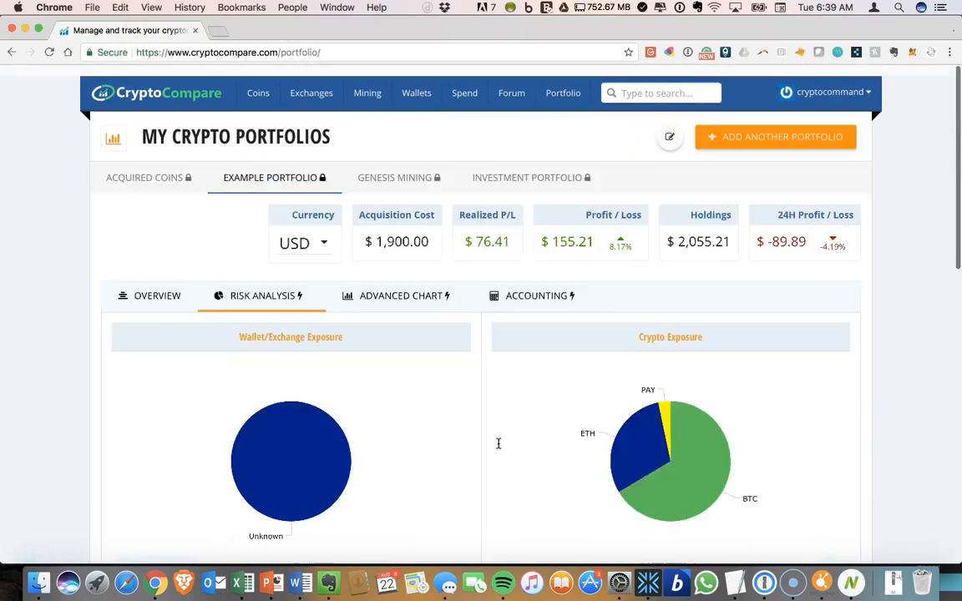
click(157, 294)
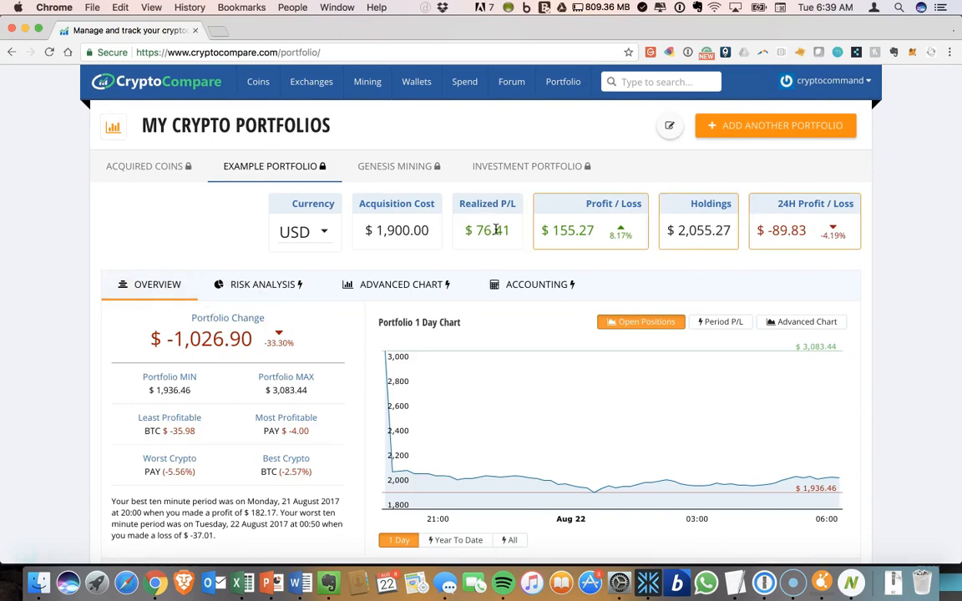
click(537, 284)
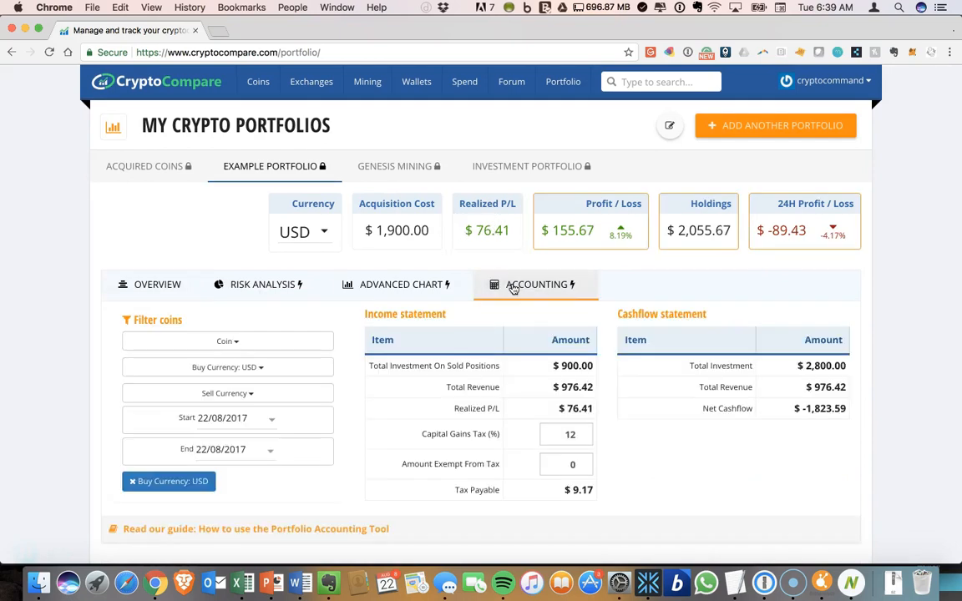
scroll(down, 3)
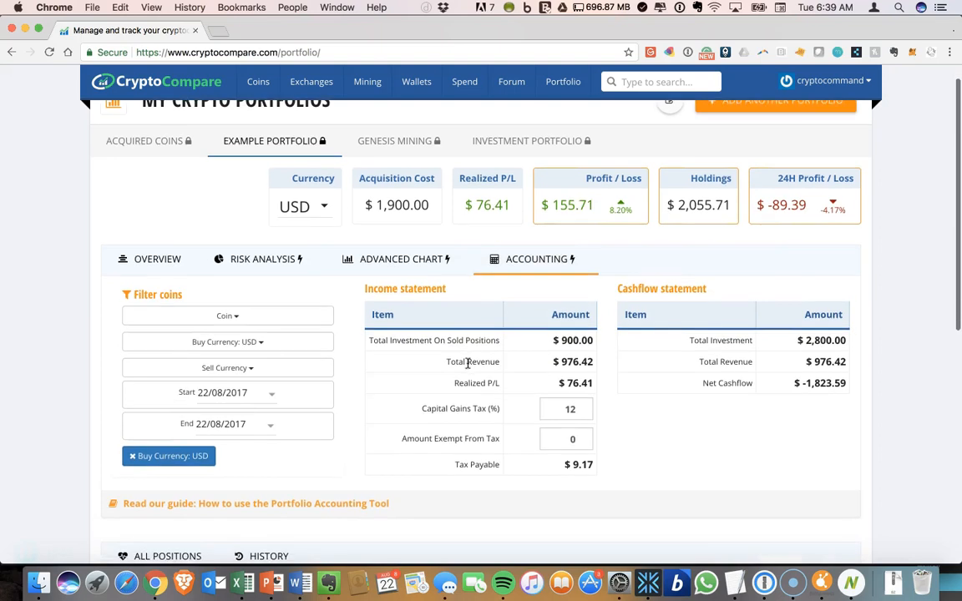
double_click(478, 383)
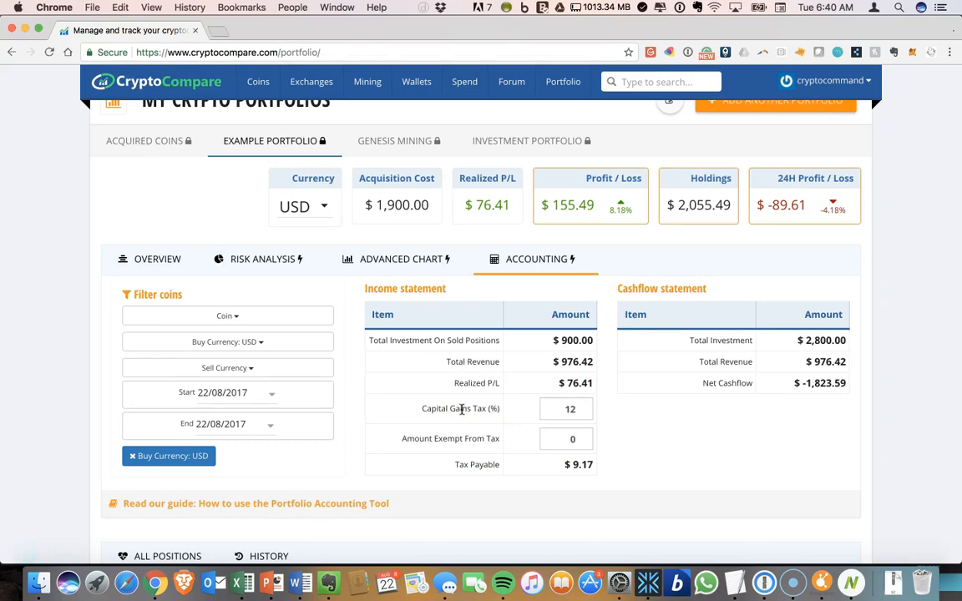
mouse_move(471, 474)
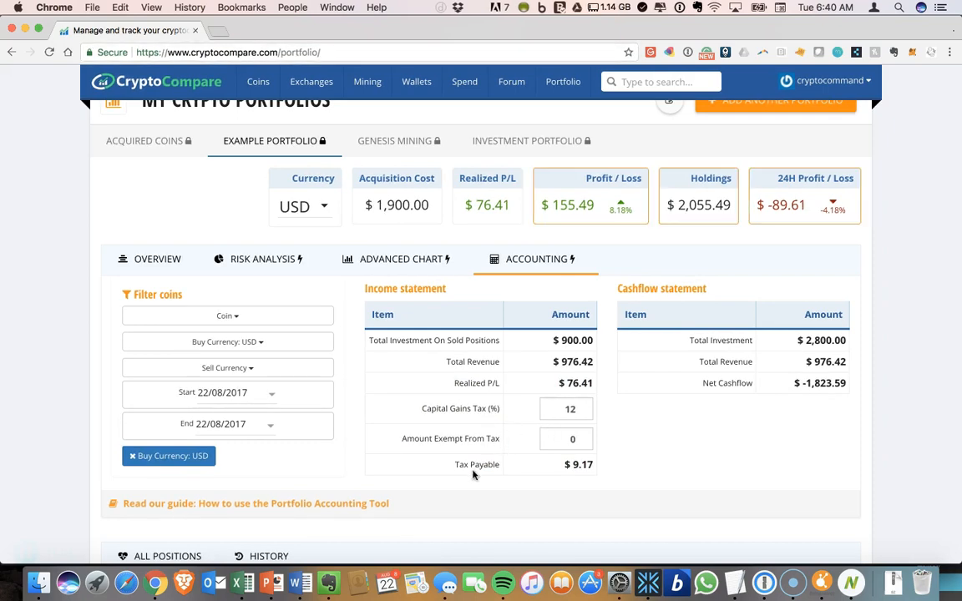
mouse_move(613, 468)
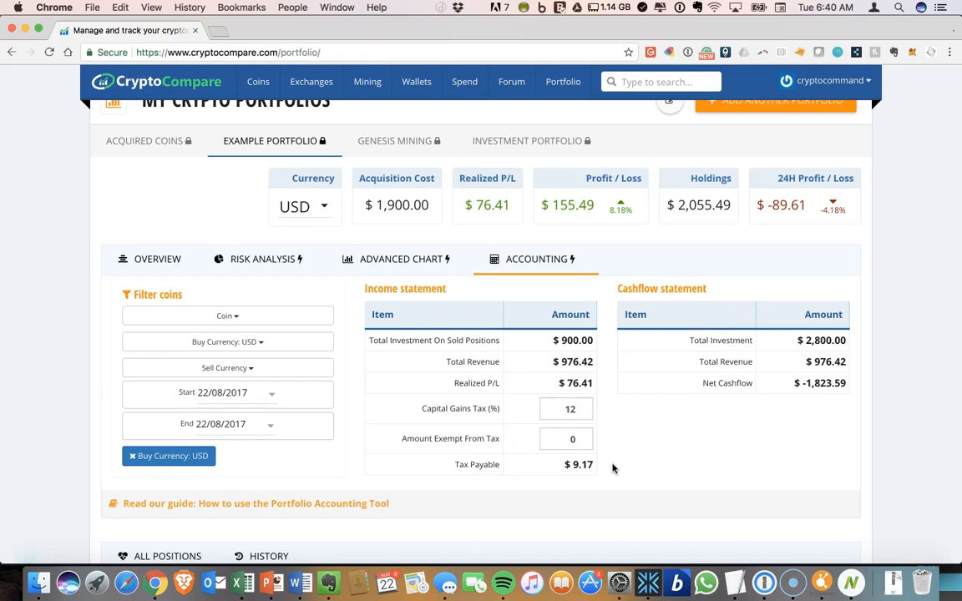
scroll(down, 3)
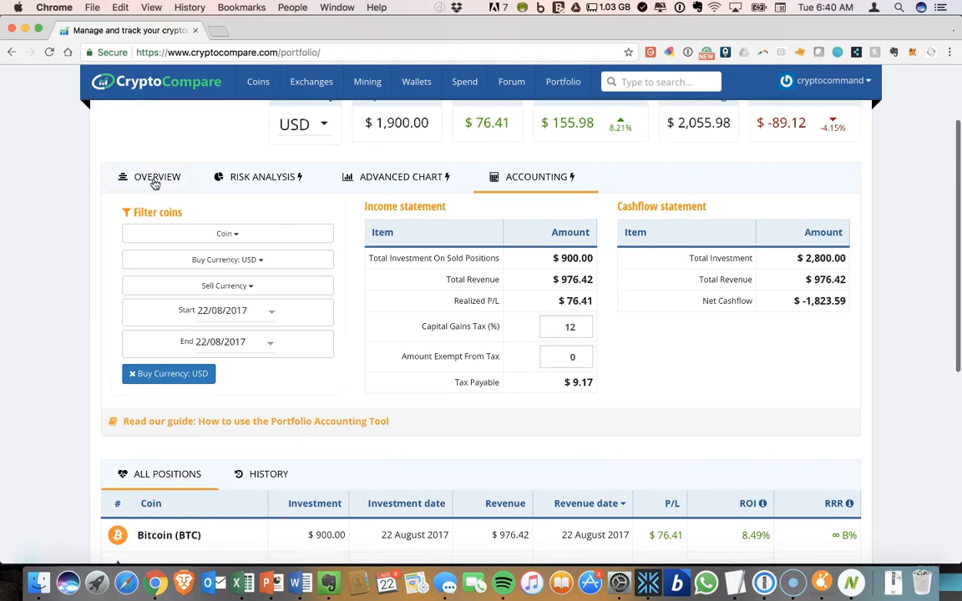
Return to the Overview tab and expand the Current coins list into individual positions.
click(157, 177)
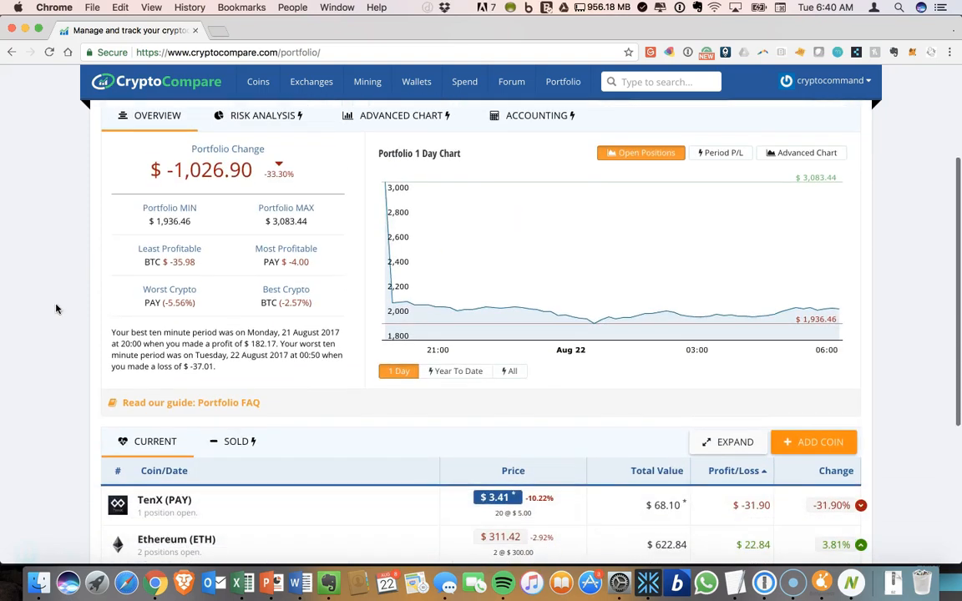
scroll(down, 3)
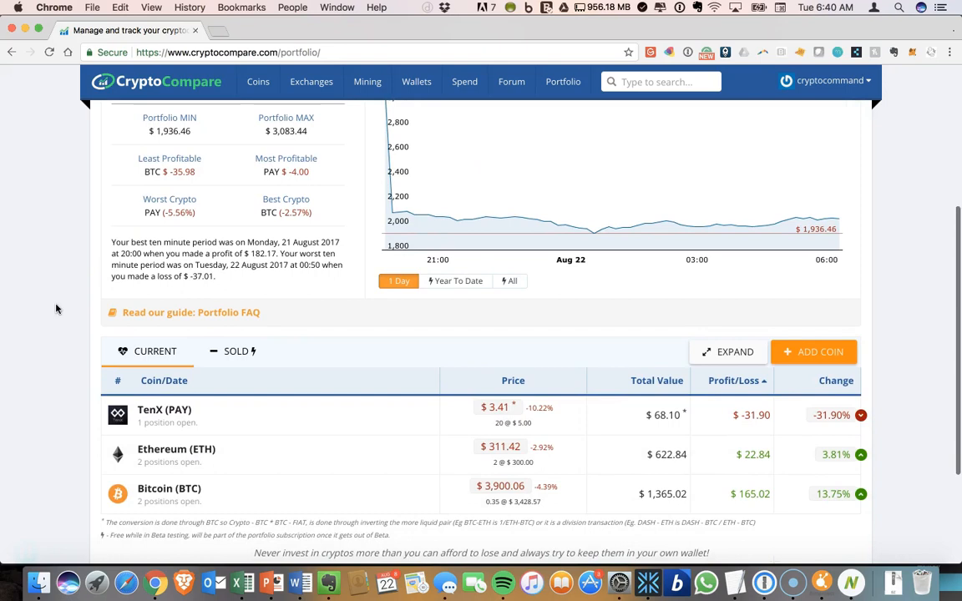
mouse_move(752, 350)
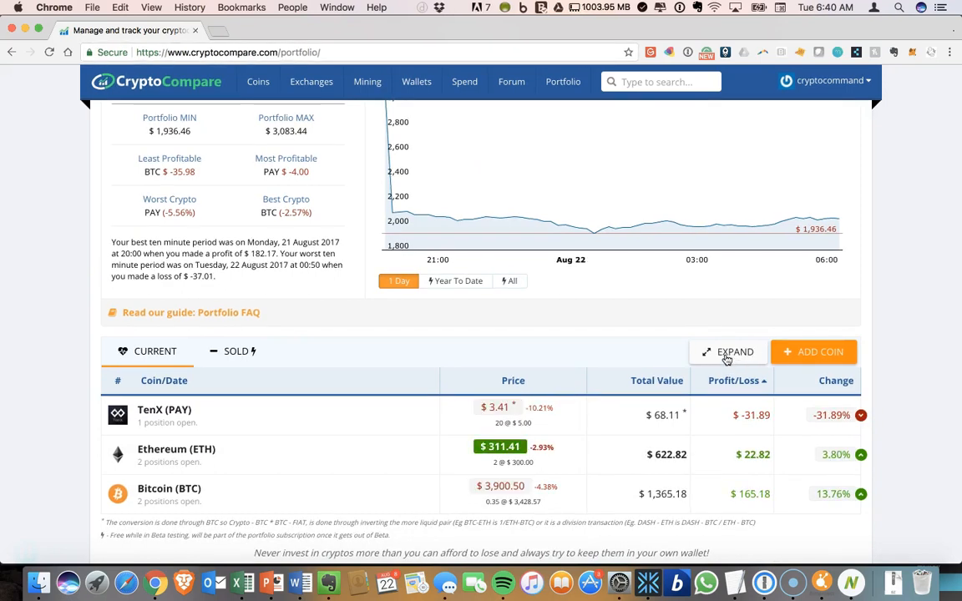
click(728, 350)
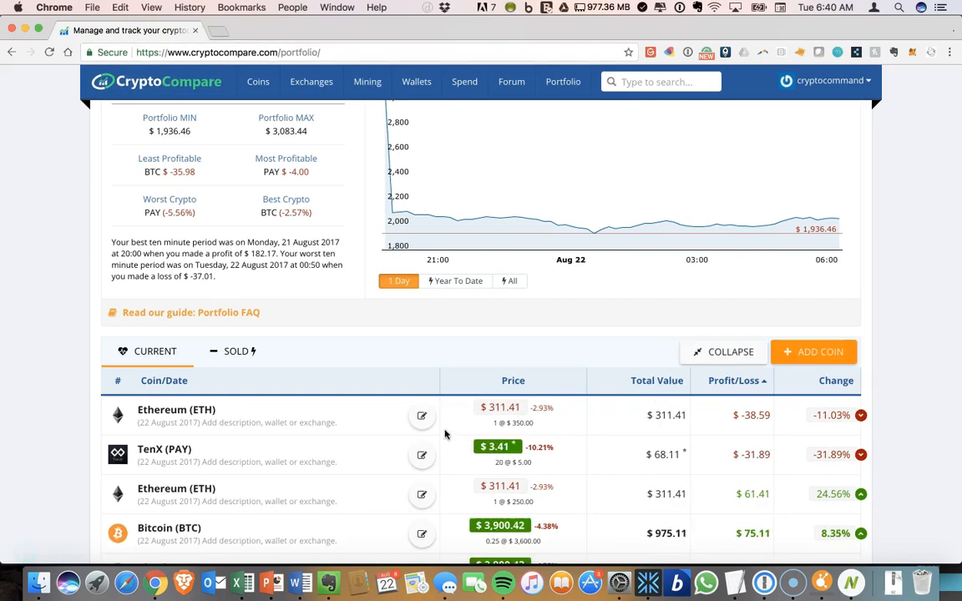
Edit the 1 ETH position's Advanced storage and set it to the Exodus wallet.
click(421, 415)
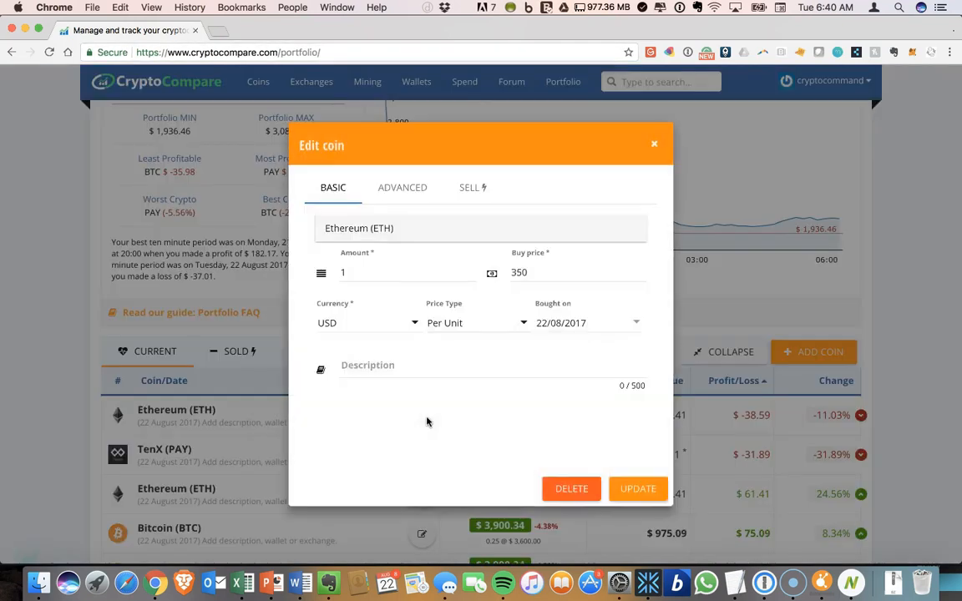
click(401, 187)
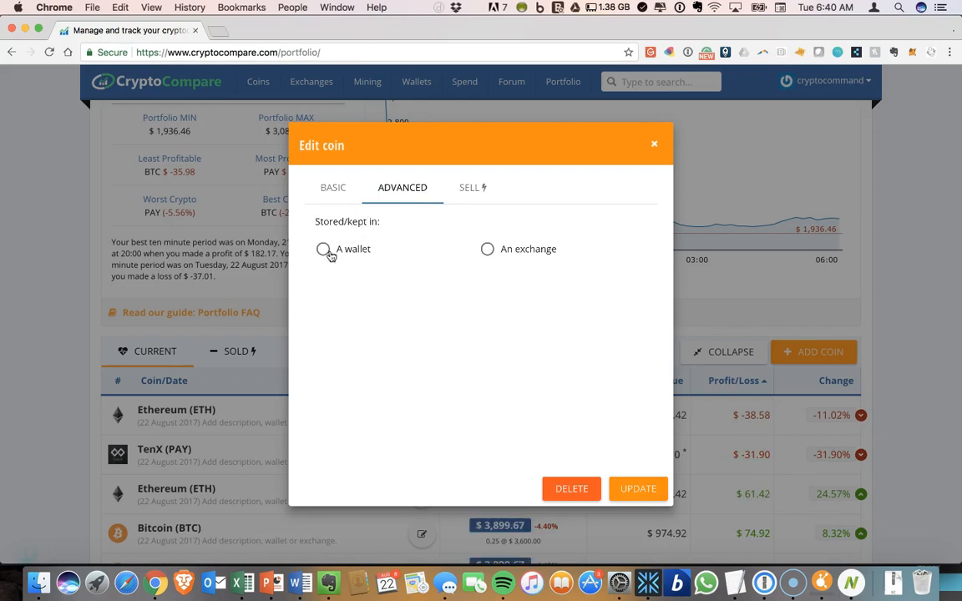
click(324, 249)
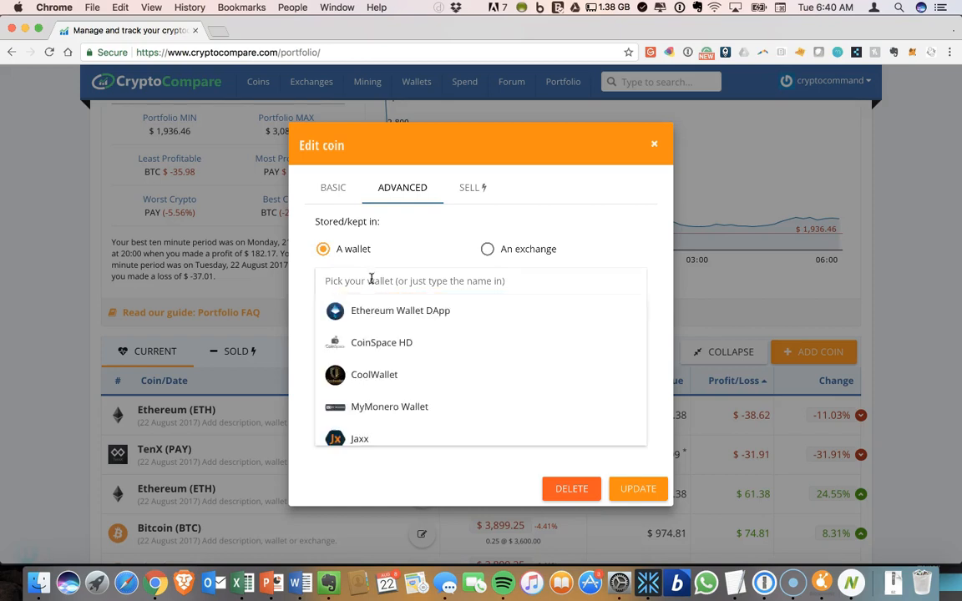
text(exodus)
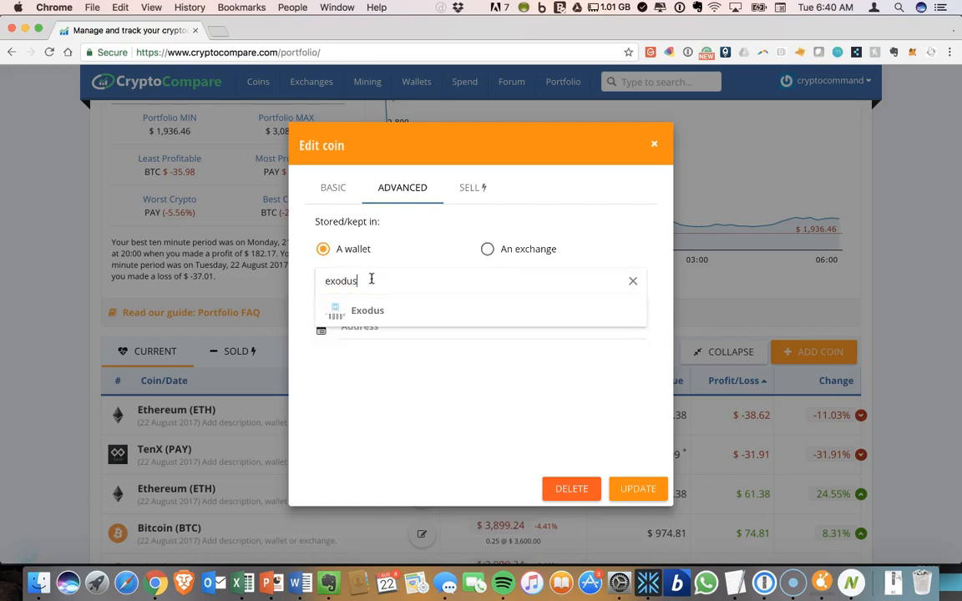
click(367, 309)
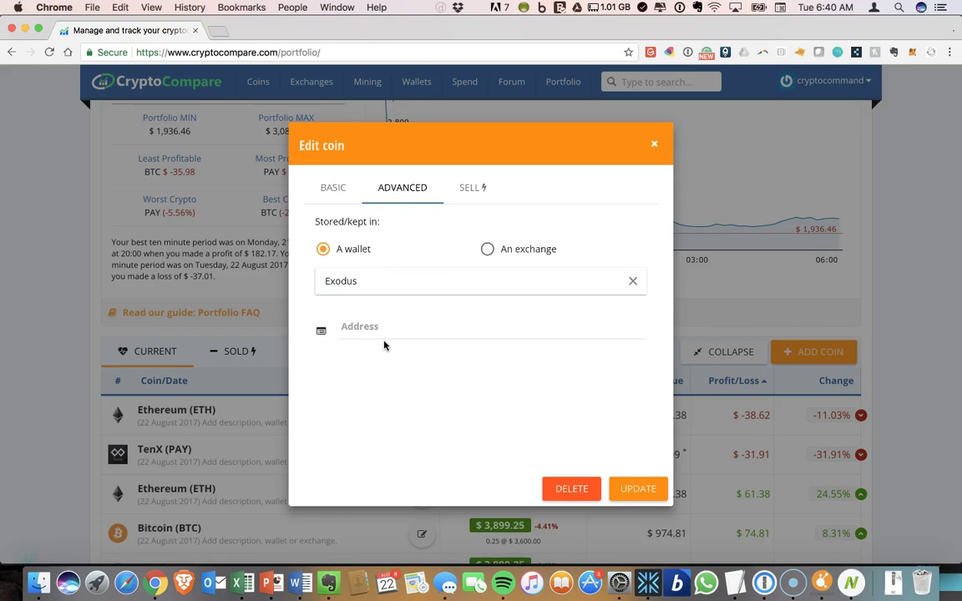
click(493, 331)
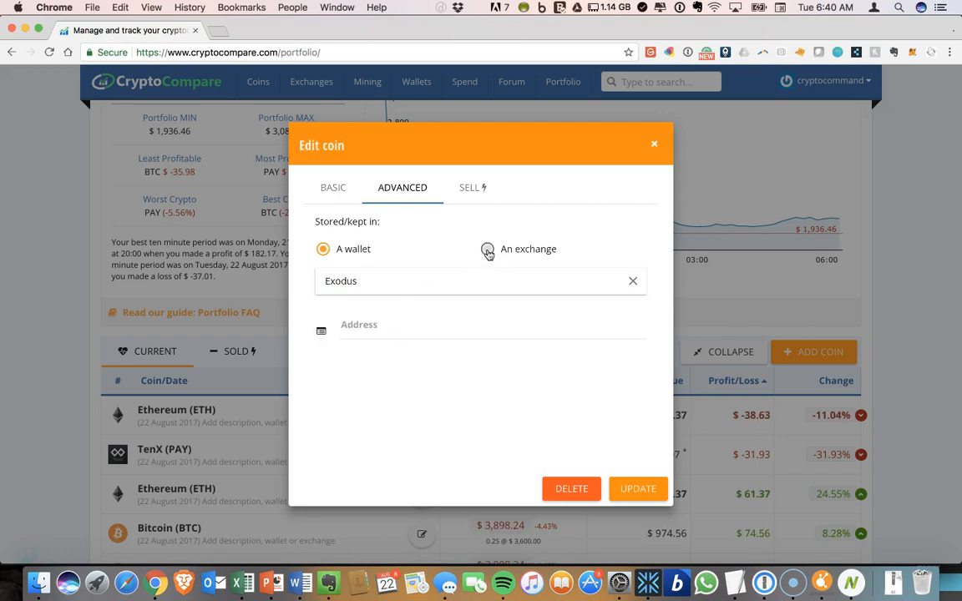
Switch the storage to an exchange and choose Bittrex instead.
click(488, 249)
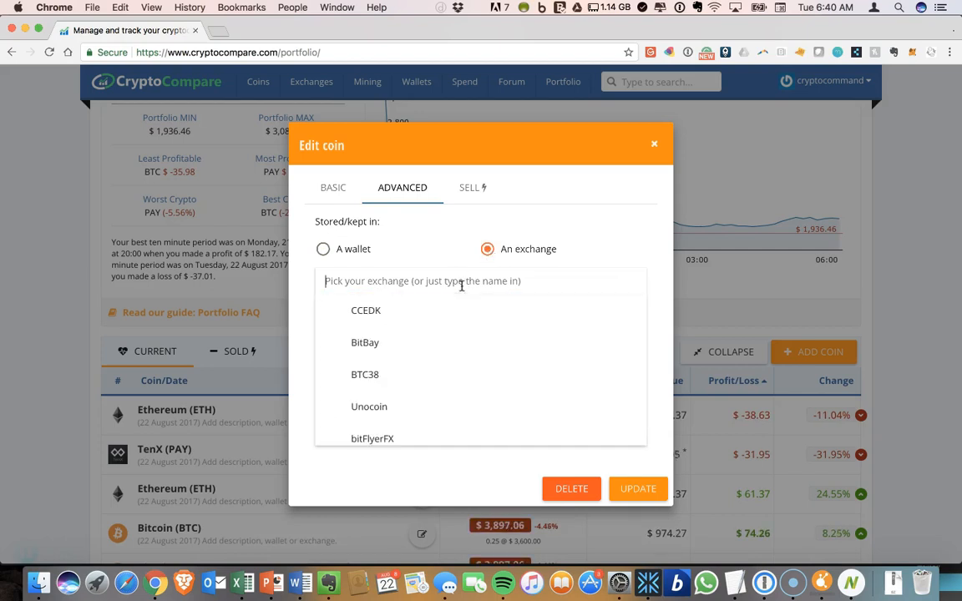
text(bitt)
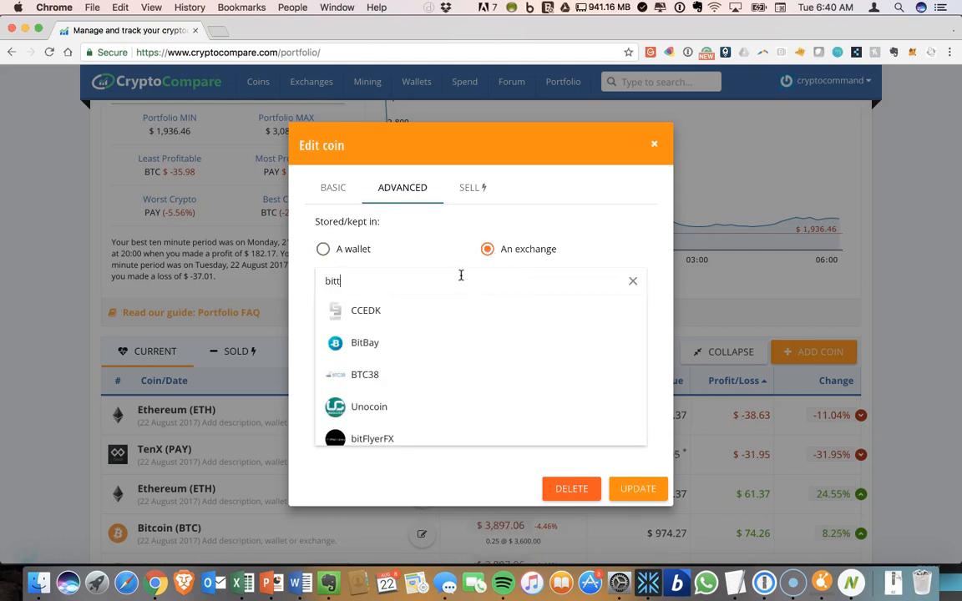
text(r)
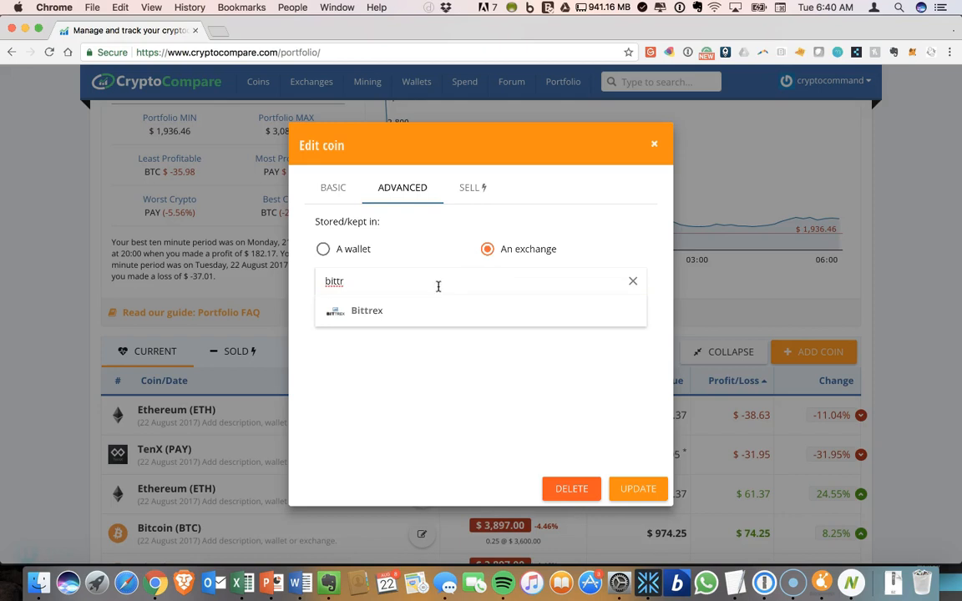
click(367, 309)
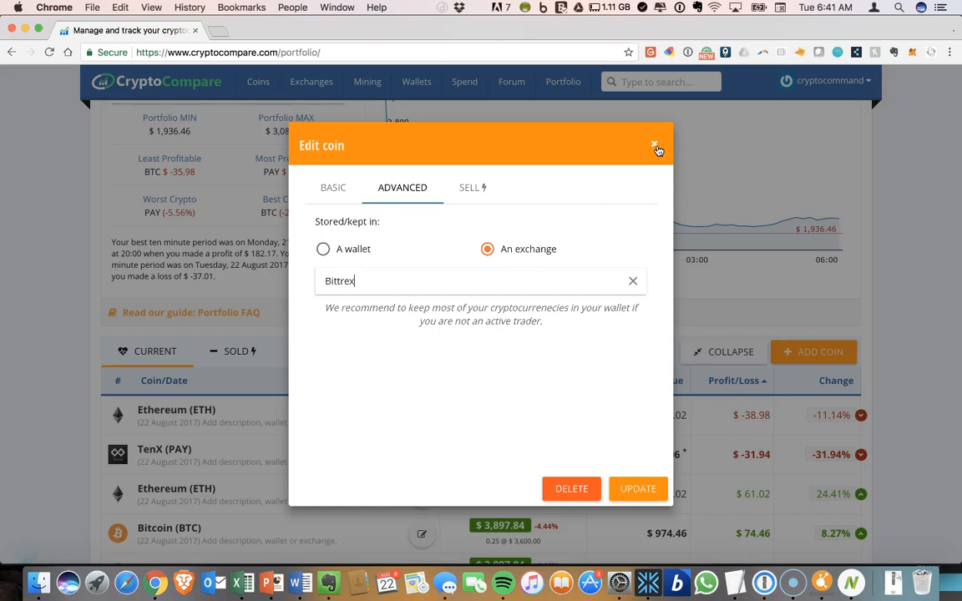
Discard the Ethereum edit and navigate to Public Portfolios from the Portfolio menu.
click(656, 147)
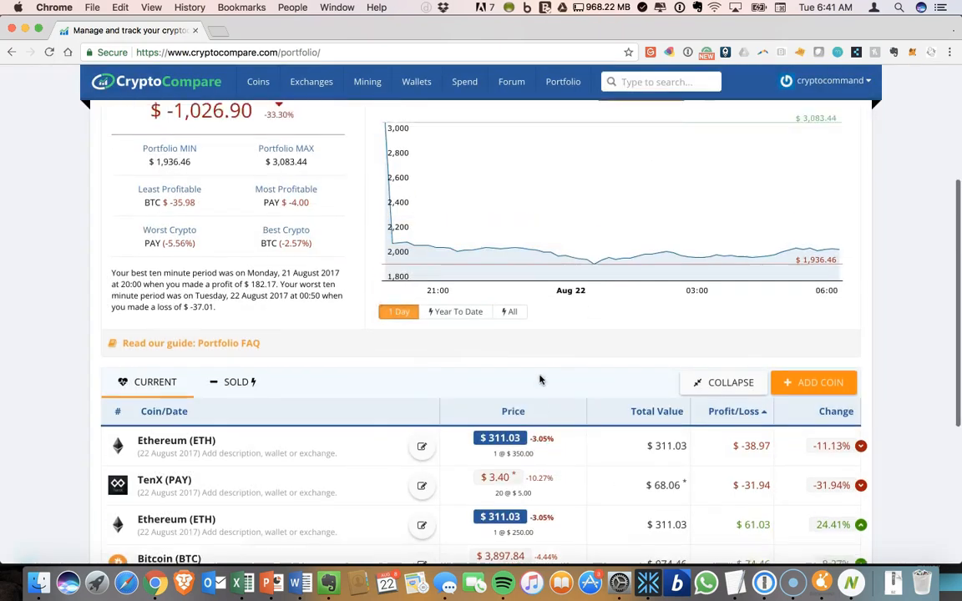
scroll(up, 3)
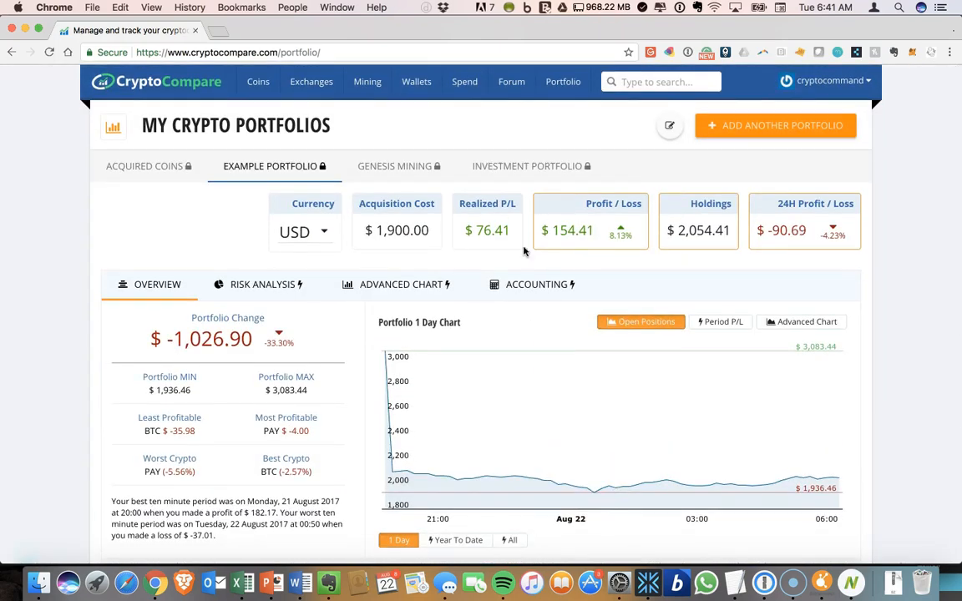
click(563, 80)
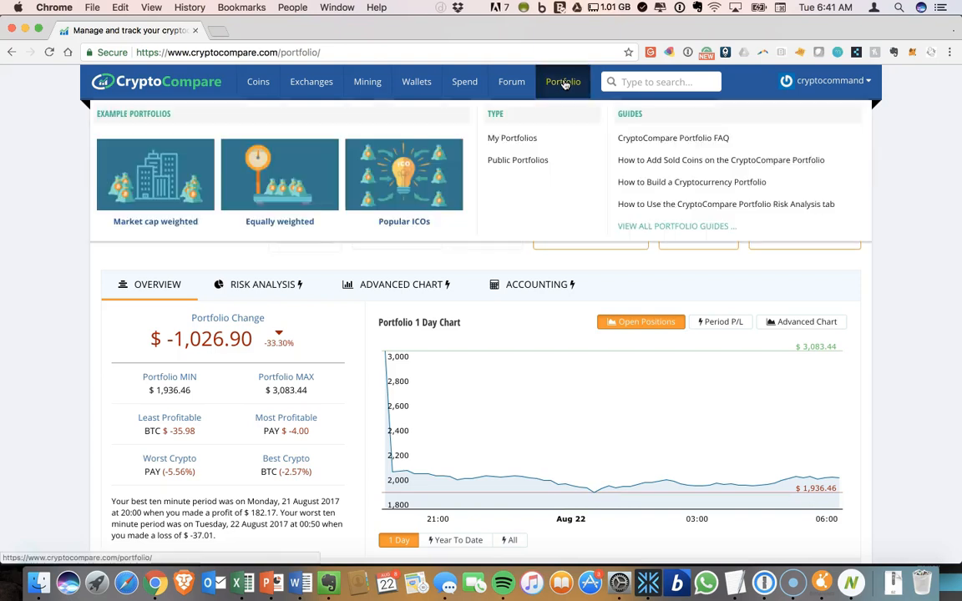
mouse_move(517, 161)
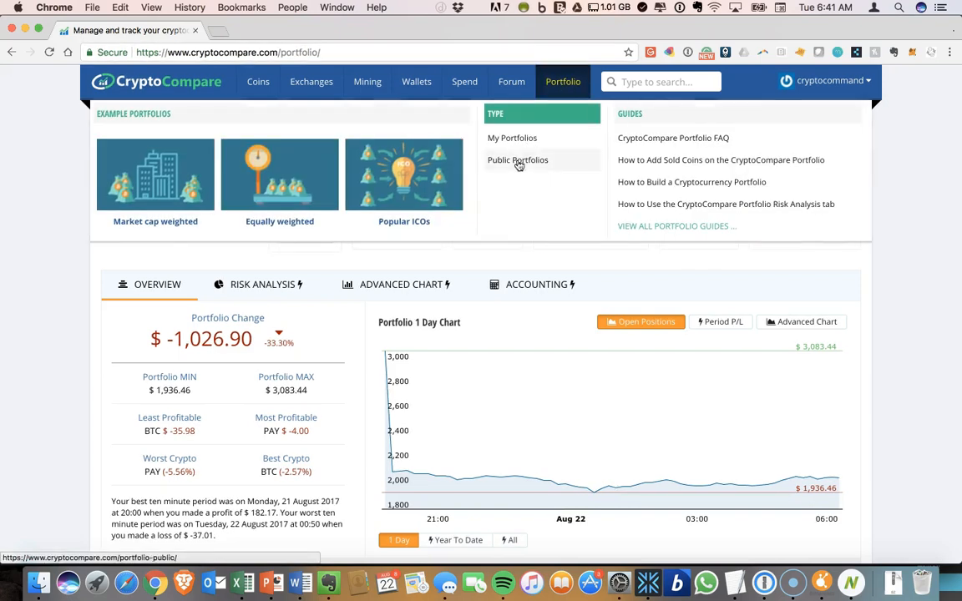
click(518, 161)
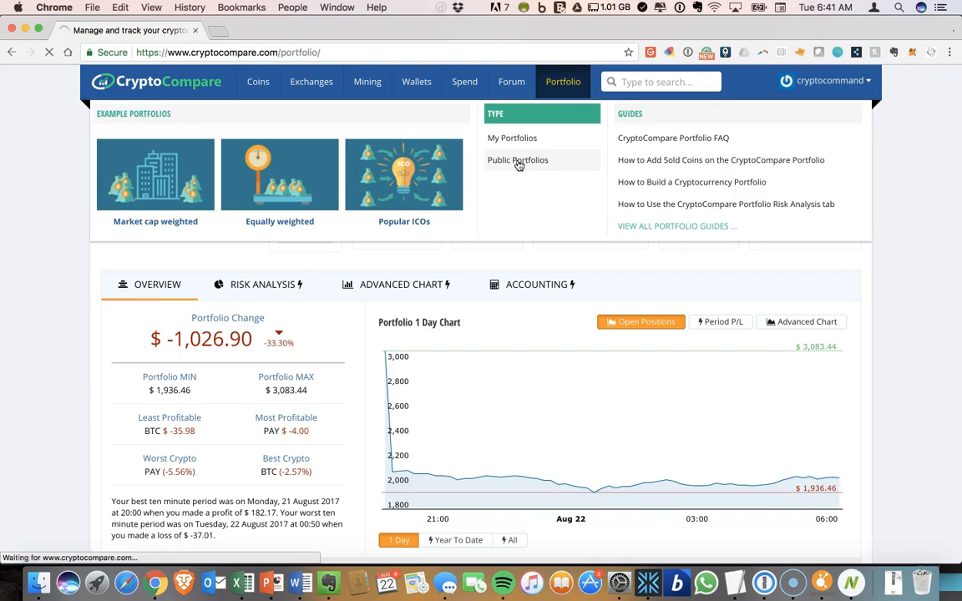
click(518, 160)
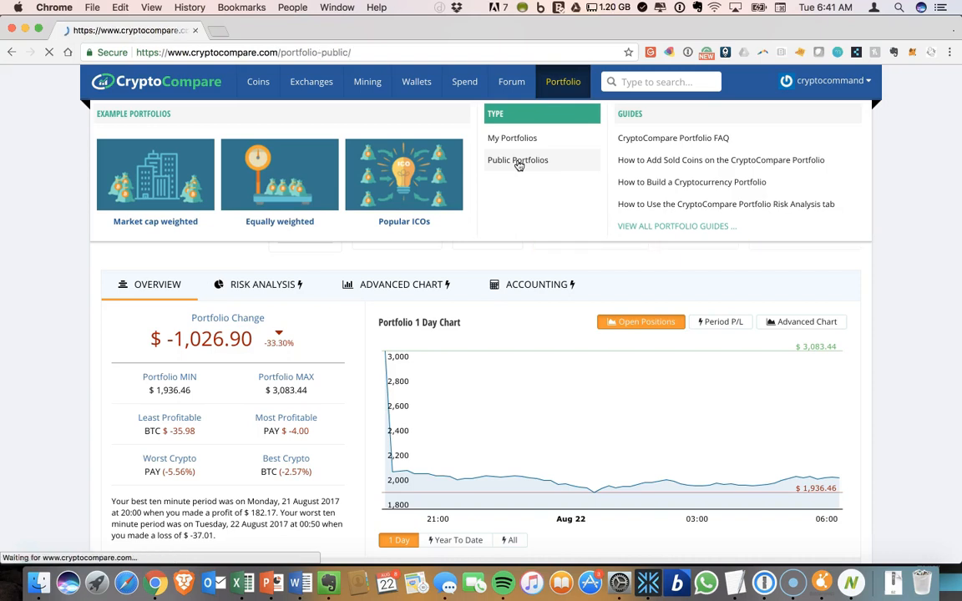
click(518, 161)
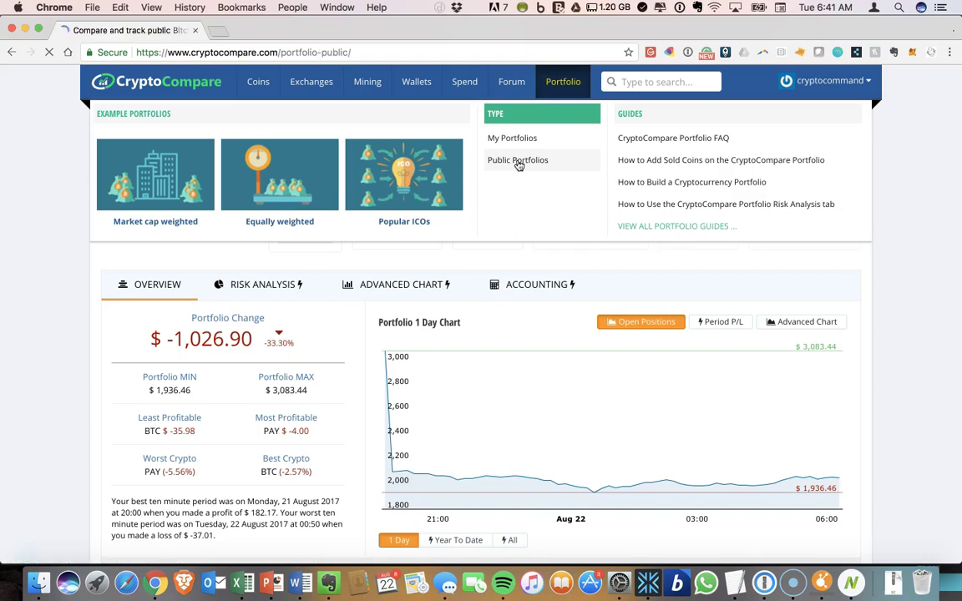
Browse the public portfolios ranked by views and select The Future of Money.
click(518, 160)
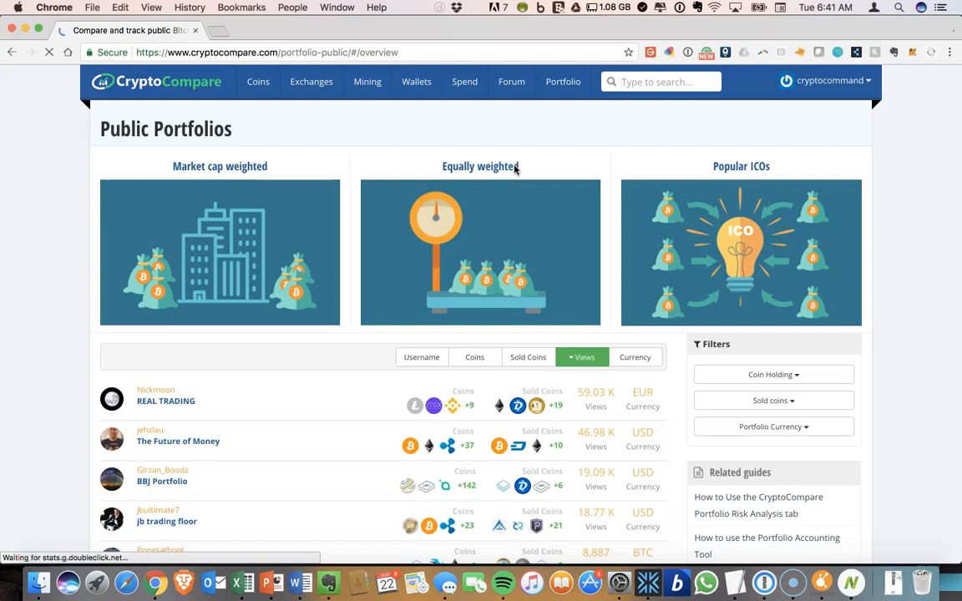
scroll(down, 3)
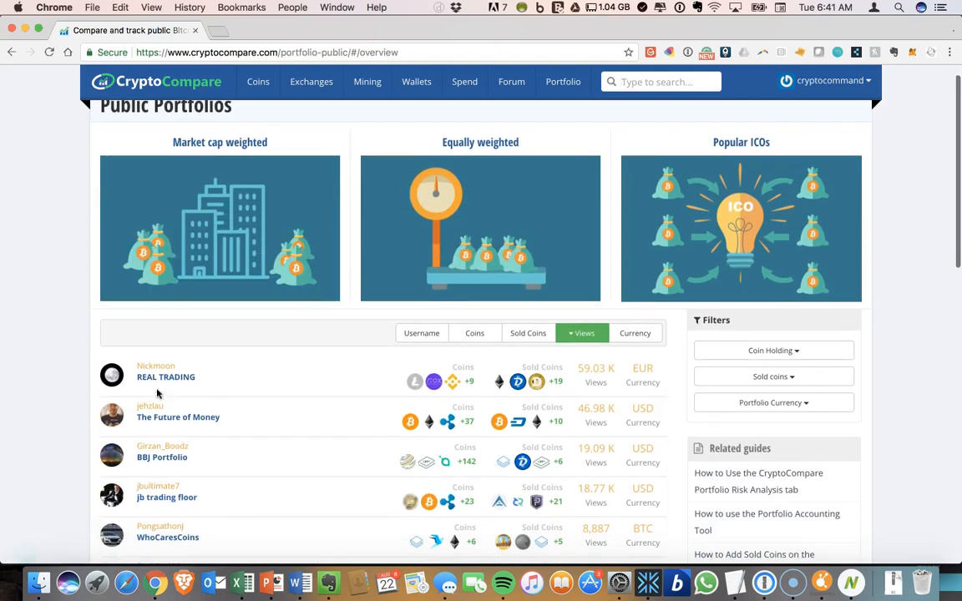
scroll(down, 3)
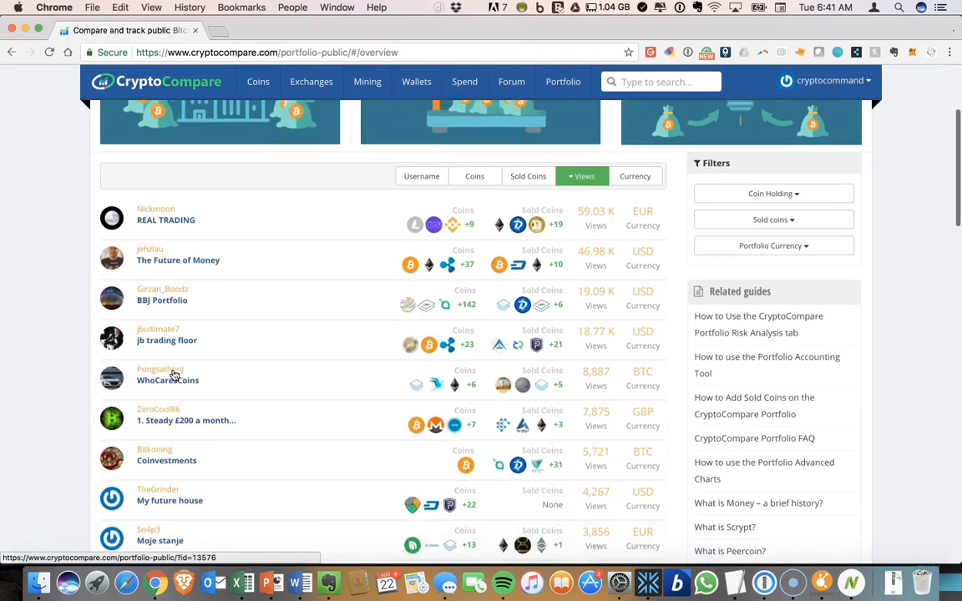
scroll(down, 3)
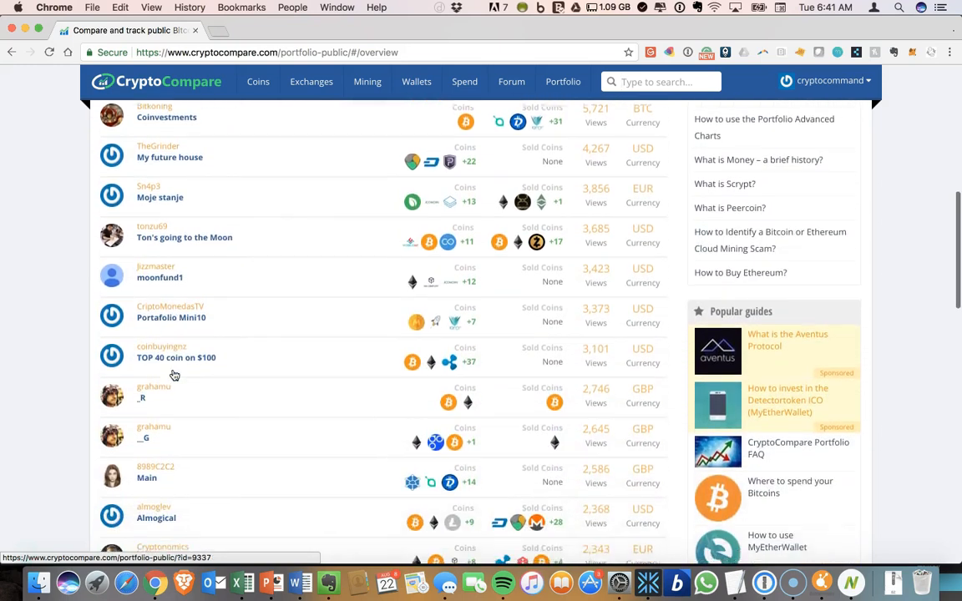
scroll(up, 3)
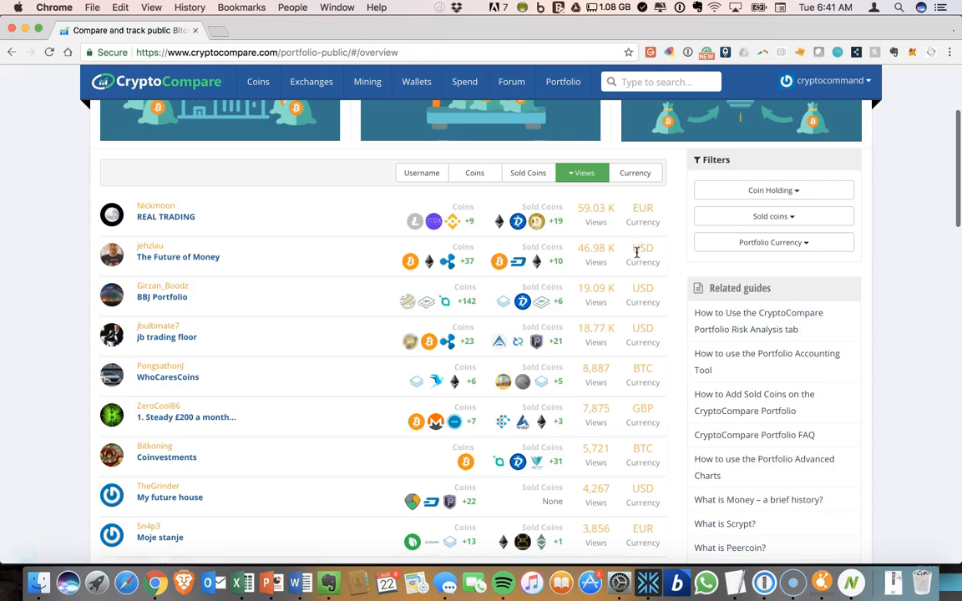
mouse_move(264, 274)
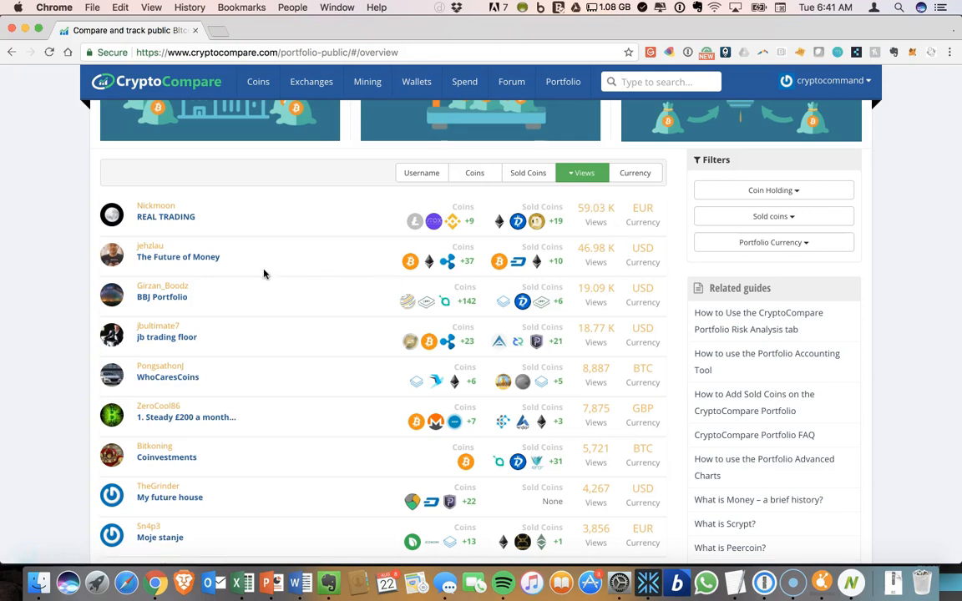
click(177, 257)
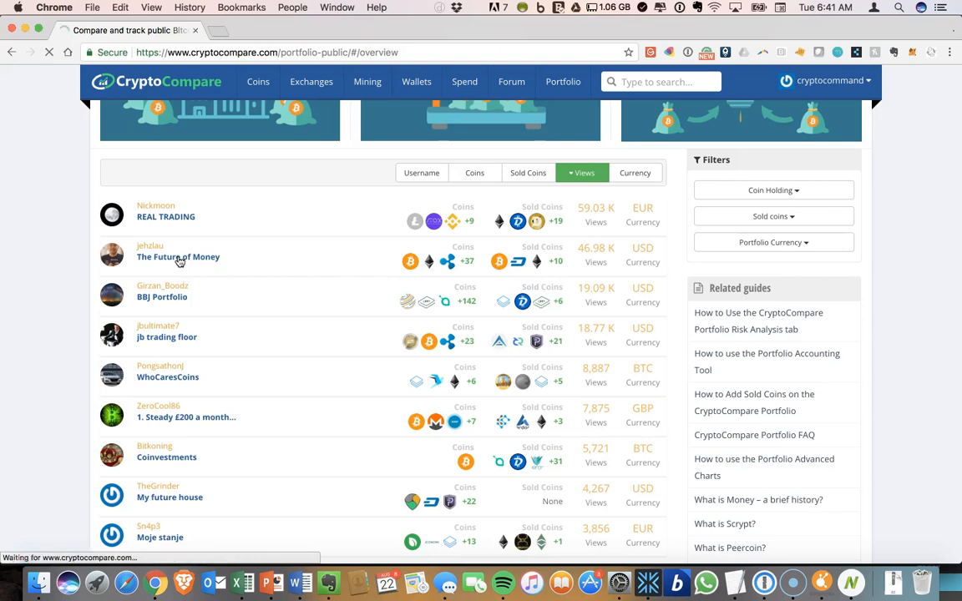
Load The Future of Money overview showing $583.34K holdings and its one-month chart.
click(177, 257)
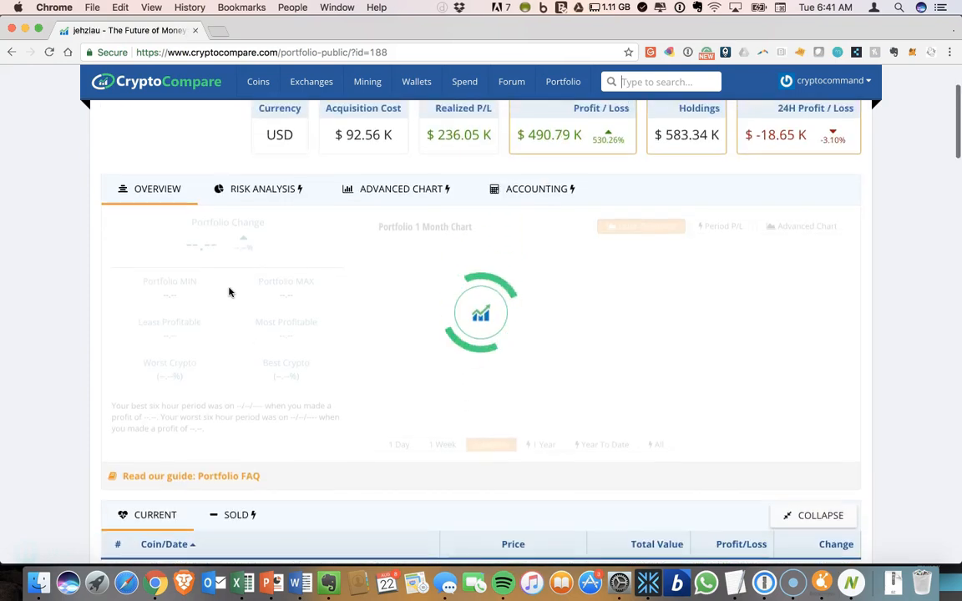
scroll(up, 3)
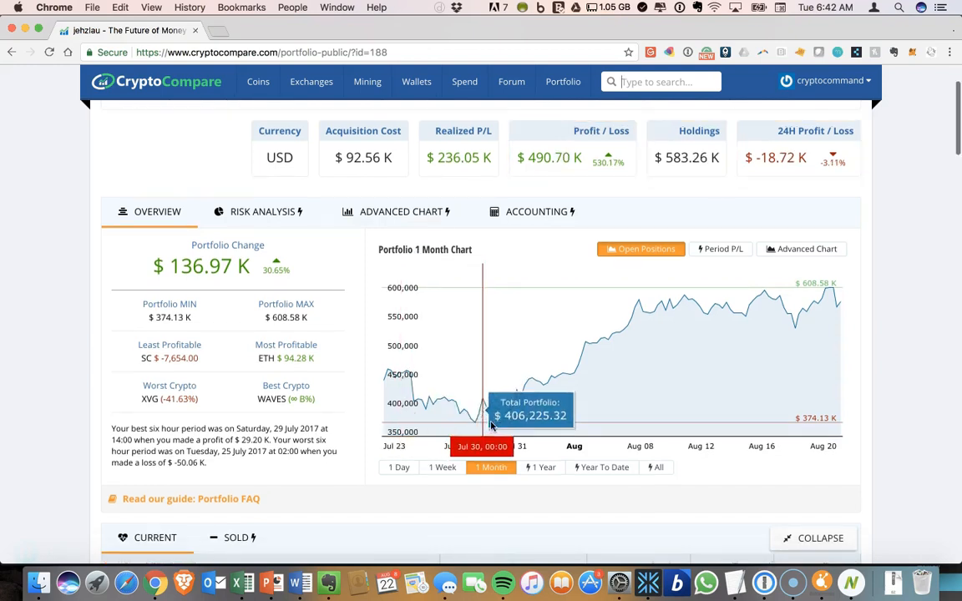
mouse_move(501, 414)
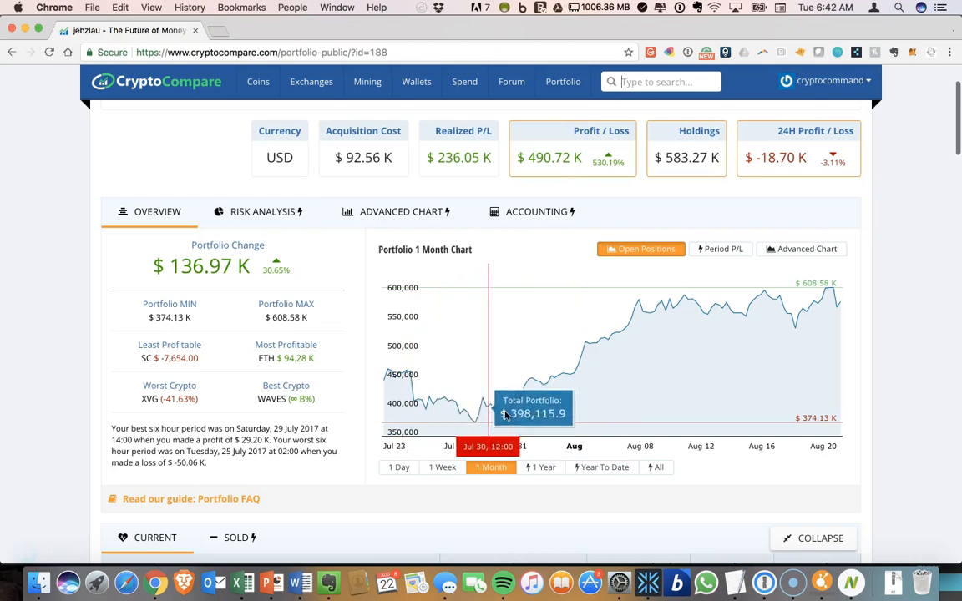
mouse_move(595, 408)
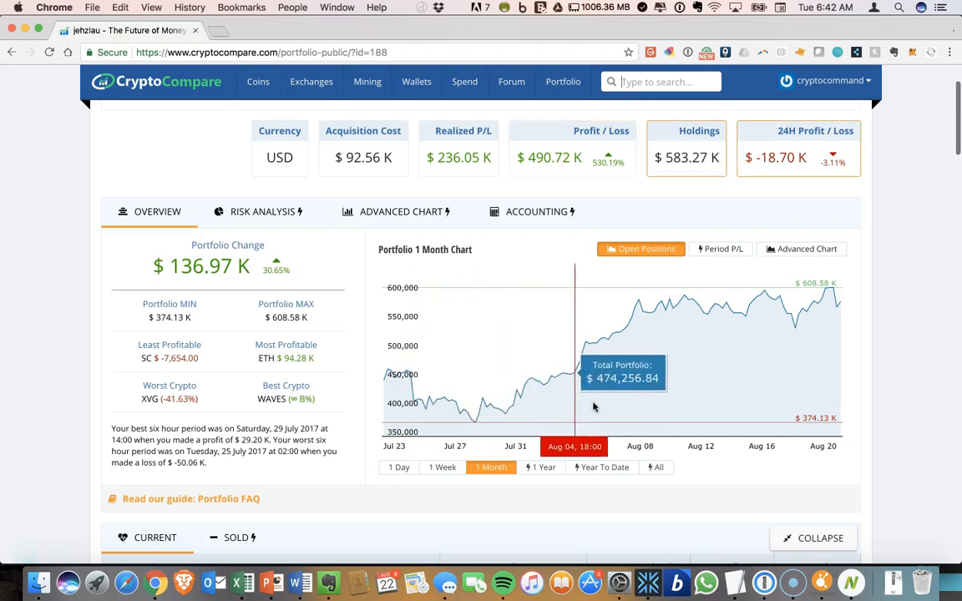
mouse_move(767, 401)
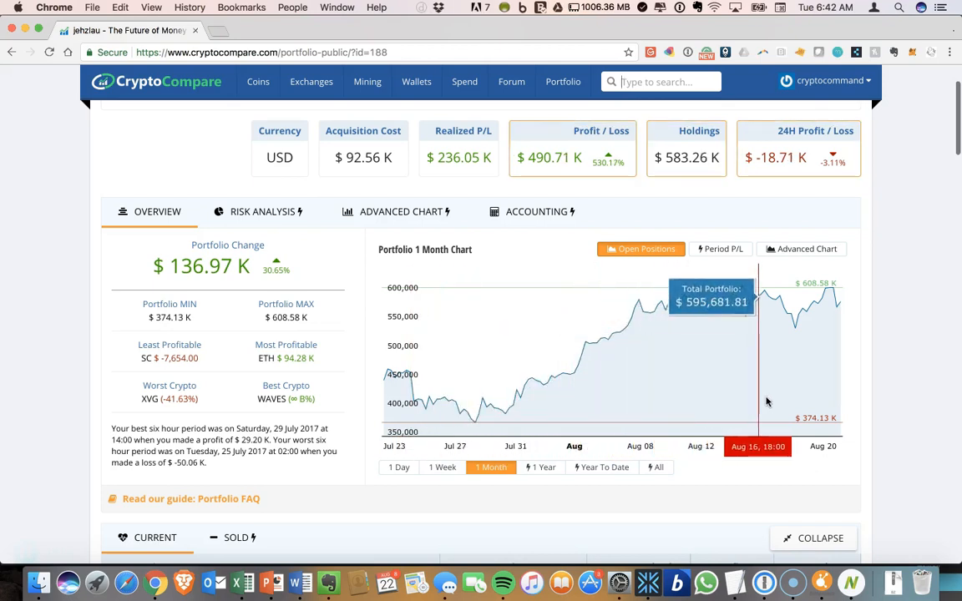
Scroll through the Current coins table from Bitcoin down to Qtum and back to the top.
scroll(down, 3)
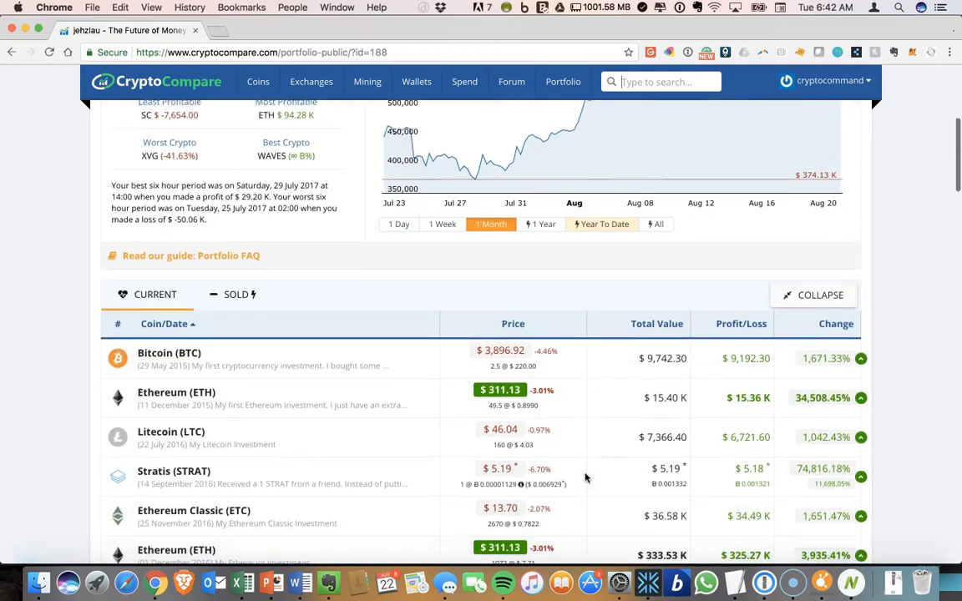
scroll(down, 3)
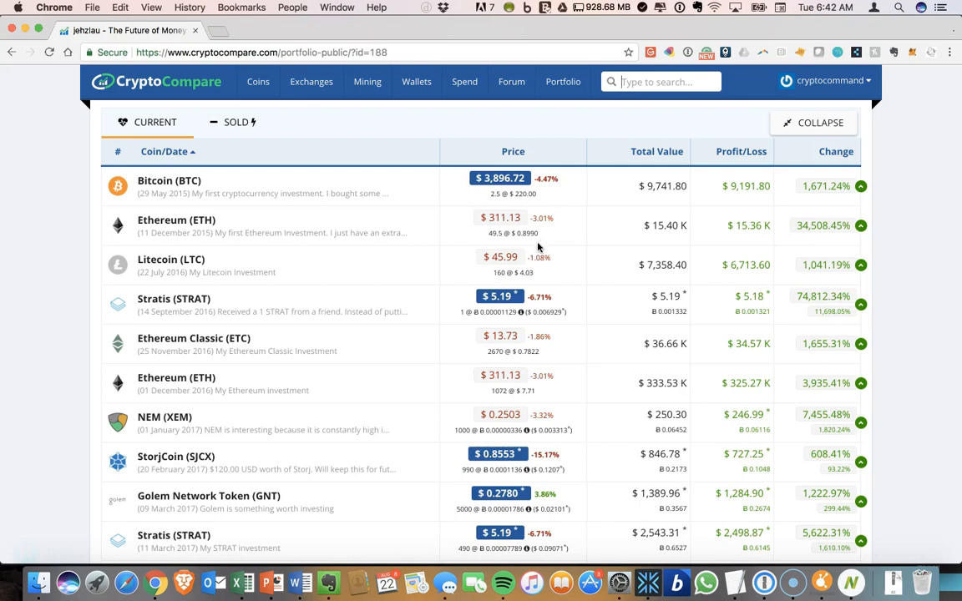
mouse_move(542, 247)
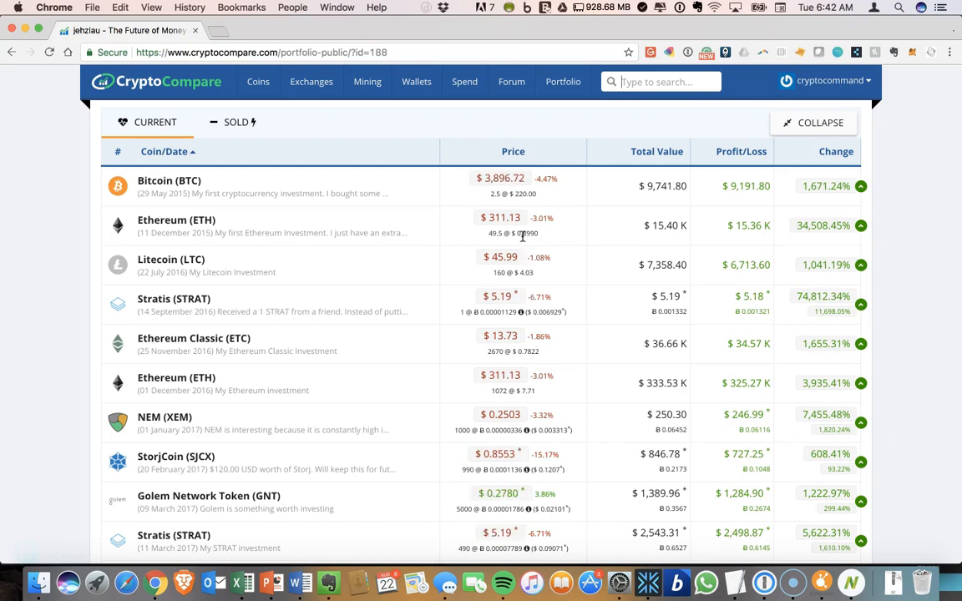
scroll(down, 3)
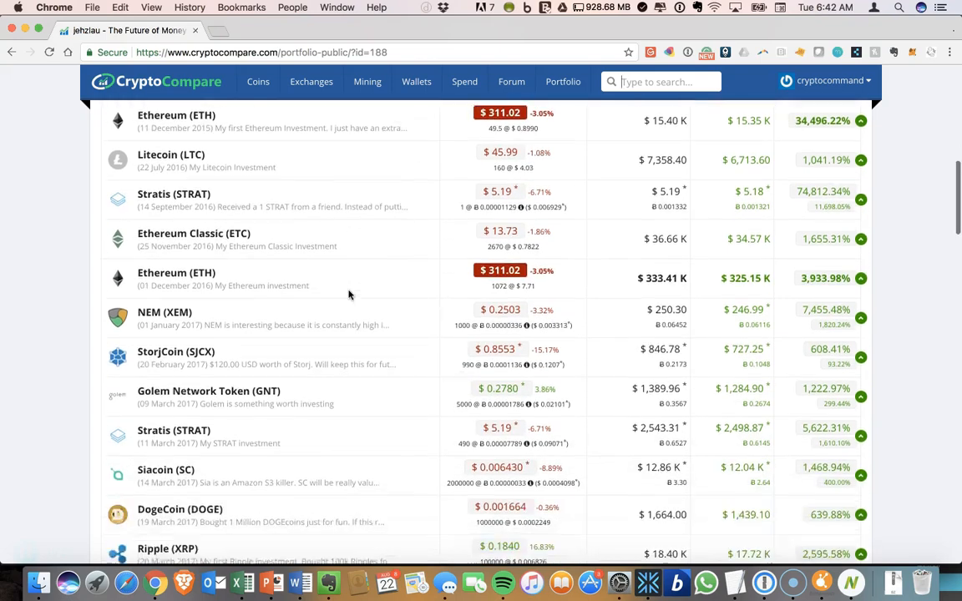
scroll(down, 3)
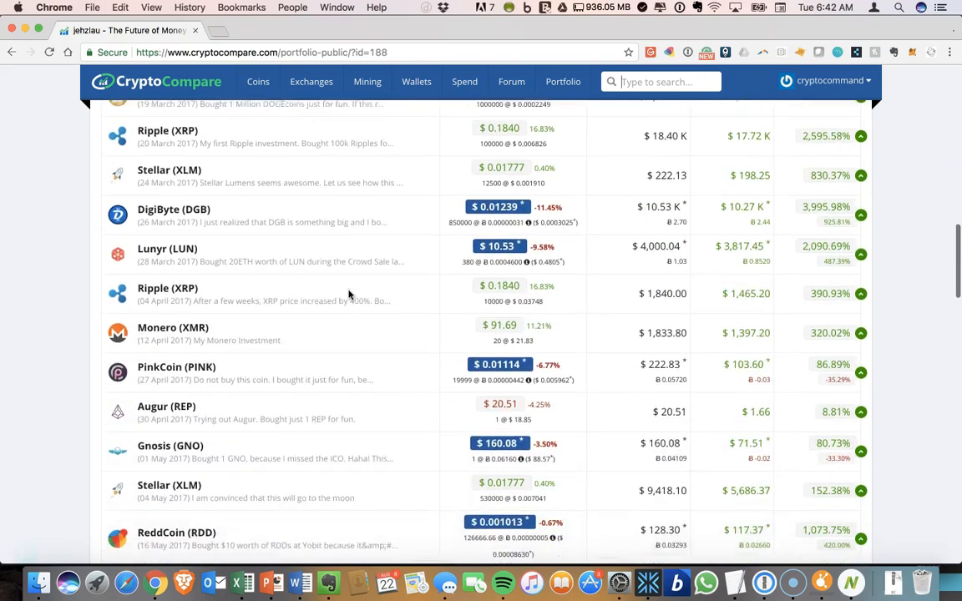
scroll(down, 3)
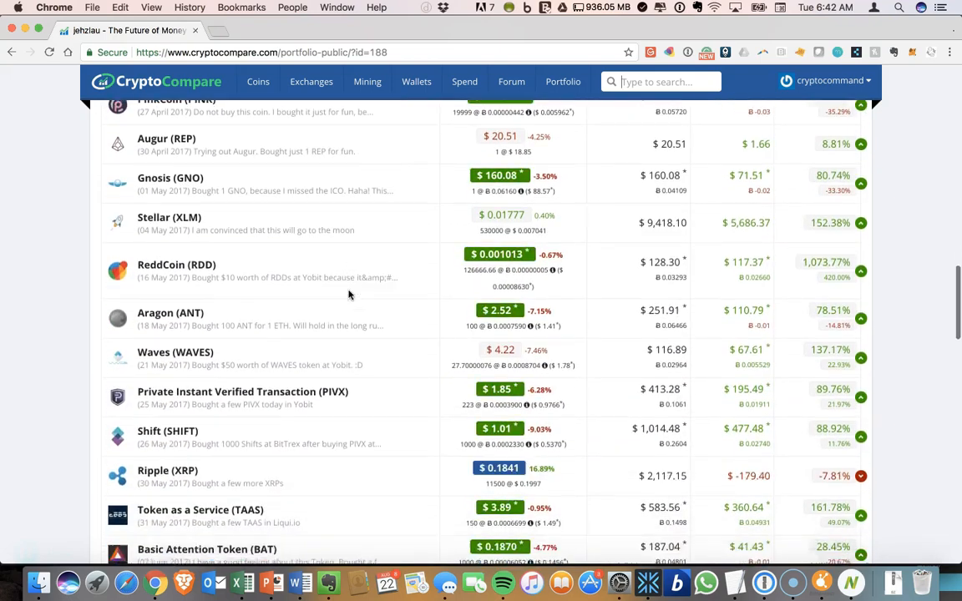
scroll(down, 3)
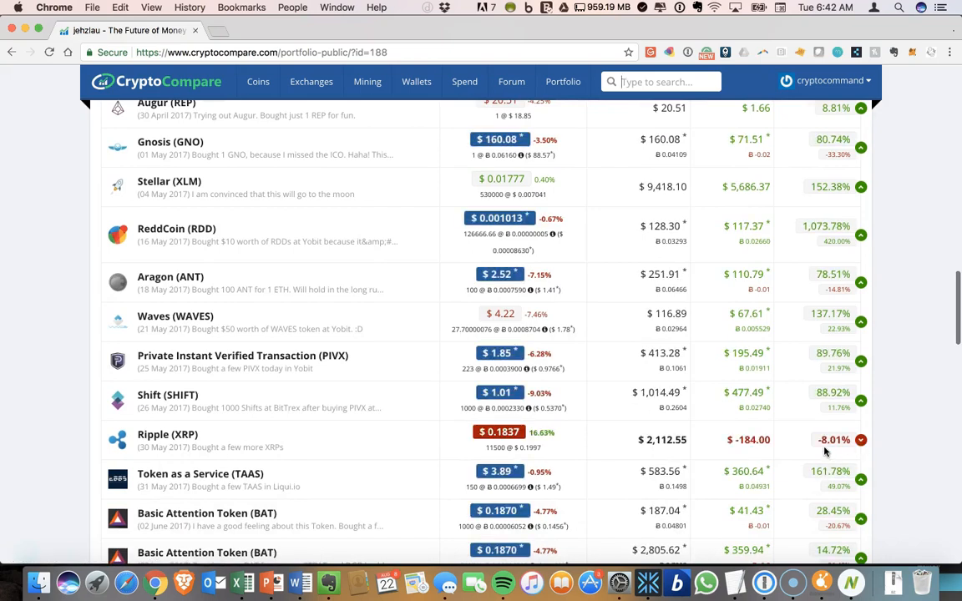
scroll(down, 3)
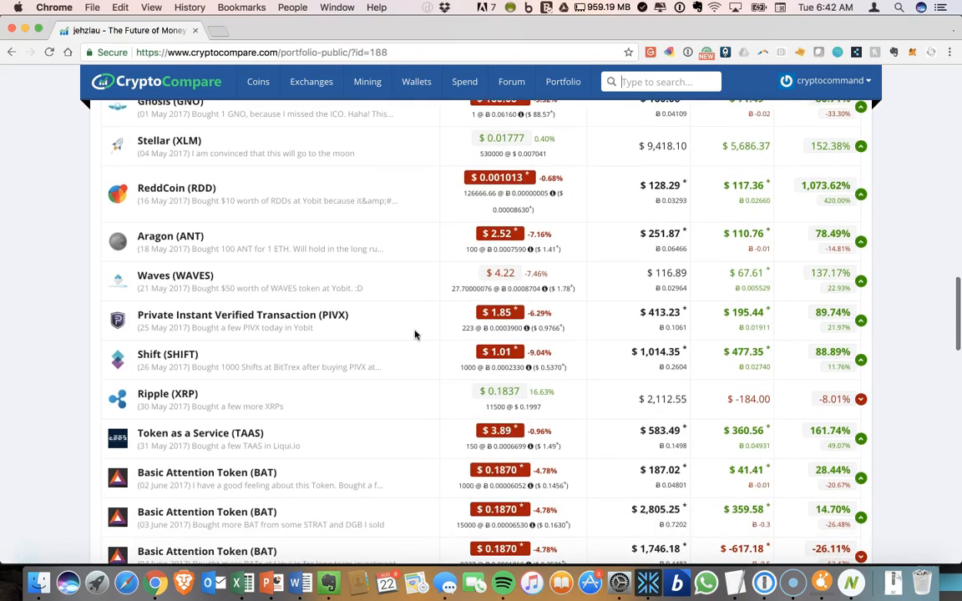
scroll(down, 3)
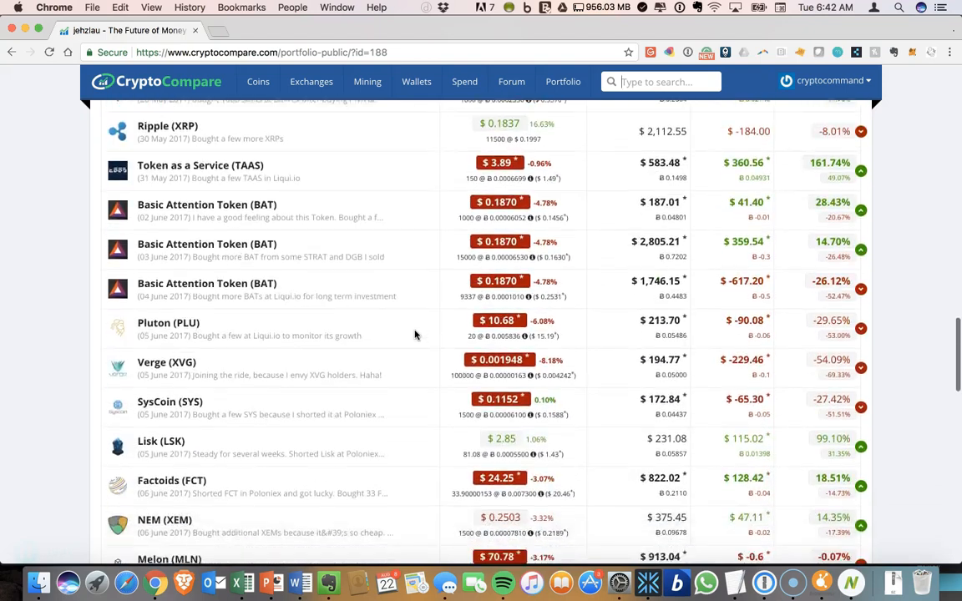
scroll(down, 3)
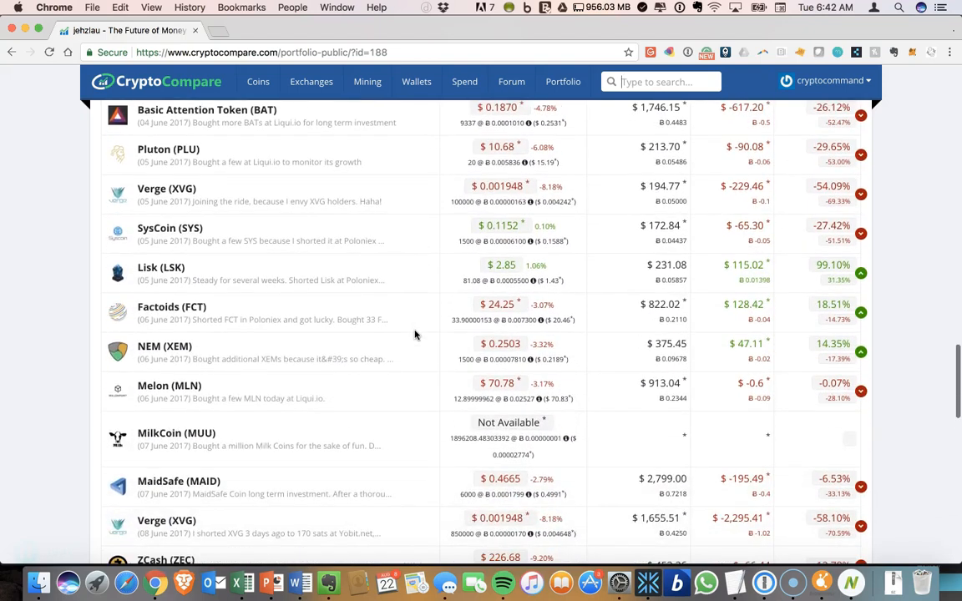
scroll(down, 3)
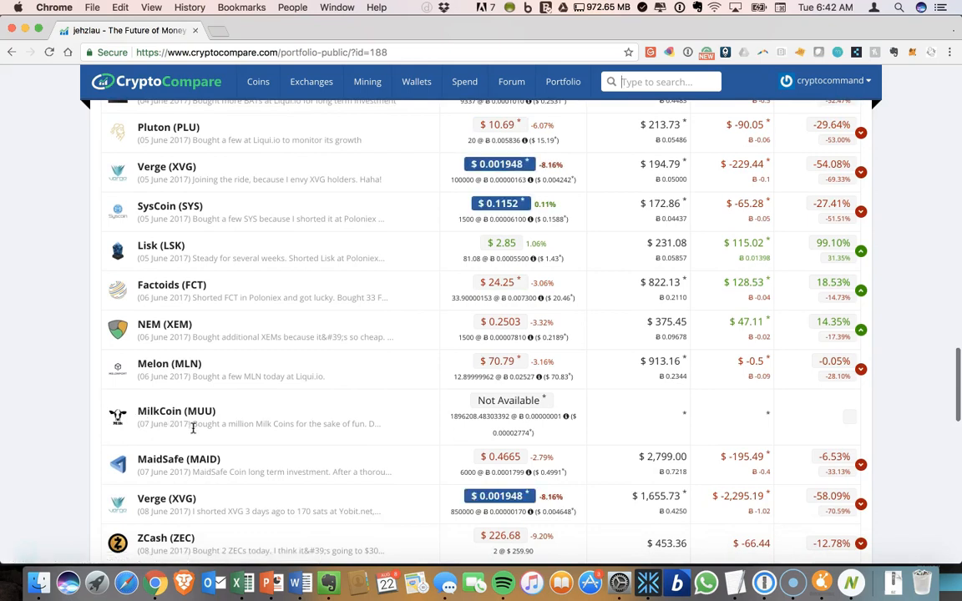
scroll(down, 3)
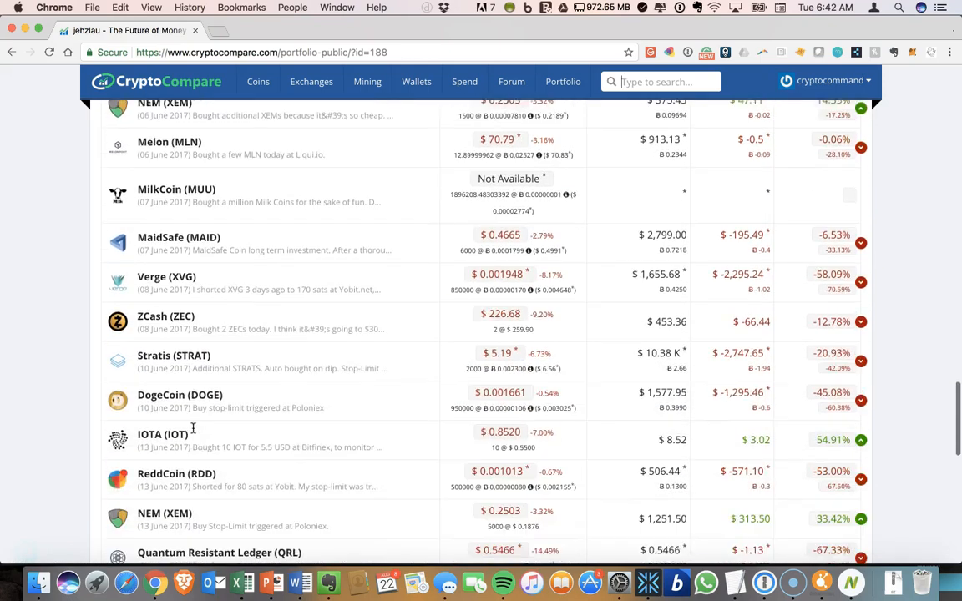
scroll(down, 3)
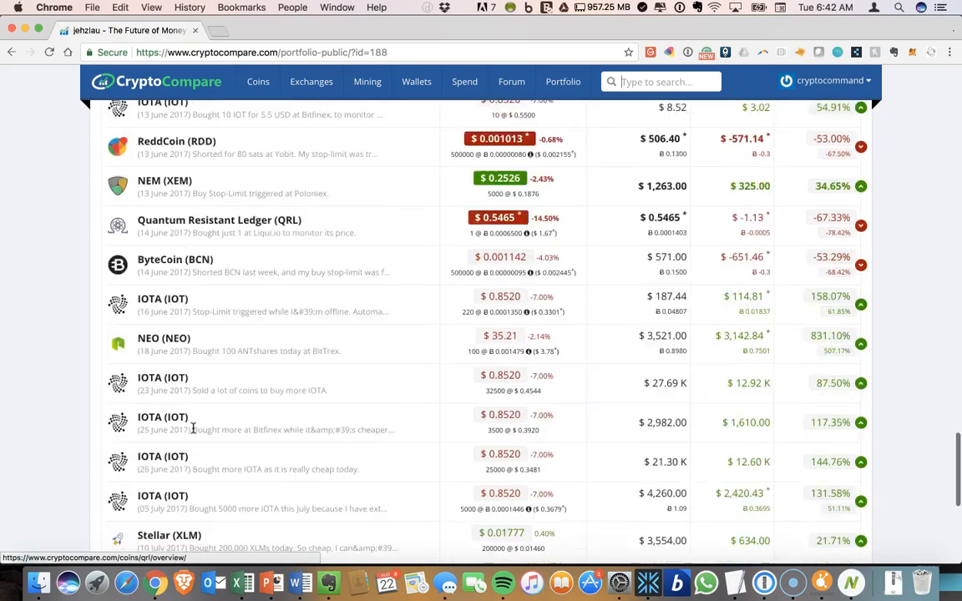
scroll(down, 3)
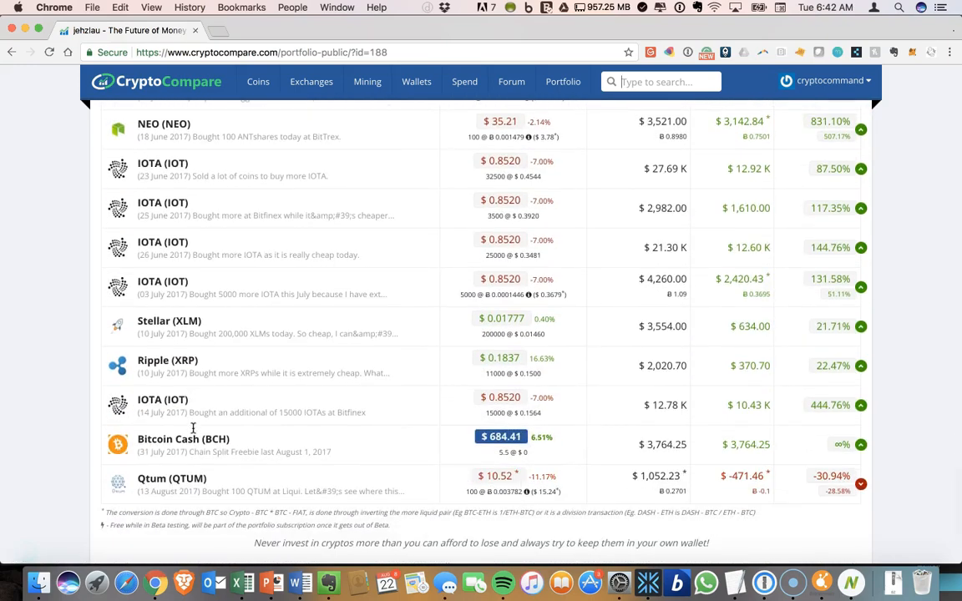
scroll(up, 3)
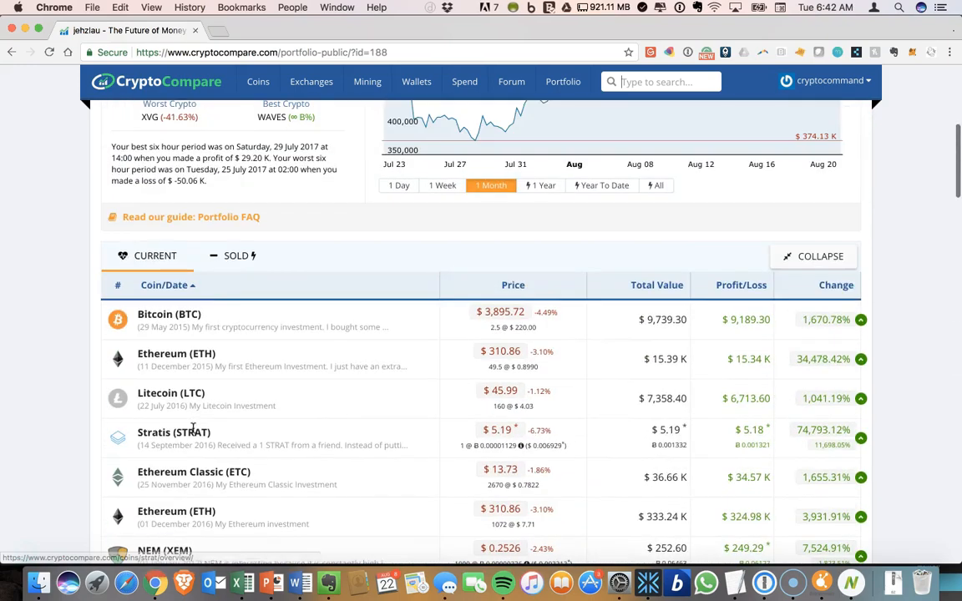
scroll(up, 3)
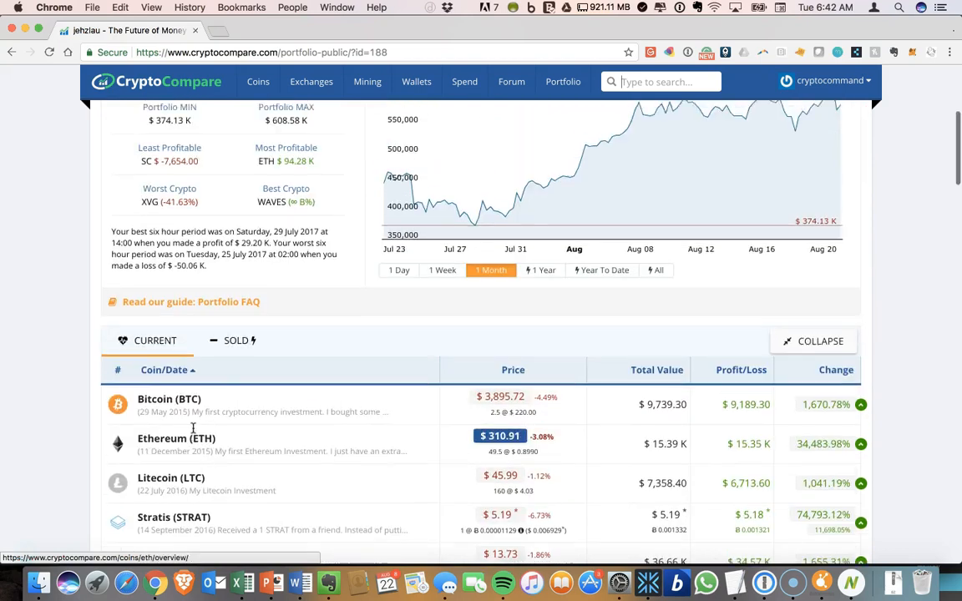
scroll(up, 3)
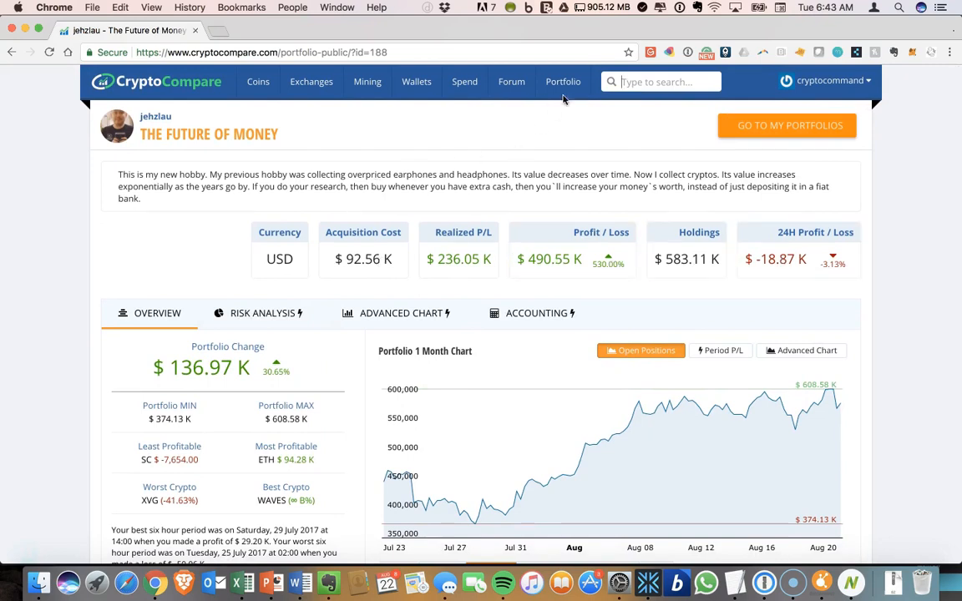
click(563, 81)
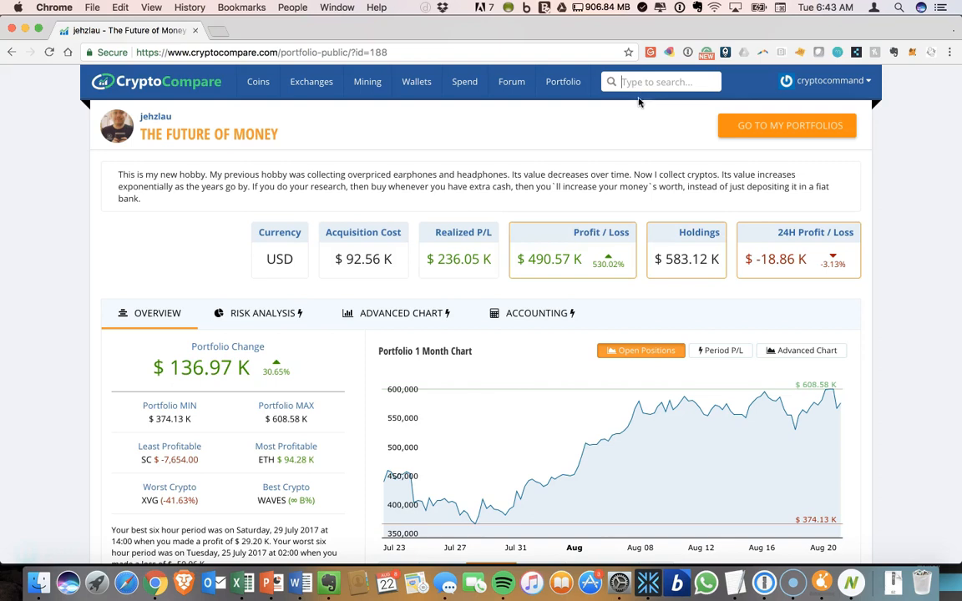
mouse_move(346, 334)
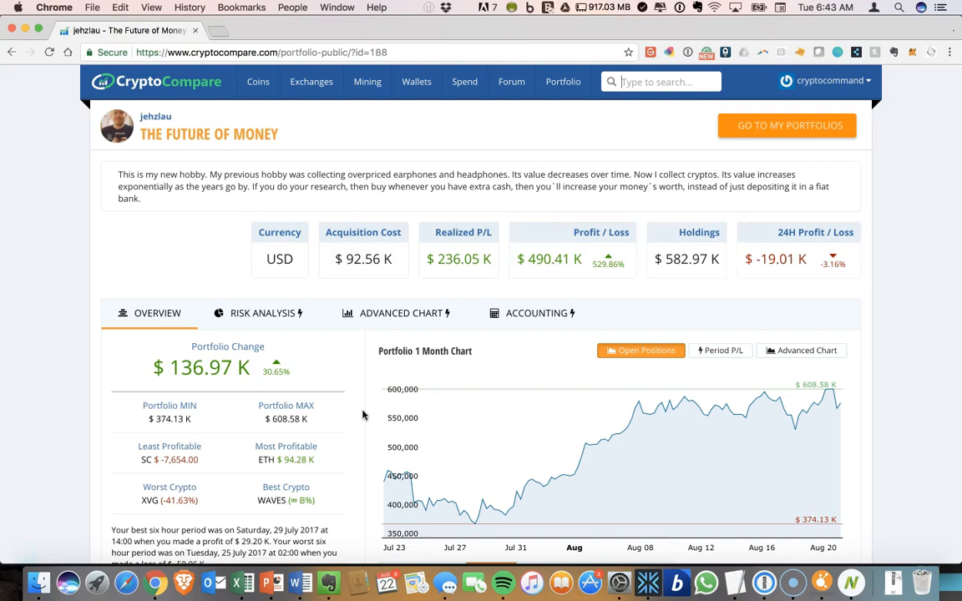
mouse_move(294, 445)
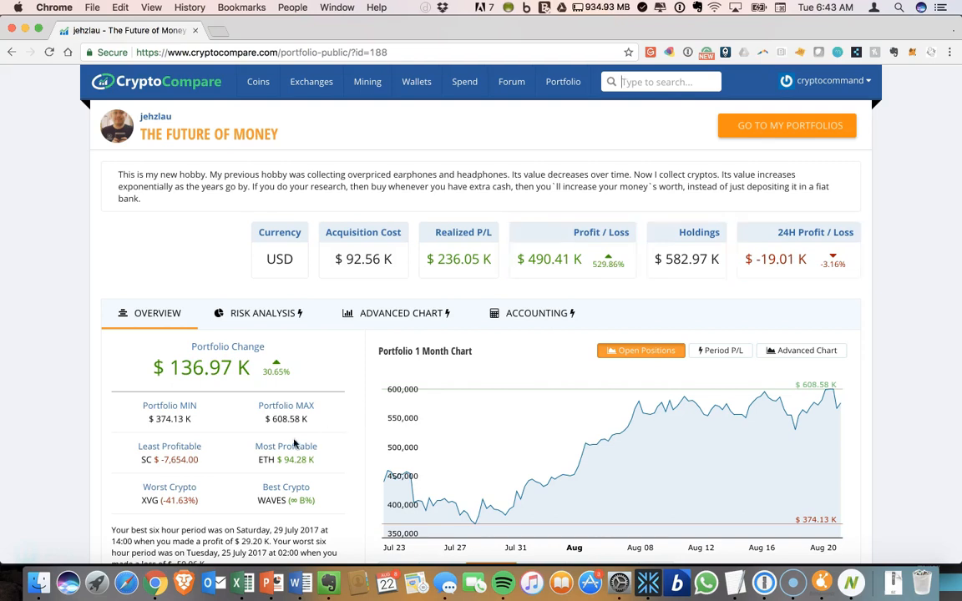